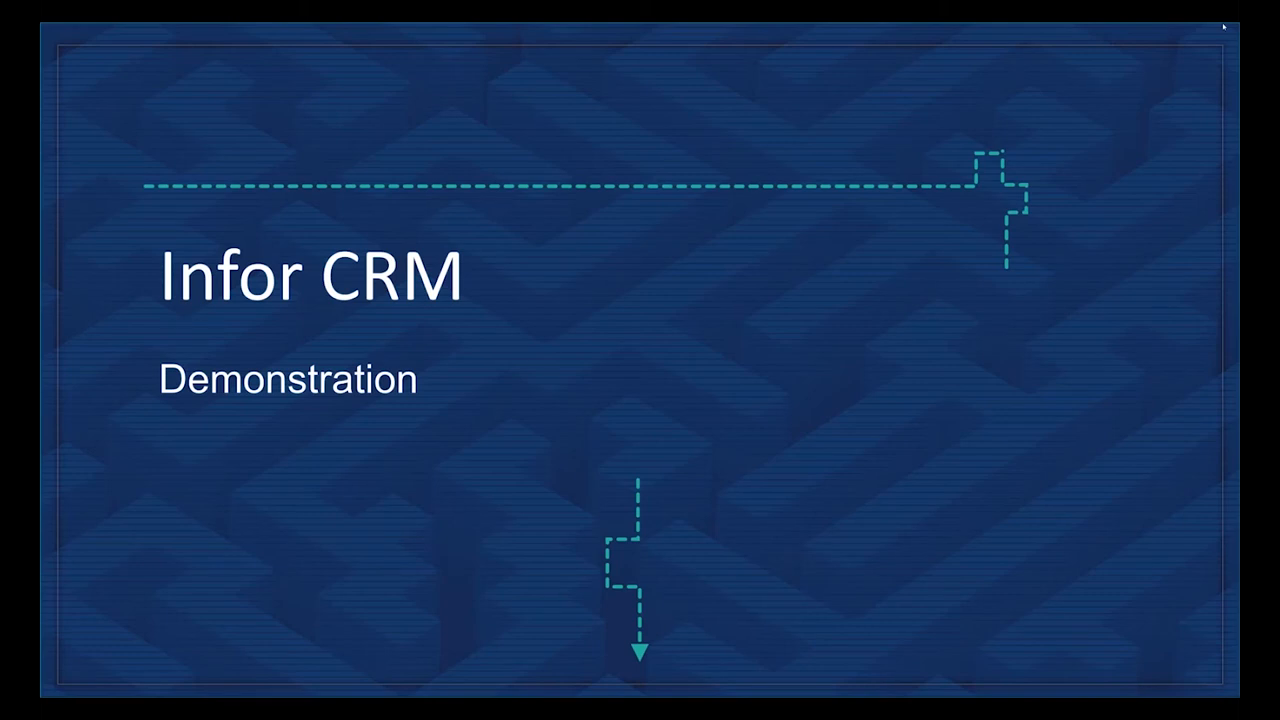
- Return to Infor CRM and show the Sales Orders dashboard with status, sales rep and product family charts
key("alt+tab")
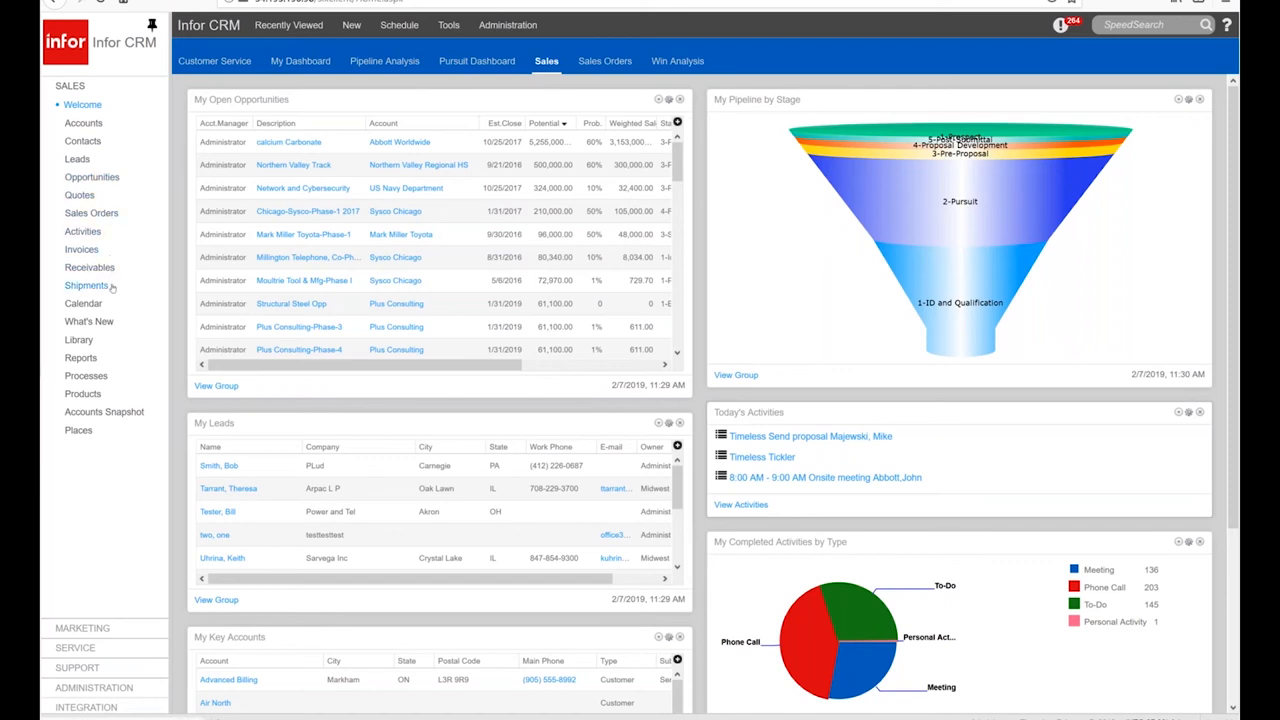
mouse_move(131, 634)
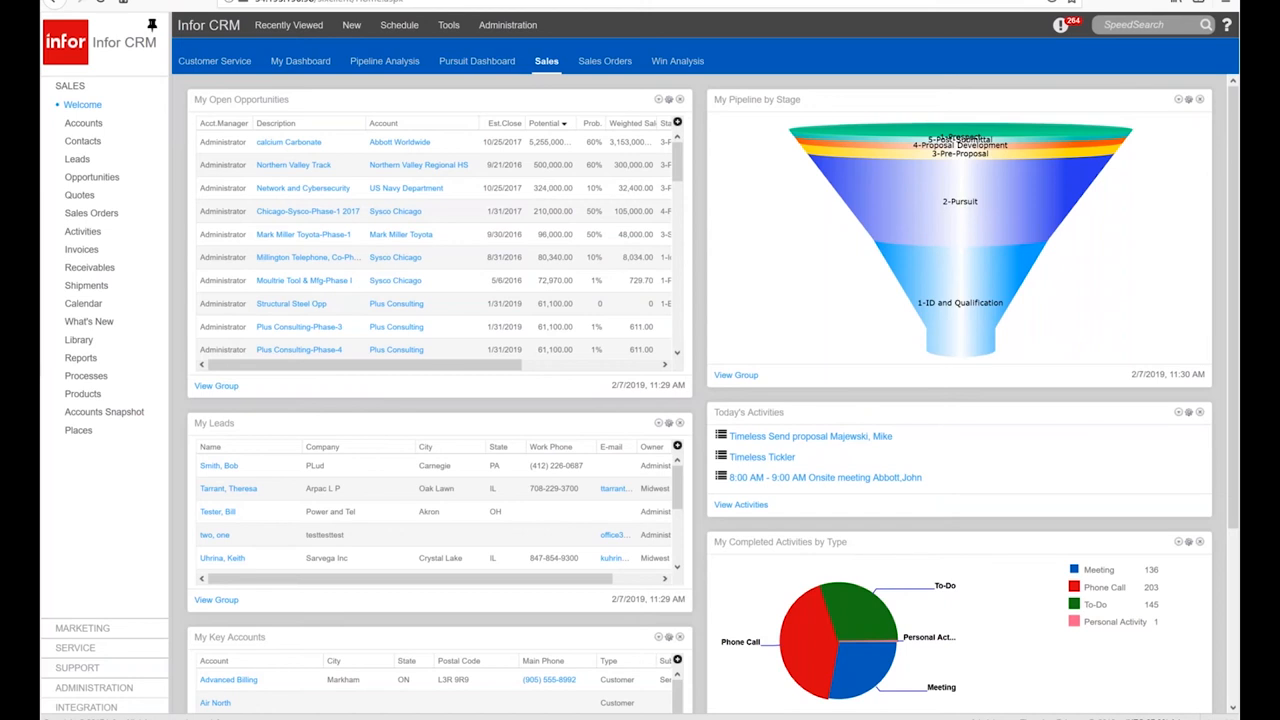
mouse_move(715, 214)
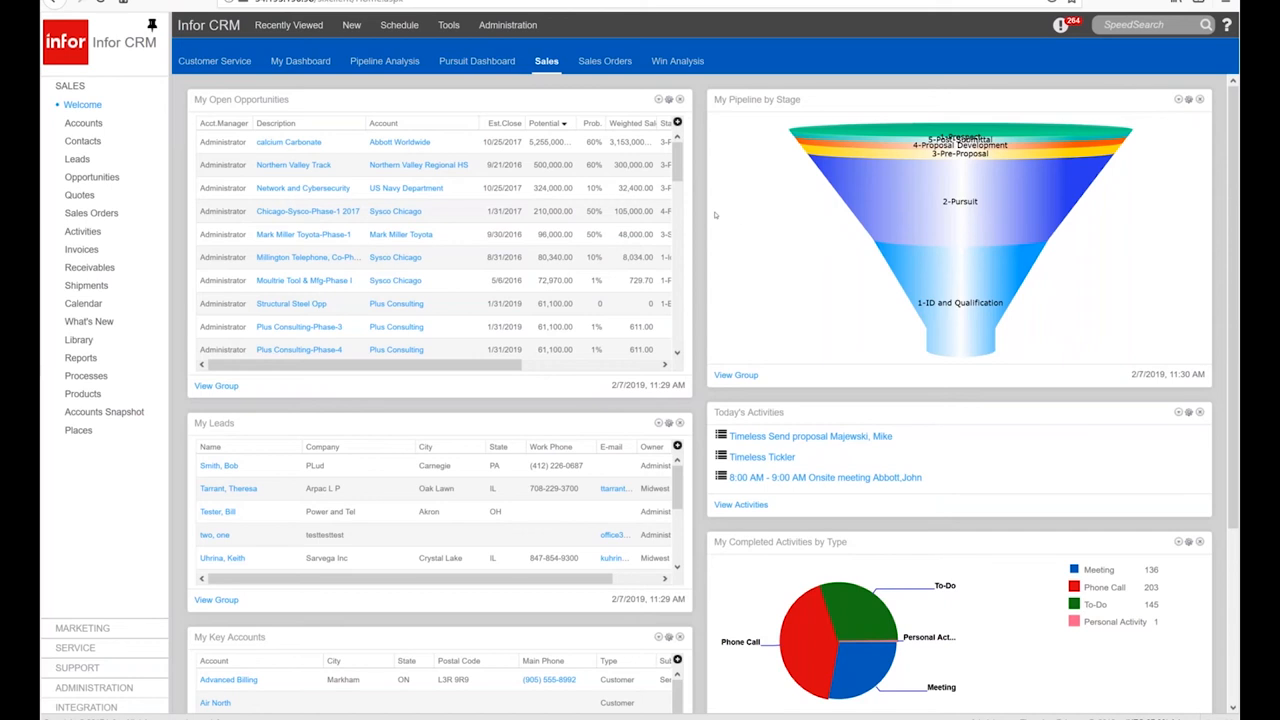
mouse_move(708, 190)
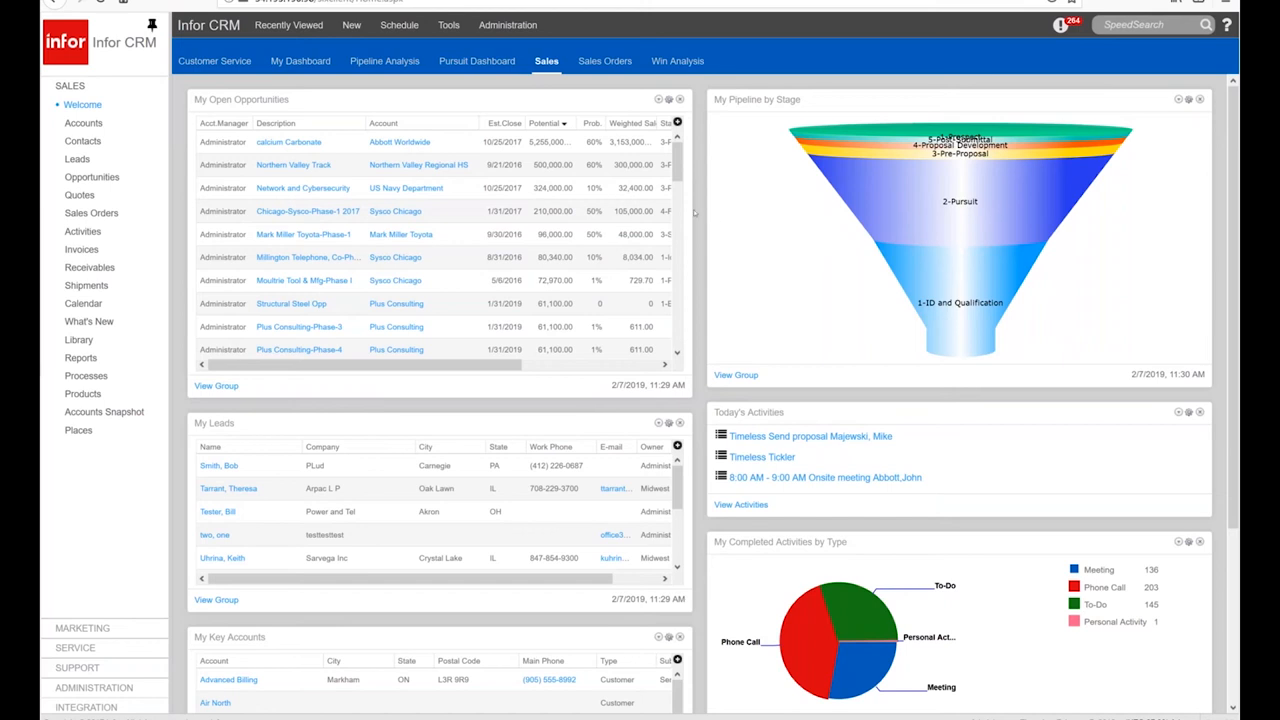
mouse_move(696, 212)
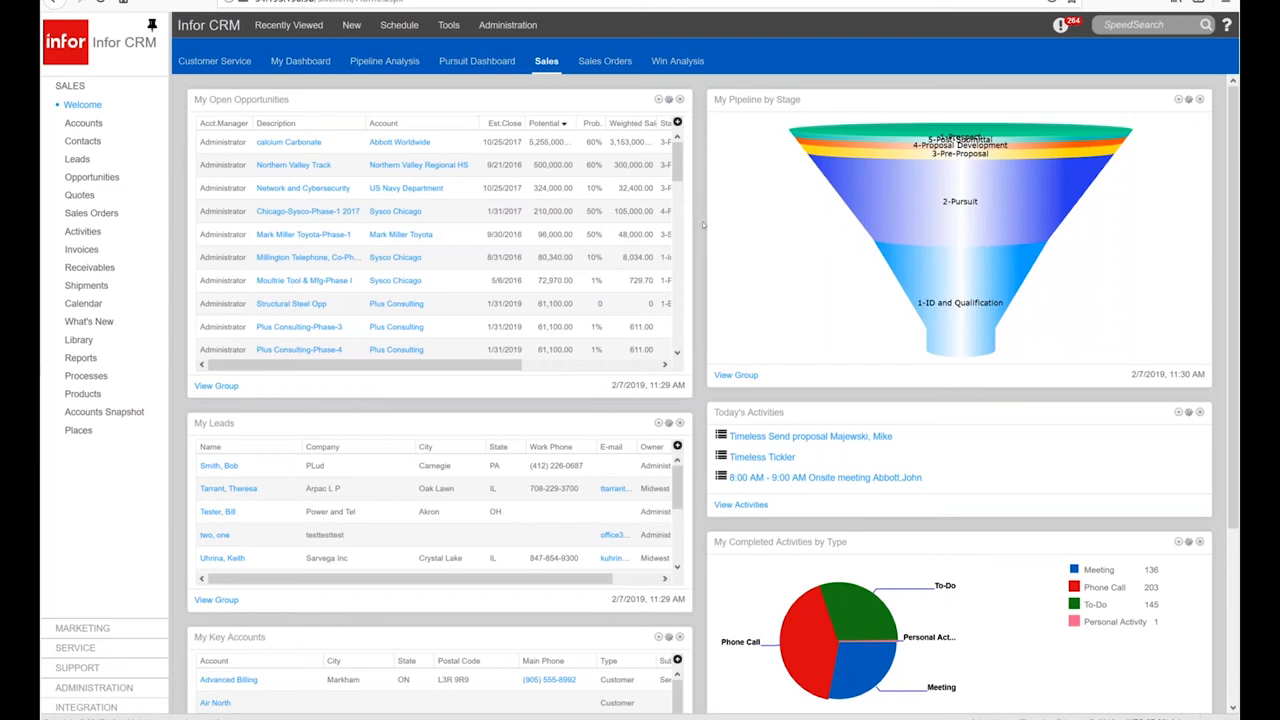
mouse_move(373, 128)
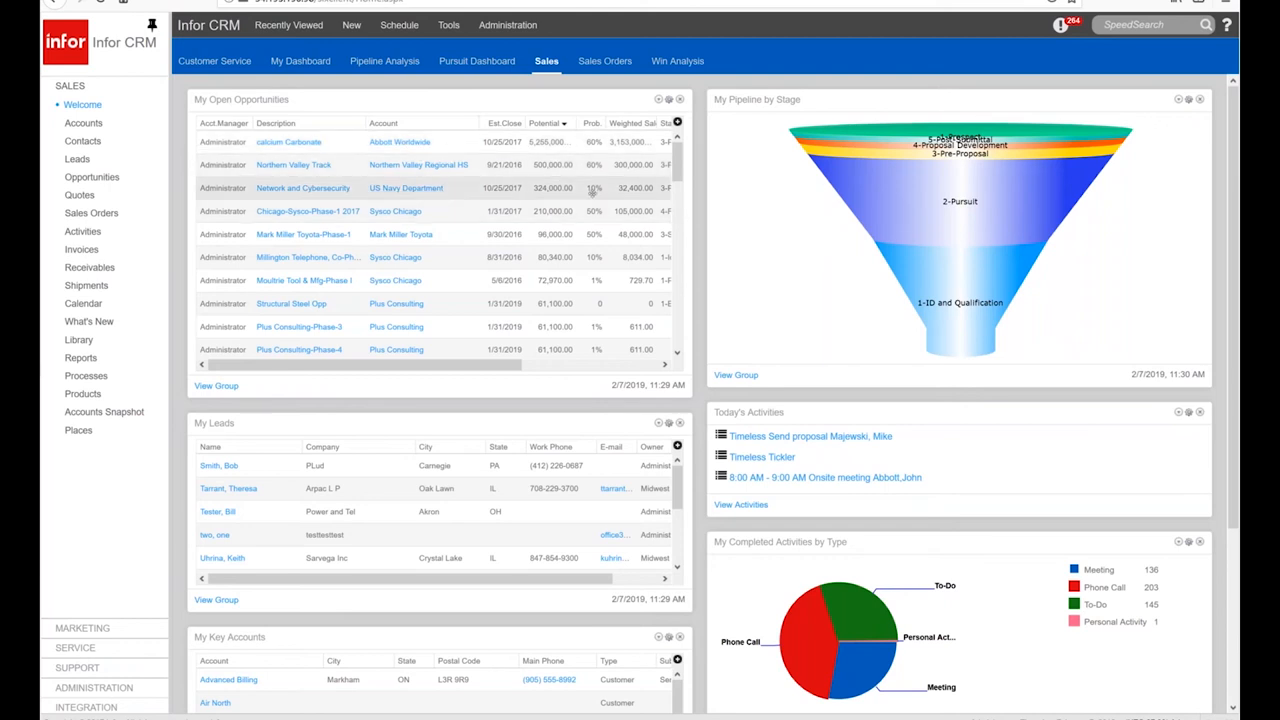
mouse_move(983, 131)
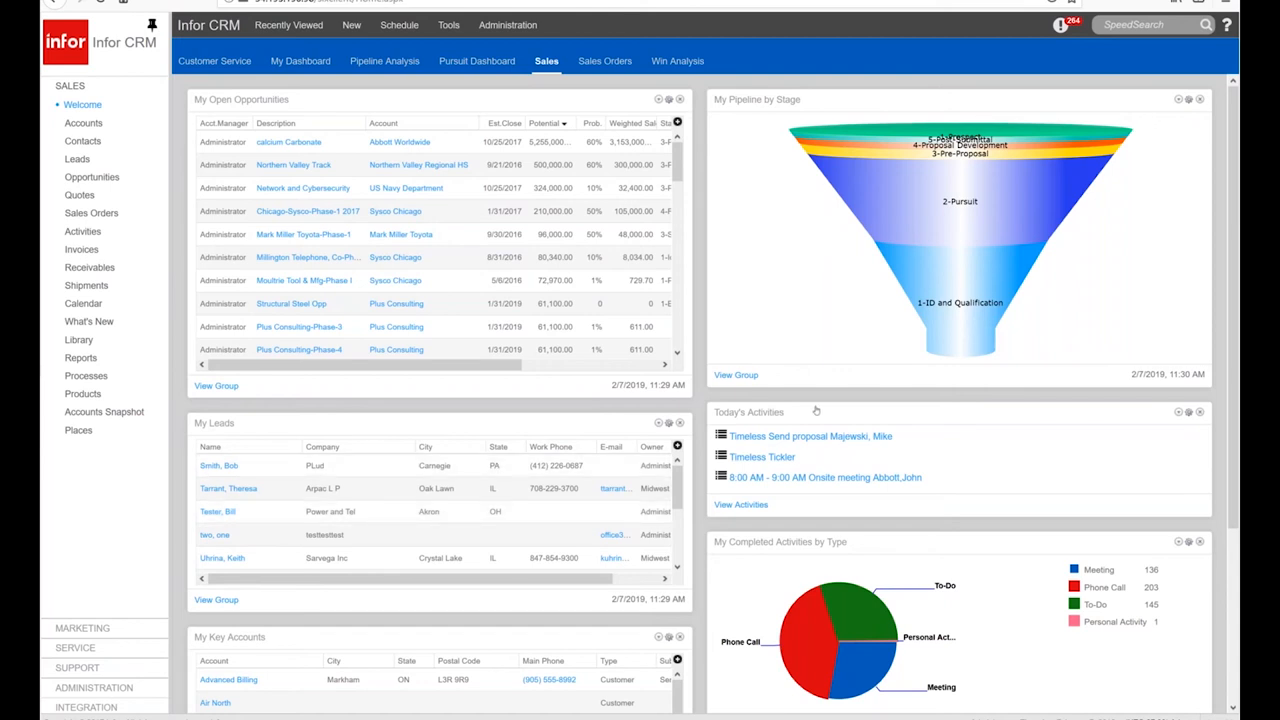
mouse_move(778, 418)
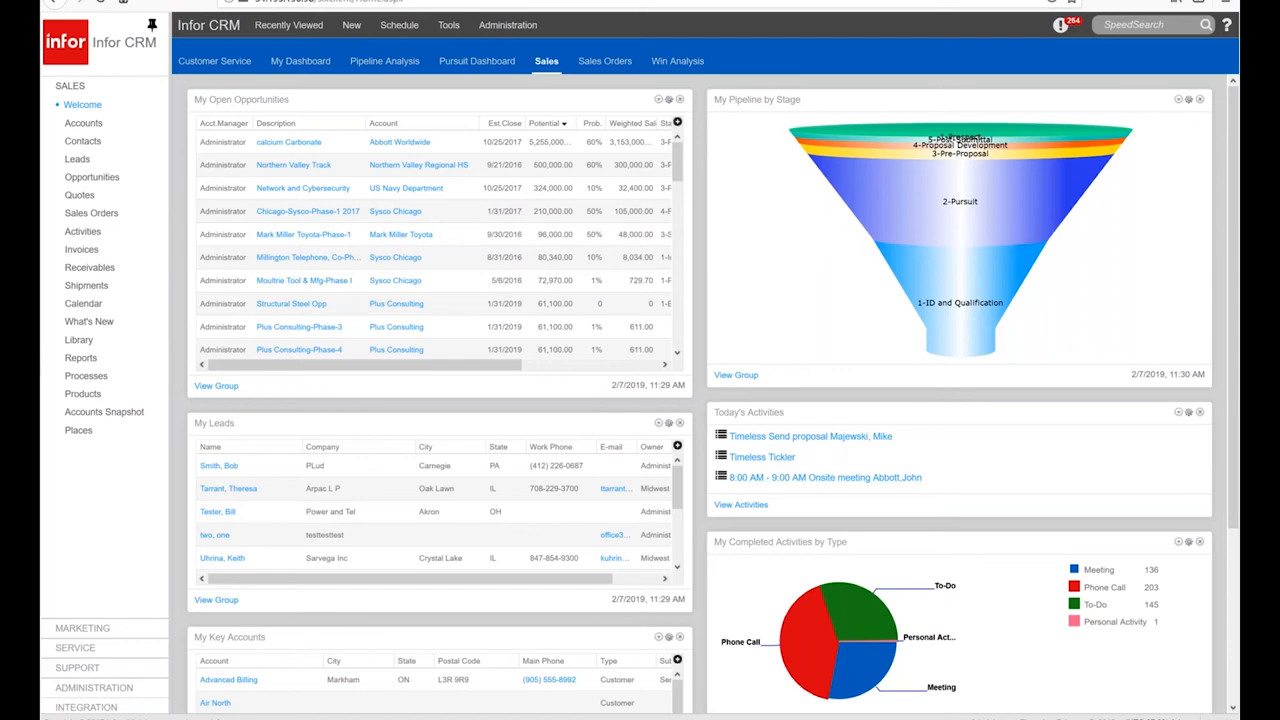
scroll("down", 3)
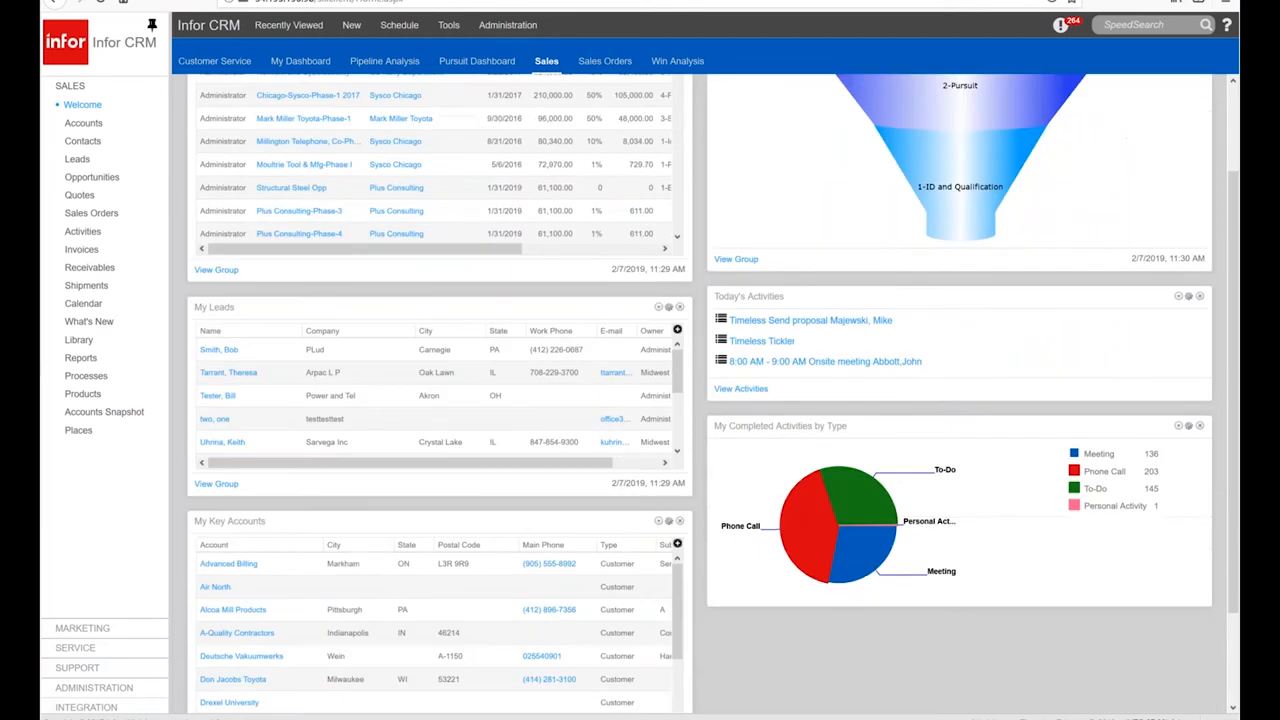
scroll("down", 3)
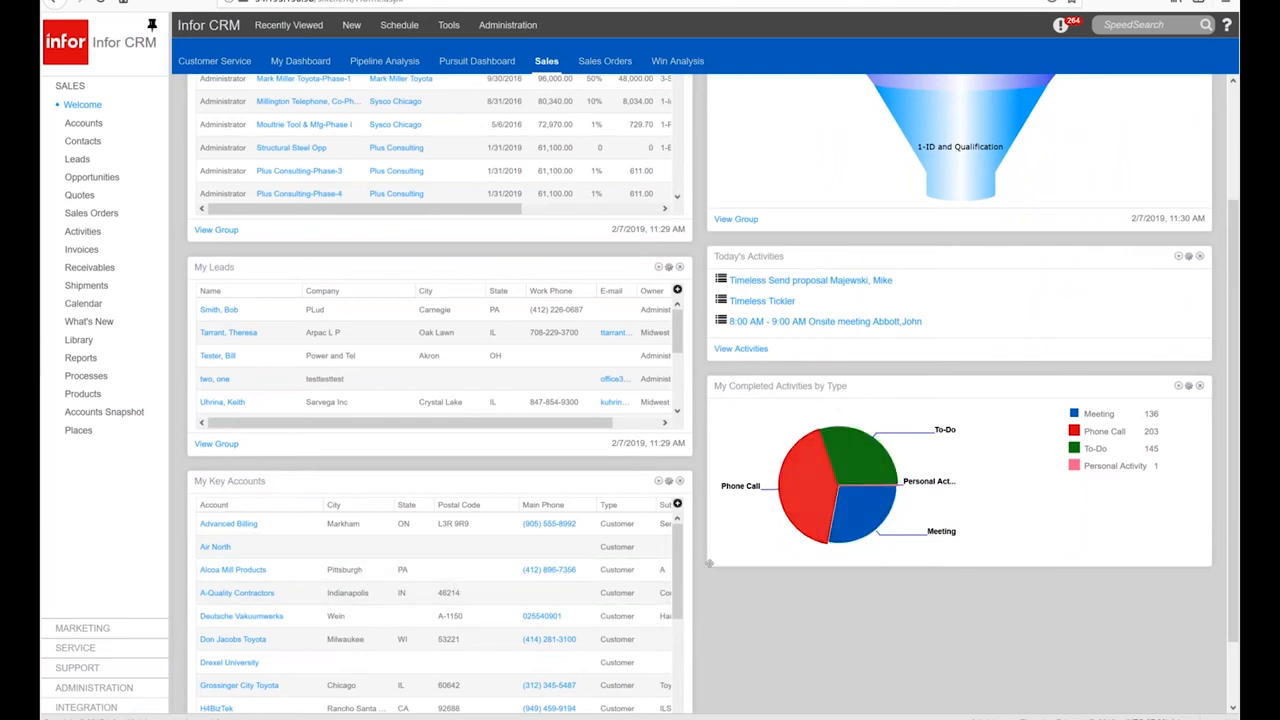
scroll("up", 3)
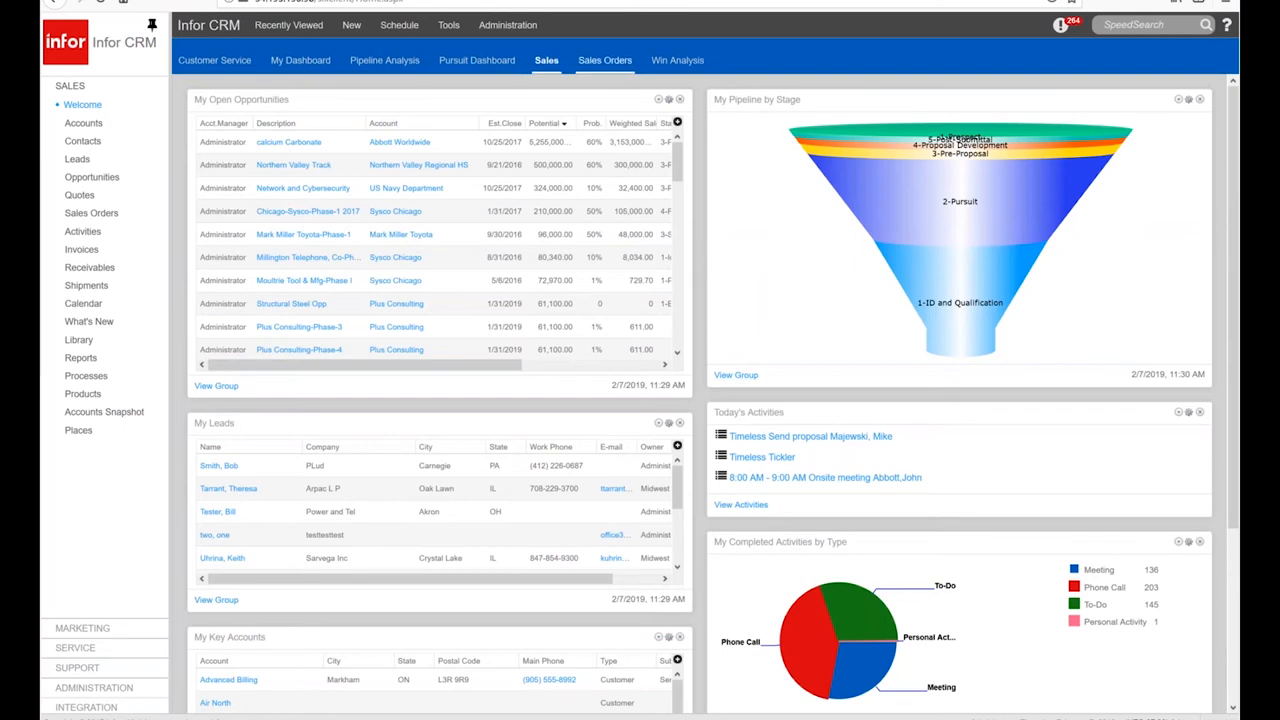
left_click(605, 60)
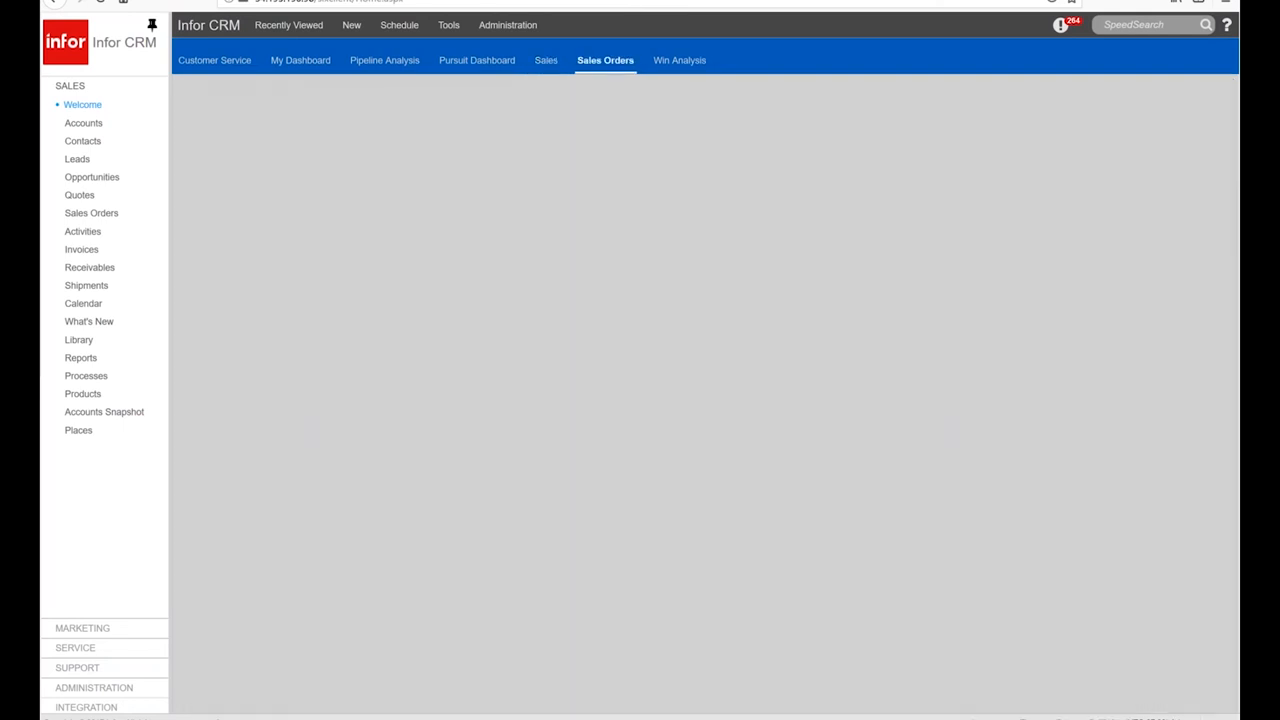
left_click(605, 60)
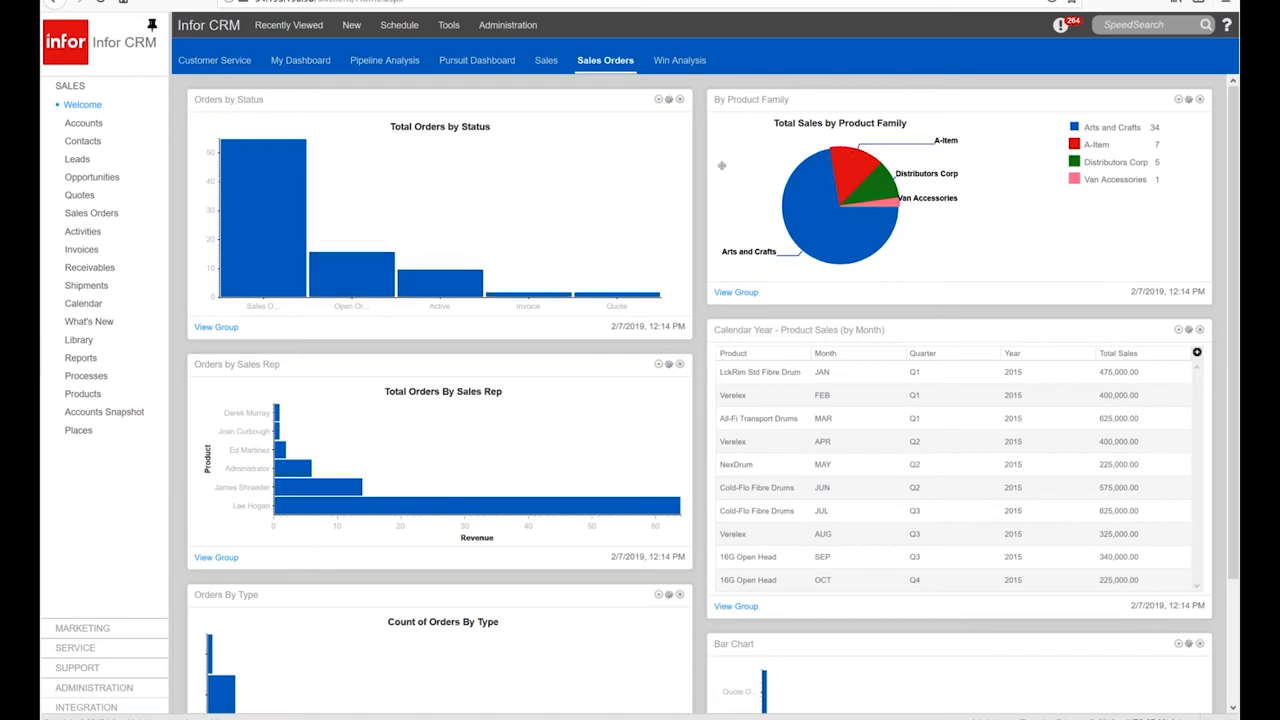
mouse_move(770, 197)
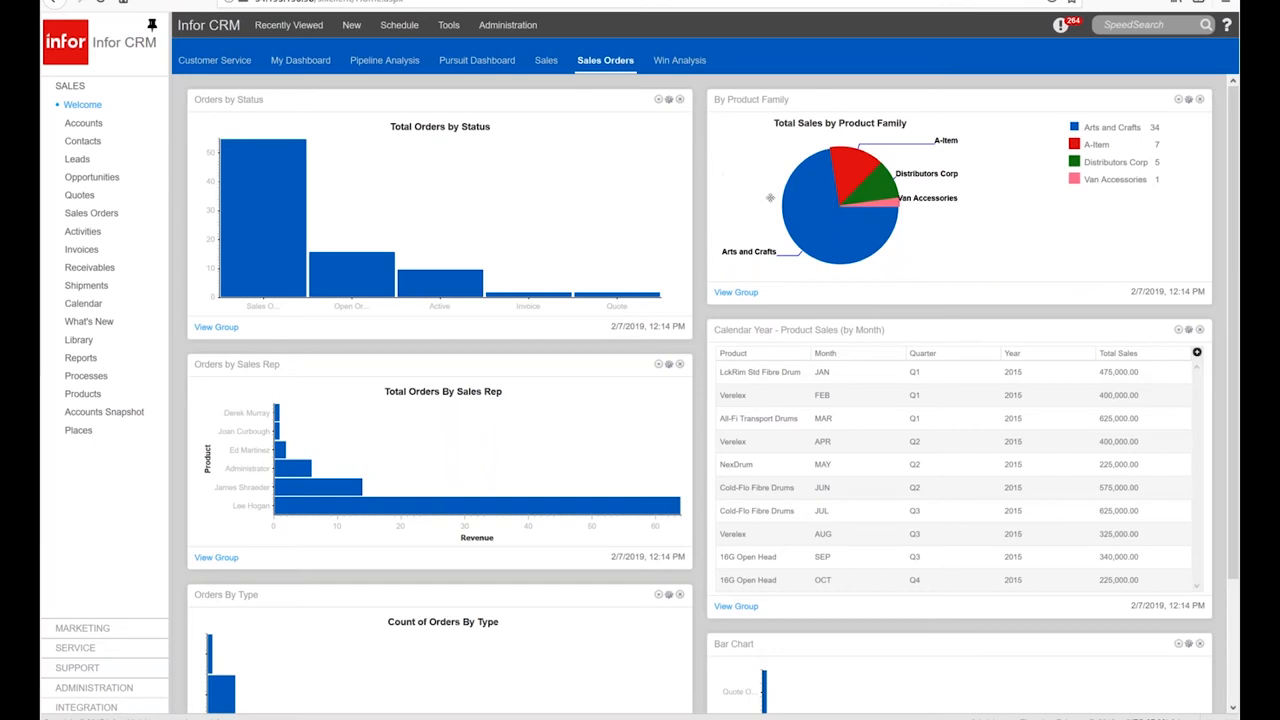
mouse_move(810, 220)
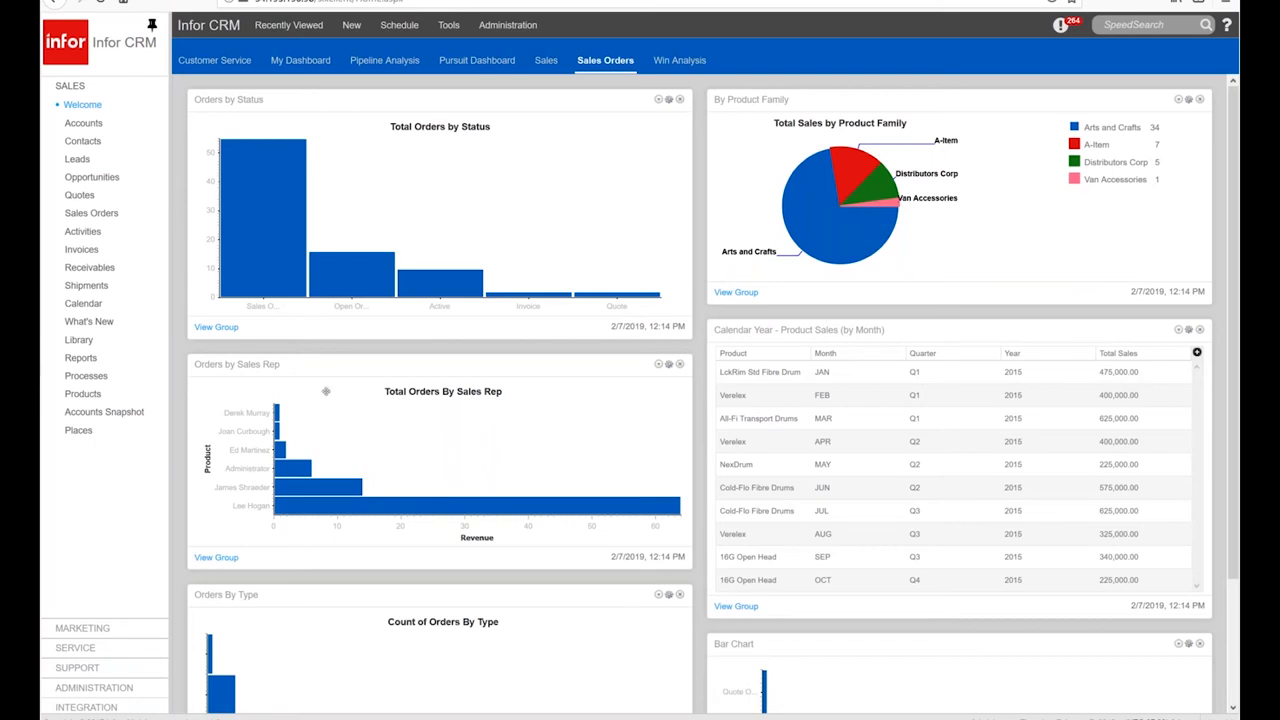
mouse_move(300, 418)
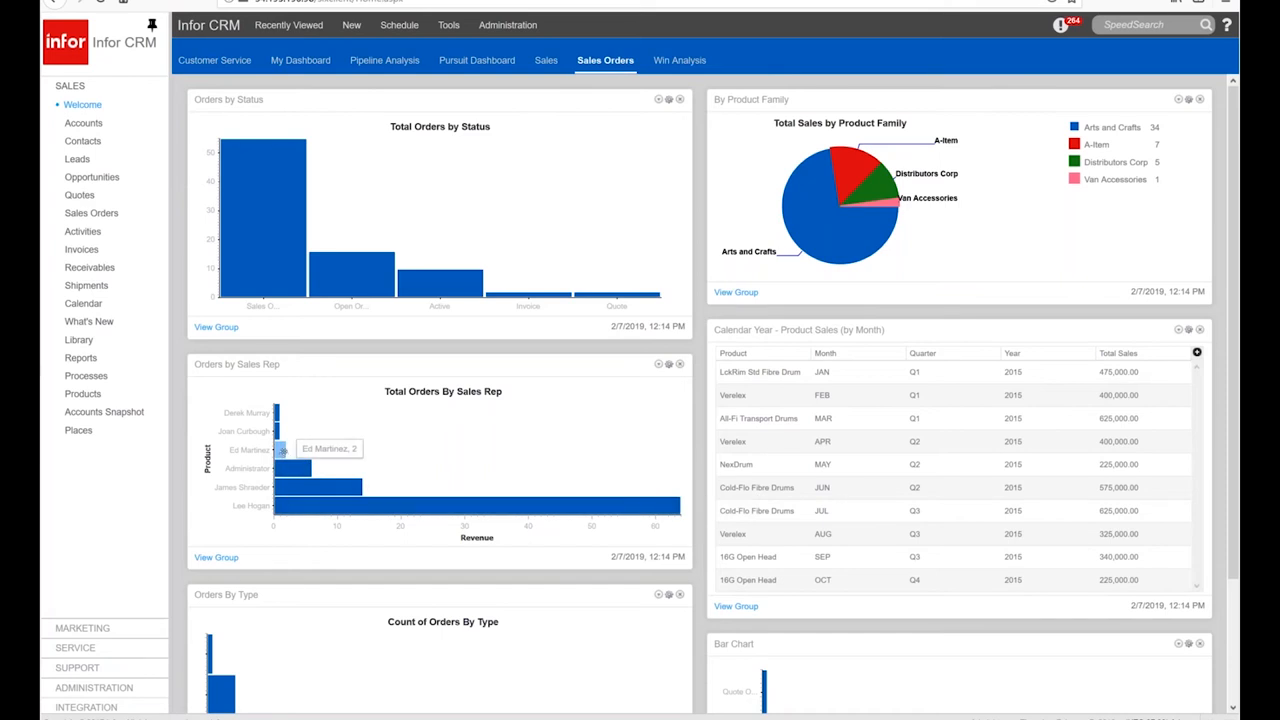
mouse_move(335, 478)
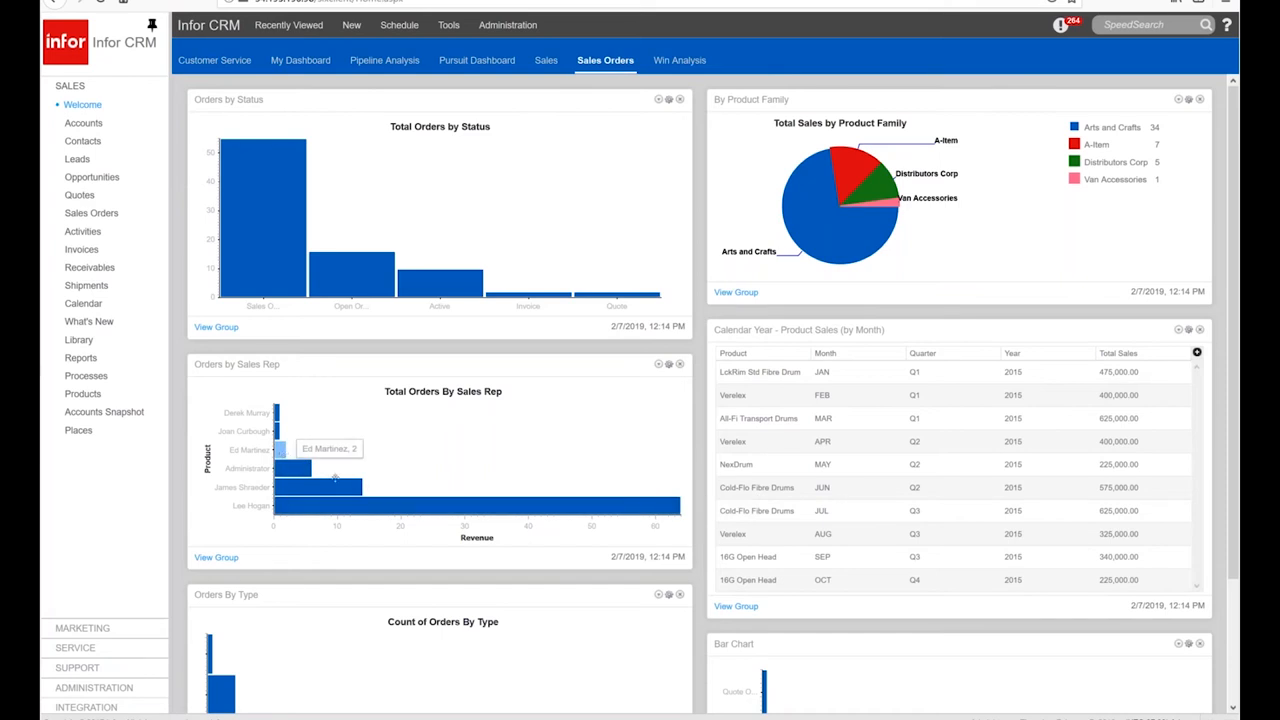
mouse_move(425, 327)
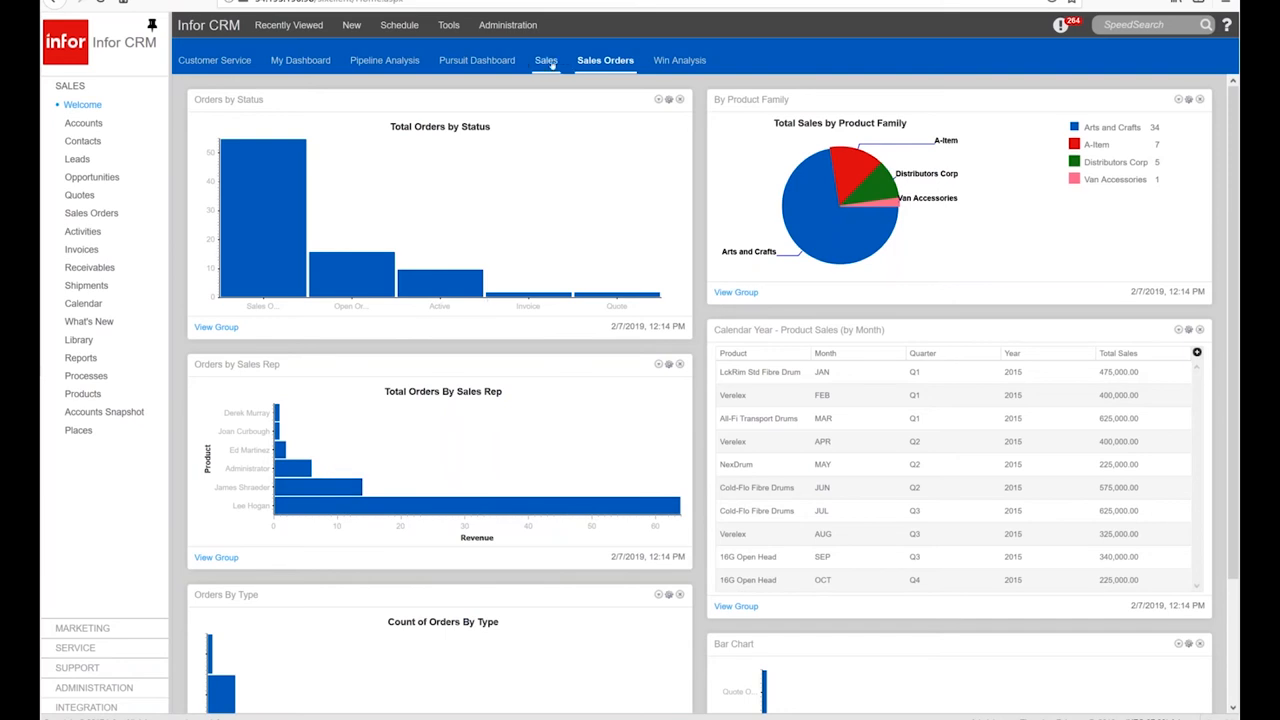
mouse_move(546, 60)
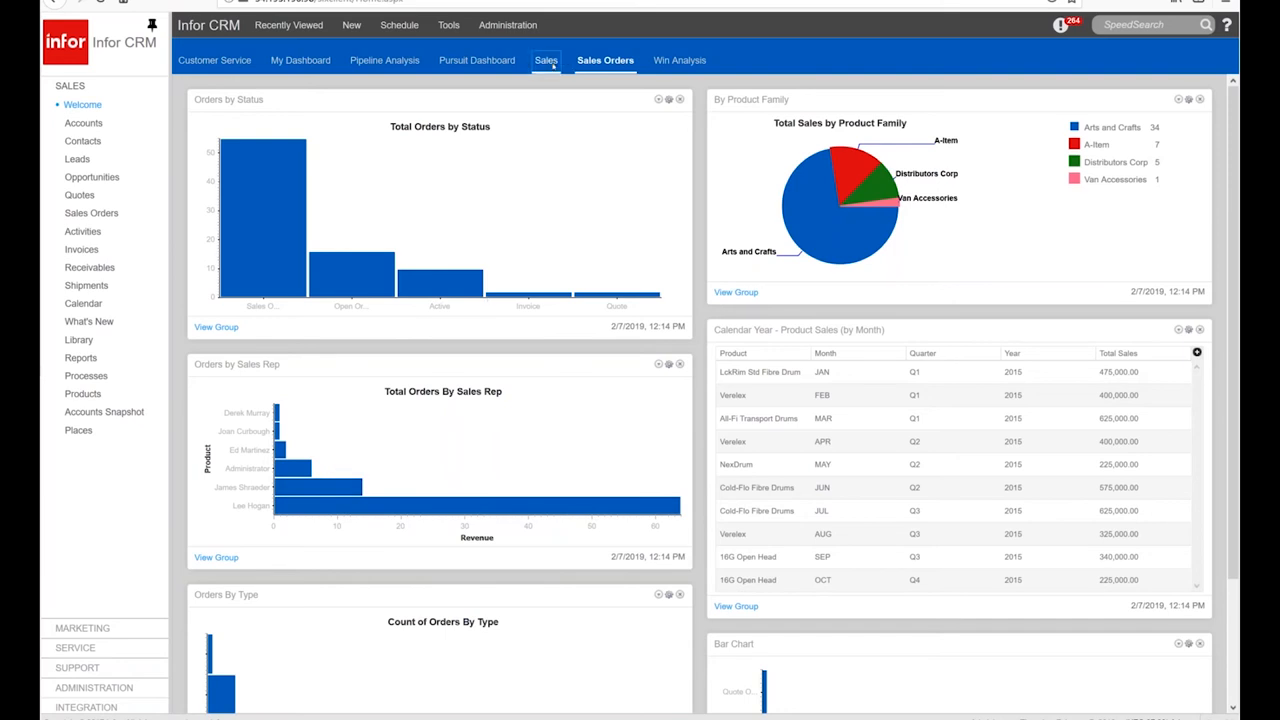
- Switch to the Sales dashboard with open opportunities, pipeline funnel and today's activities
left_click(546, 60)
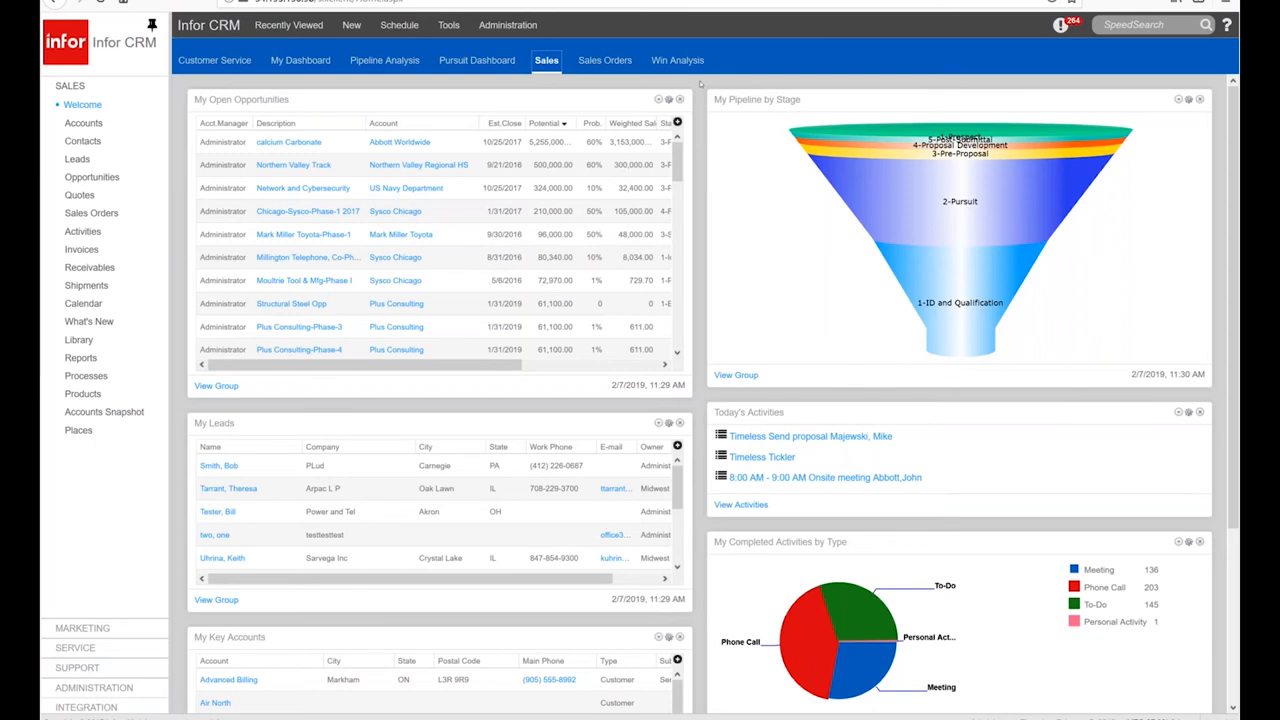
mouse_move(700, 84)
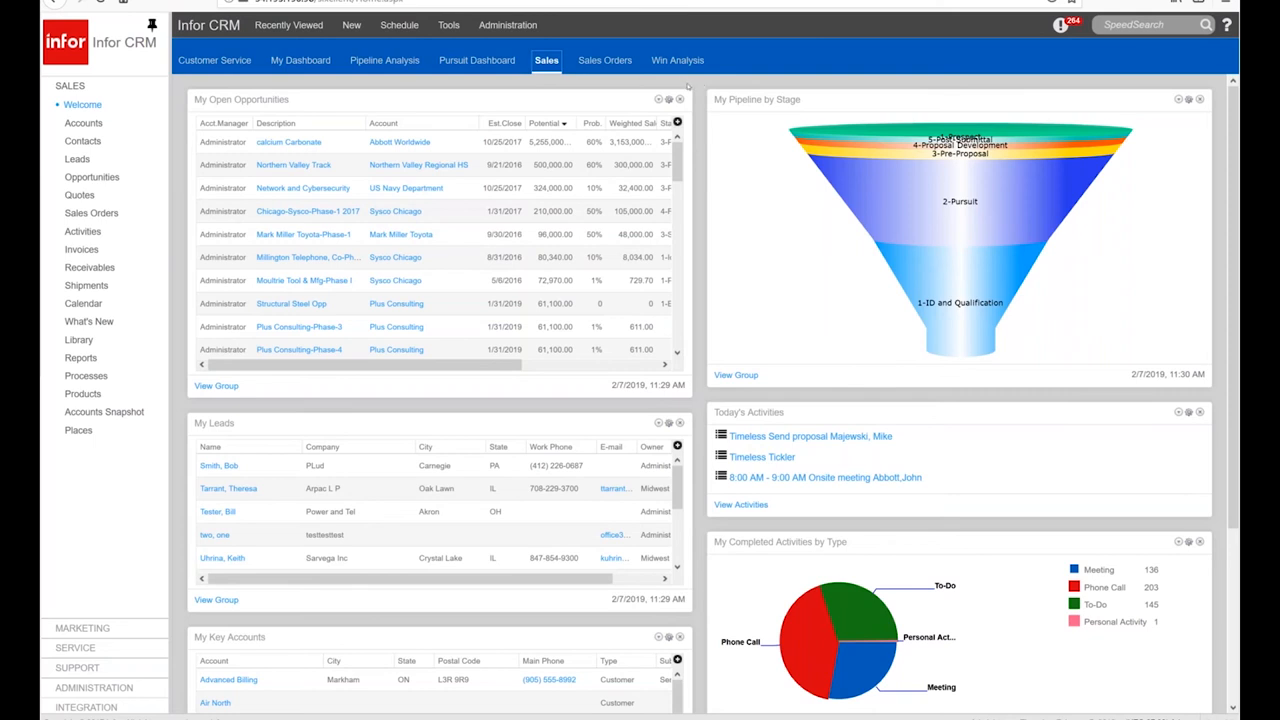
mouse_move(729, 247)
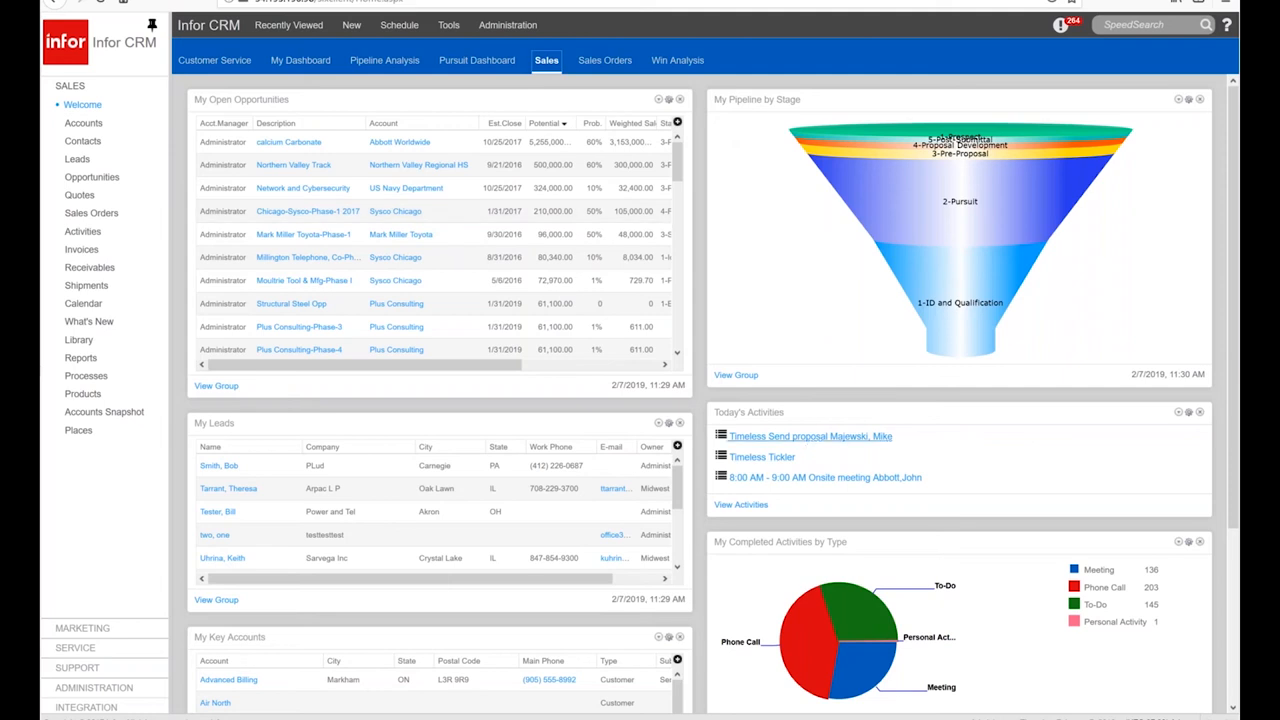
mouse_move(522, 208)
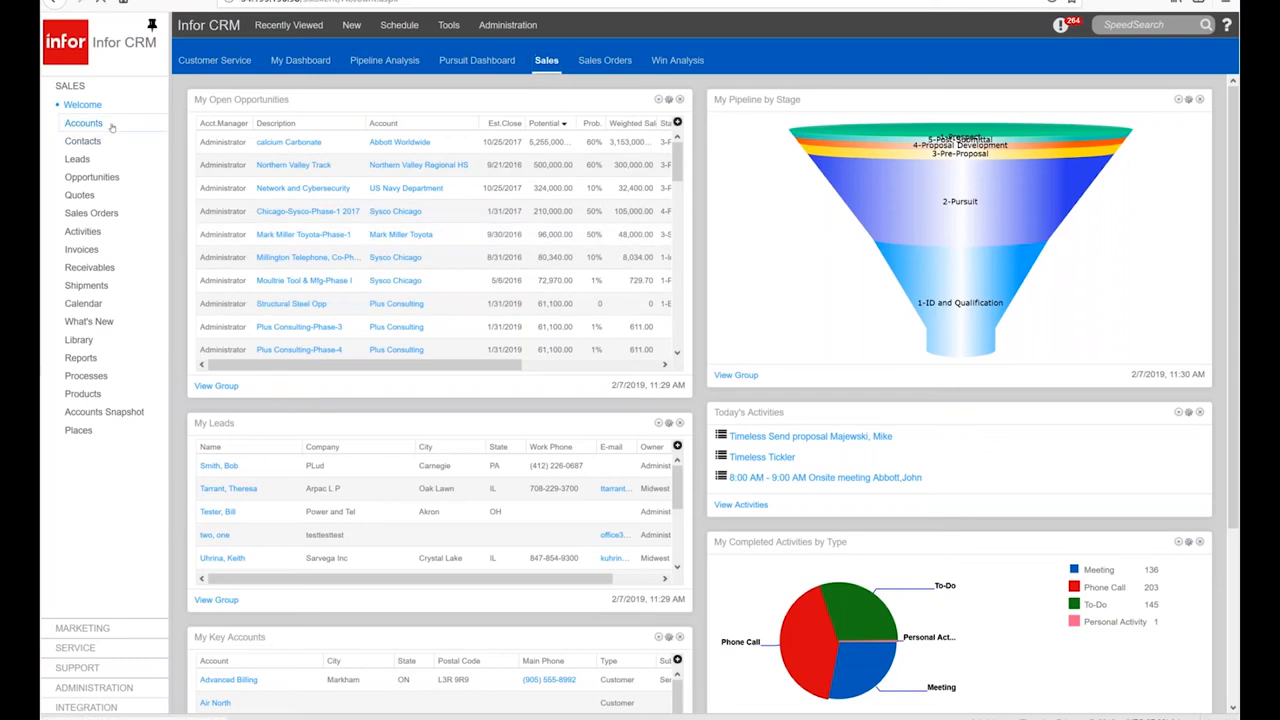
- Collapse the left navigation so All Accounts (1,131 records) fills the window
left_click(83, 122)
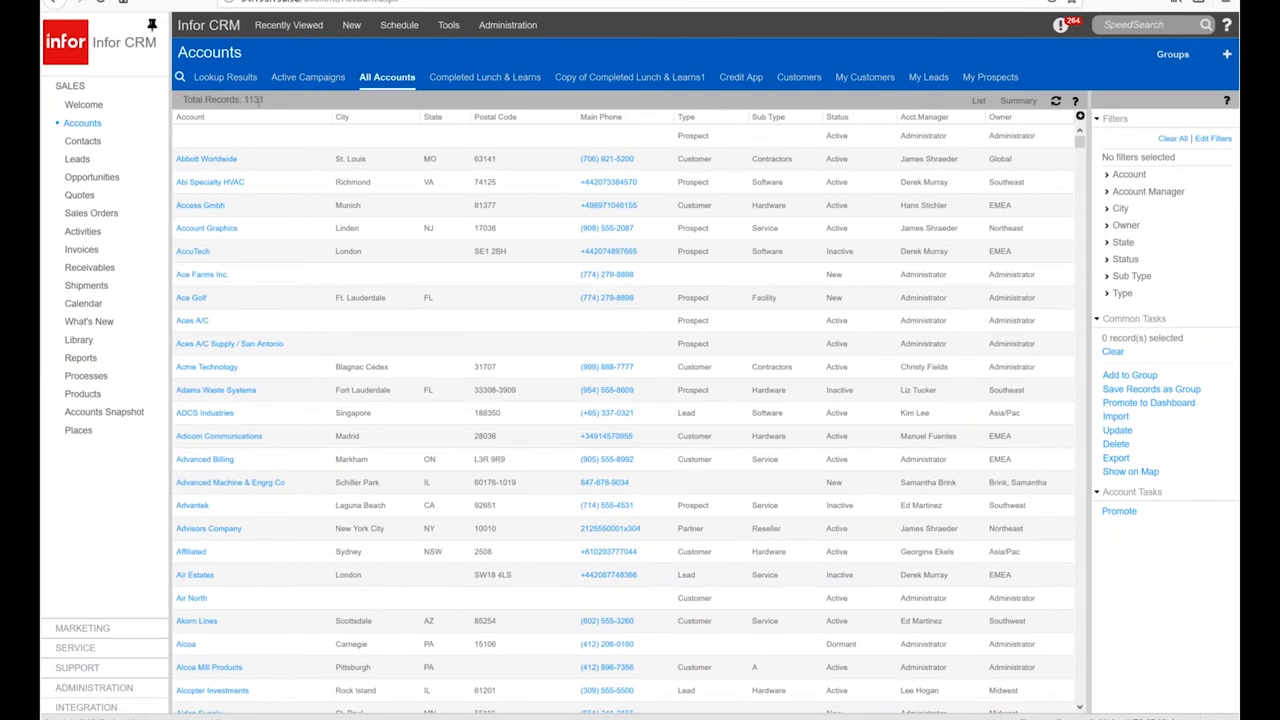
mouse_move(283, 431)
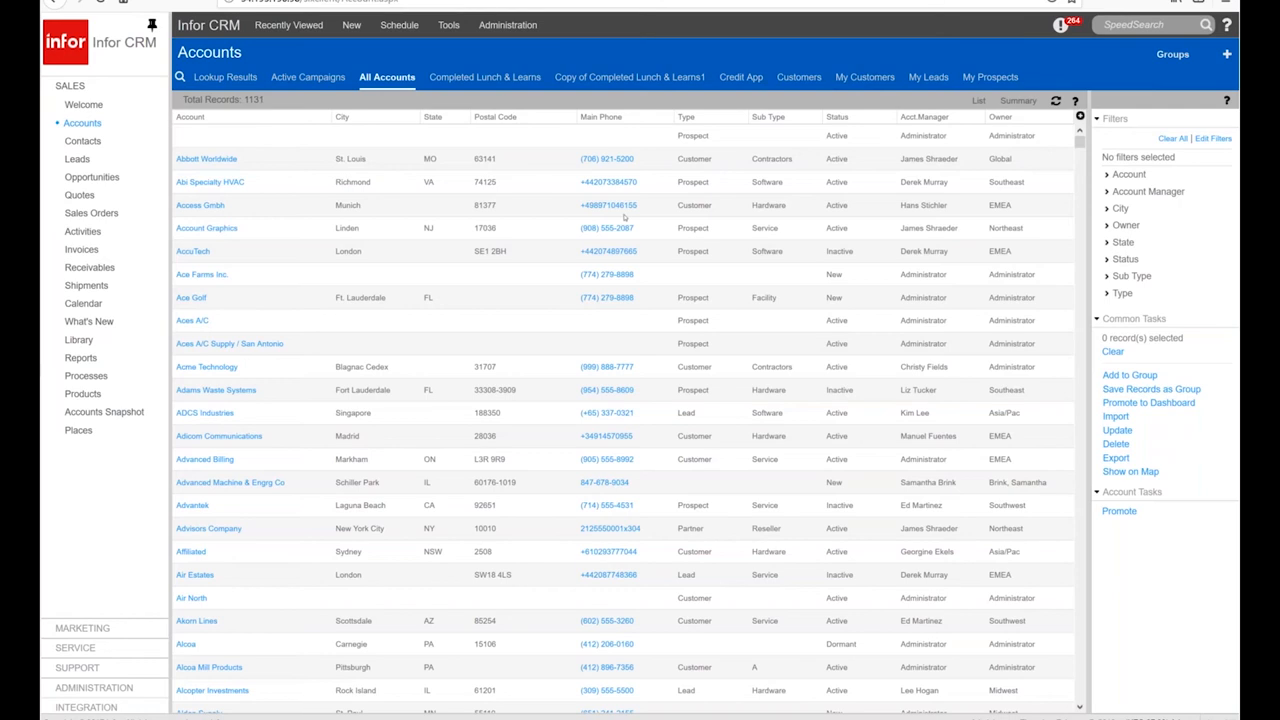
mouse_move(452, 495)
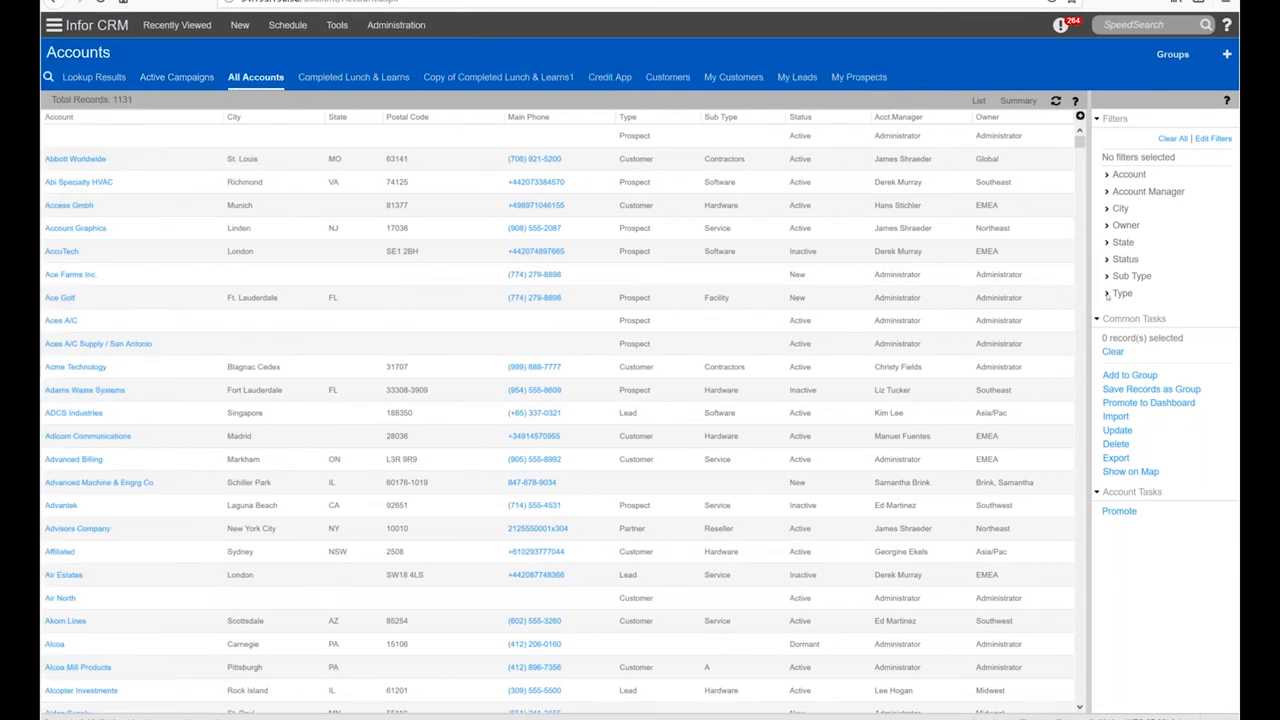
- Filter All Accounts to Type Customer and State MO, leaving 8 records
left_click(1107, 293)
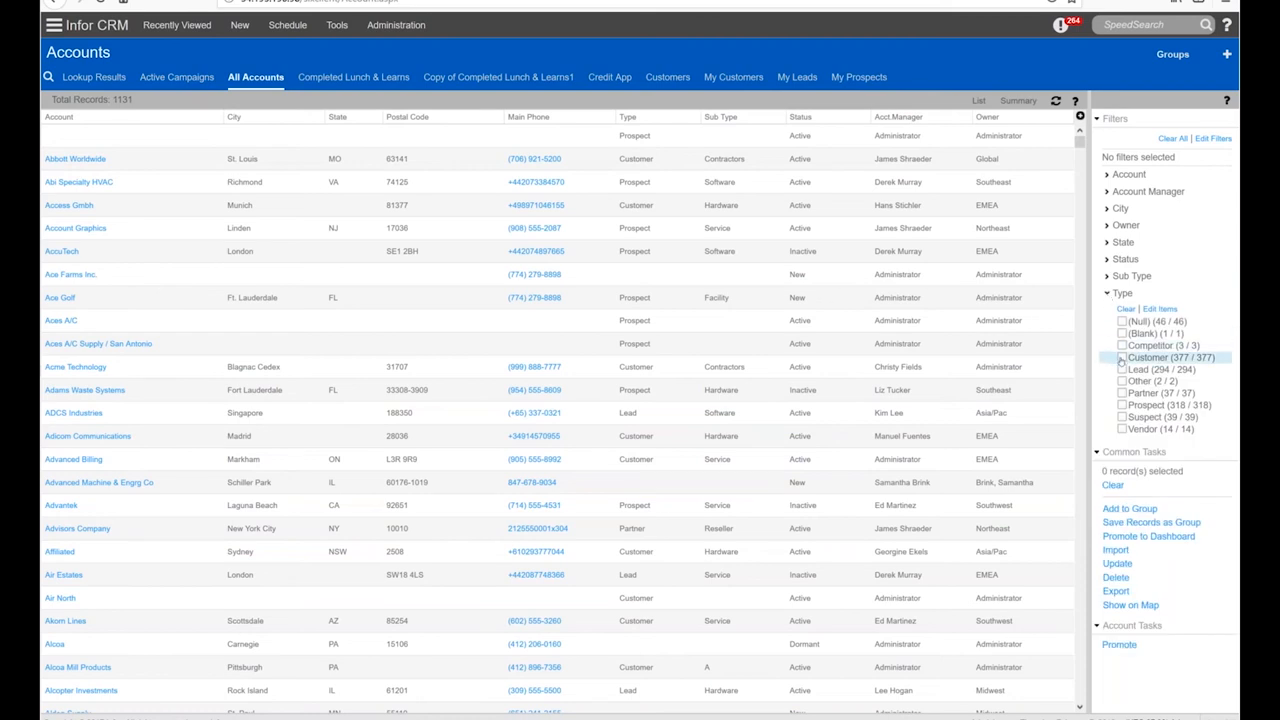
left_click(1122, 357)
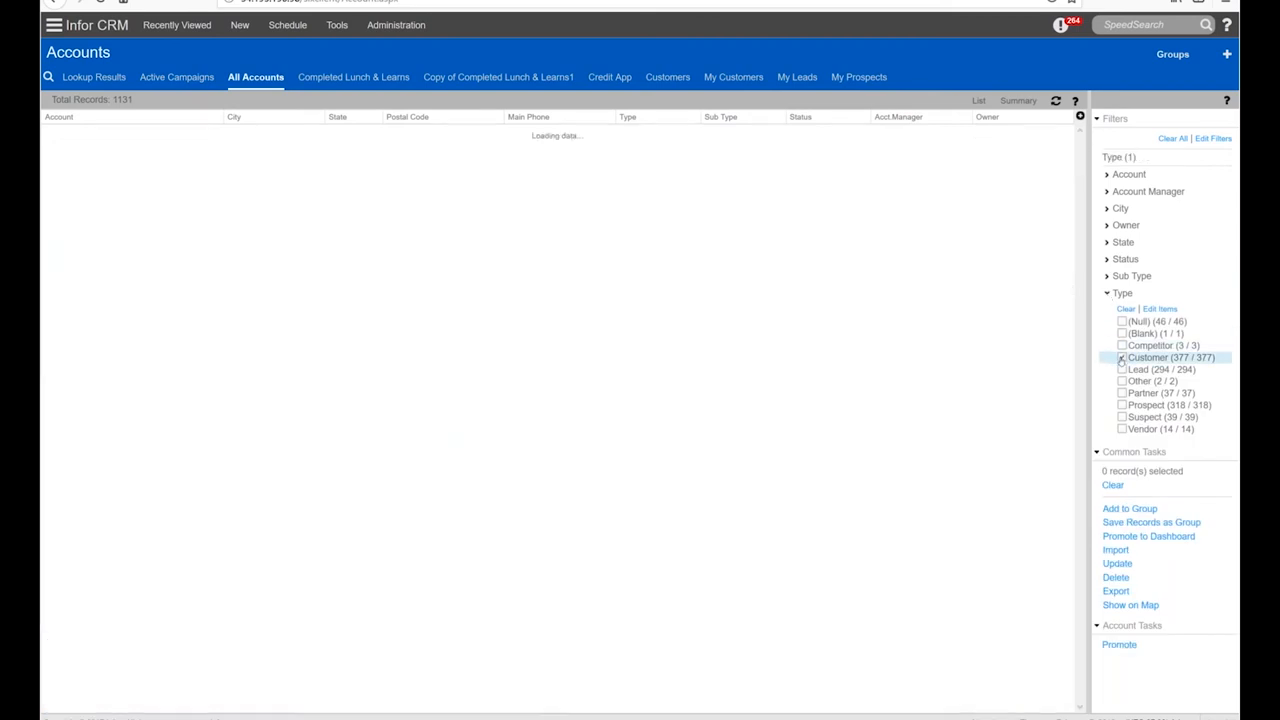
left_click(1121, 357)
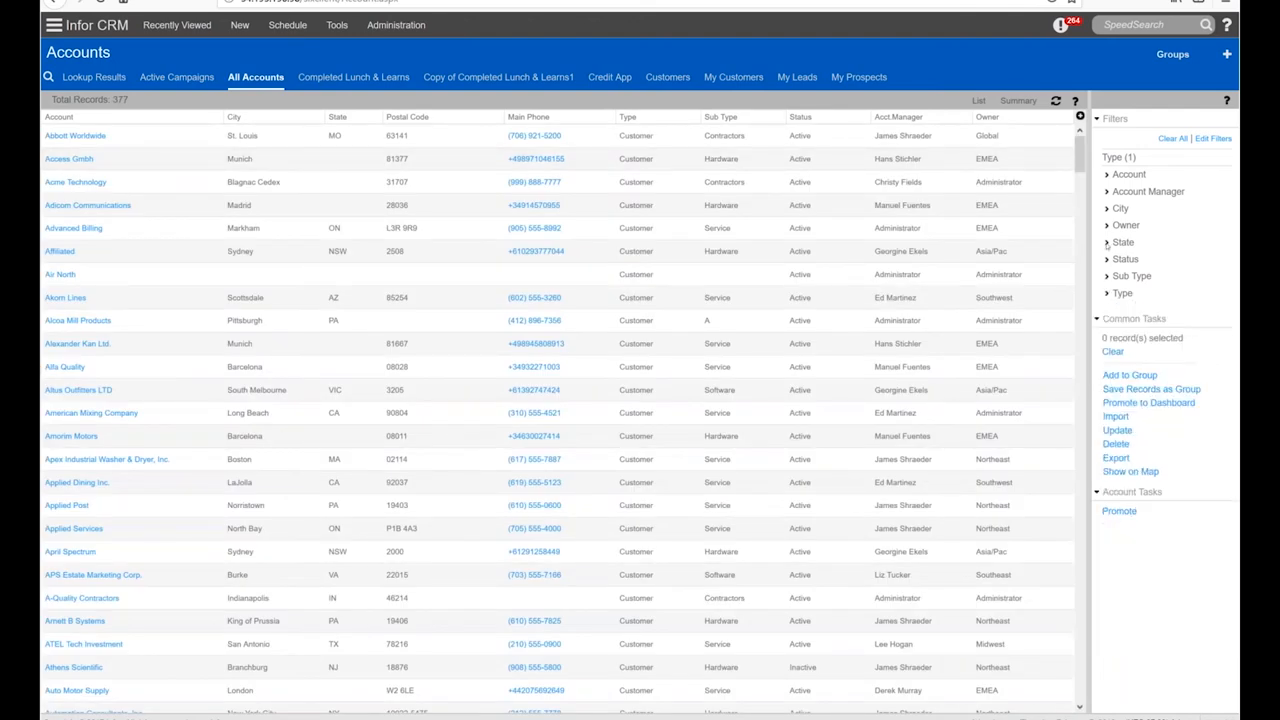
left_click(1123, 242)
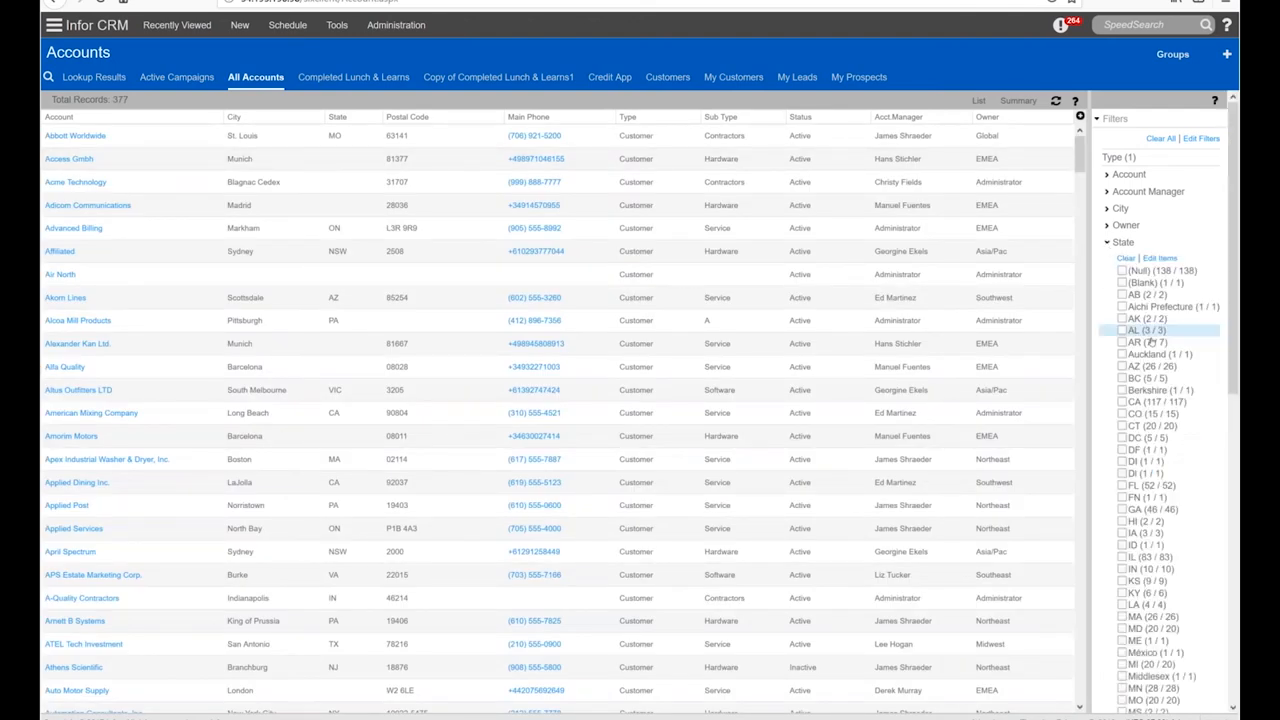
scroll("down", 3)
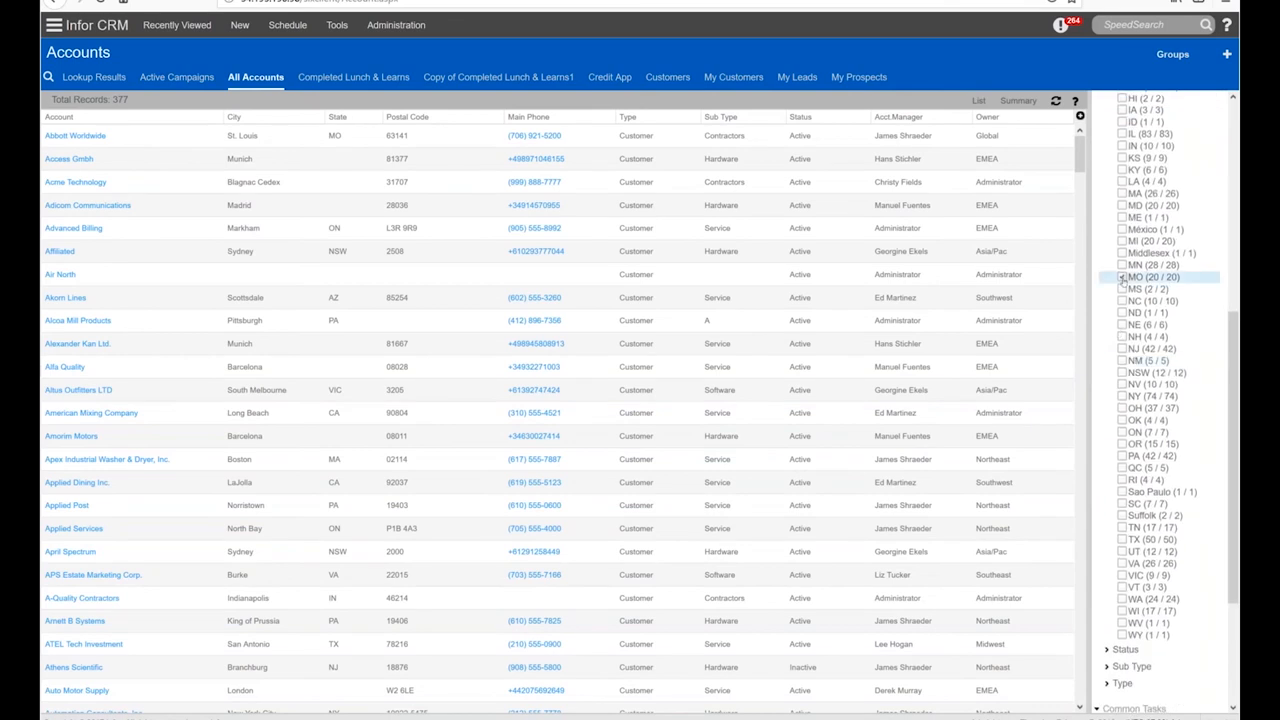
left_click(1122, 289)
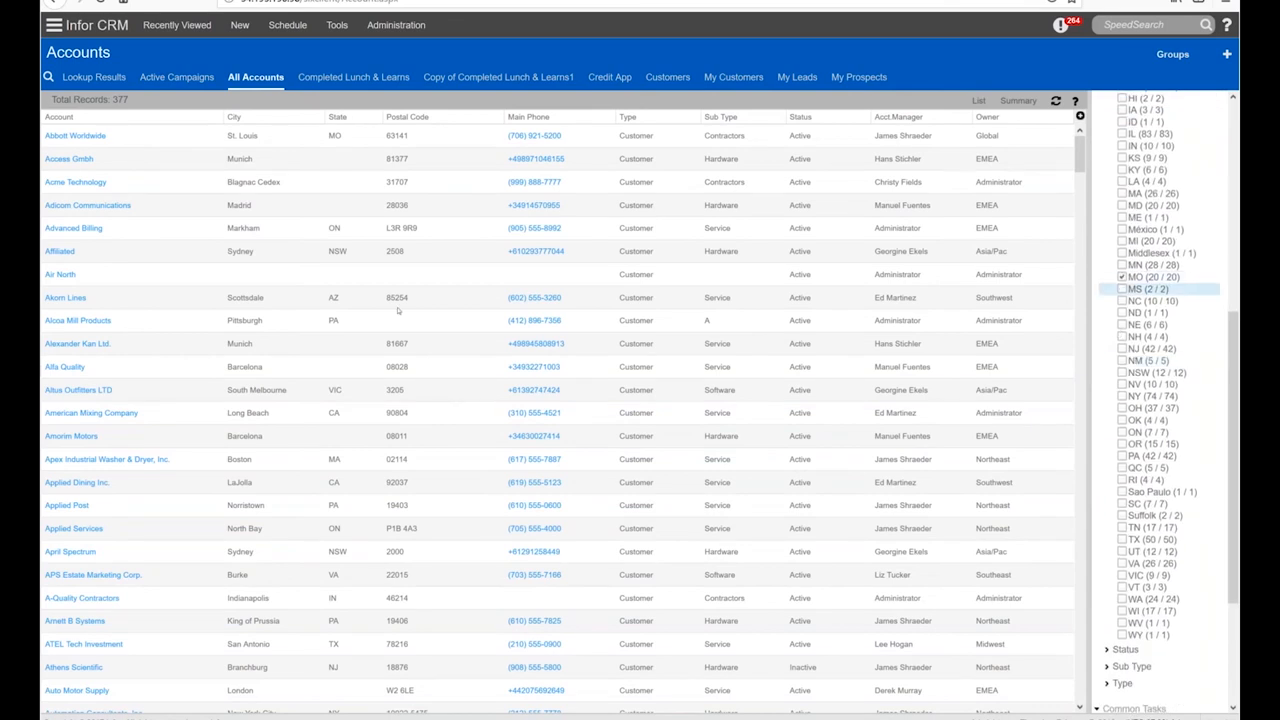
left_click(1122, 276)
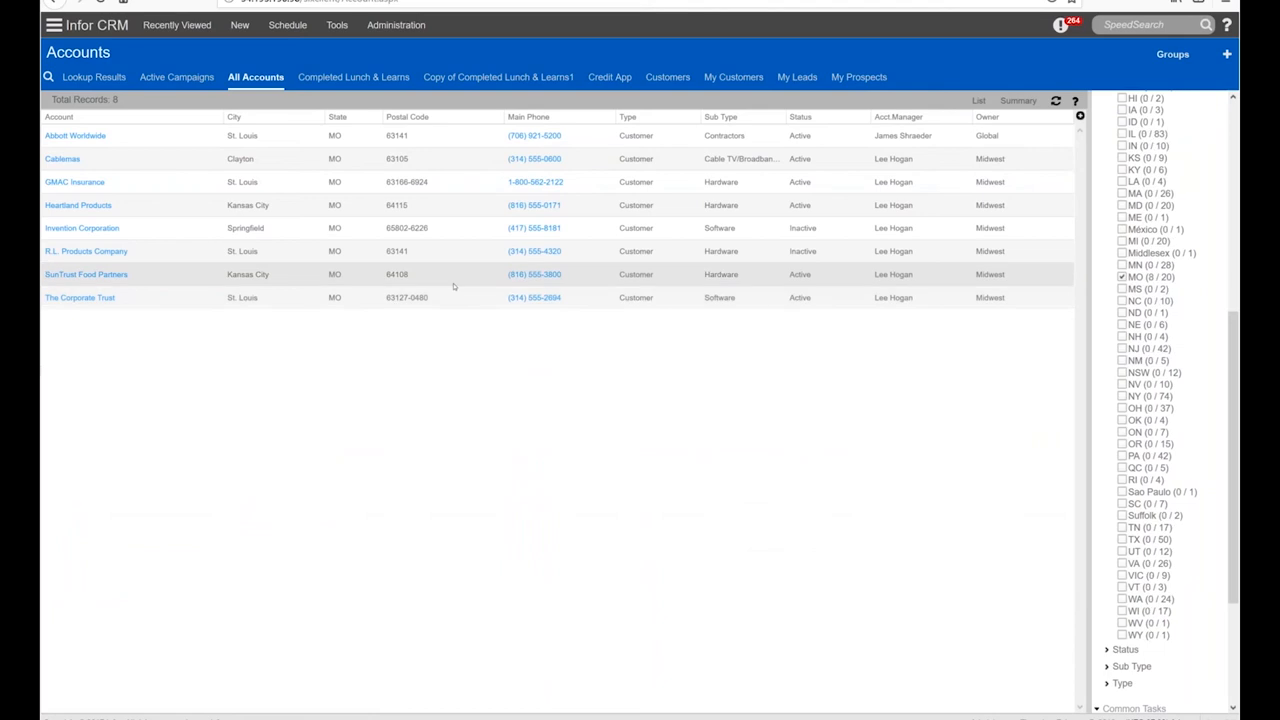
mouse_move(845, 228)
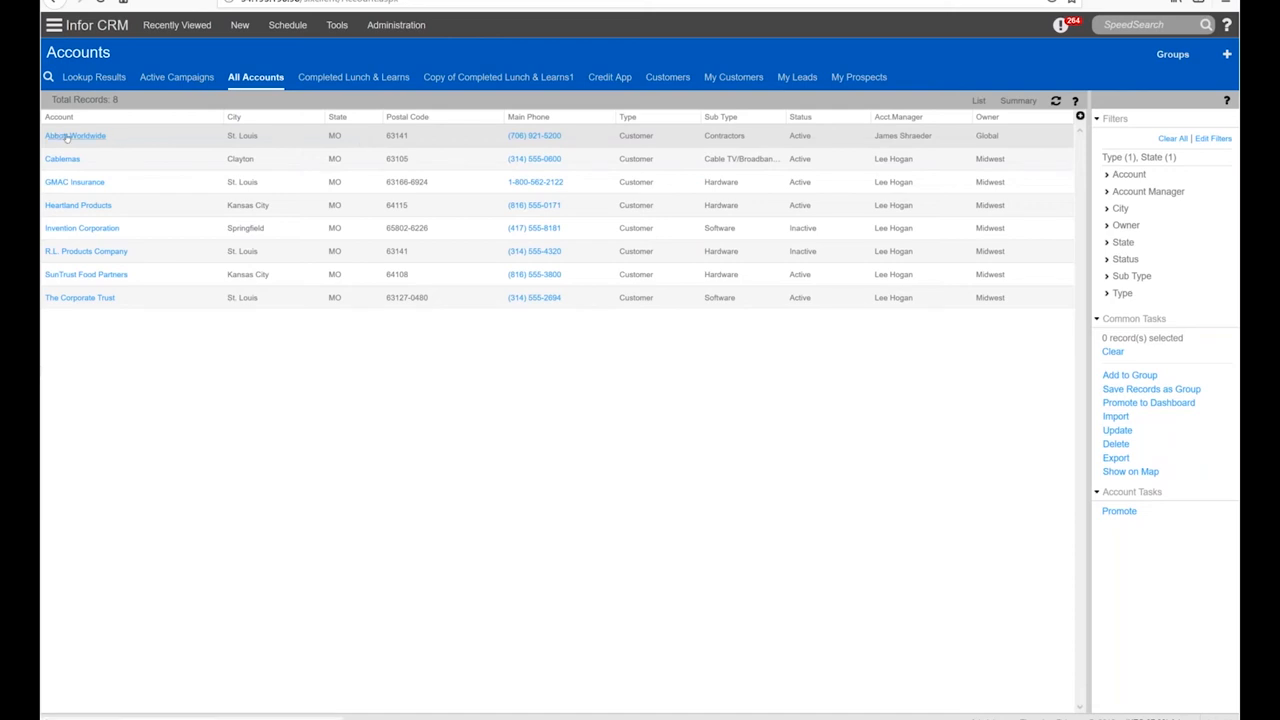
- Open Abbott Worldwide from the filtered list to view its details and 17 contacts
left_click(75, 135)
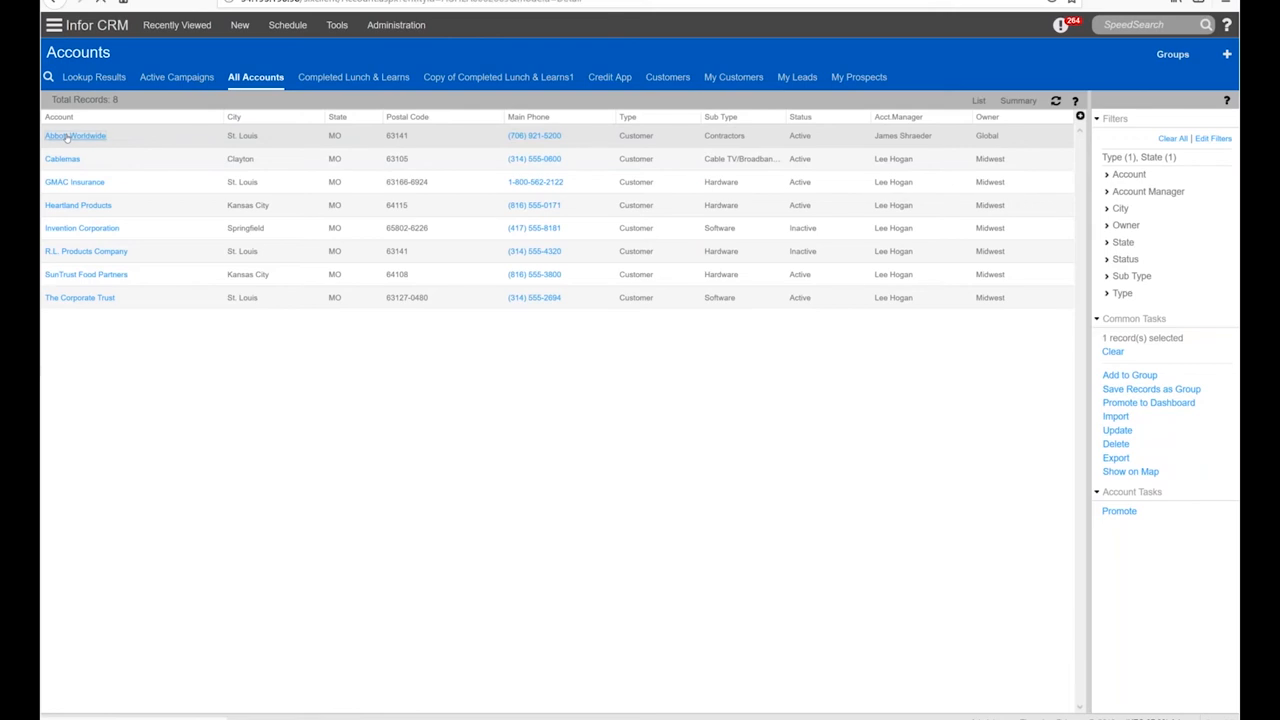
left_click(75, 135)
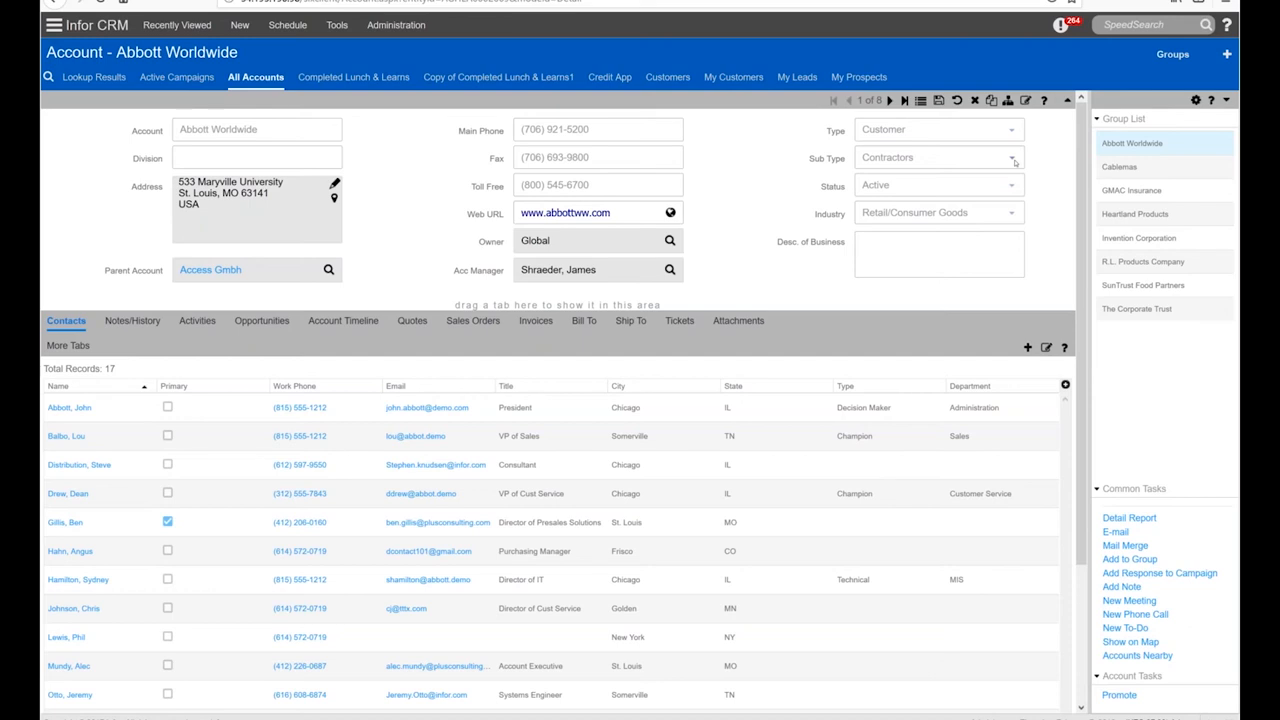
left_click(1010, 129)
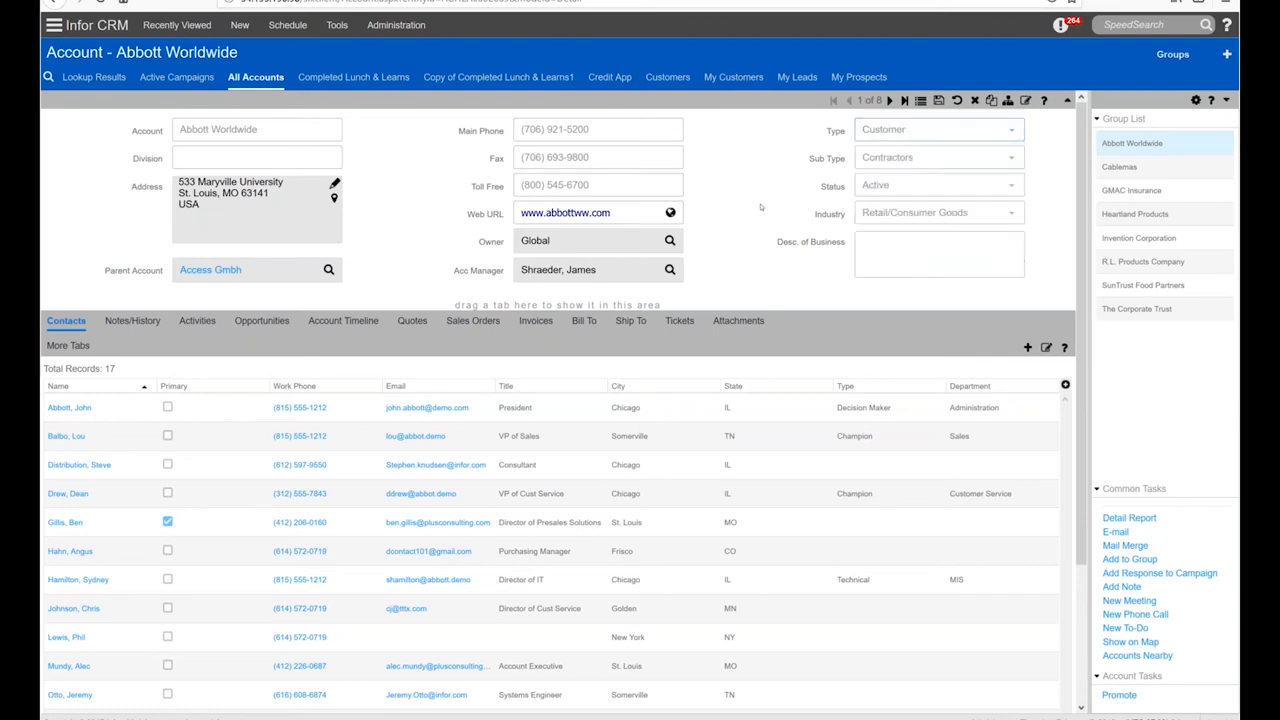
mouse_move(343, 320)
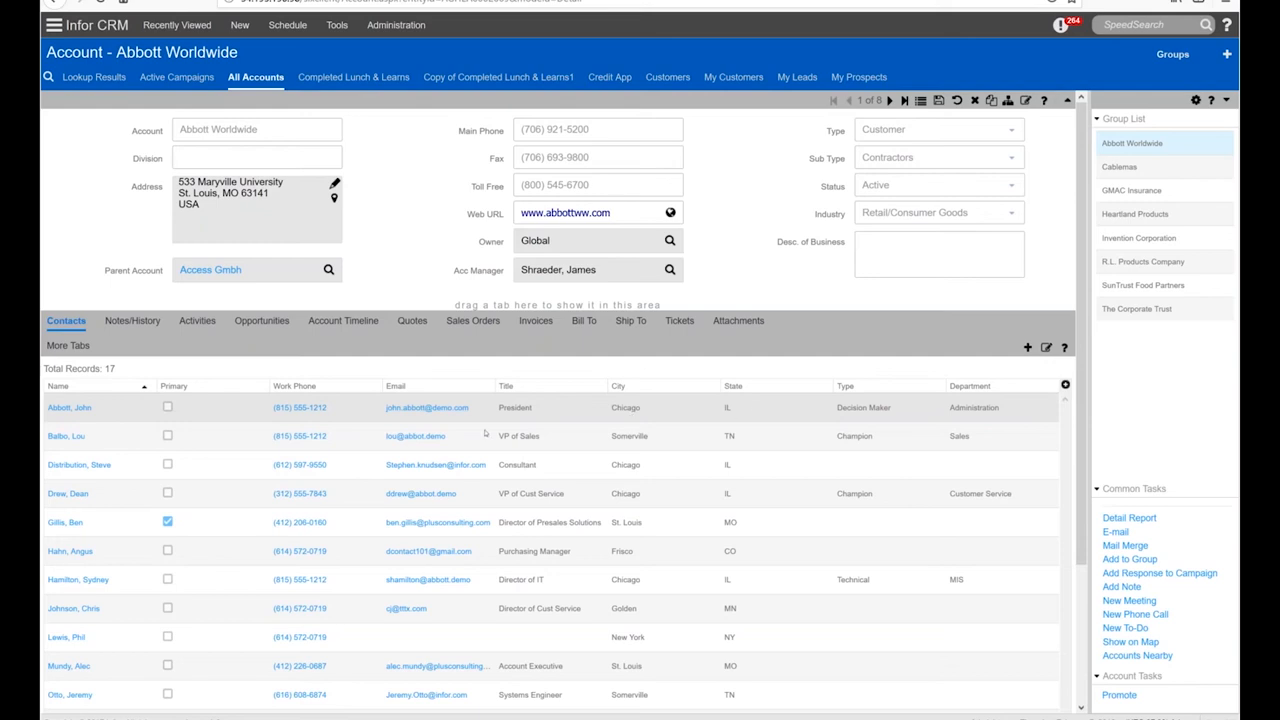
mouse_move(649, 443)
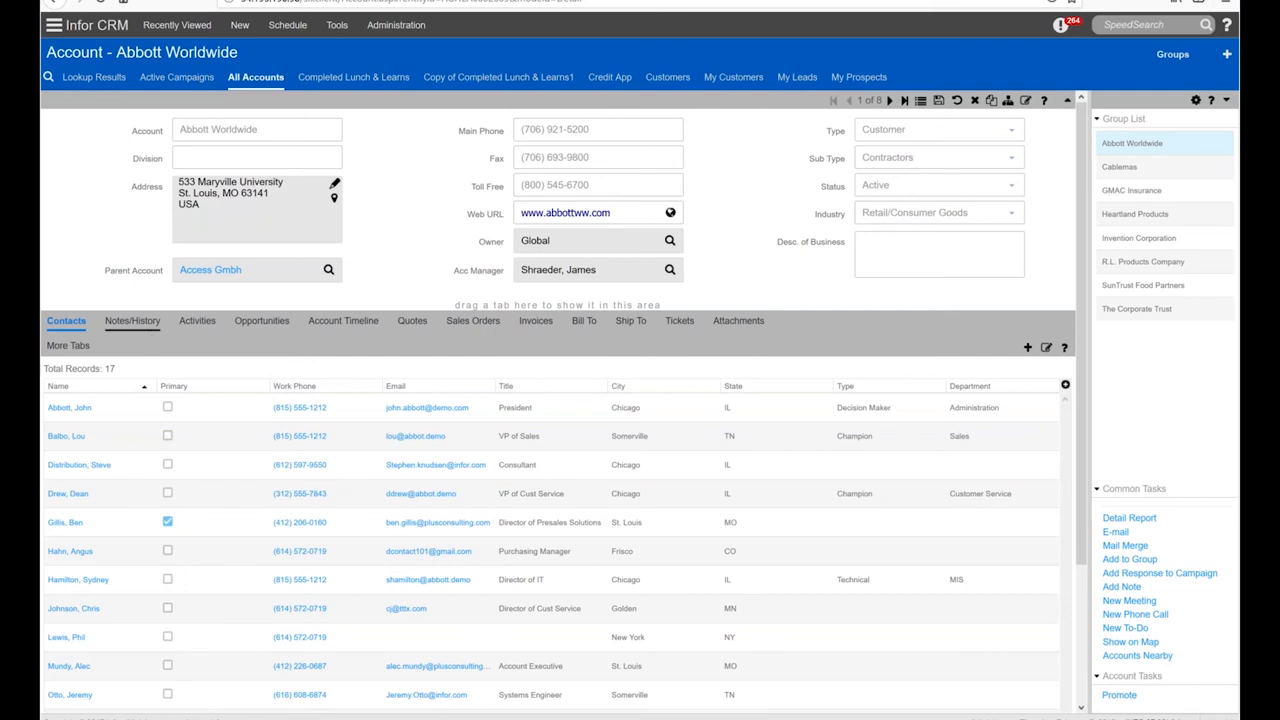
- Browse Abbott Worldwide's Notes/History tab listing 220 notes, calls, meetings and to-dos
left_click(132, 320)
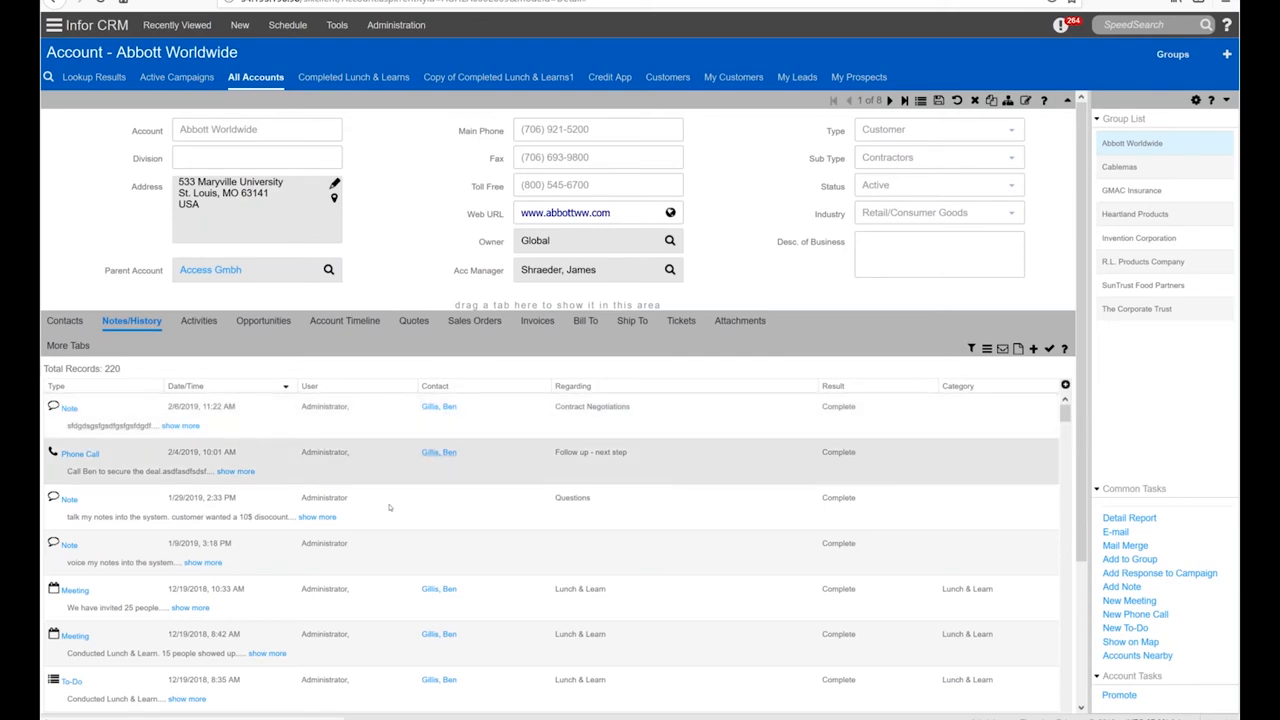
scroll("down", 3)
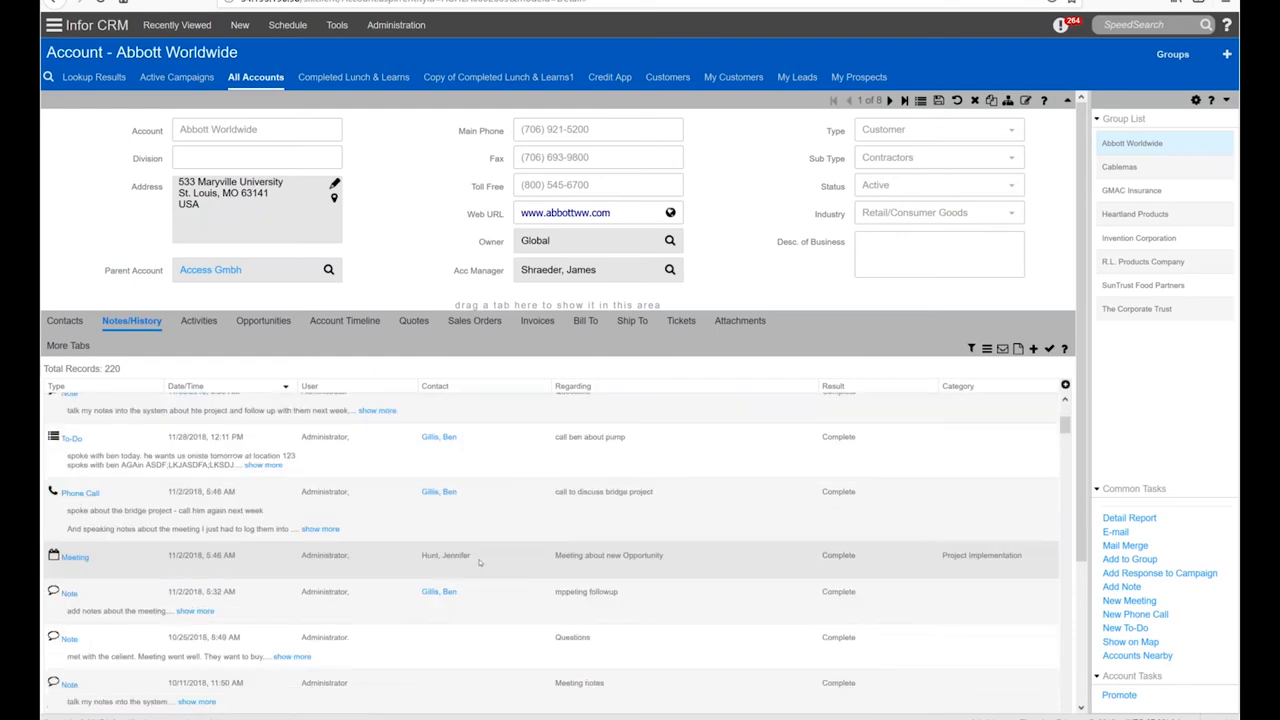
mouse_move(348, 420)
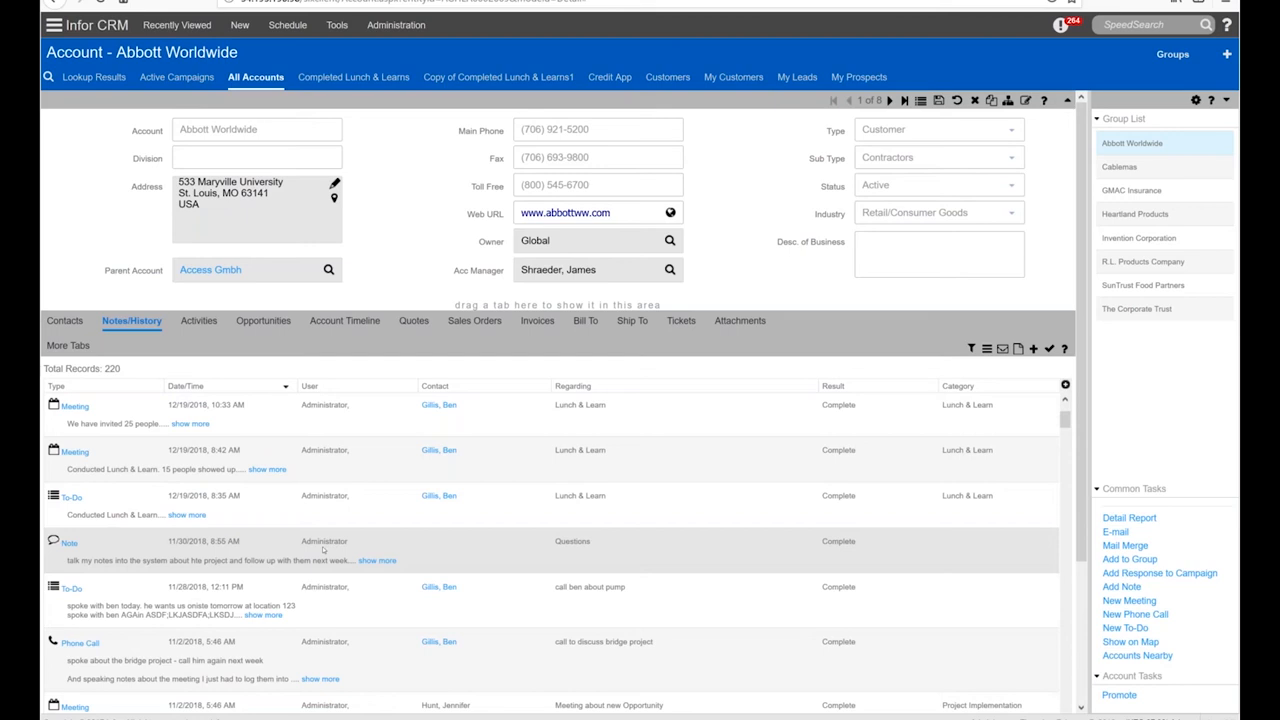
mouse_move(340, 514)
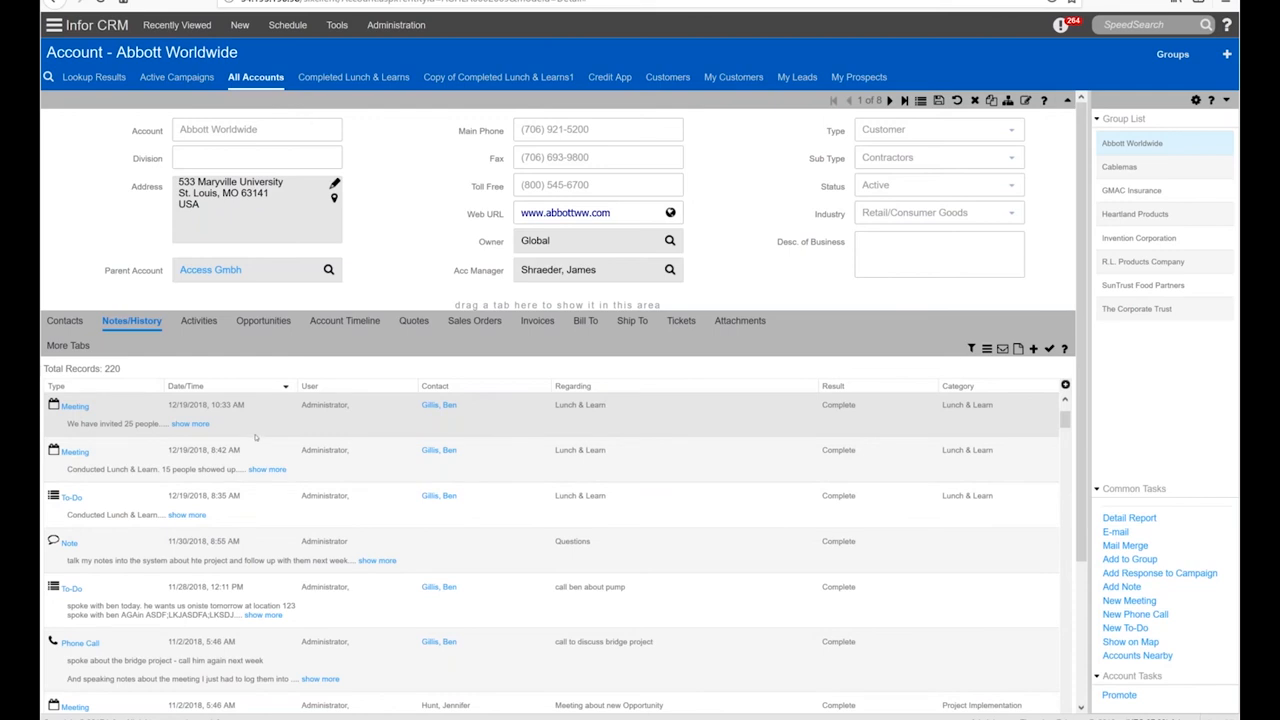
mouse_move(432, 418)
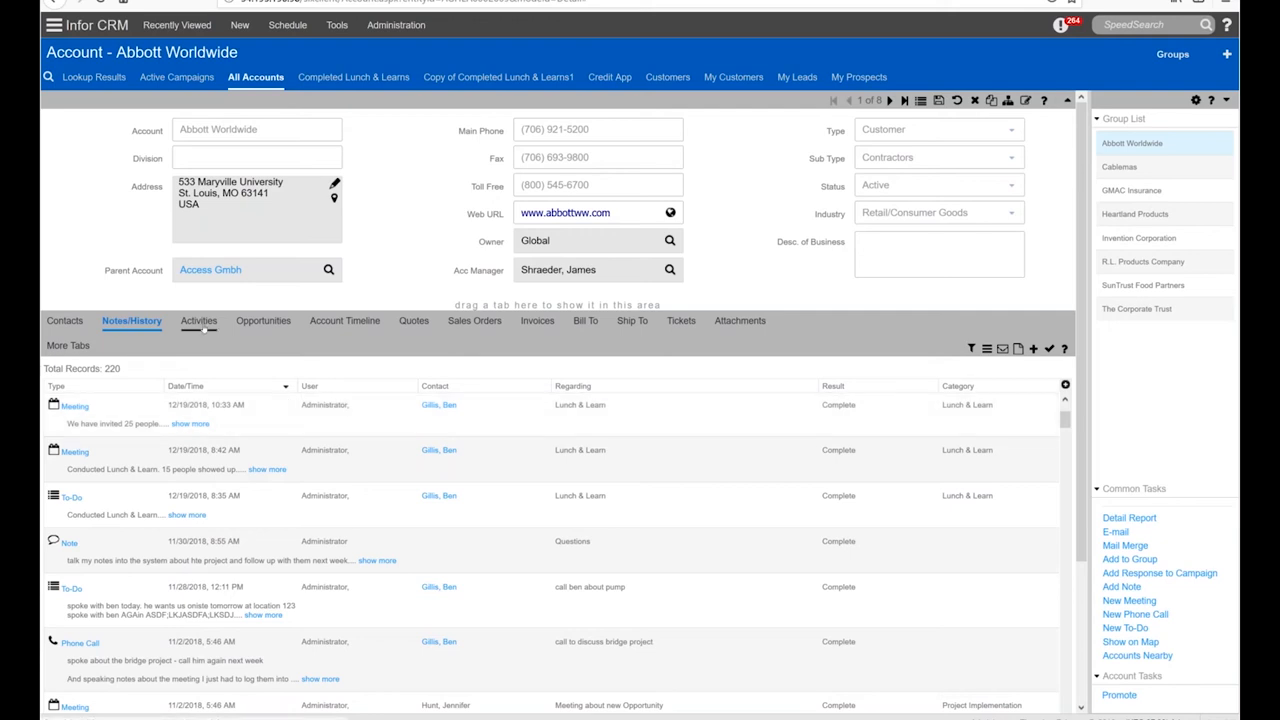
- Show Abbott Worldwide's Activities tab listing 65 meetings, to-dos and phone calls
left_click(197, 320)
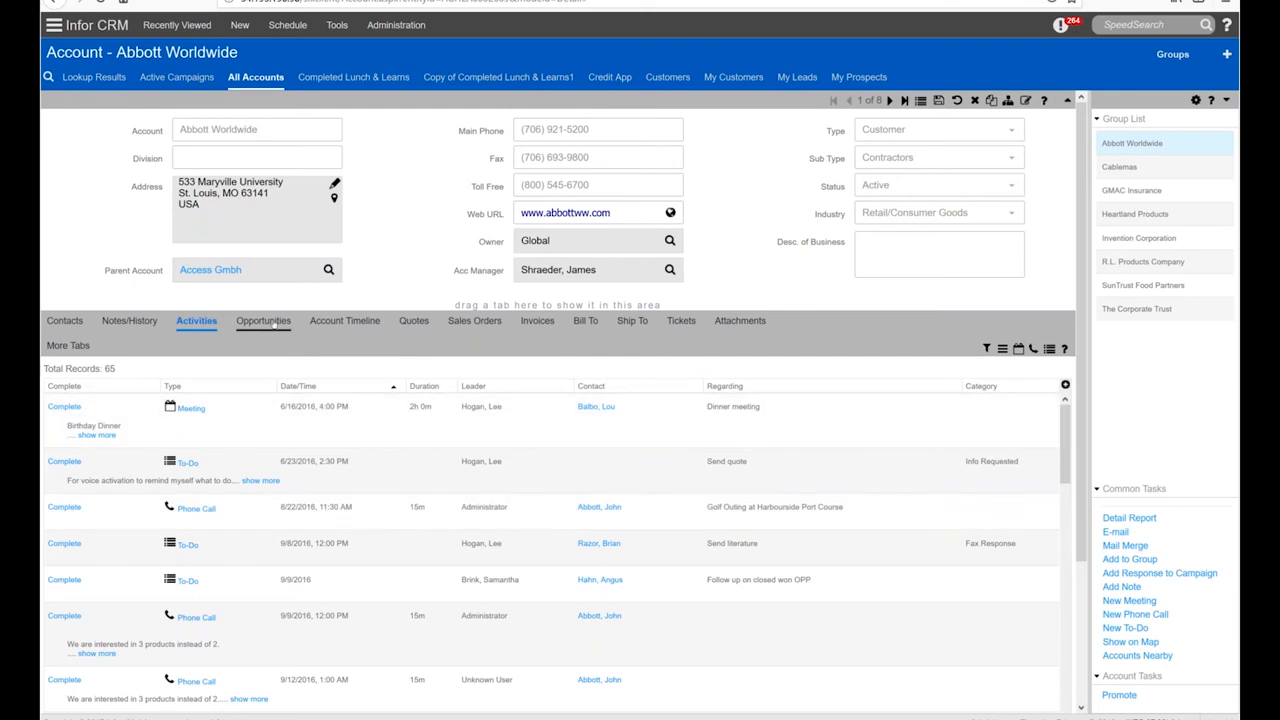
- Show Abbott Worldwide's Opportunities tab with 44 opportunities and their status and potential
left_click(262, 320)
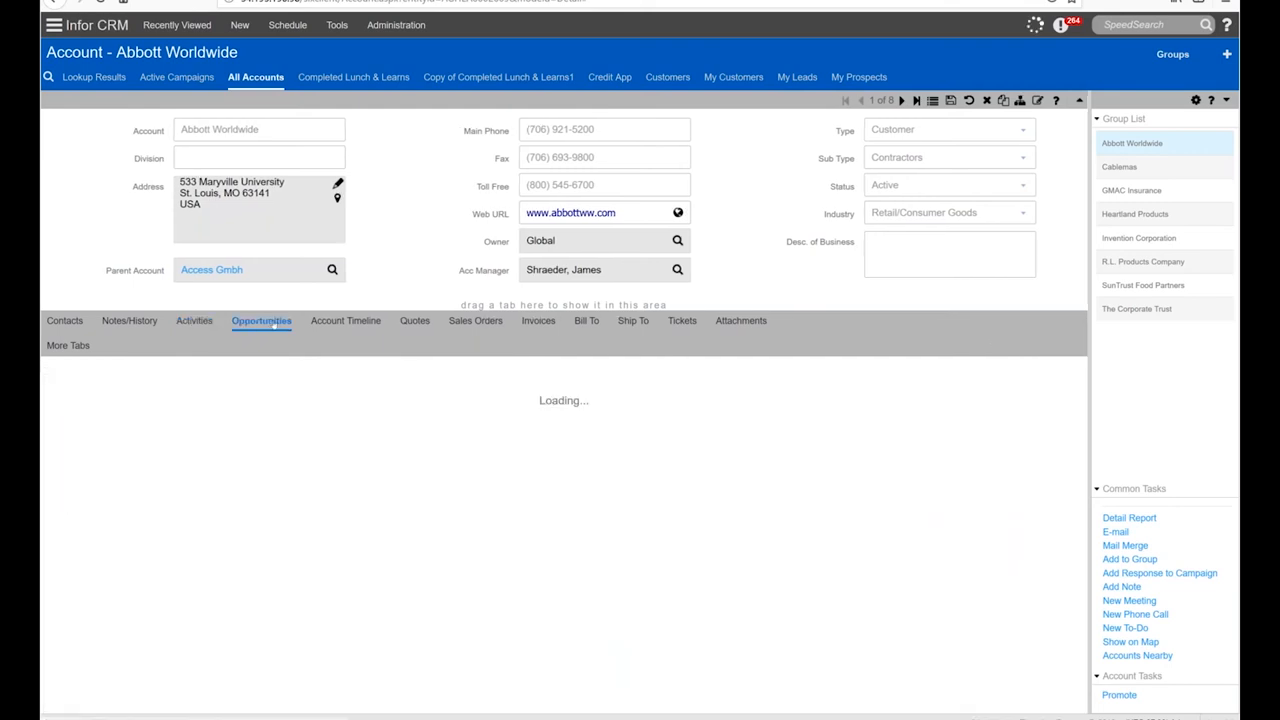
left_click(261, 320)
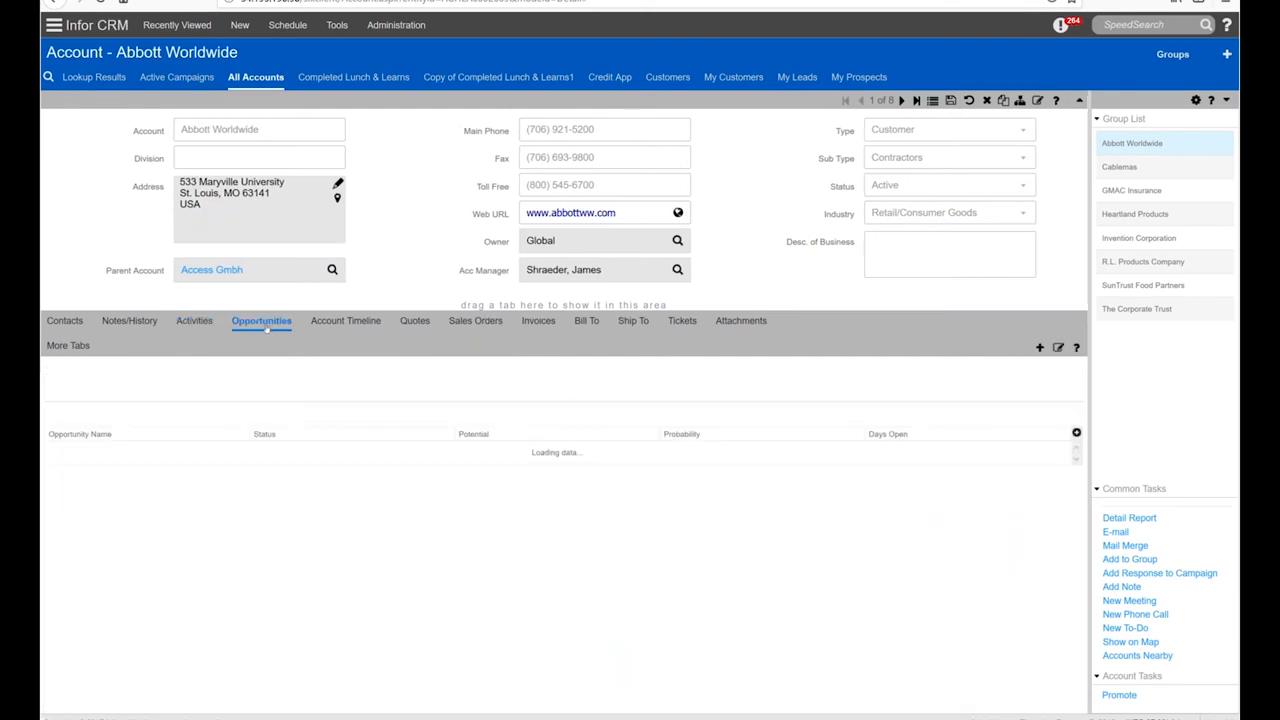
left_click(261, 320)
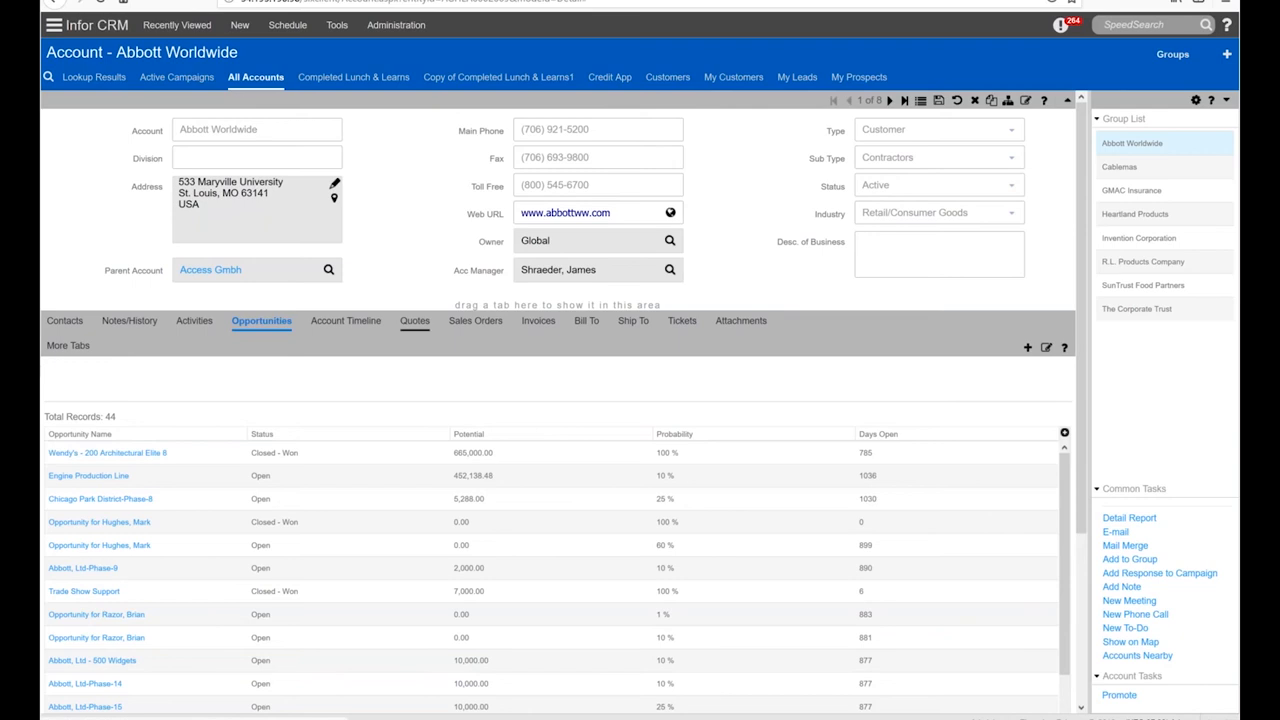
- View Abbott Worldwide's 65 quotes, then its 34 sales orders
left_click(410, 320)
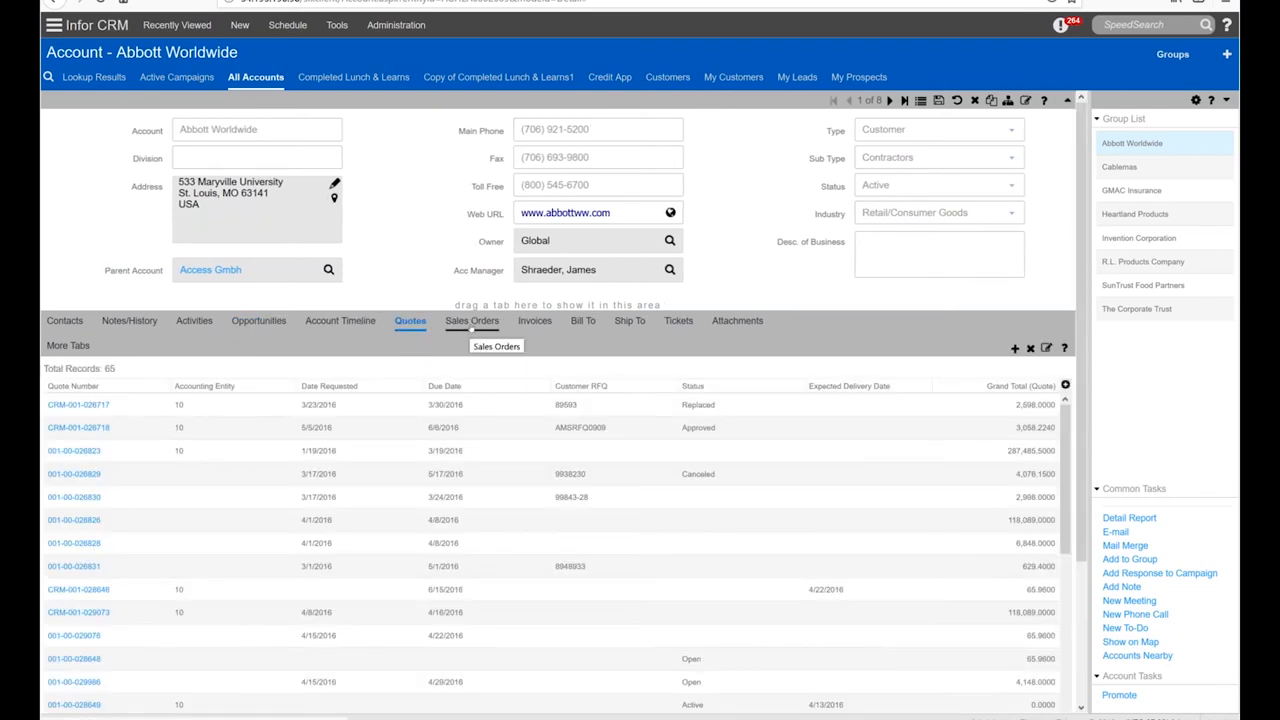
left_click(471, 320)
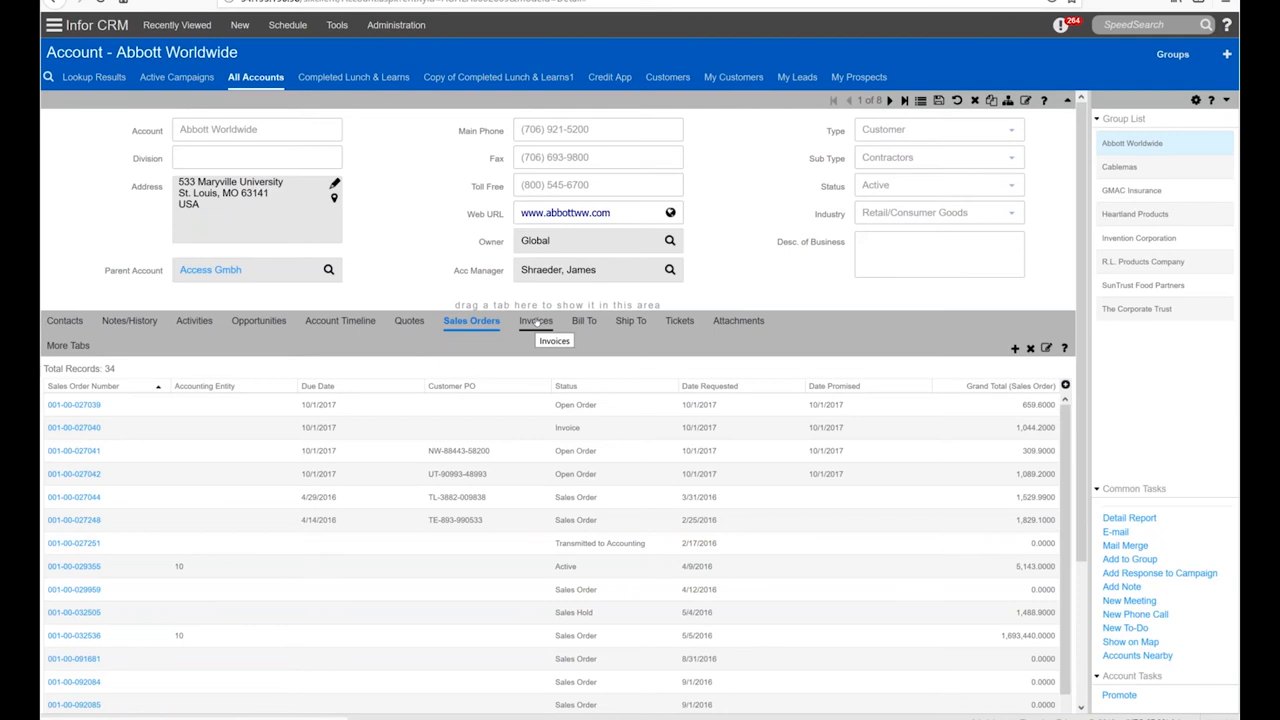
mouse_move(536, 320)
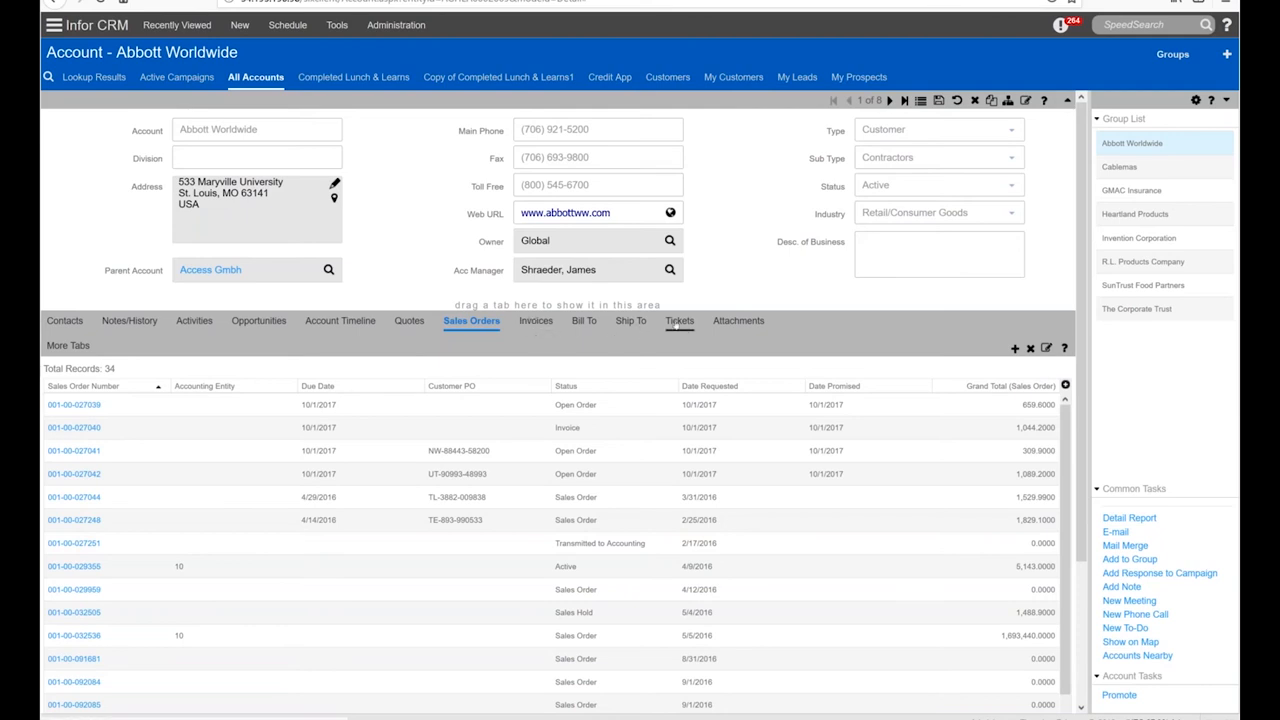
left_click(678, 320)
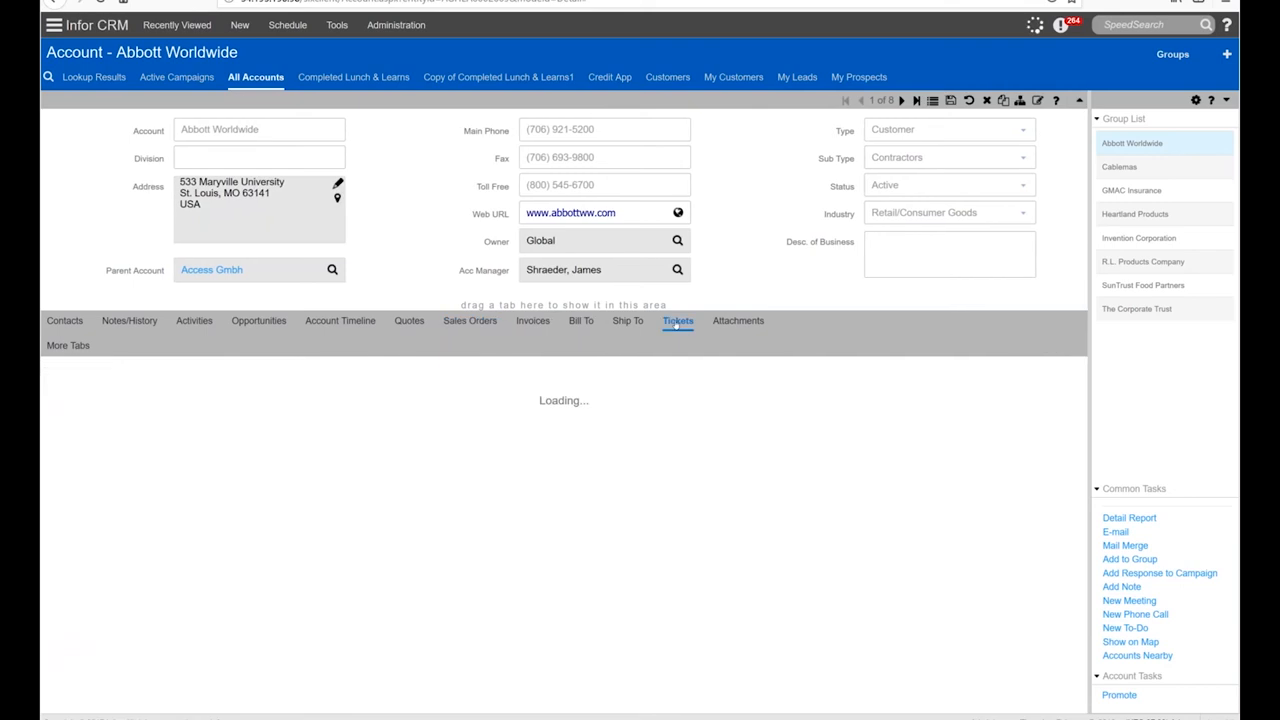
left_click(677, 320)
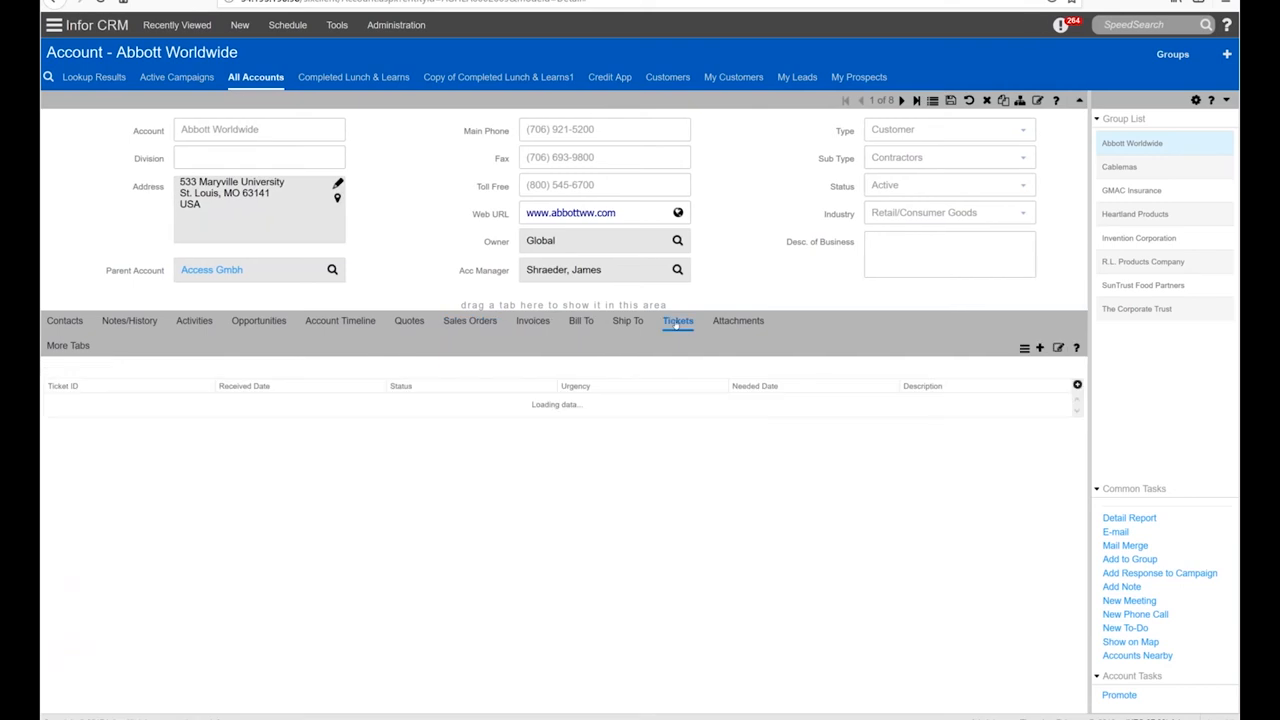
left_click(677, 321)
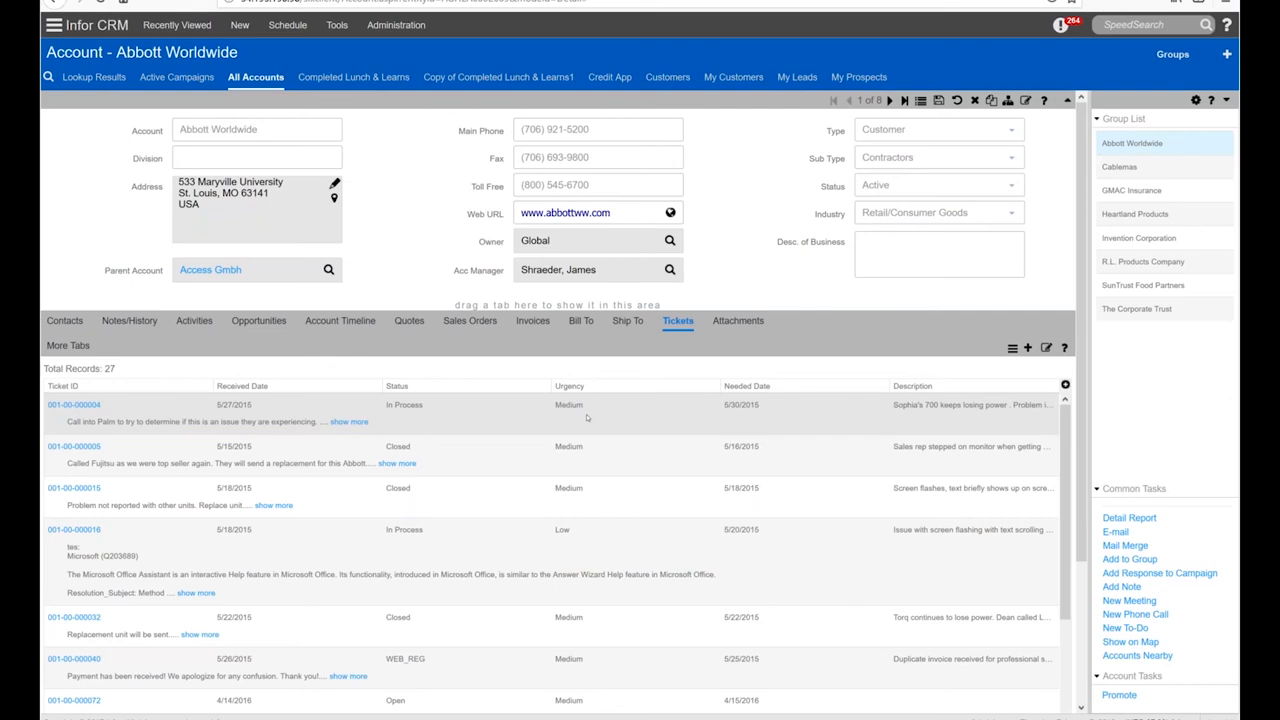
mouse_move(558, 420)
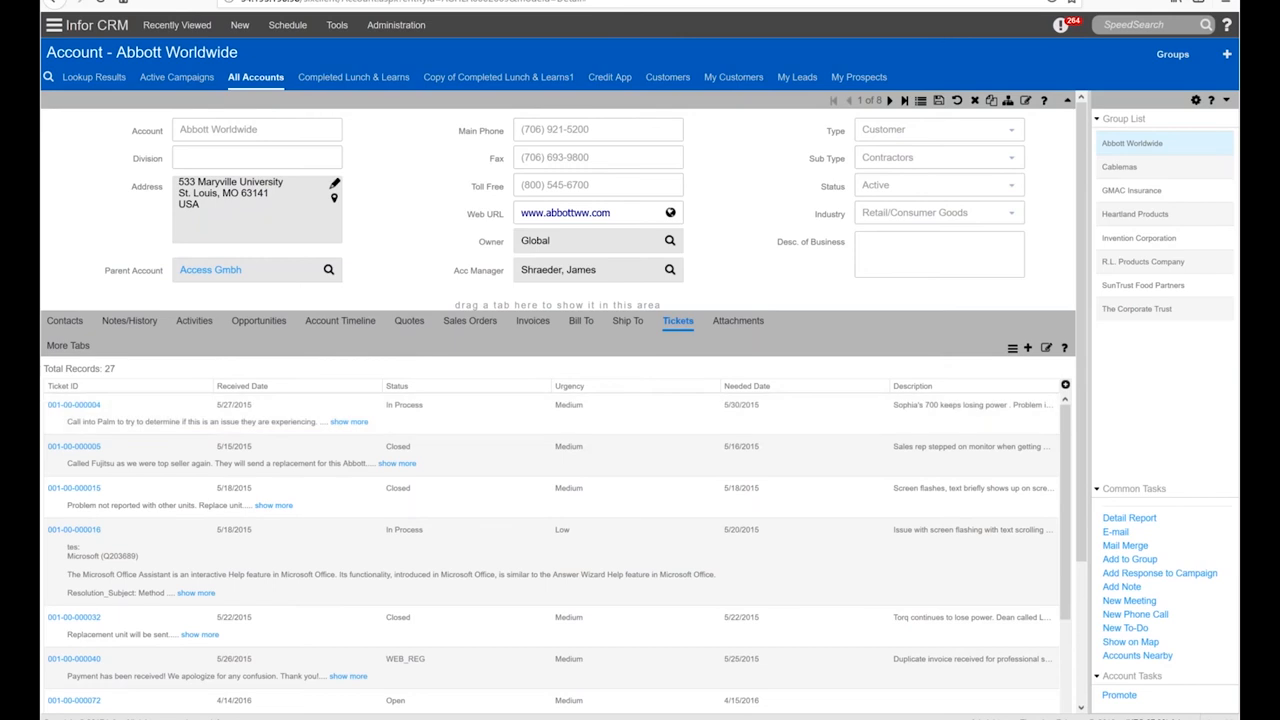
mouse_move(65, 320)
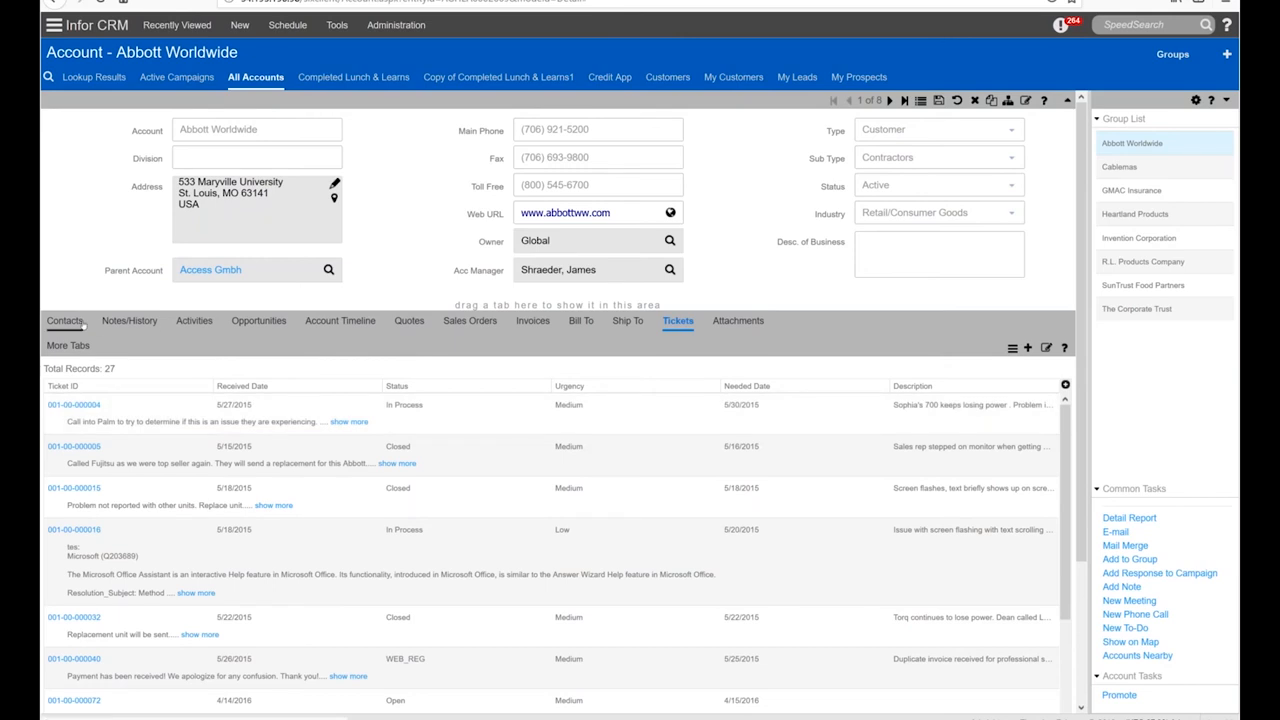
left_click(65, 320)
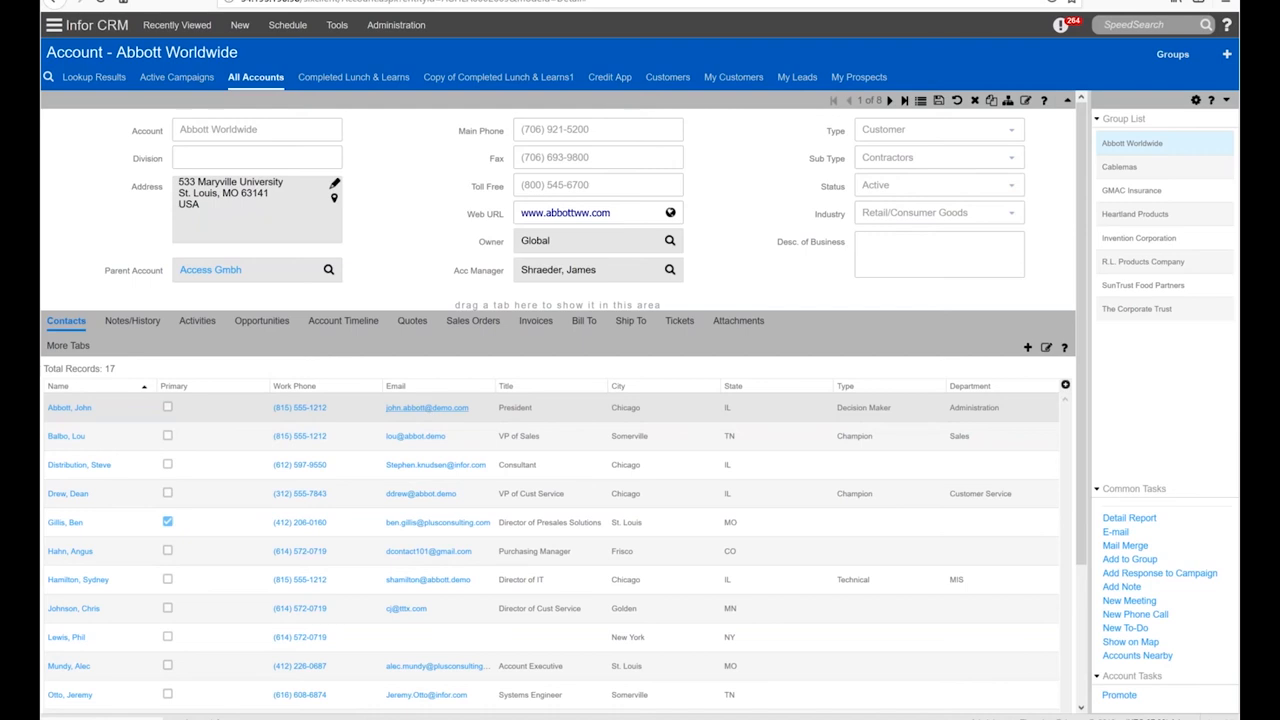
key("alt+tab")
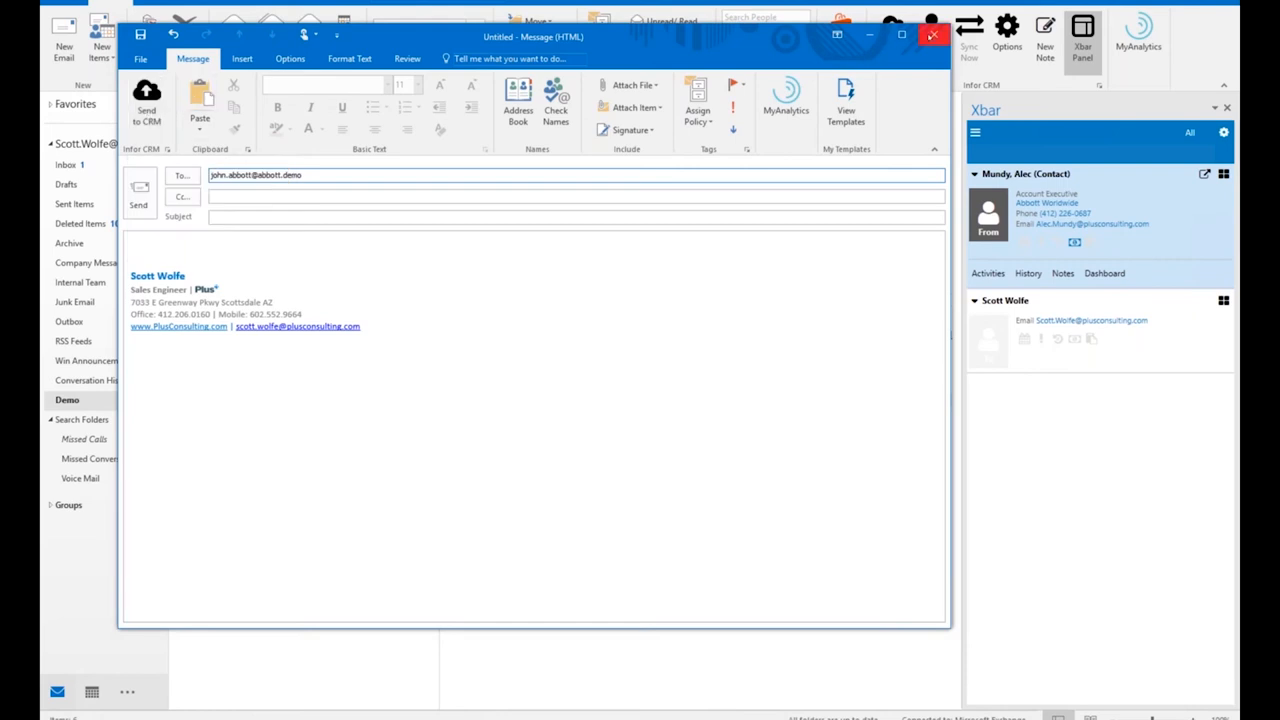
left_click(932, 35)
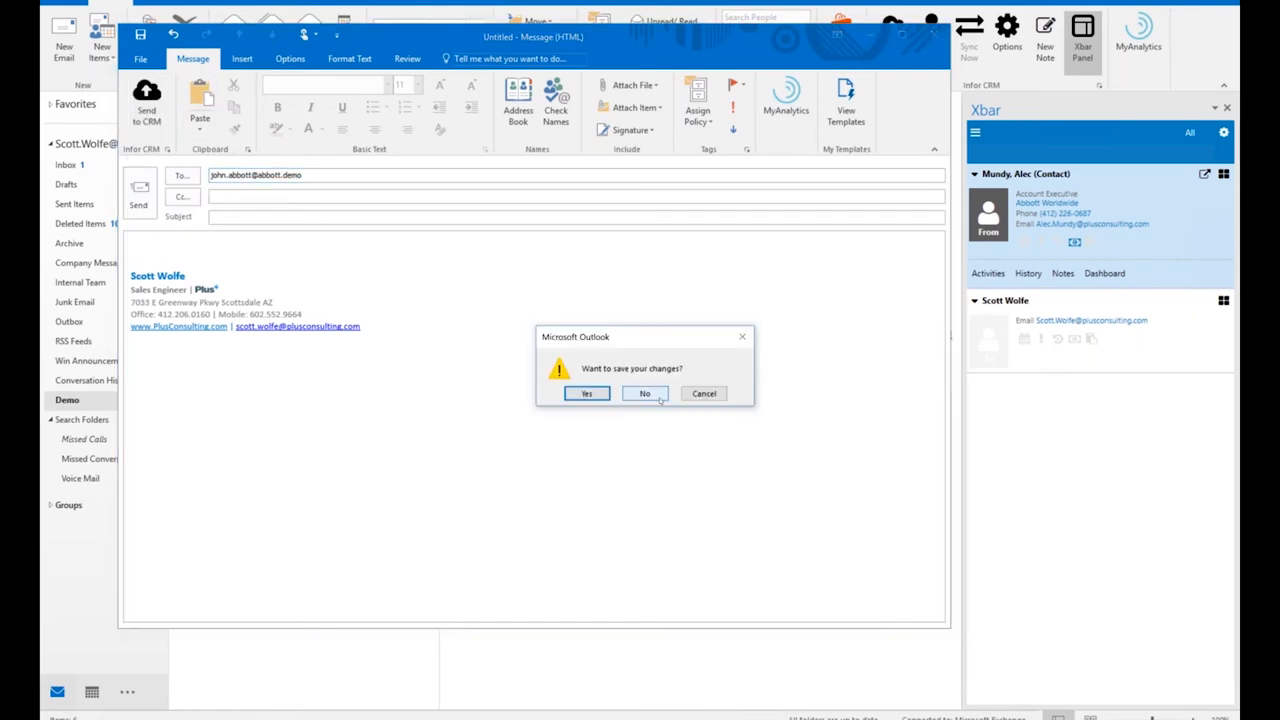
left_click(644, 393)
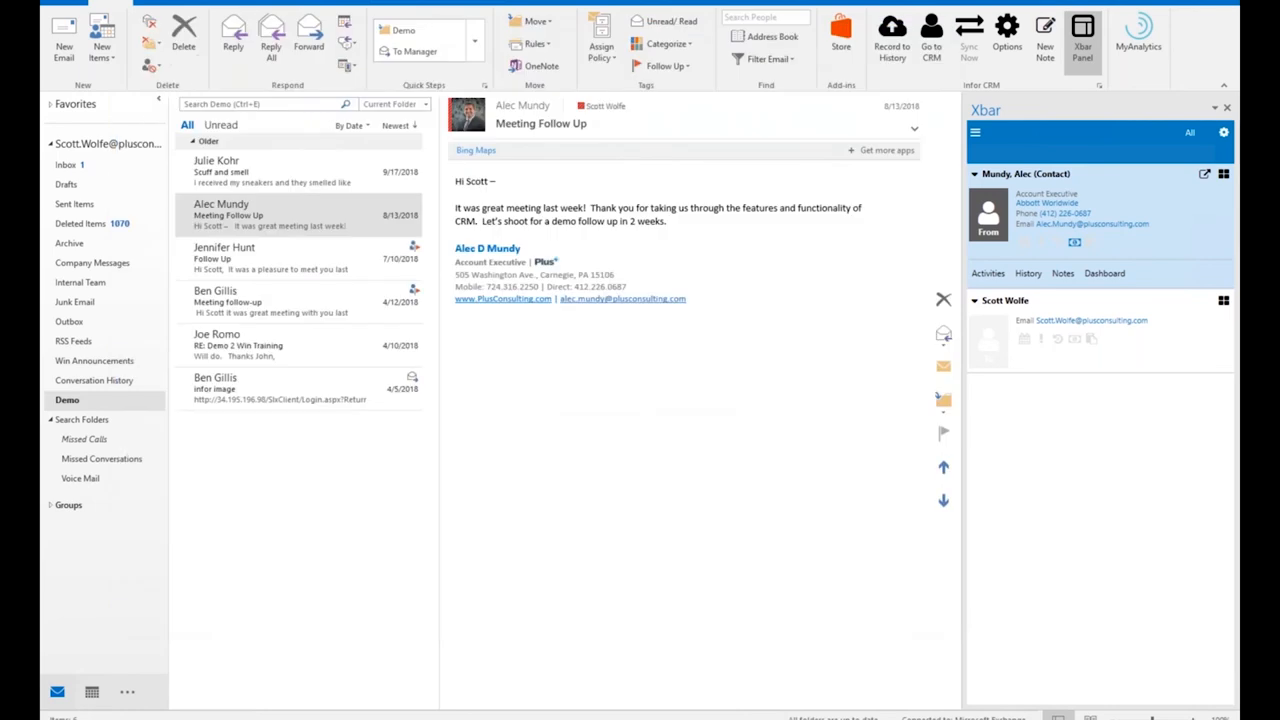
left_click(290, 215)
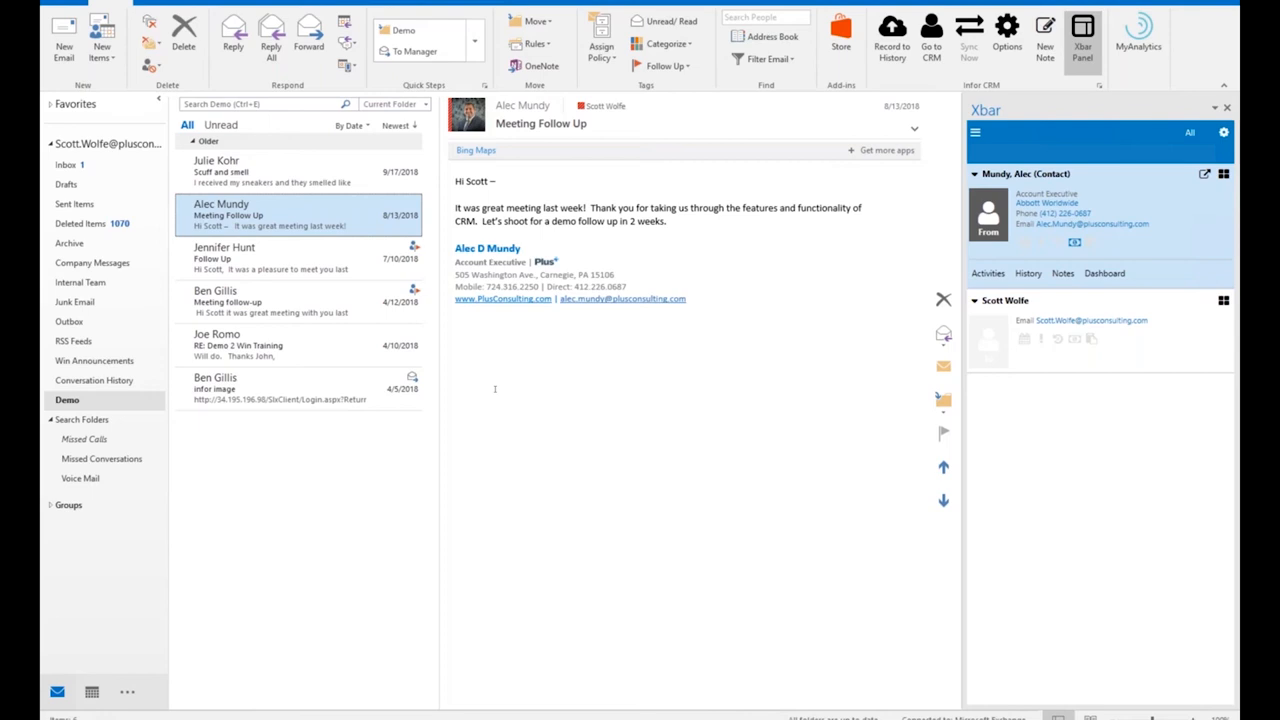
mouse_move(679, 247)
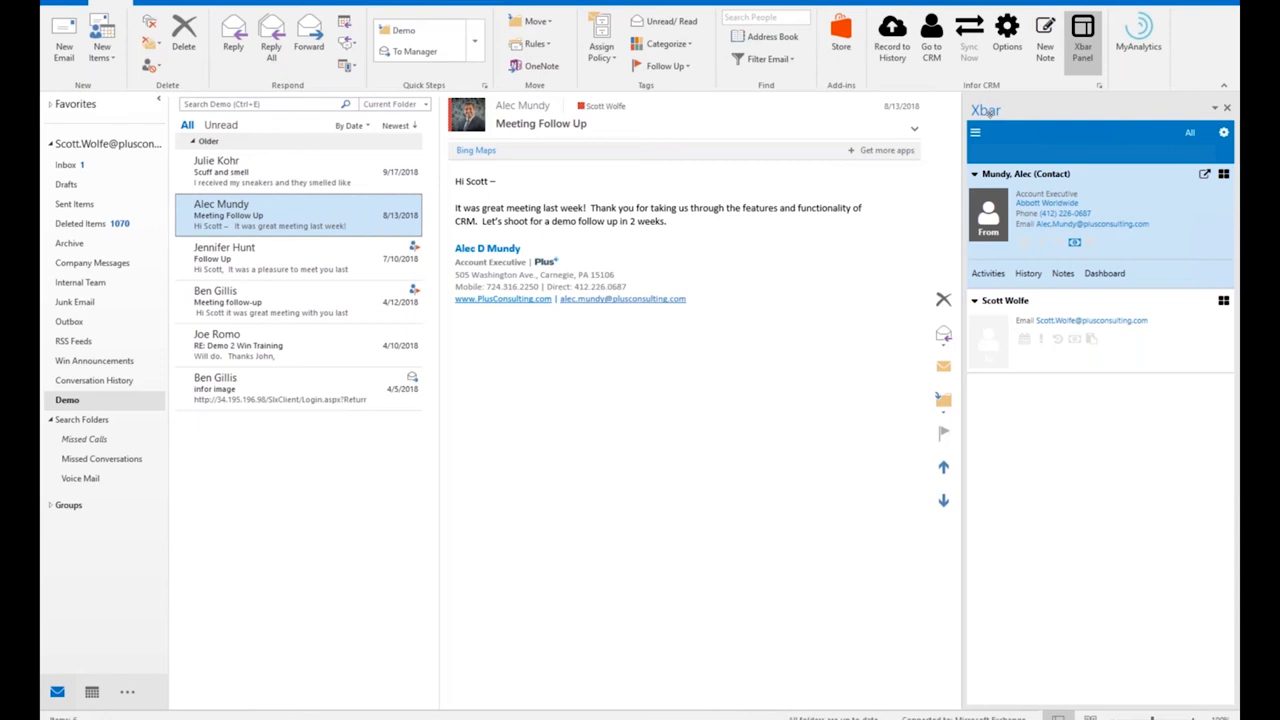
mouse_move(990, 113)
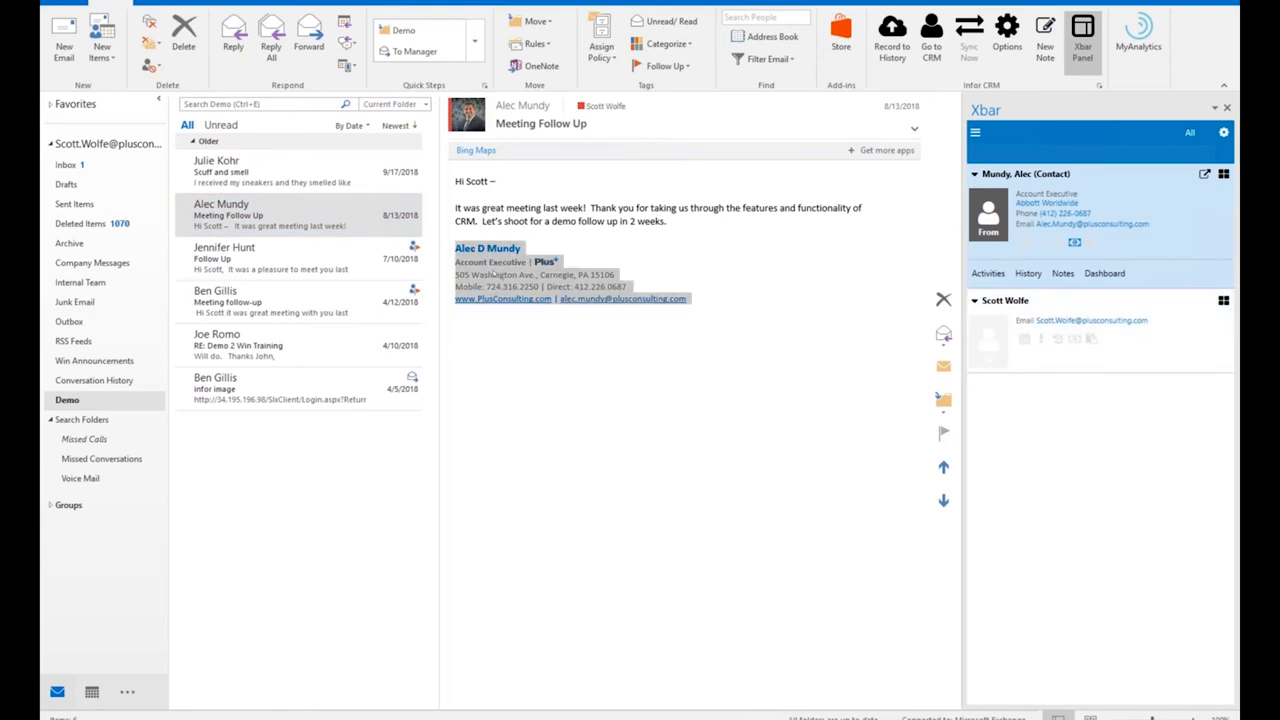
mouse_move(1053, 210)
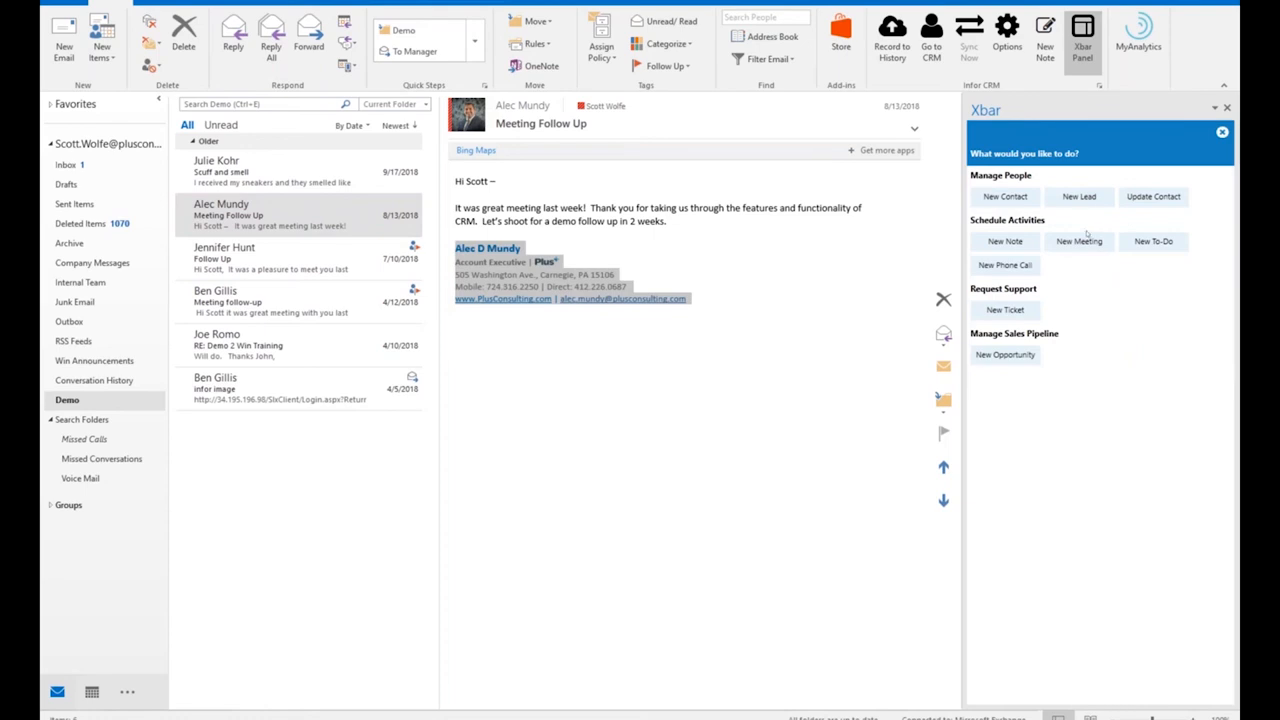
mouse_move(1023, 213)
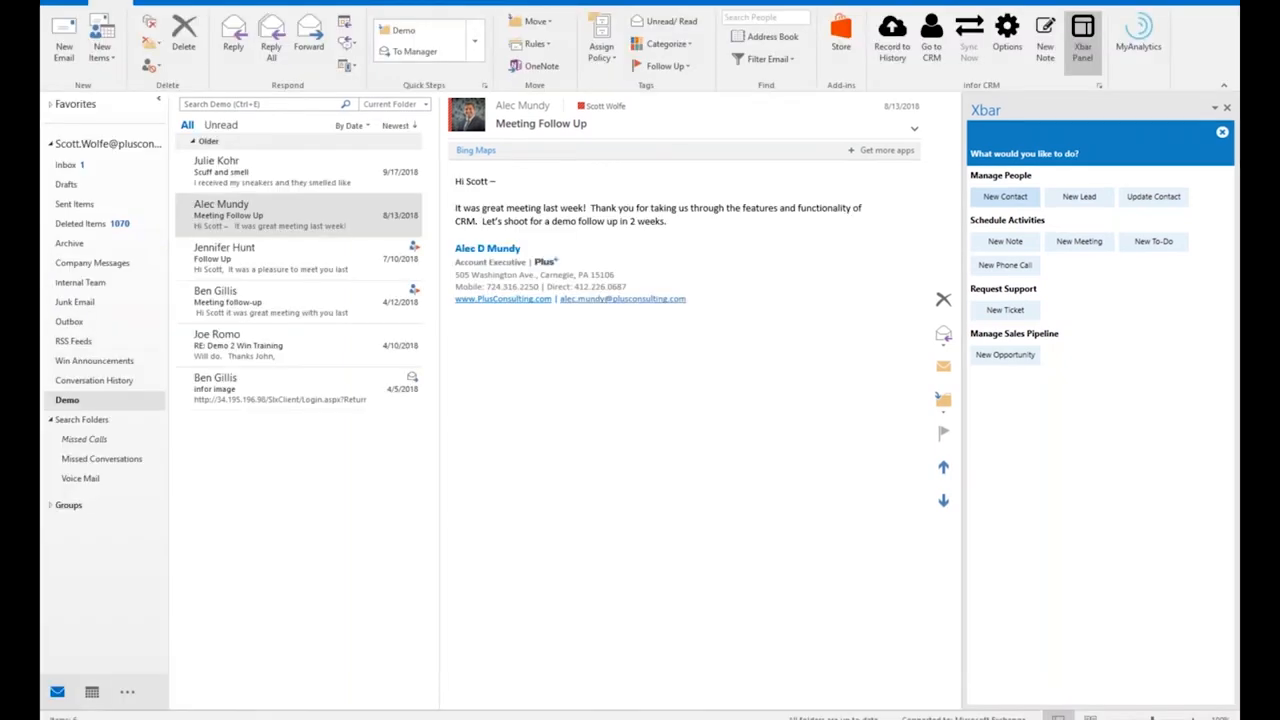
left_click(1004, 196)
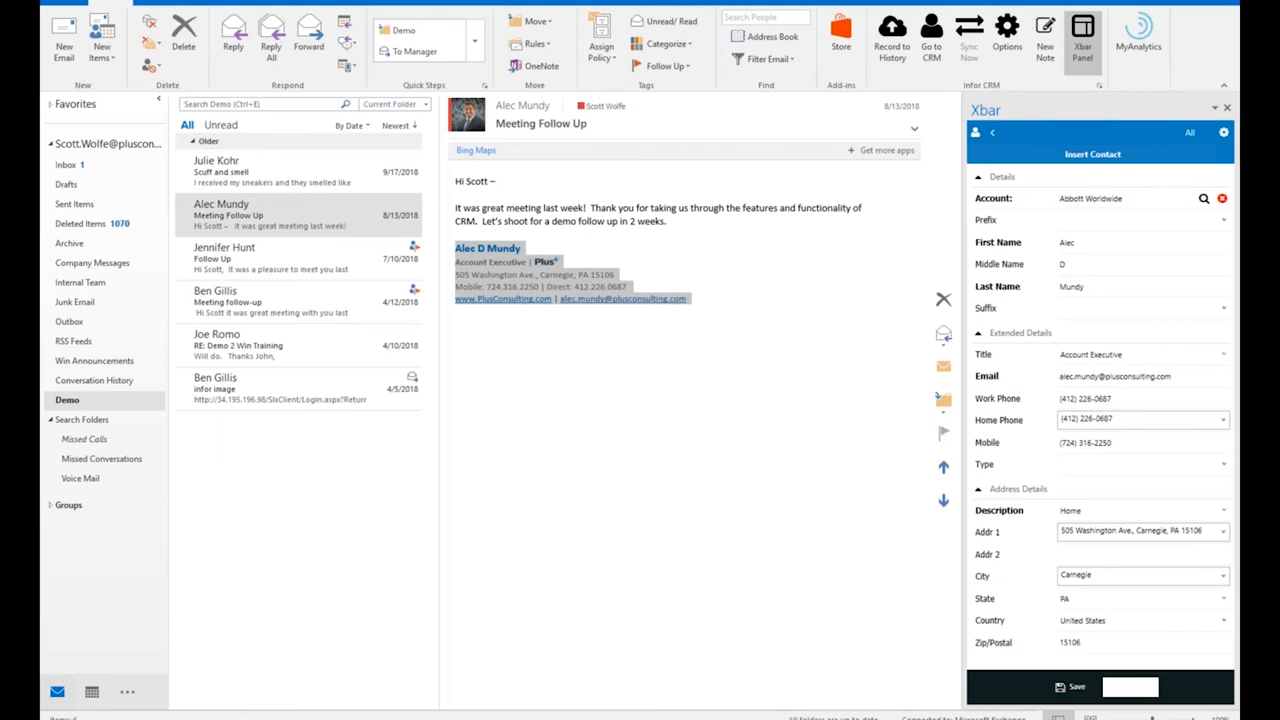
left_click(1131, 686)
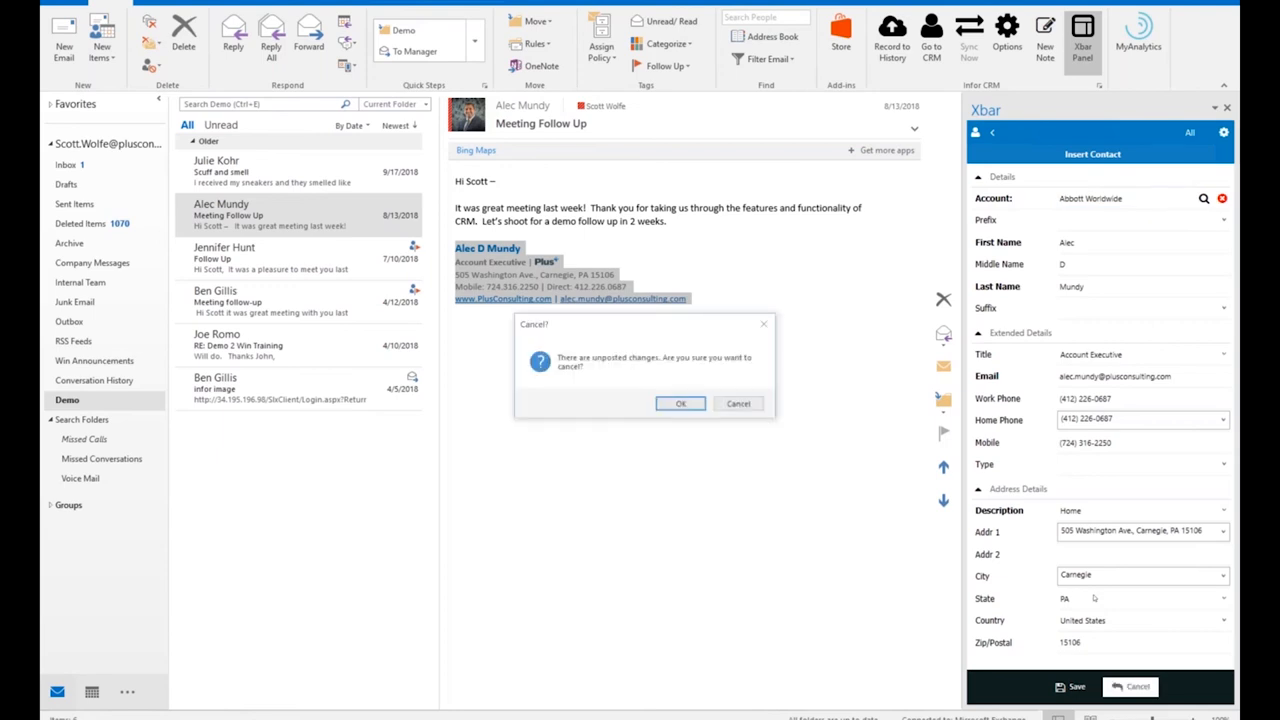
left_click(680, 403)
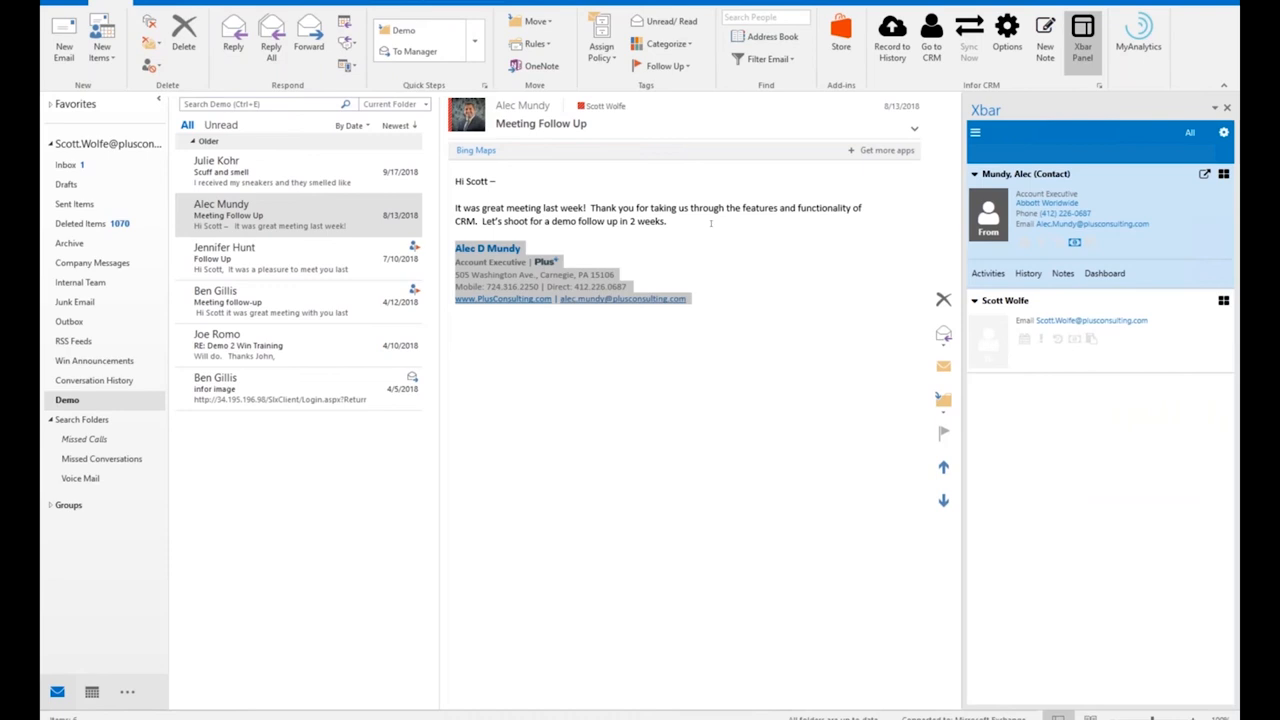
mouse_move(883, 238)
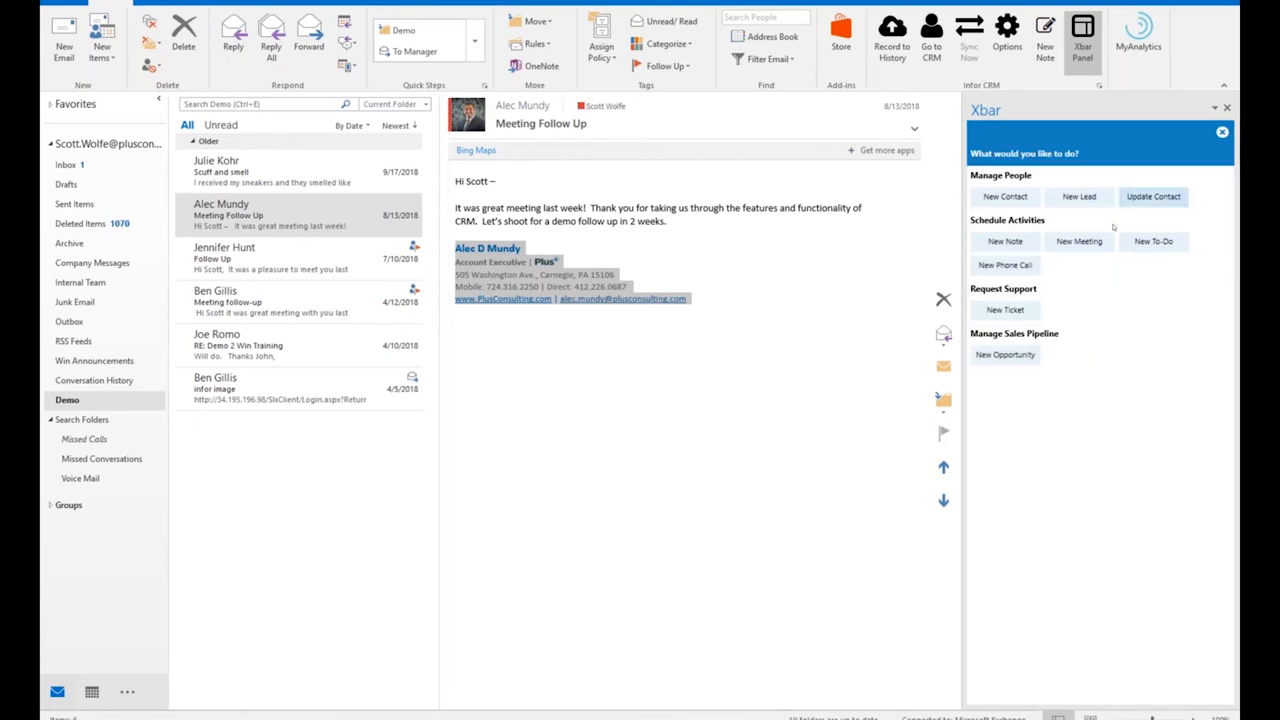
mouse_move(1005, 265)
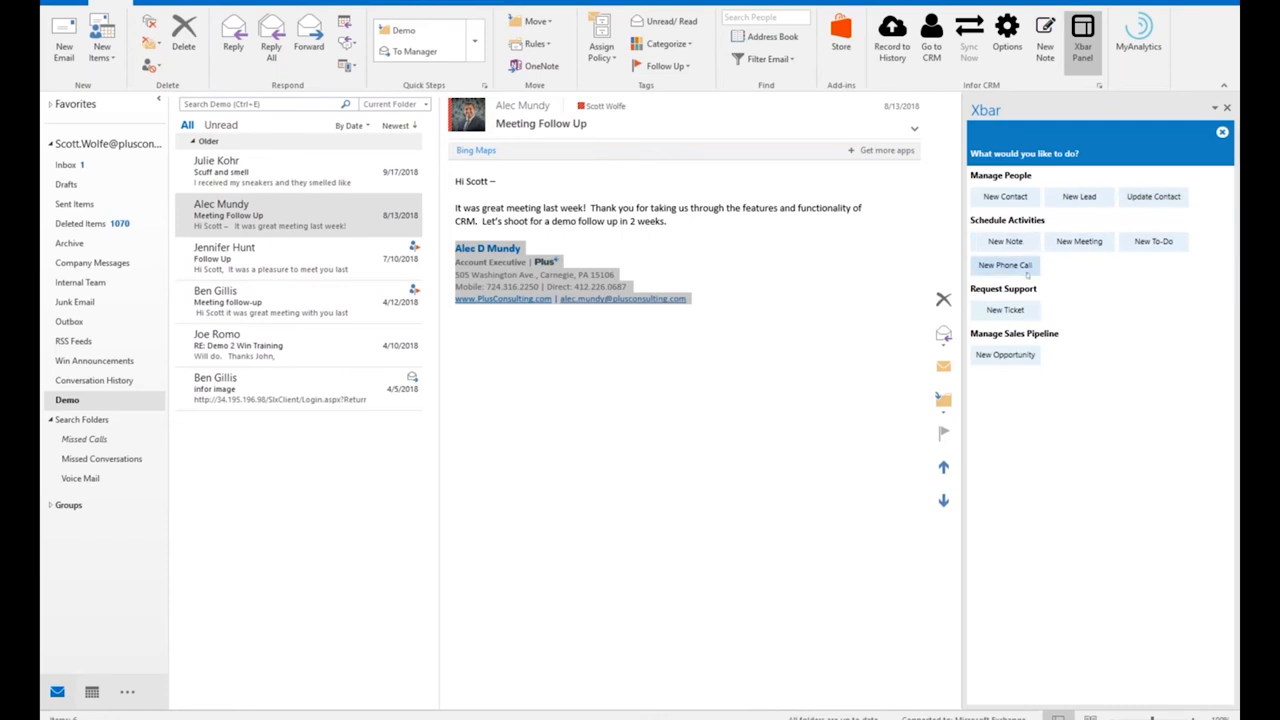
mouse_move(1022, 278)
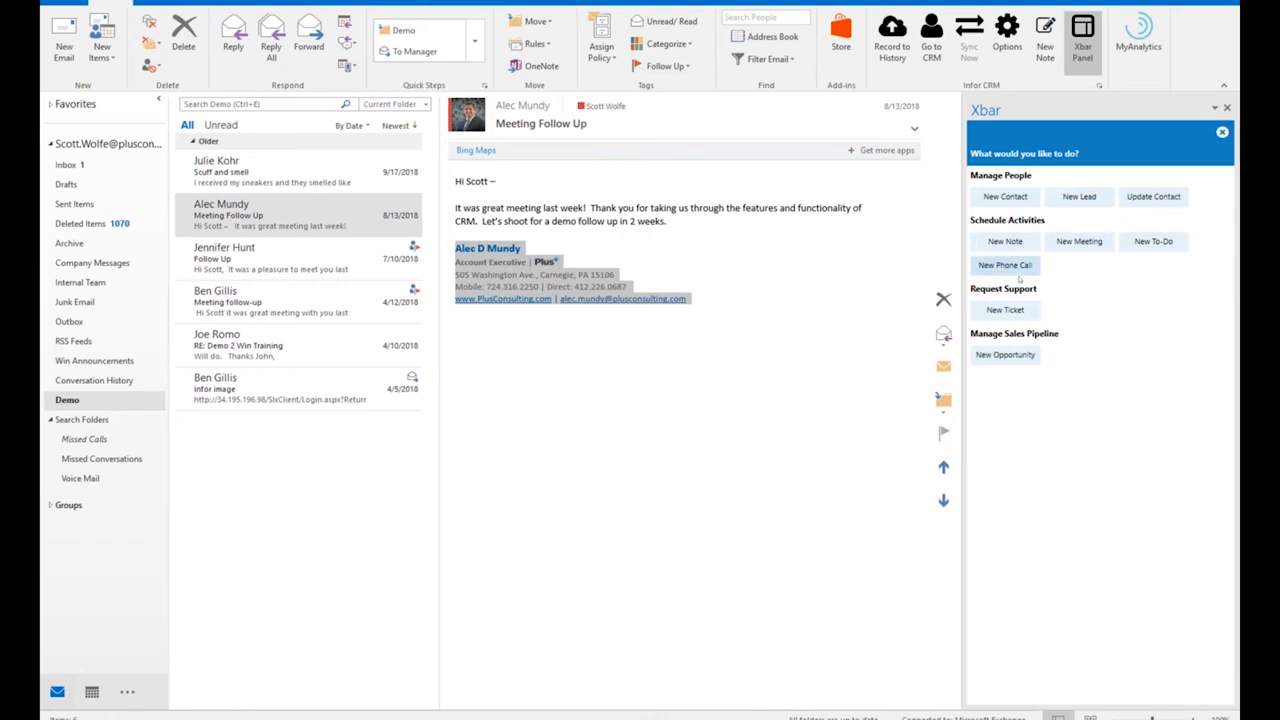
left_click(1004, 265)
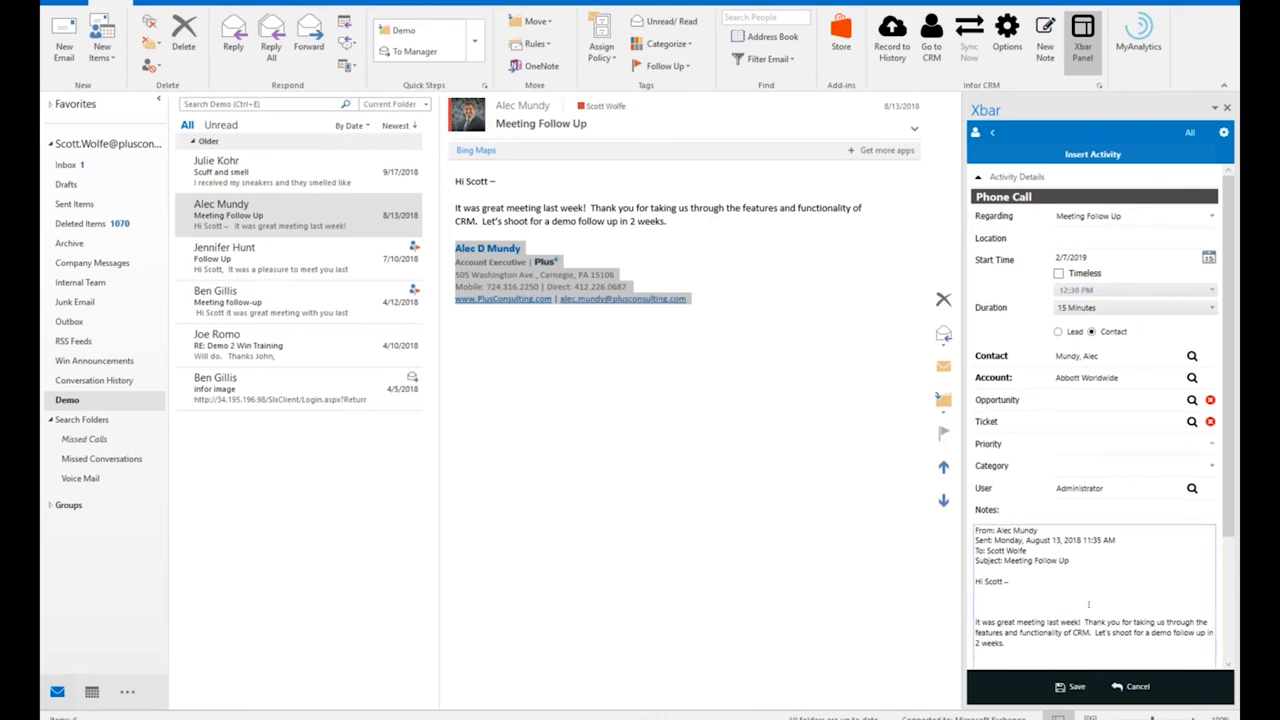
left_click(1110, 399)
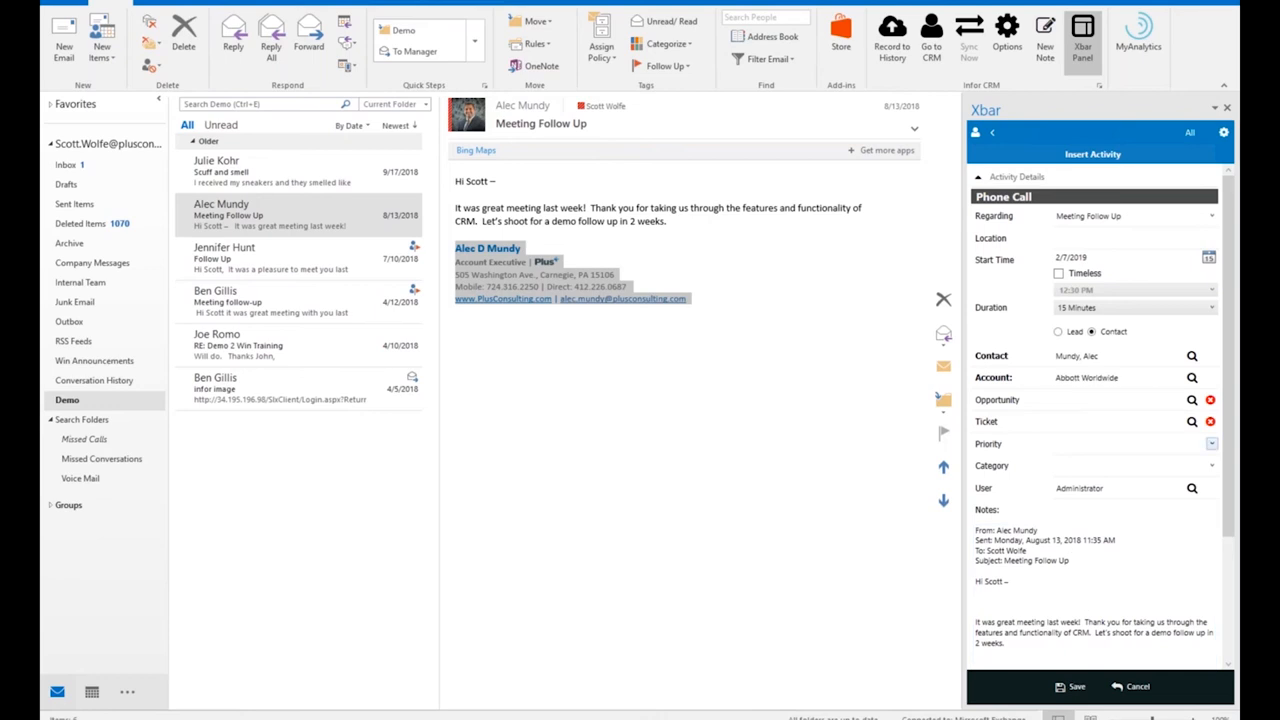
left_click(1130, 444)
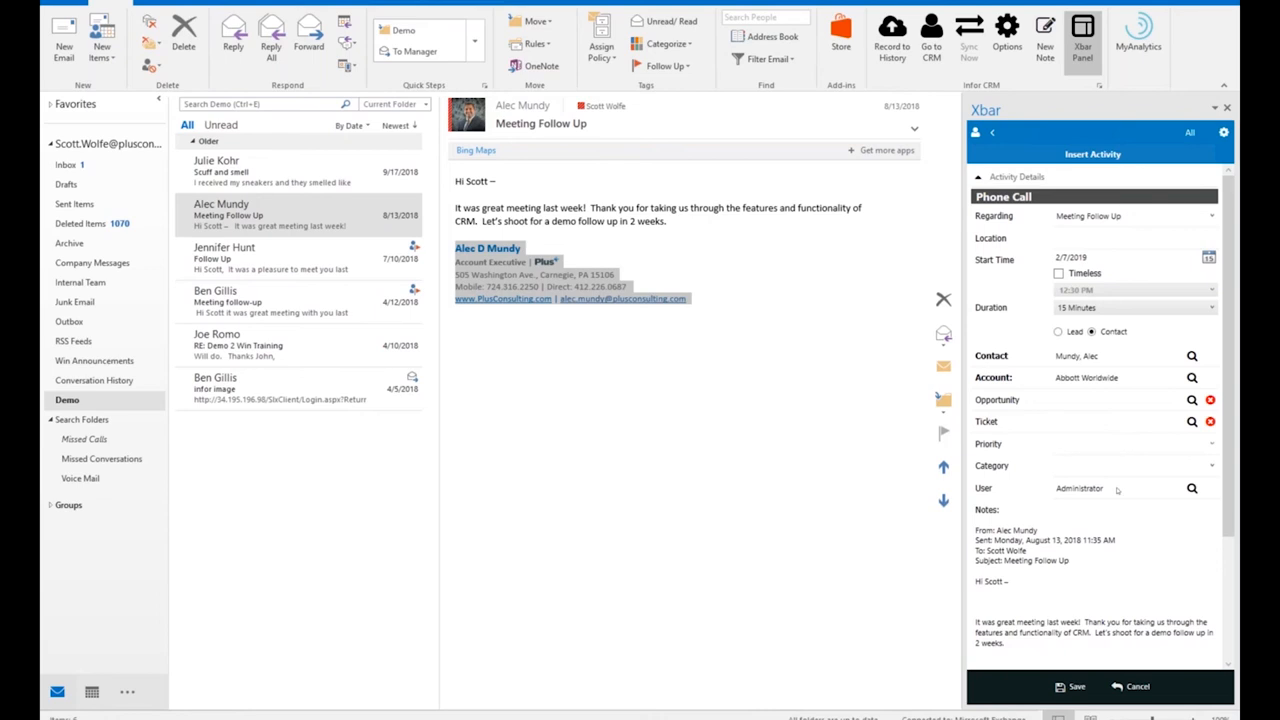
mouse_move(1118, 490)
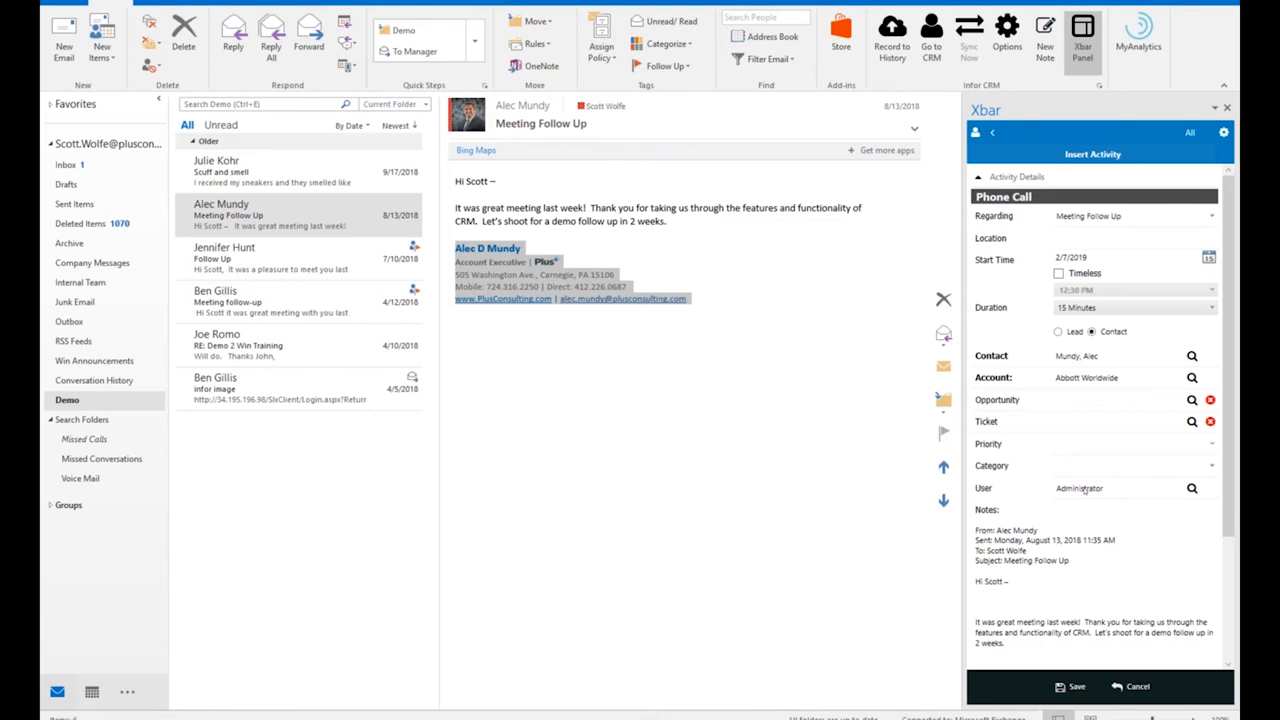
mouse_move(1108, 495)
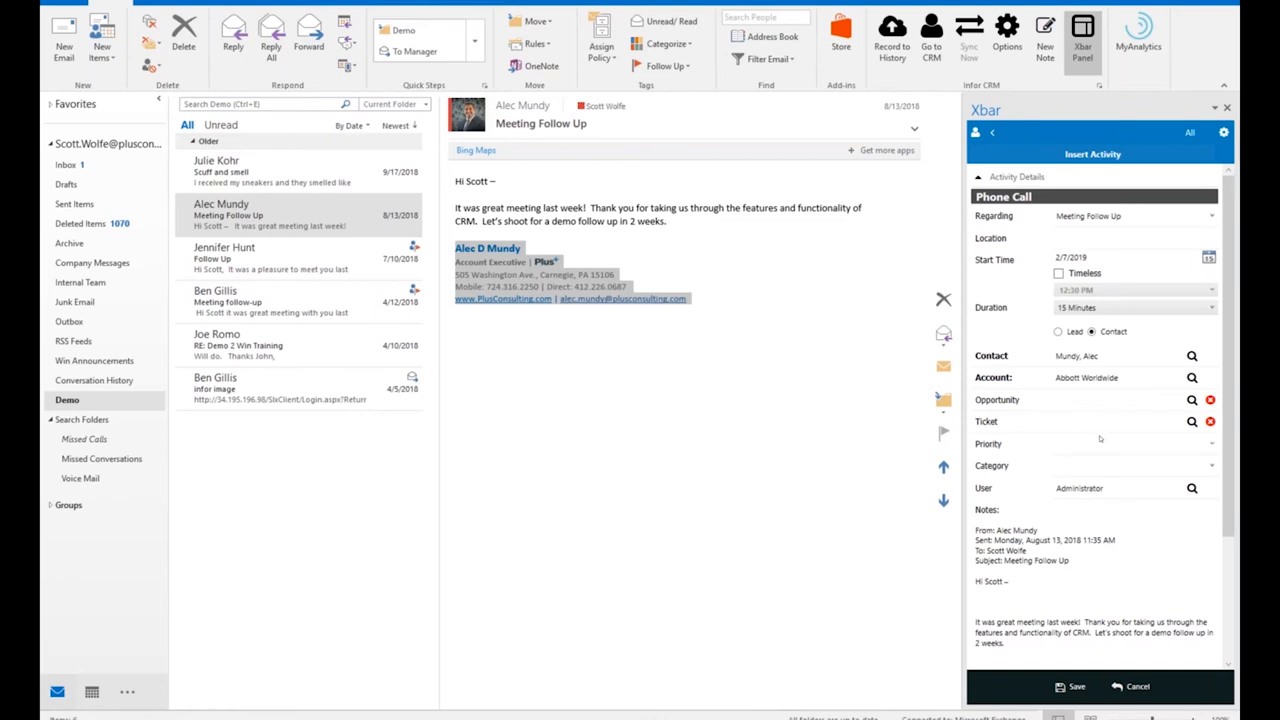
left_click(1209, 257)
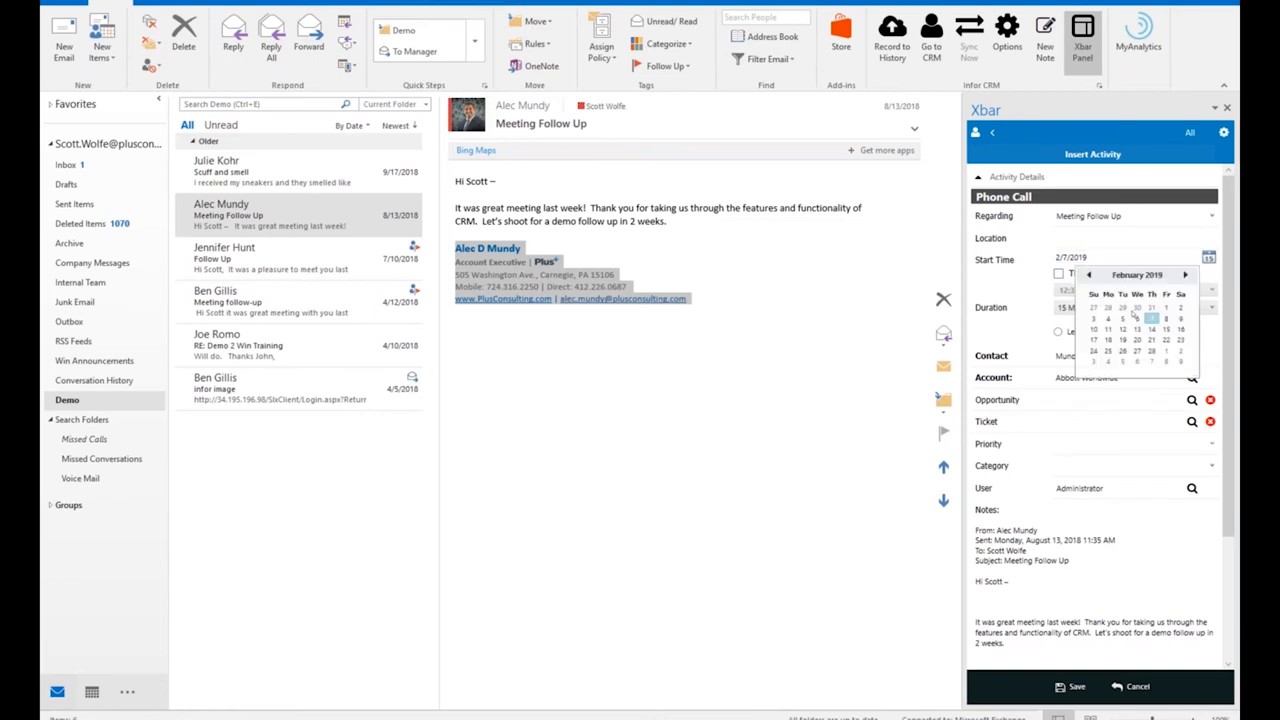
left_click(1152, 330)
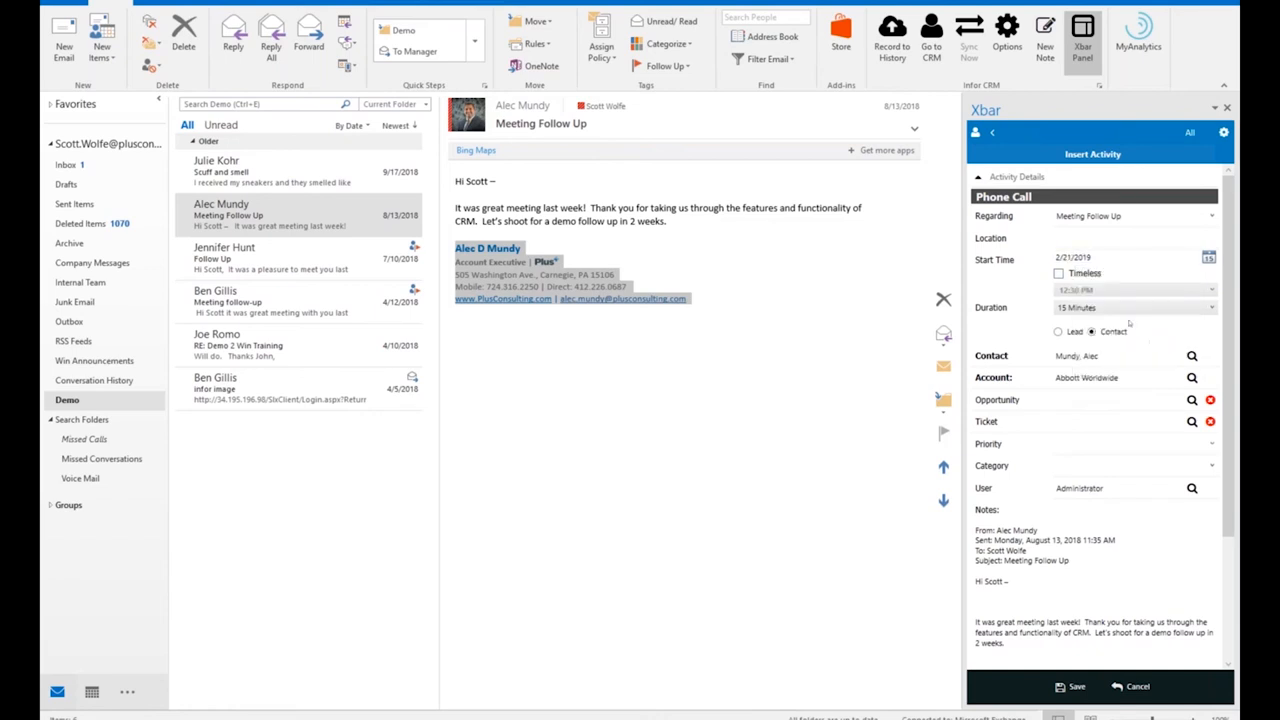
left_click(1058, 273)
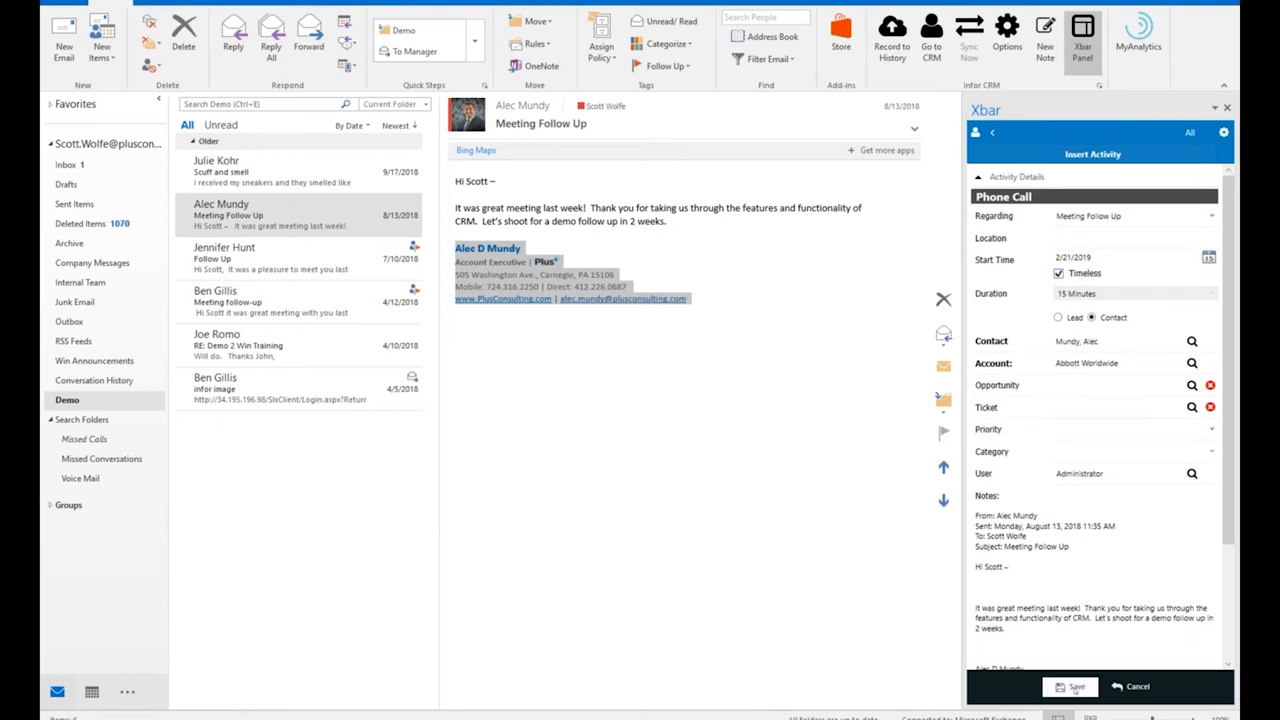
left_click(1069, 686)
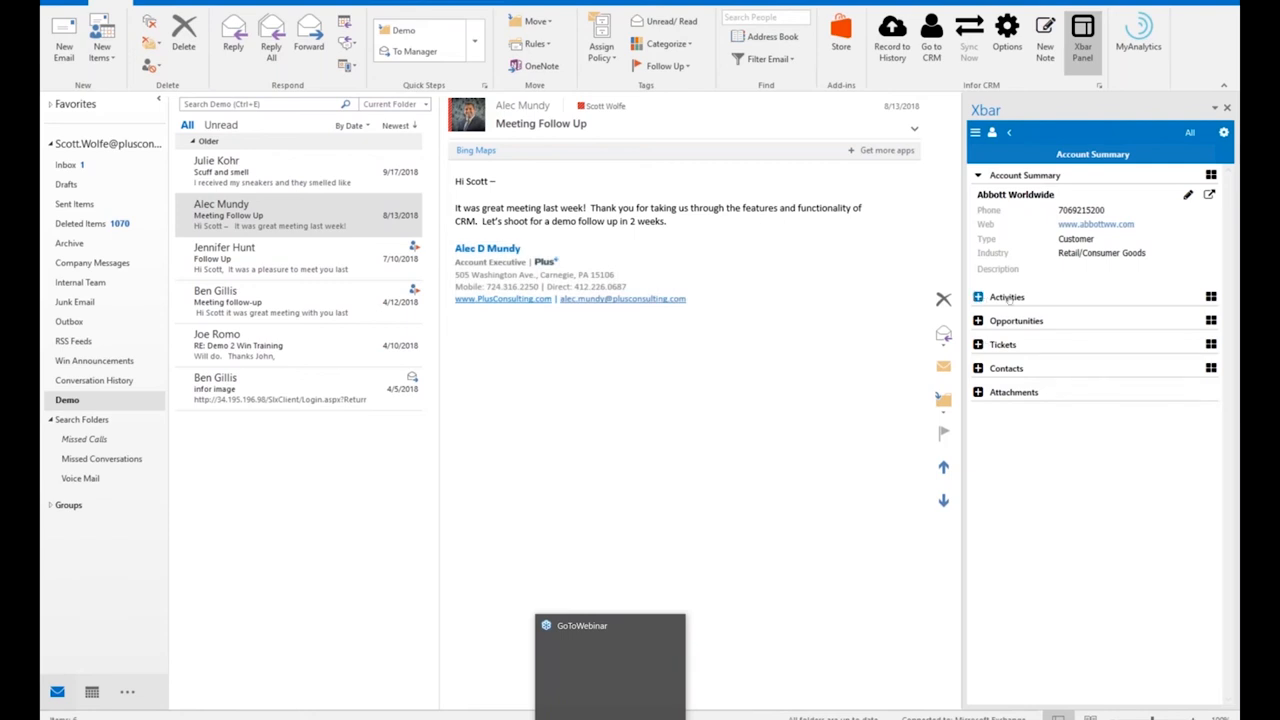
- Expand Abbott Worldwide's Activities section, then bring up the Alt+Tab window switcher
left_click(978, 297)
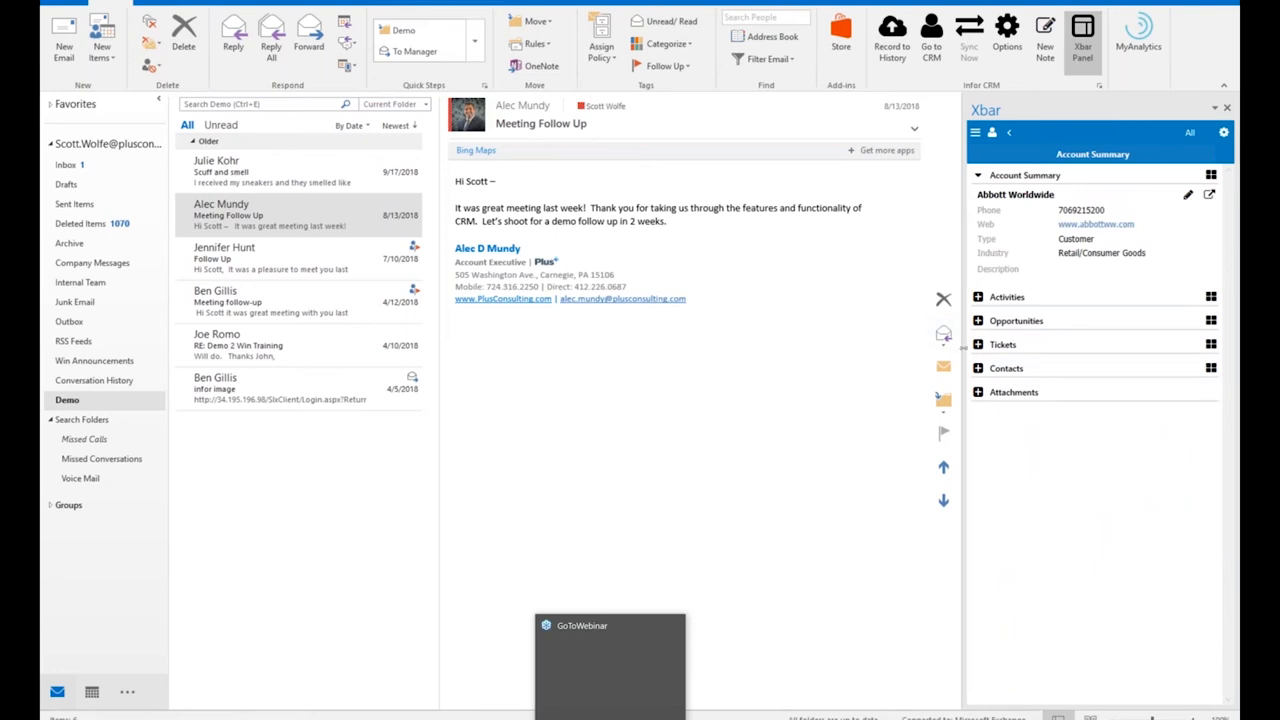
mouse_move(1032, 390)
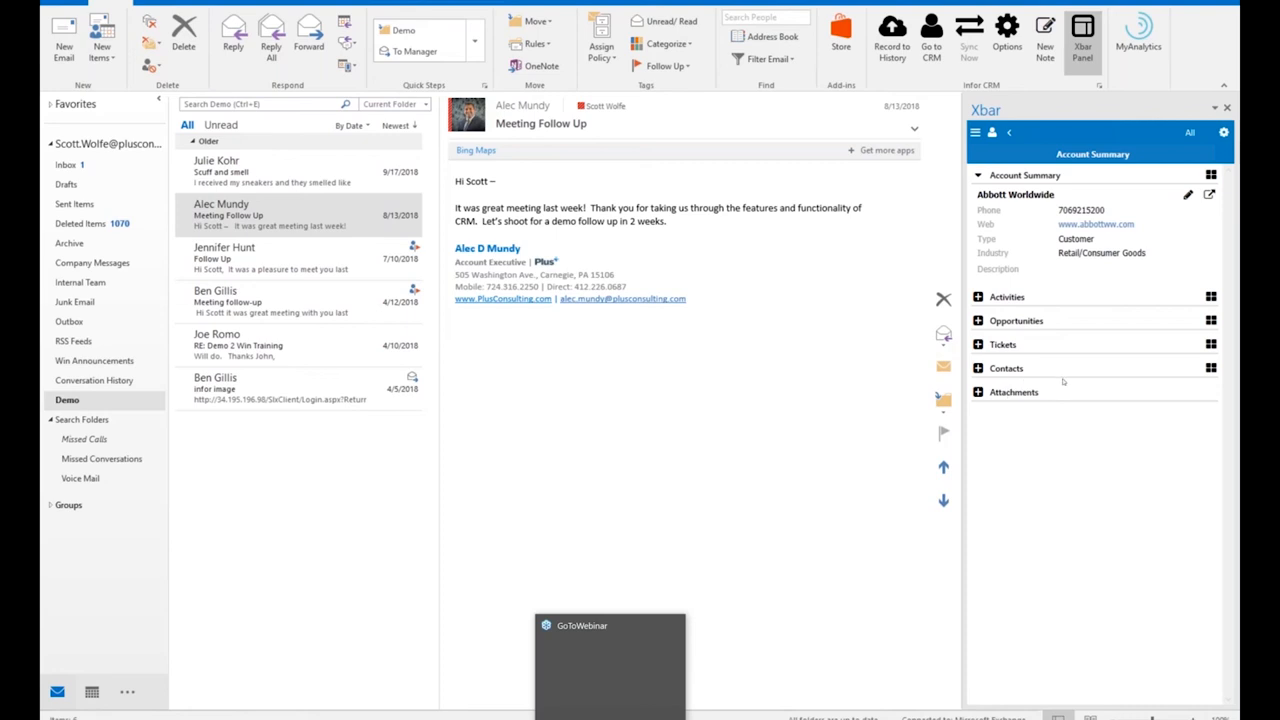
mouse_move(831, 378)
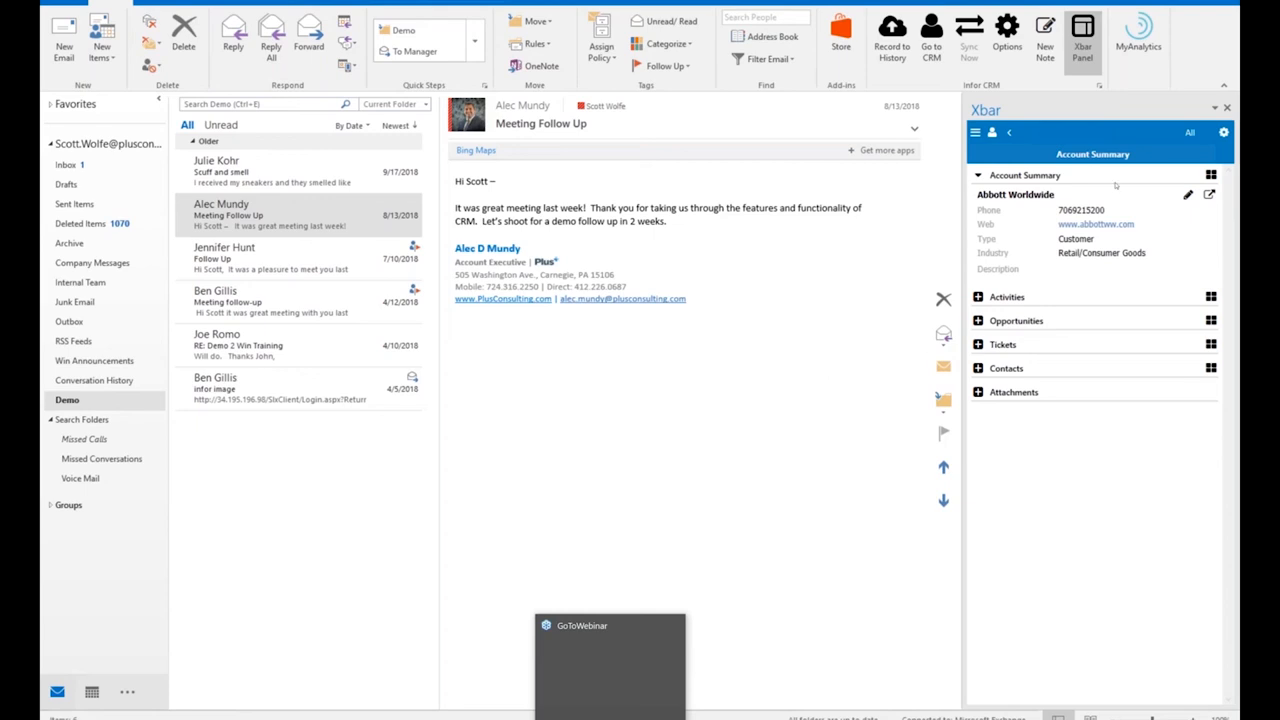
mouse_move(746, 330)
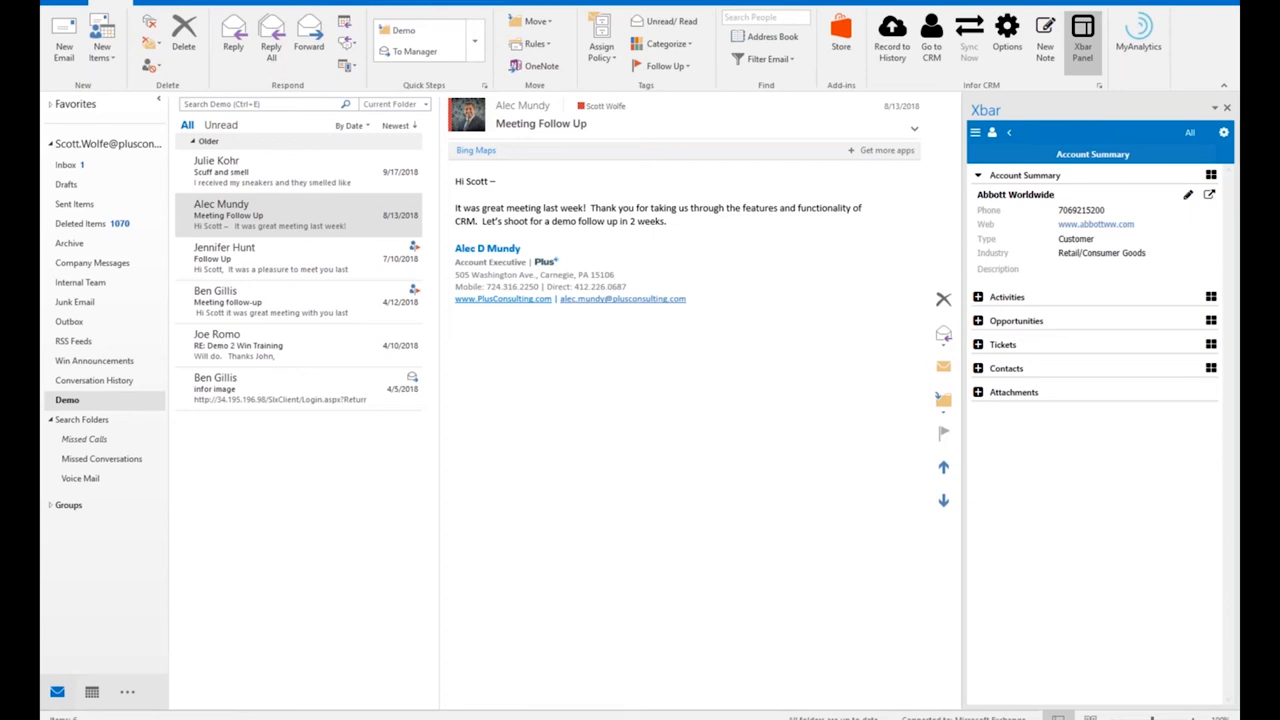
key("alt+tab")
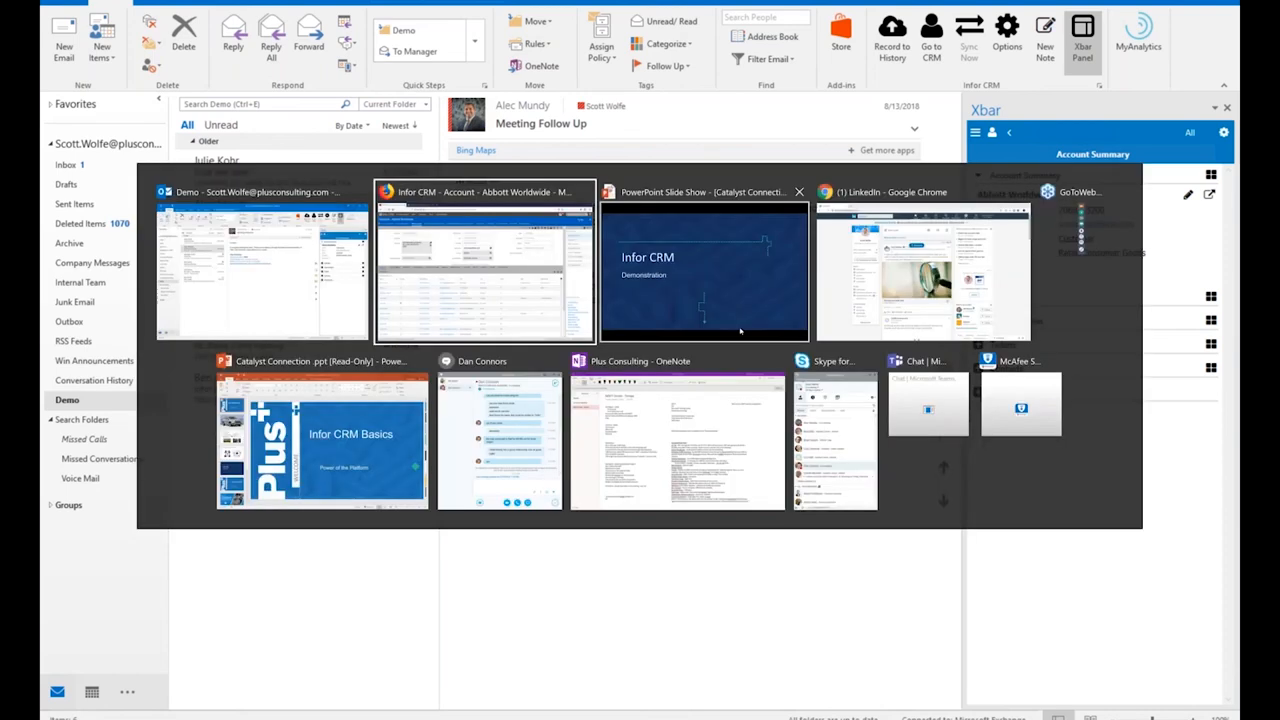
- Switch to the Infor CRM browser and start a Contour Distance Search for accounts
left_click(483, 262)
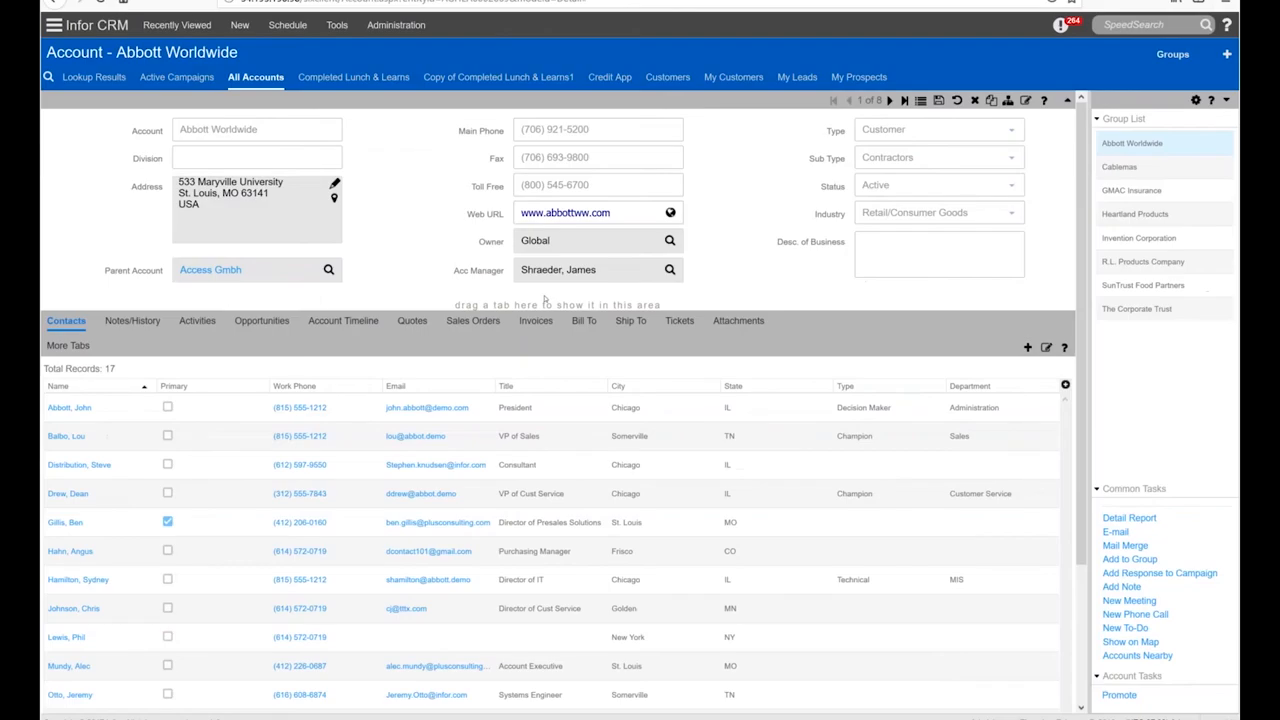
left_click(336, 25)
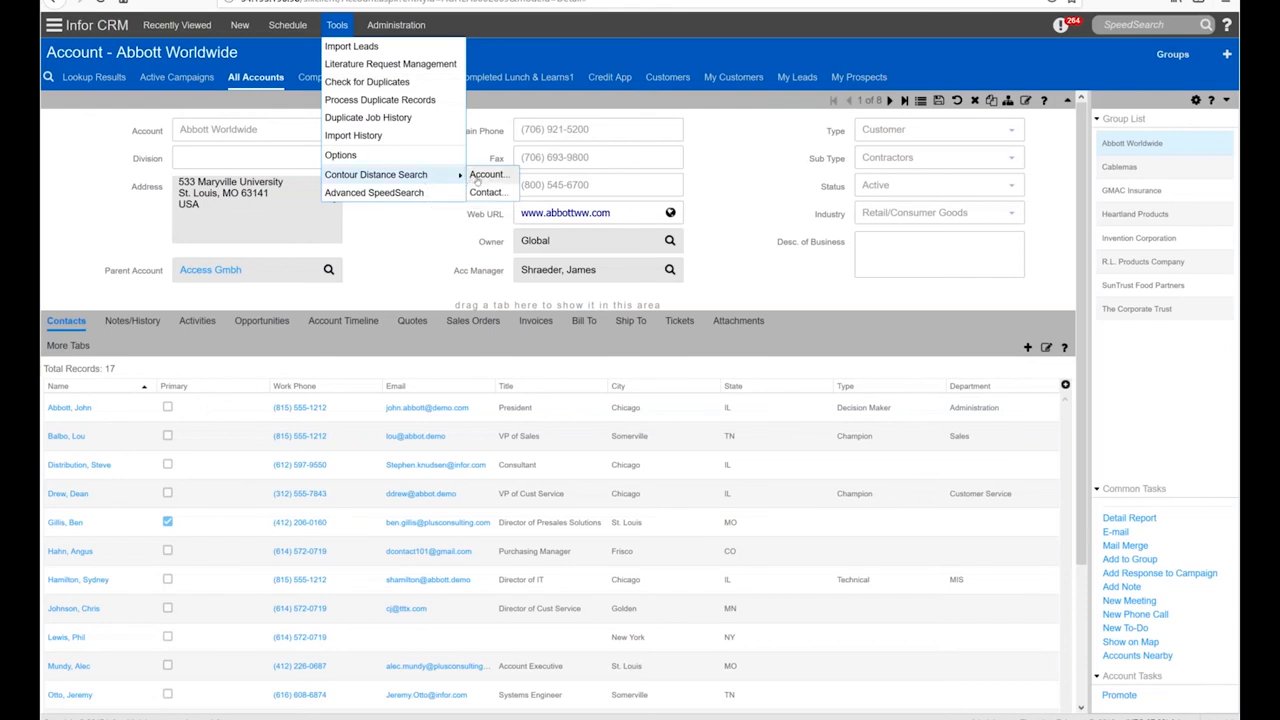
left_click(337, 25)
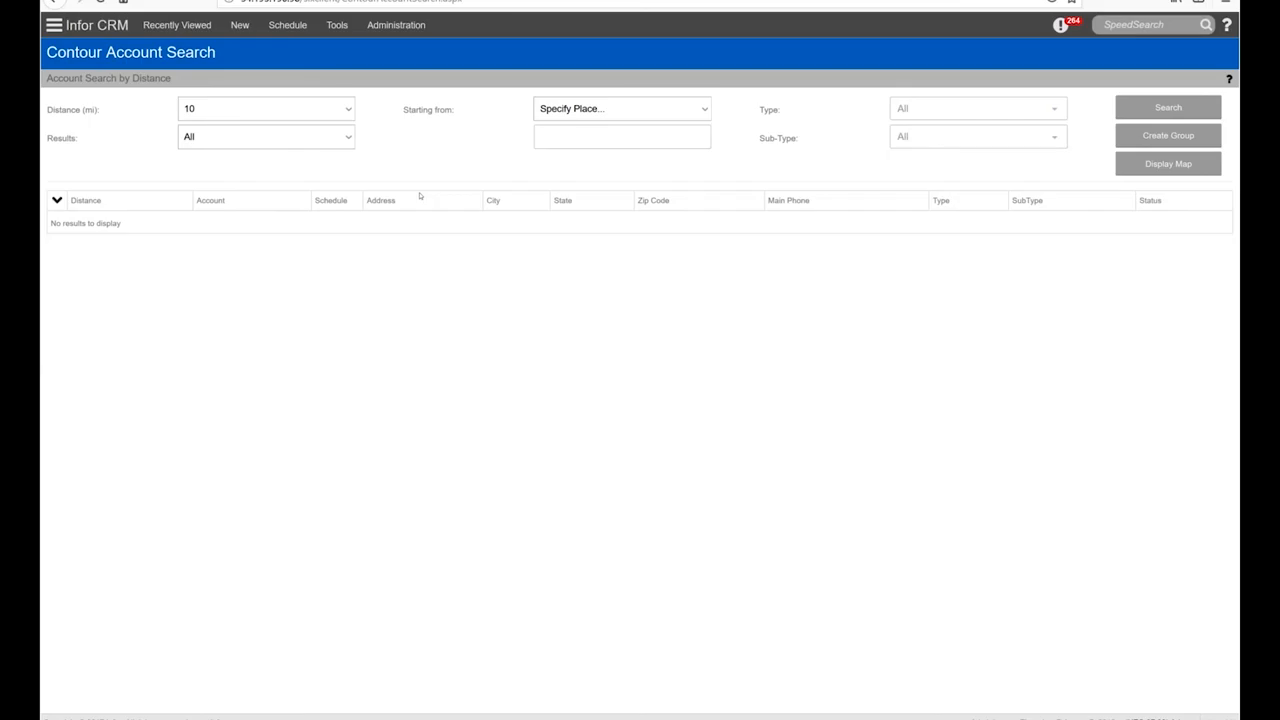
- Find the 7 accounts within 25 miles of Plus - Carnegie, PA and request a map
left_click(265, 108)
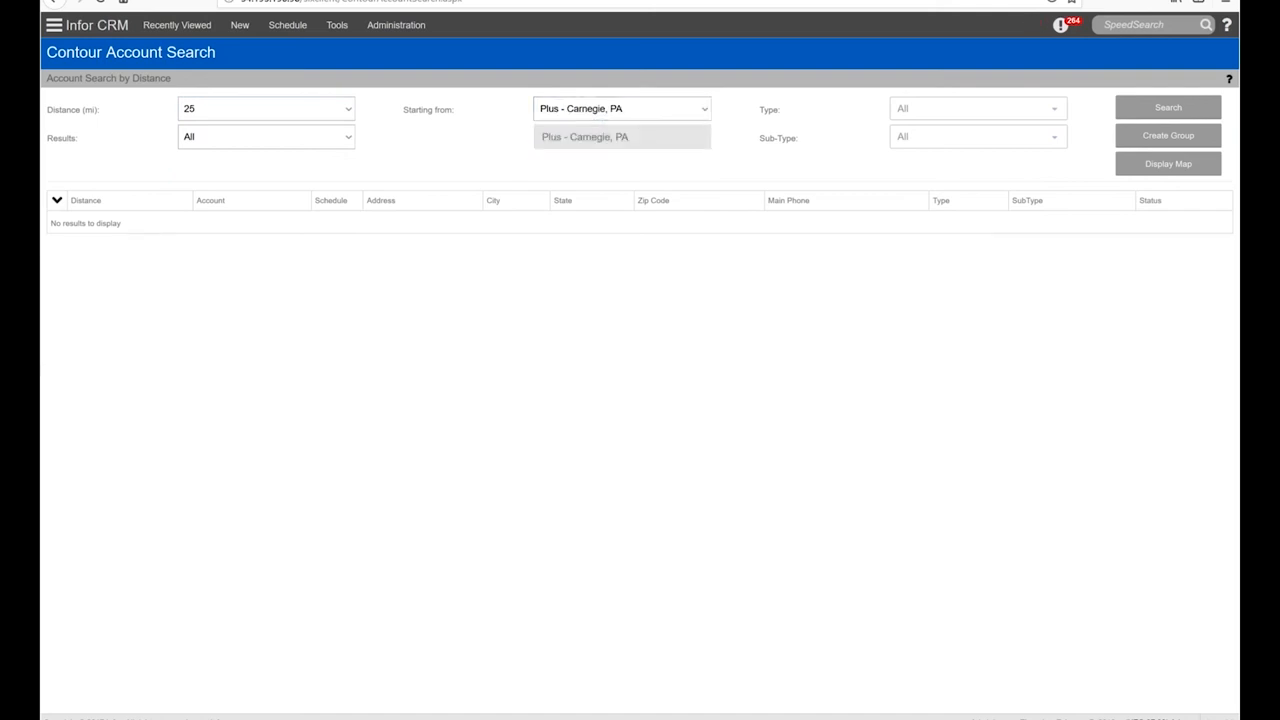
left_click(1167, 107)
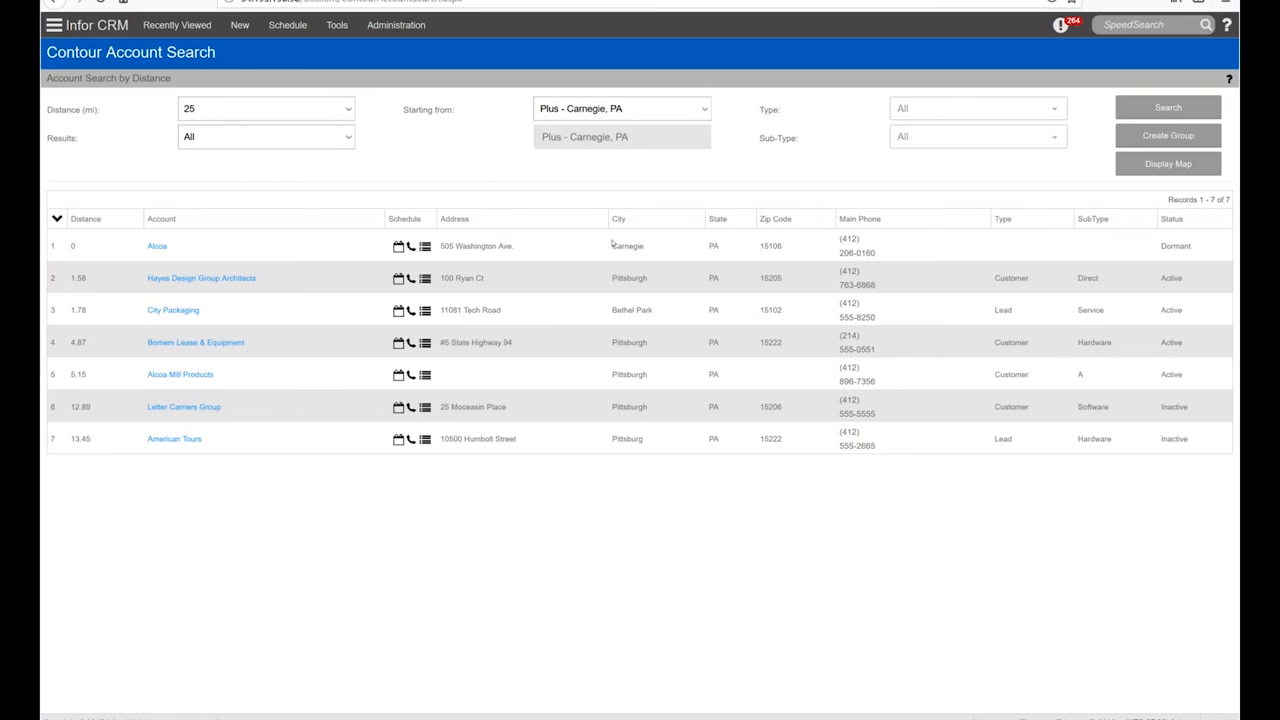
mouse_move(594, 314)
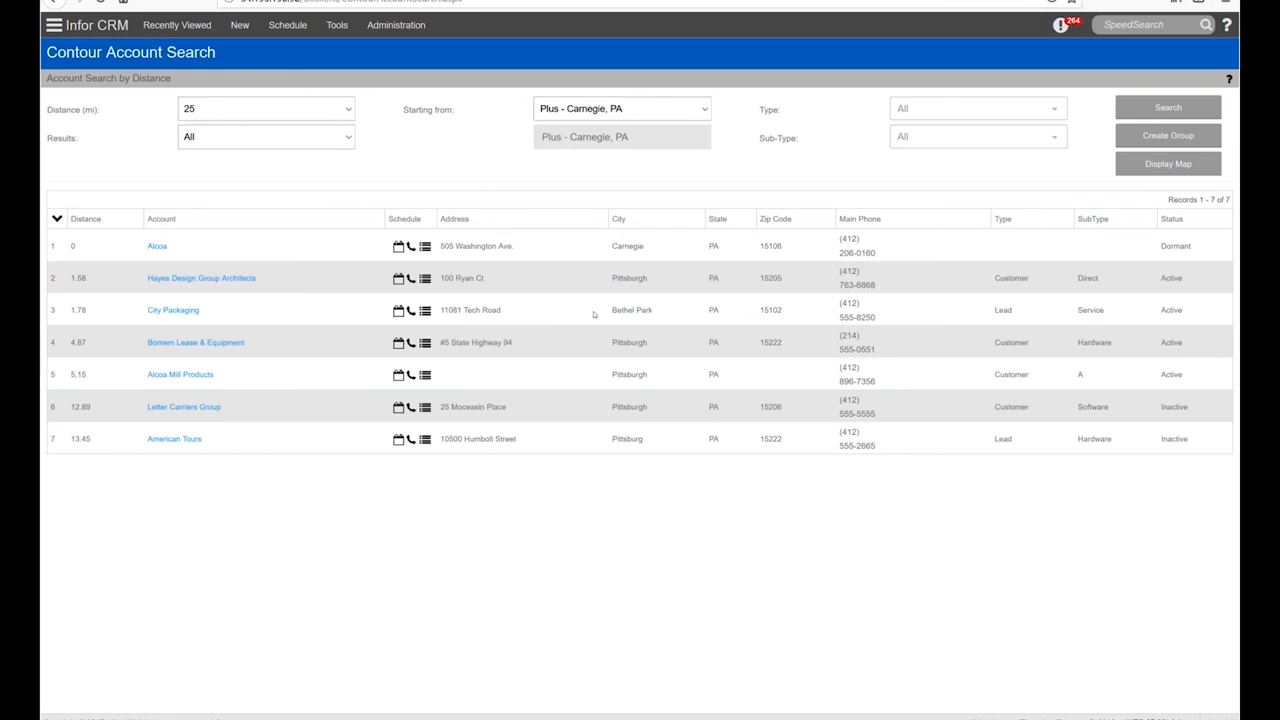
mouse_move(562, 290)
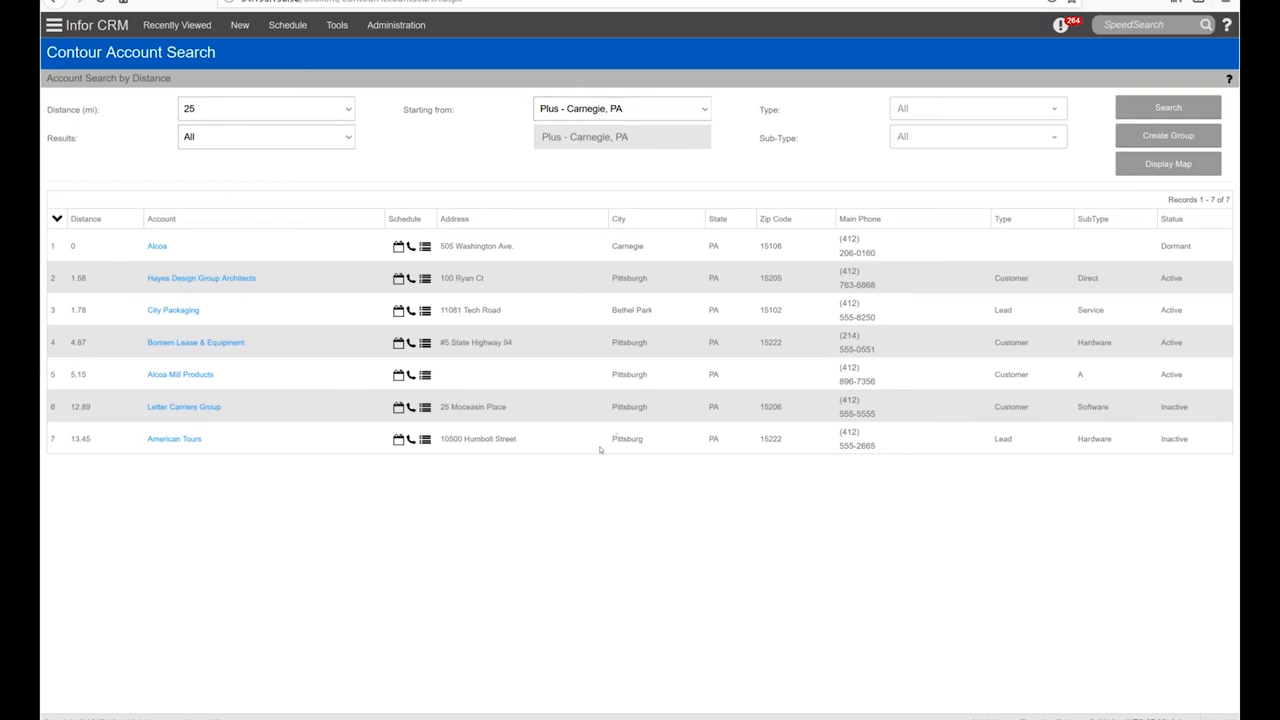
mouse_move(414, 262)
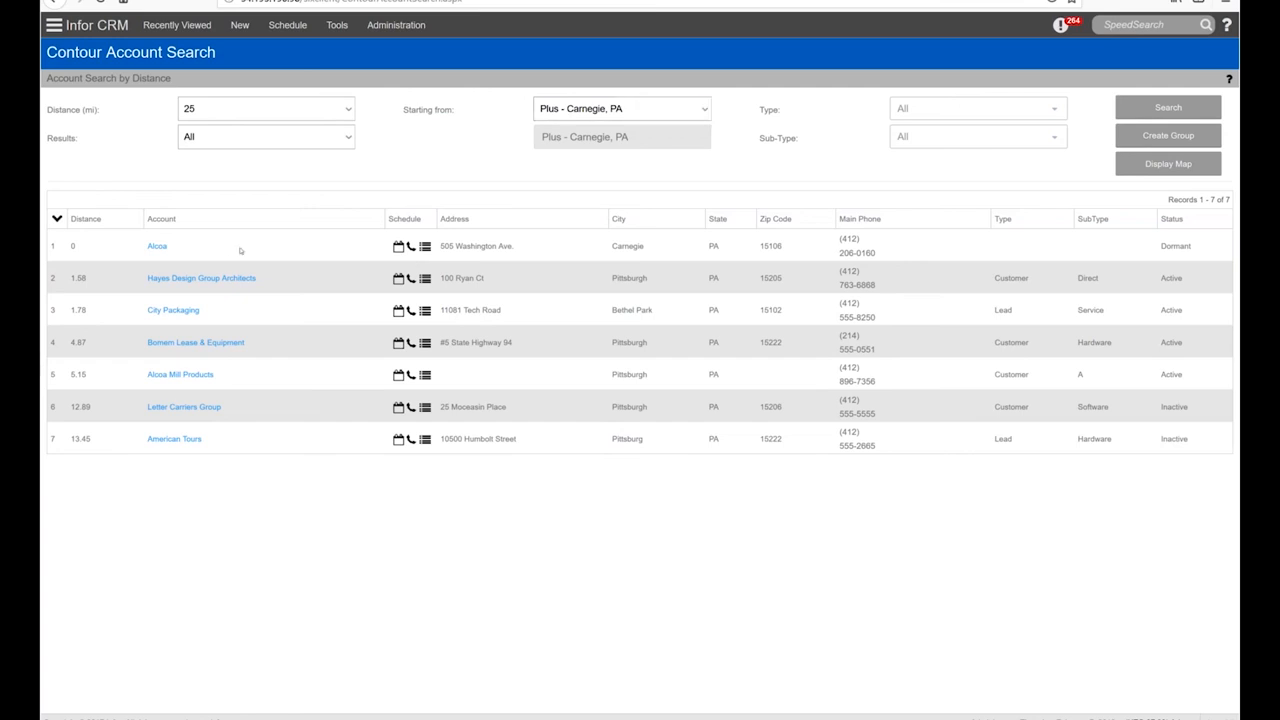
mouse_move(242, 291)
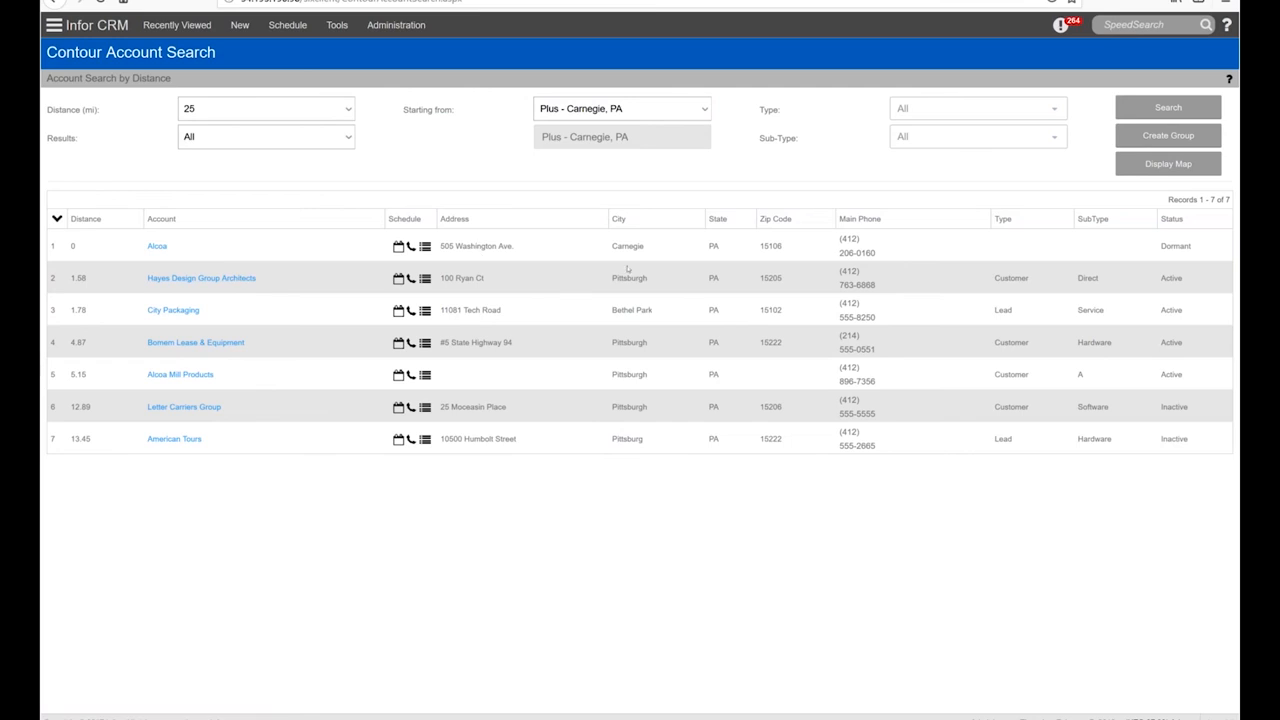
mouse_move(647, 359)
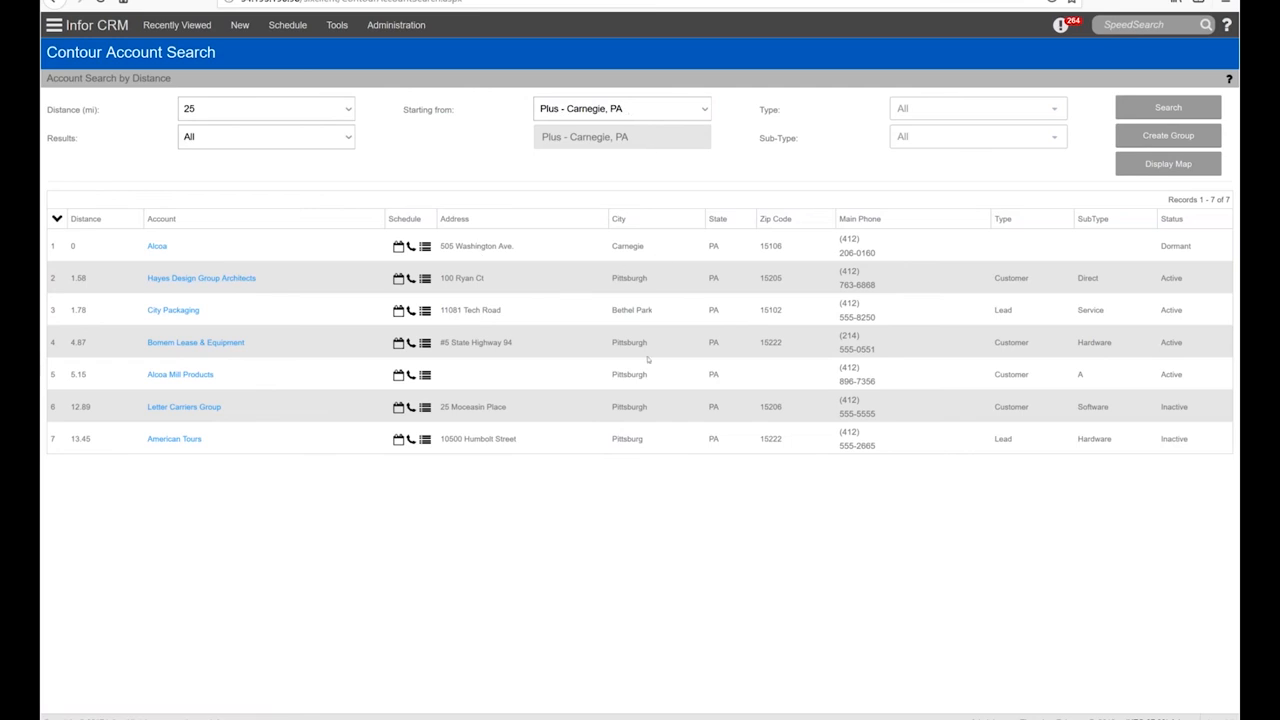
mouse_move(445, 260)
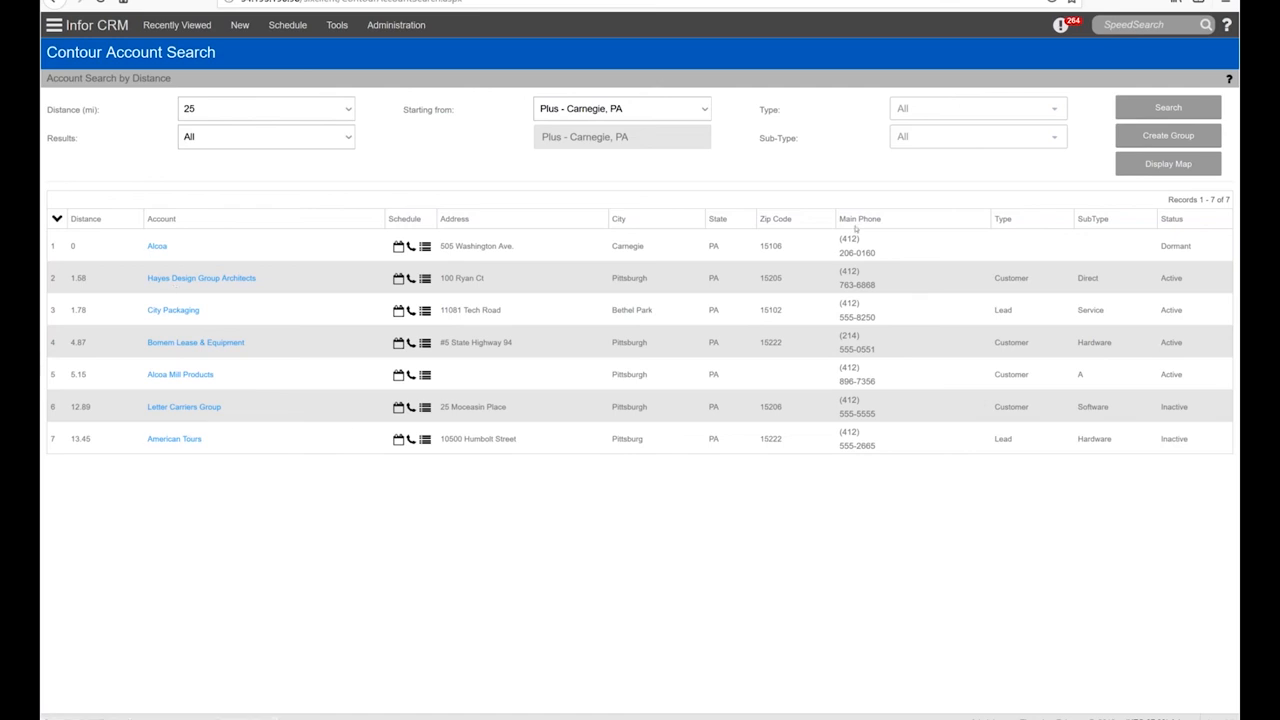
left_click(1167, 163)
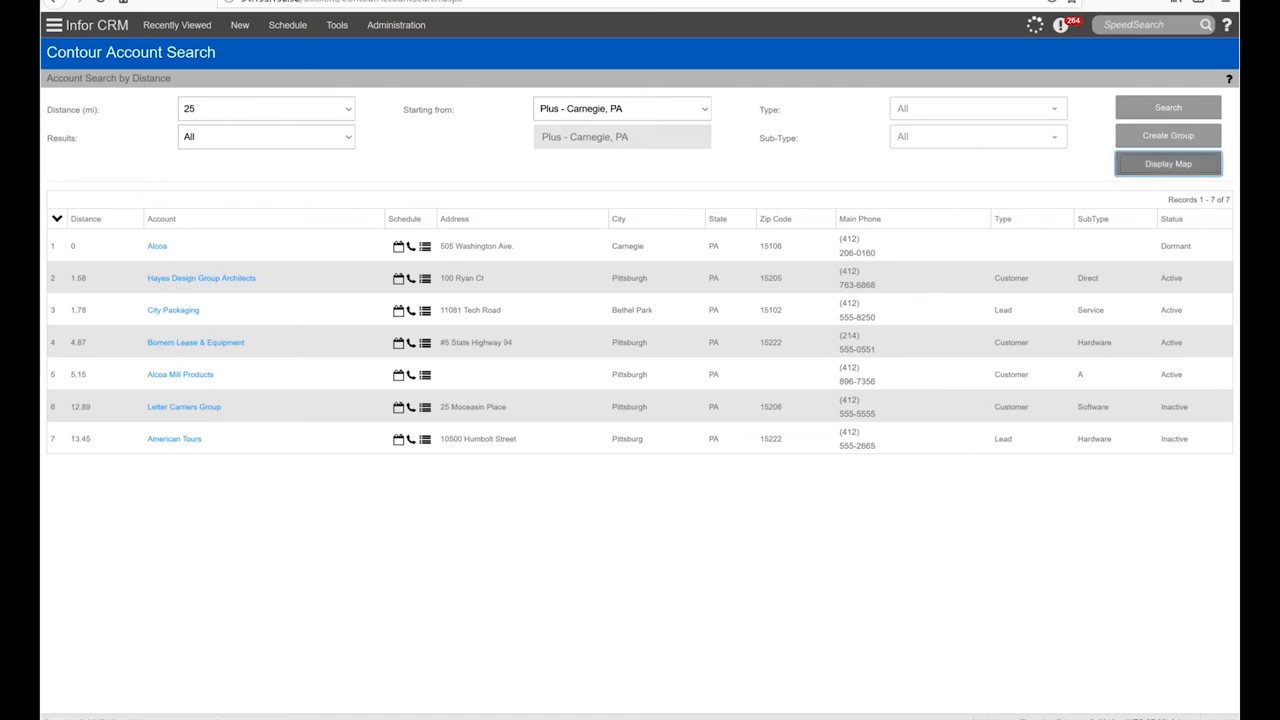
- Load the map of nearby accounts around Pittsburgh and uncheck City Packaging
left_click(1167, 163)
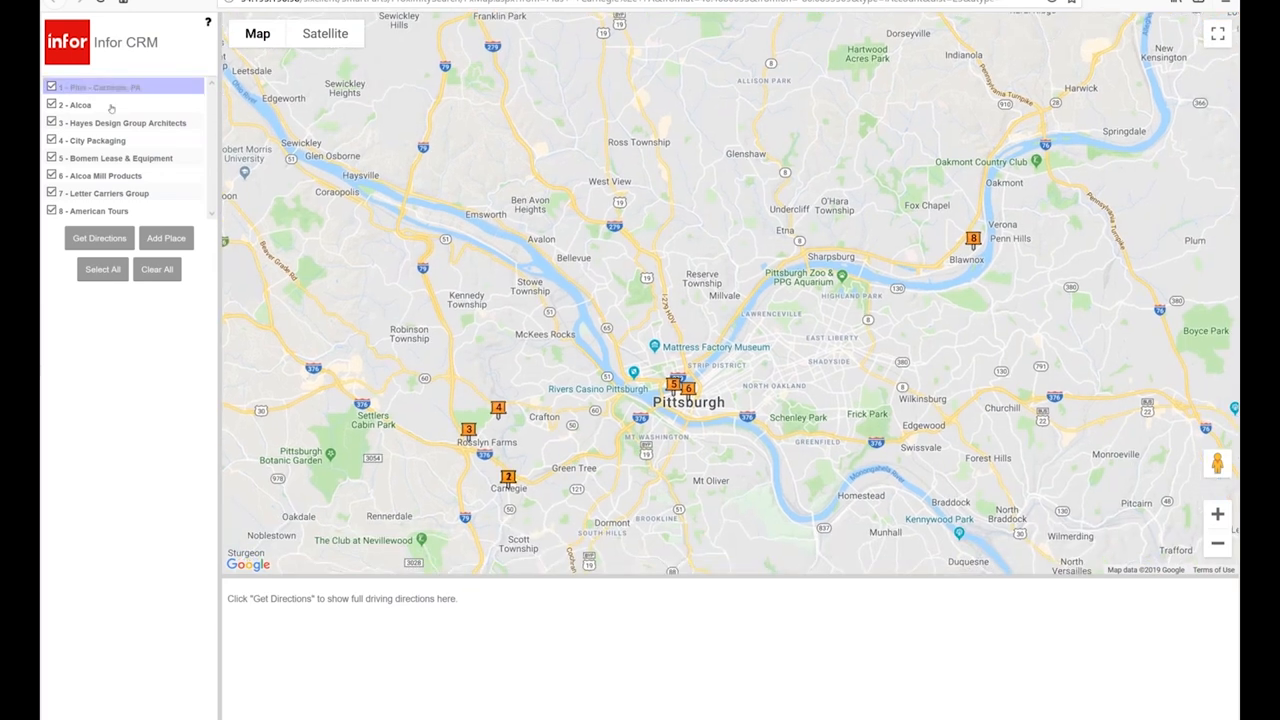
left_click(95, 104)
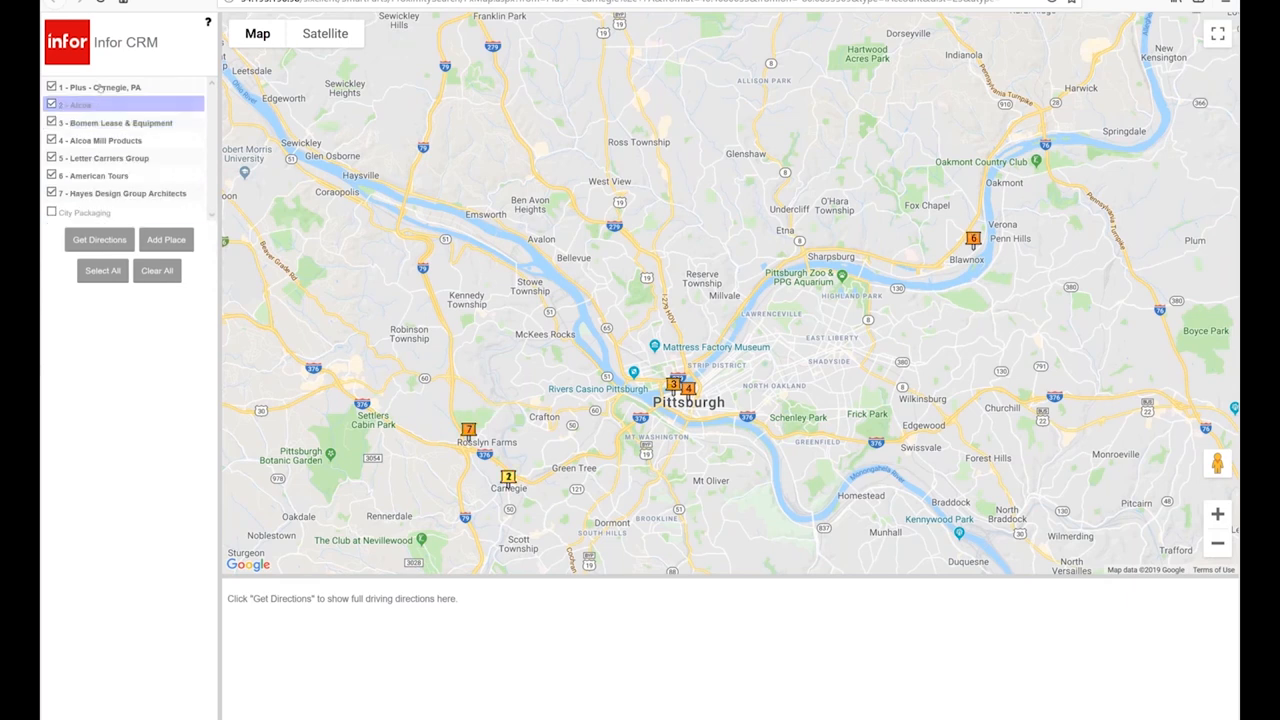
- Get driving directions from Carnegie, PA through six stops to Hayes Design Group Architects
left_click(108, 158)
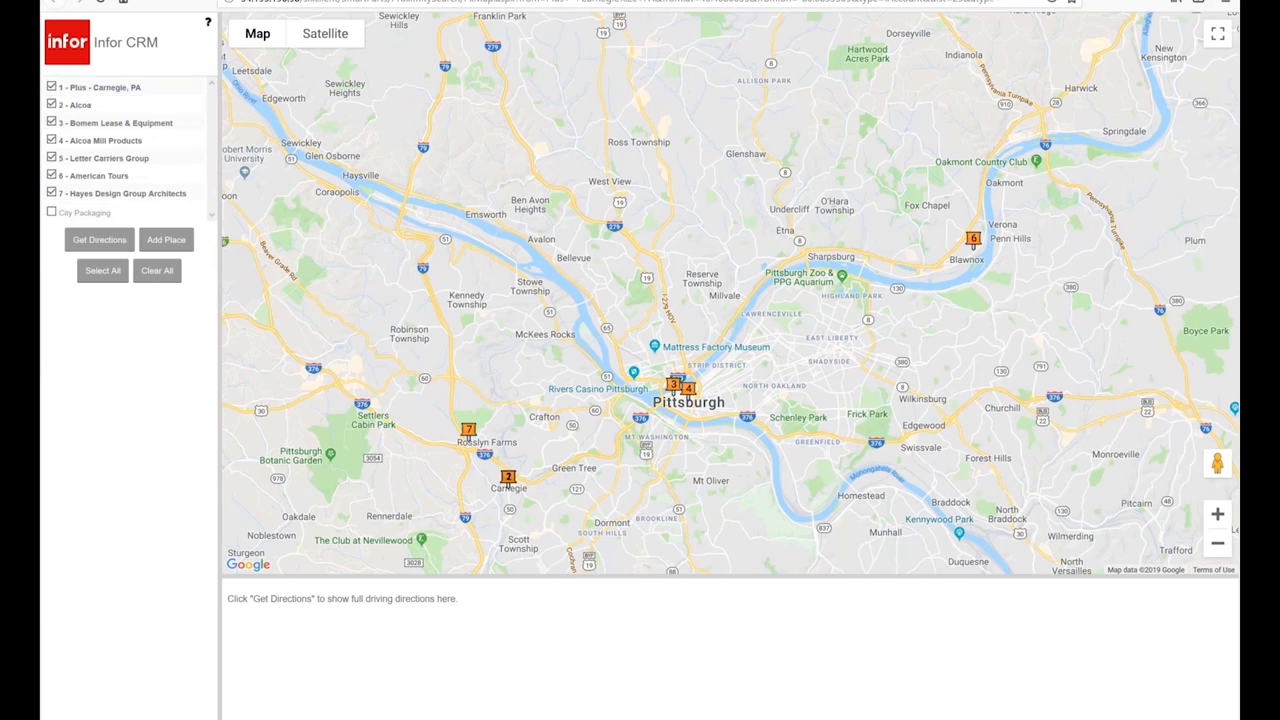
left_click(99, 239)
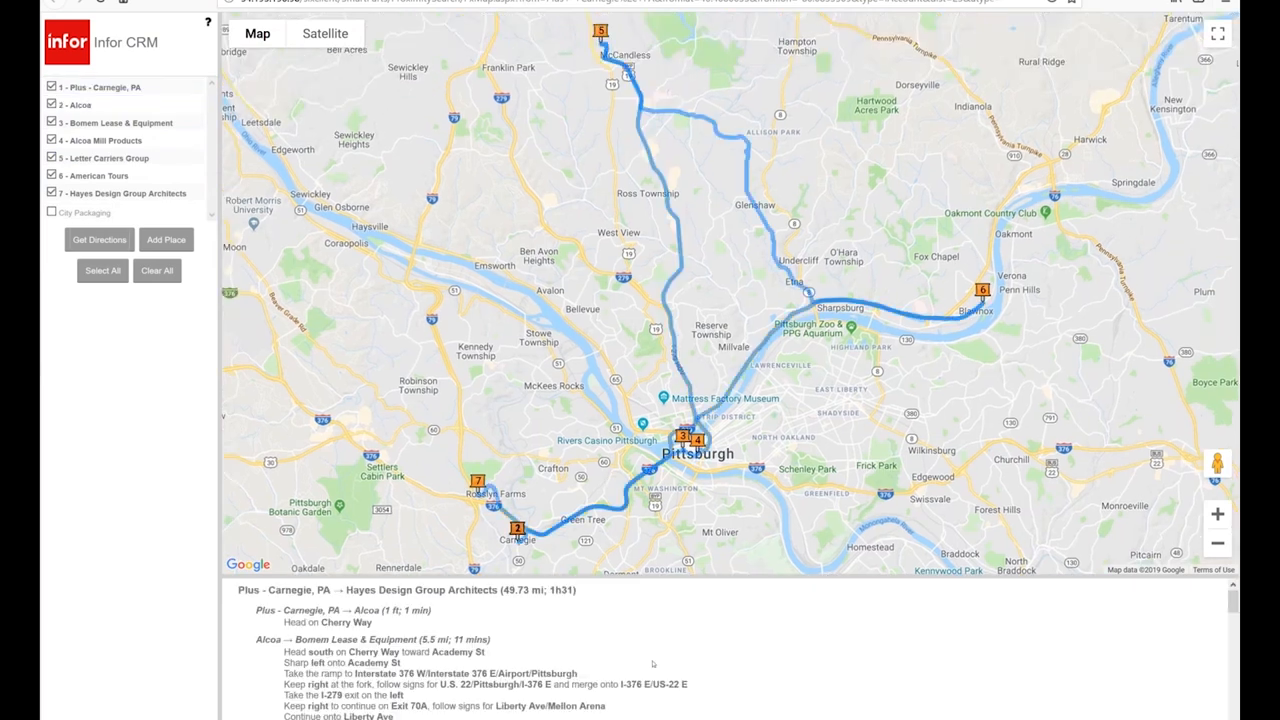
scroll("down", 3)
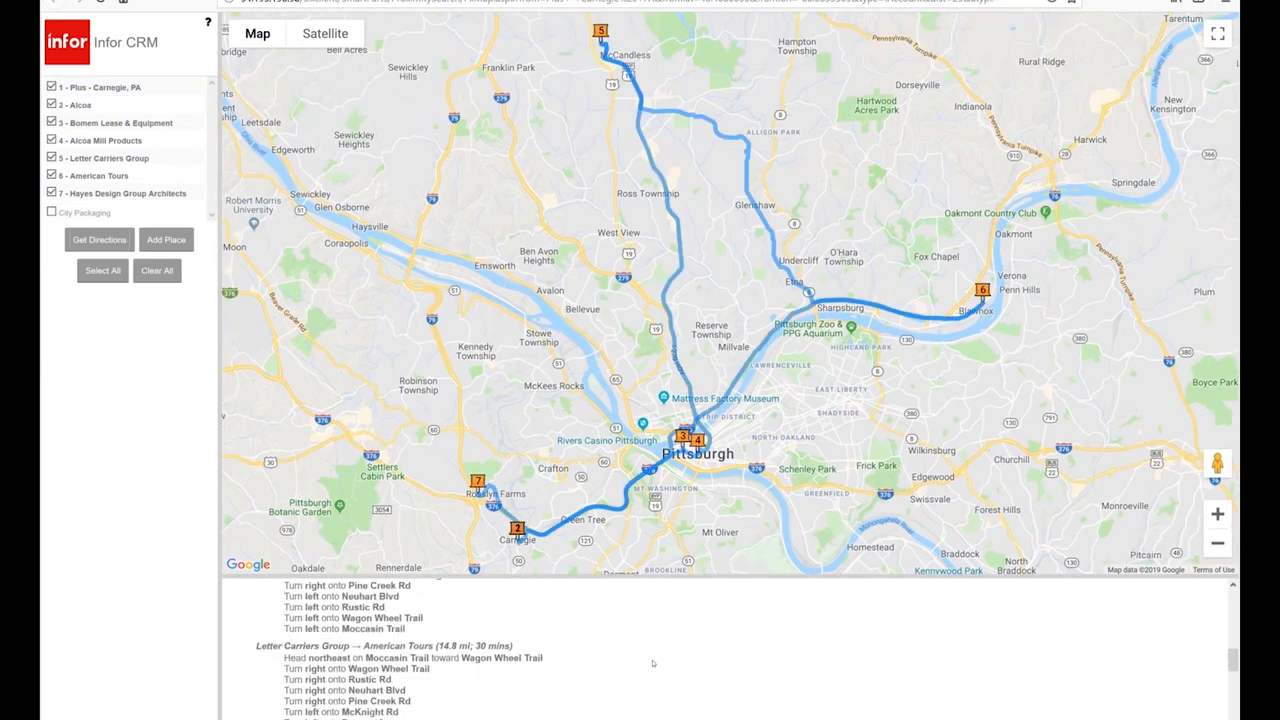
scroll("down", 3)
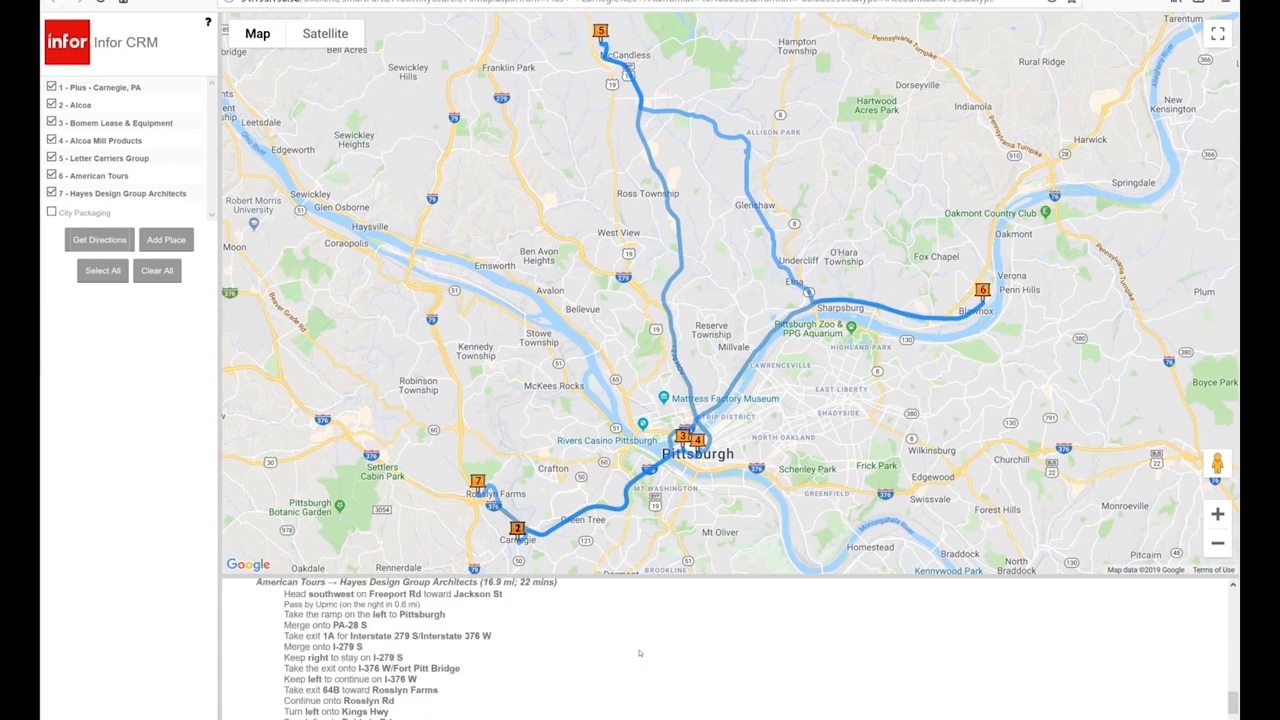
mouse_move(88, 130)
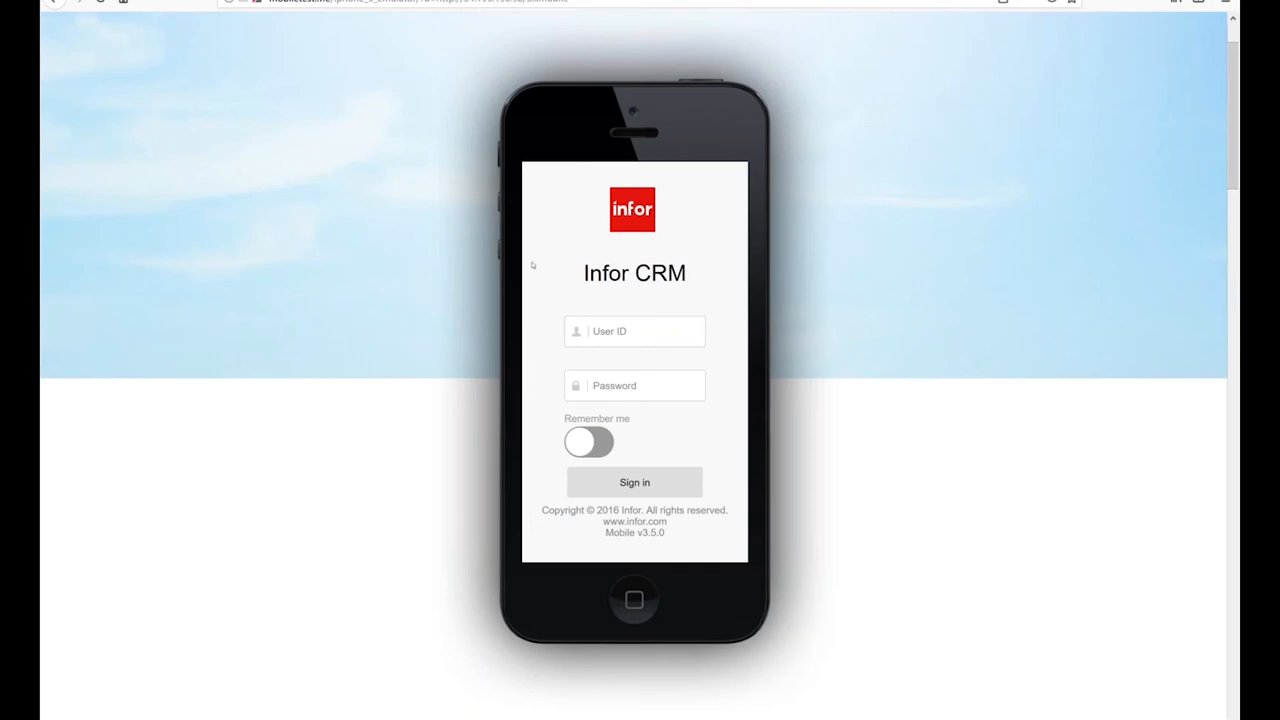
- Enter the 'admi' User ID in Infor CRM Mobile and move to the password field
type("admi")
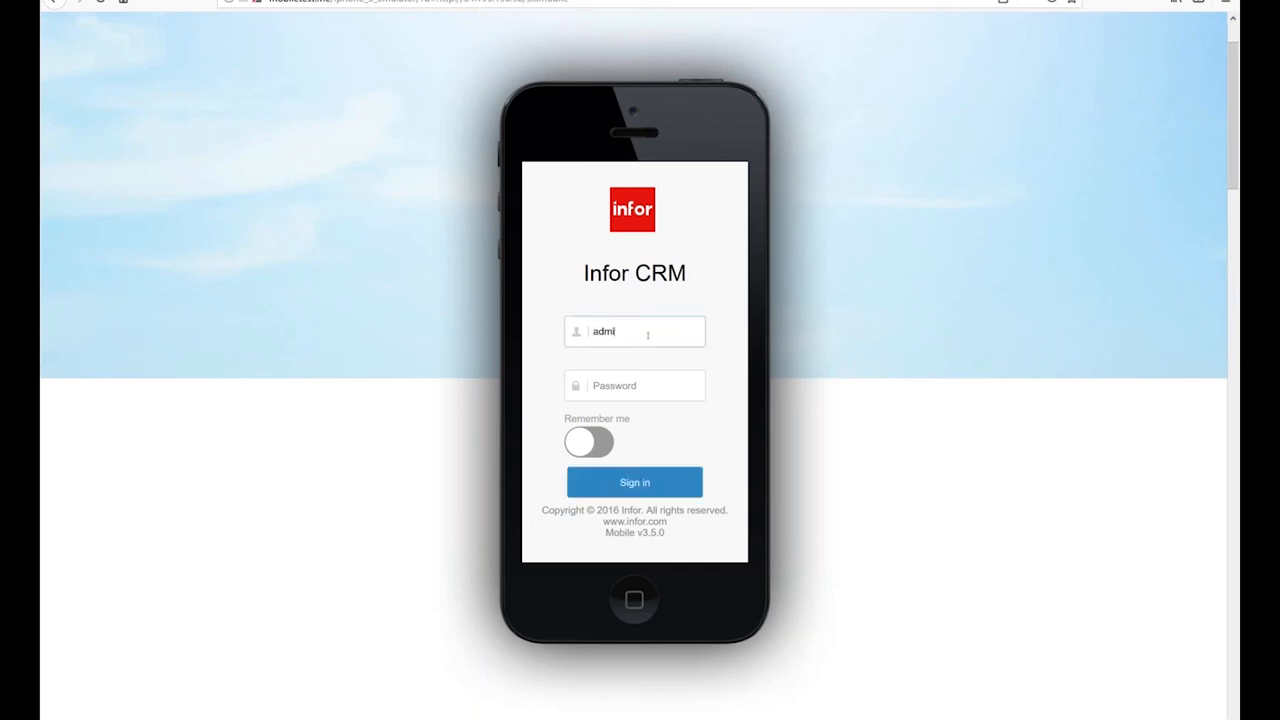
left_click(634, 482)
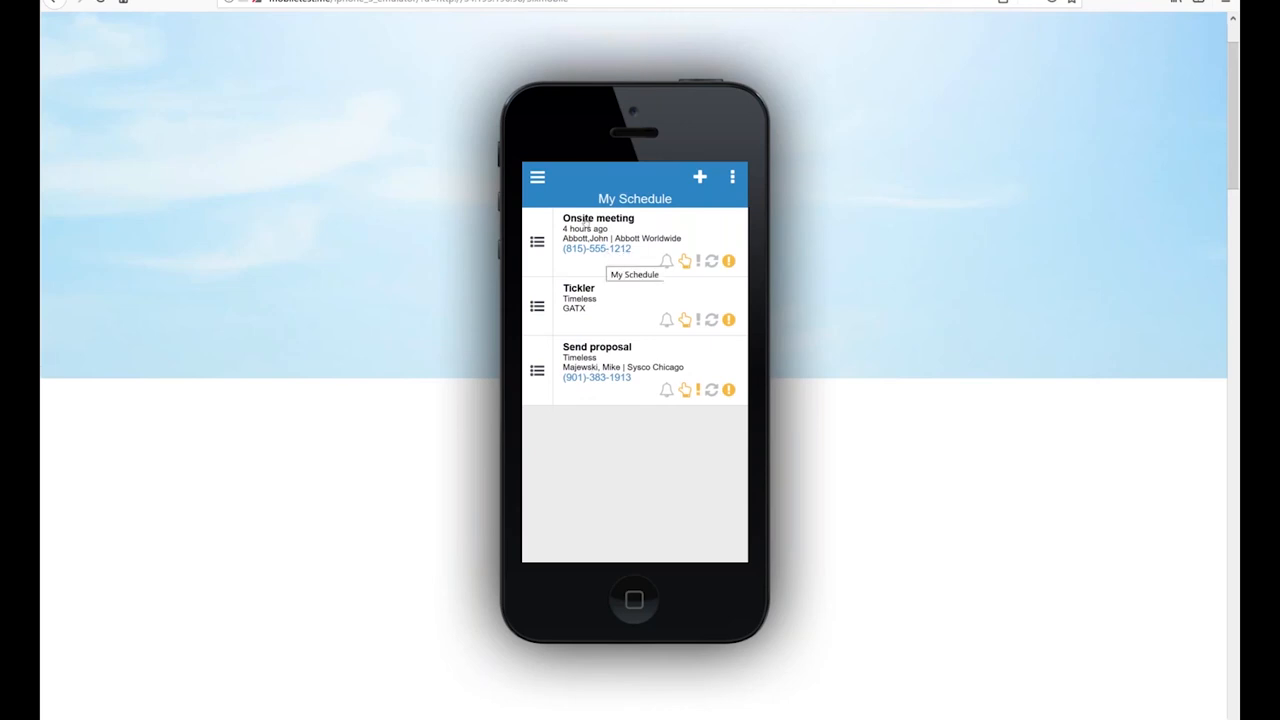
left_click(538, 177)
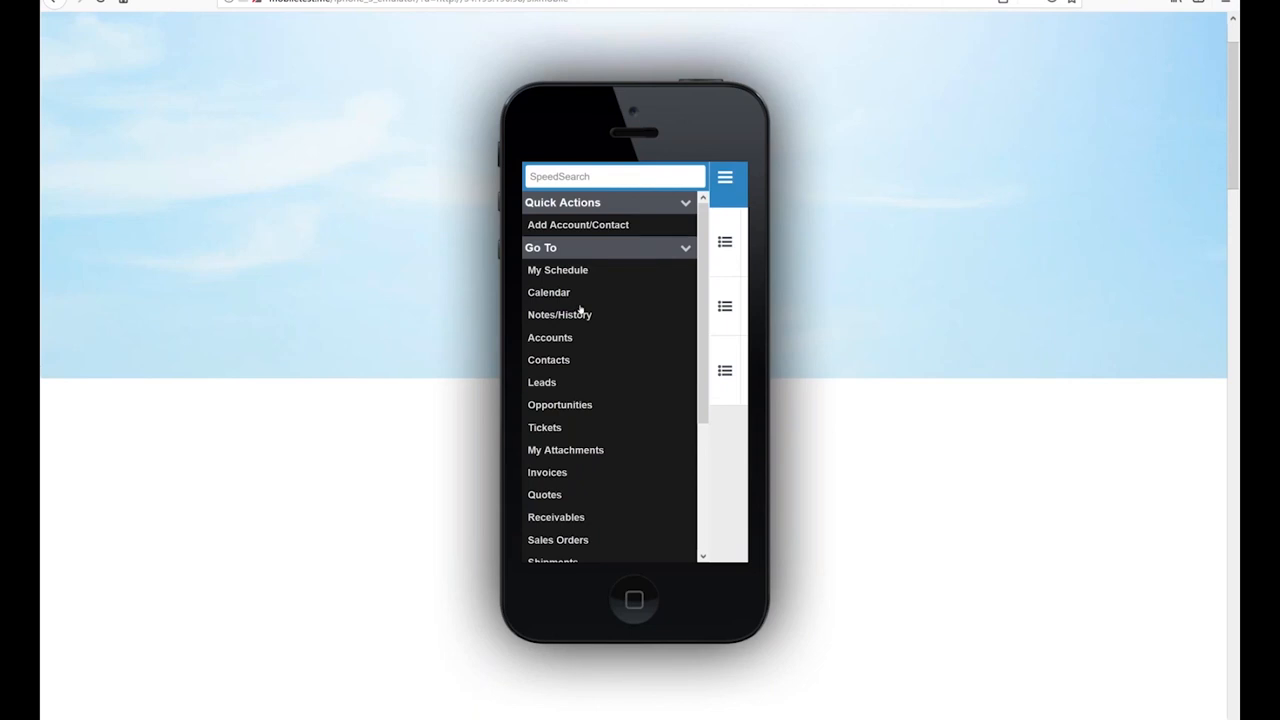
mouse_move(565, 300)
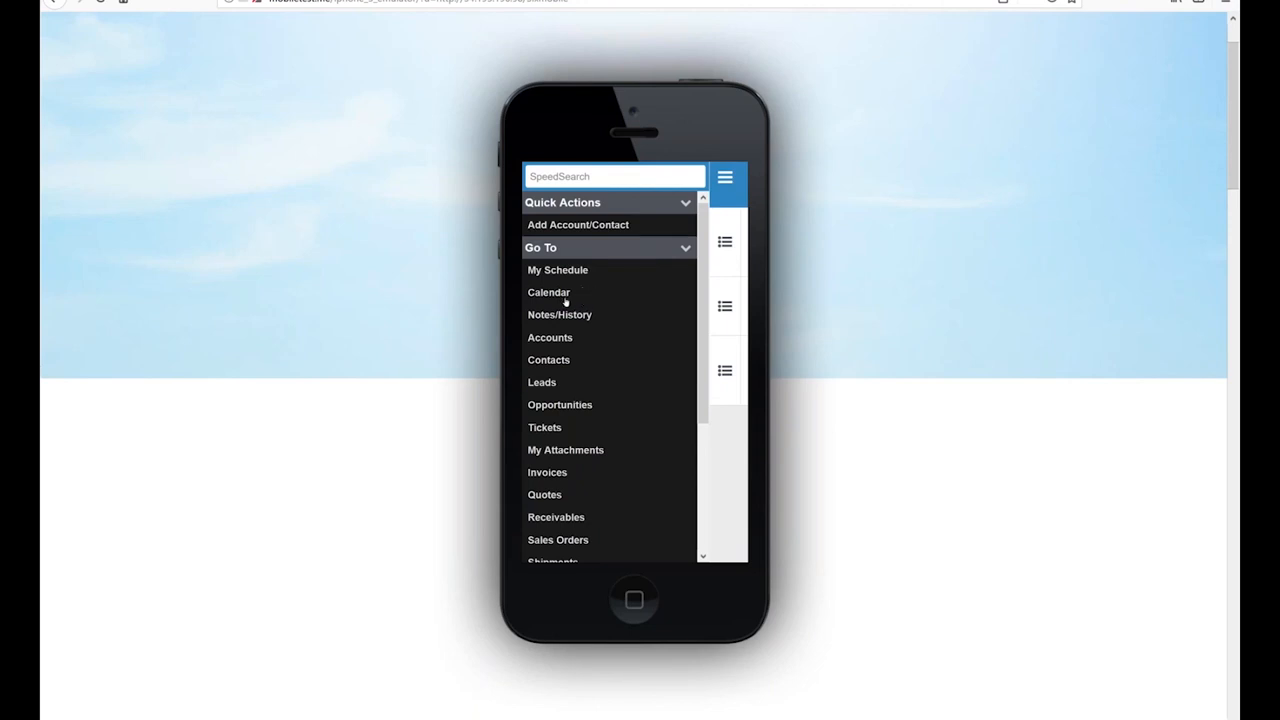
mouse_move(553, 458)
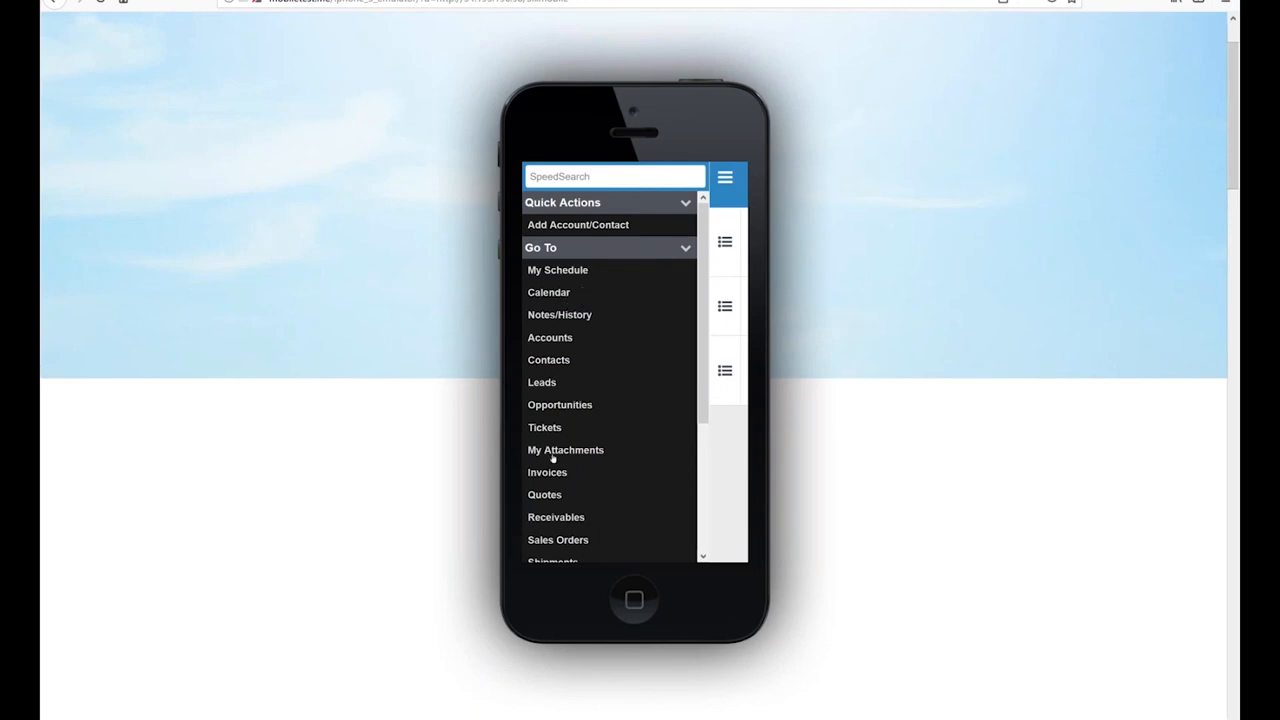
mouse_move(571, 507)
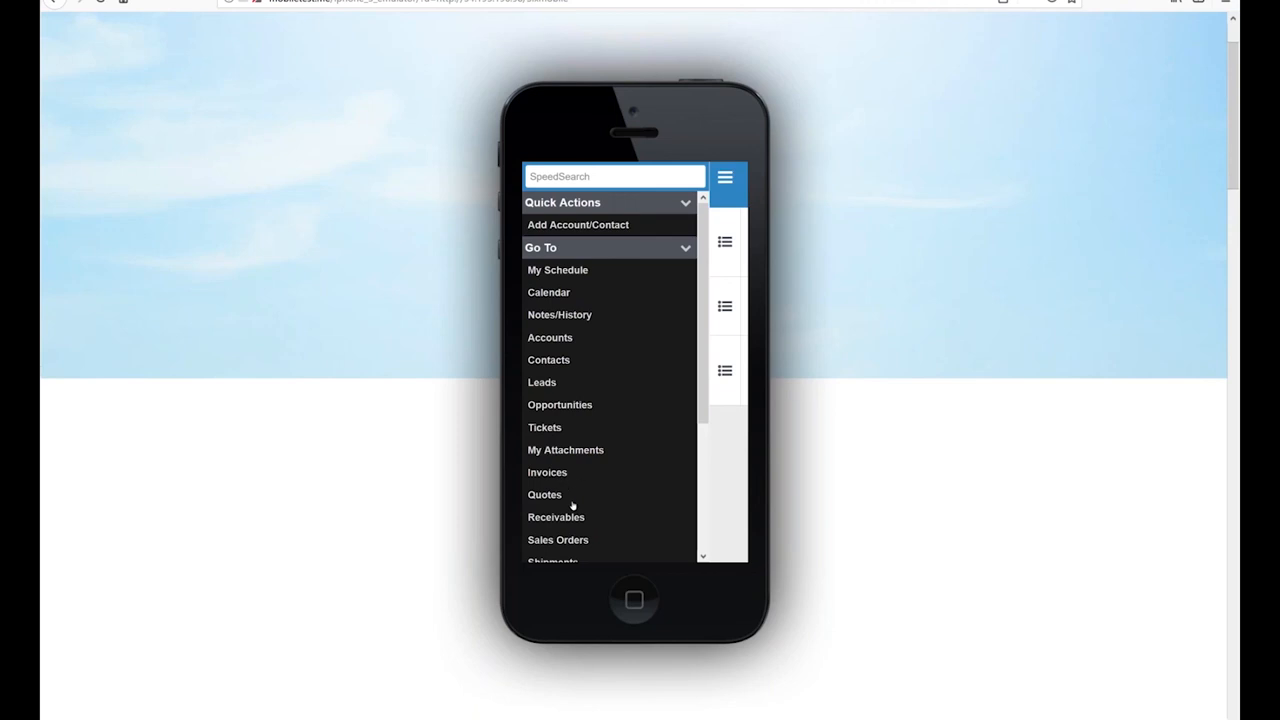
scroll("down", 3)
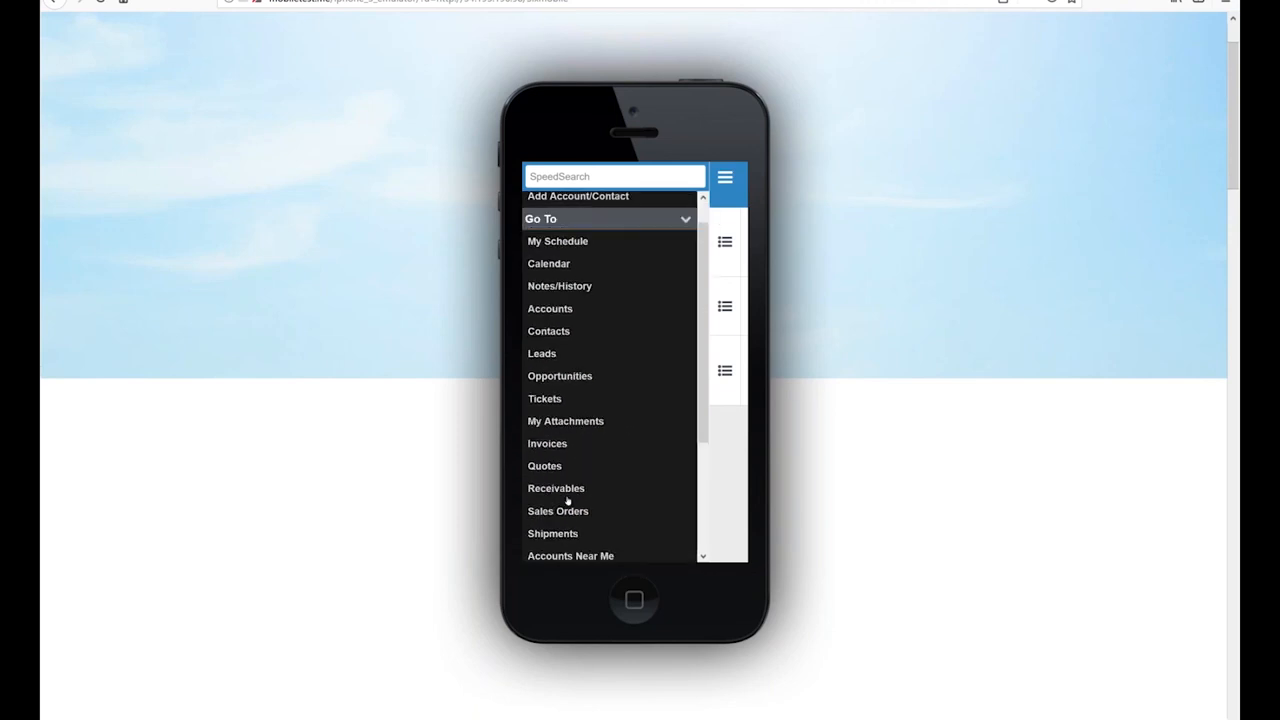
mouse_move(600, 351)
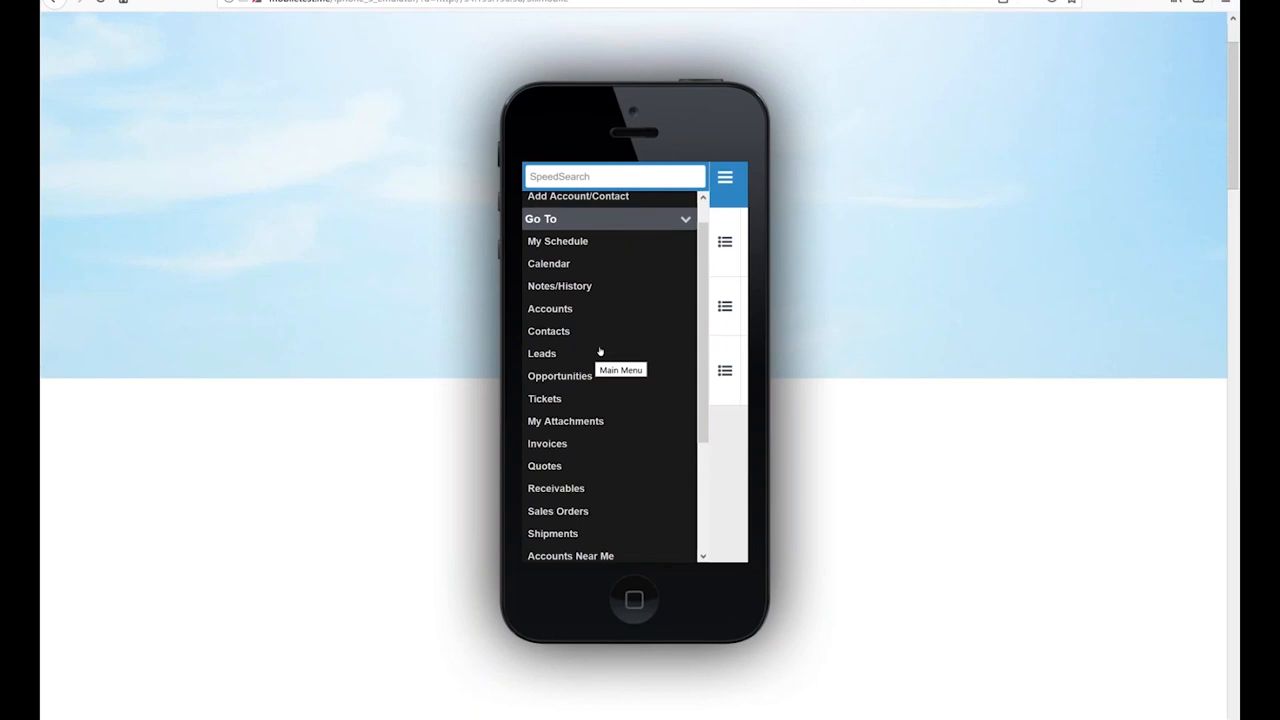
mouse_move(576, 332)
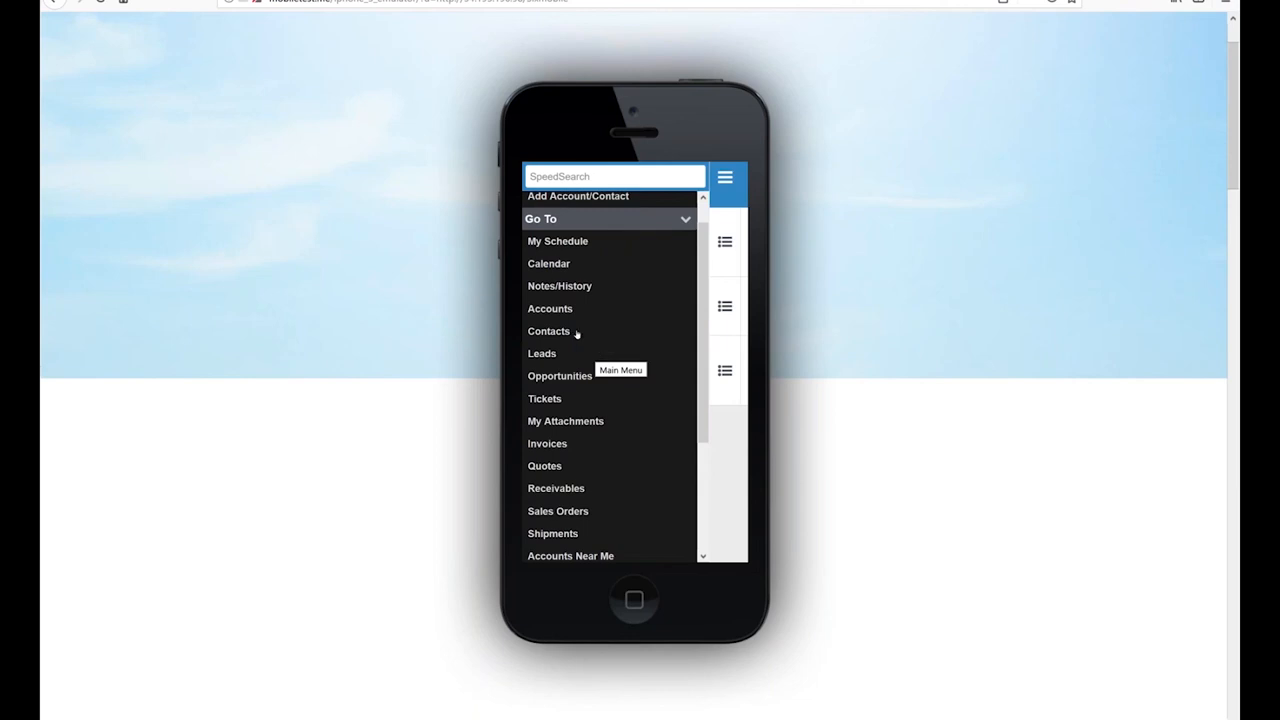
- Search the accounts for 'abbott' and show Abbott Worldwide's quick-action bar
left_click(550, 308)
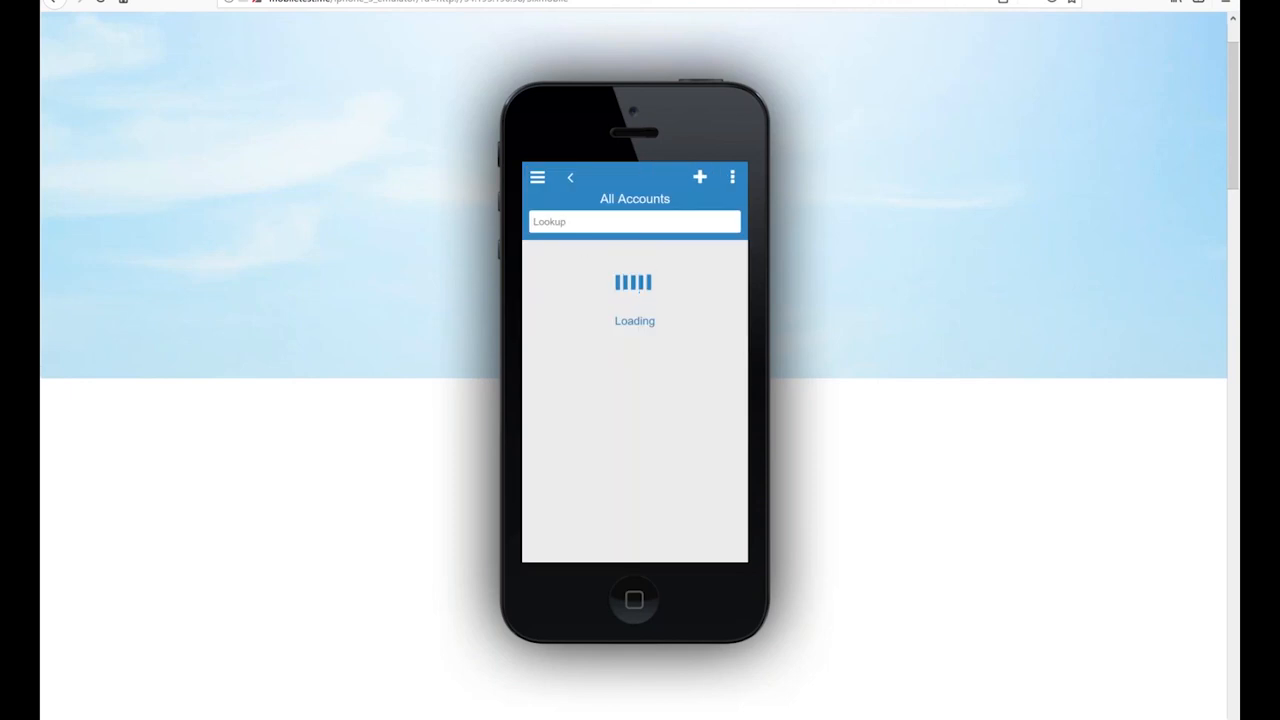
type("abbott")
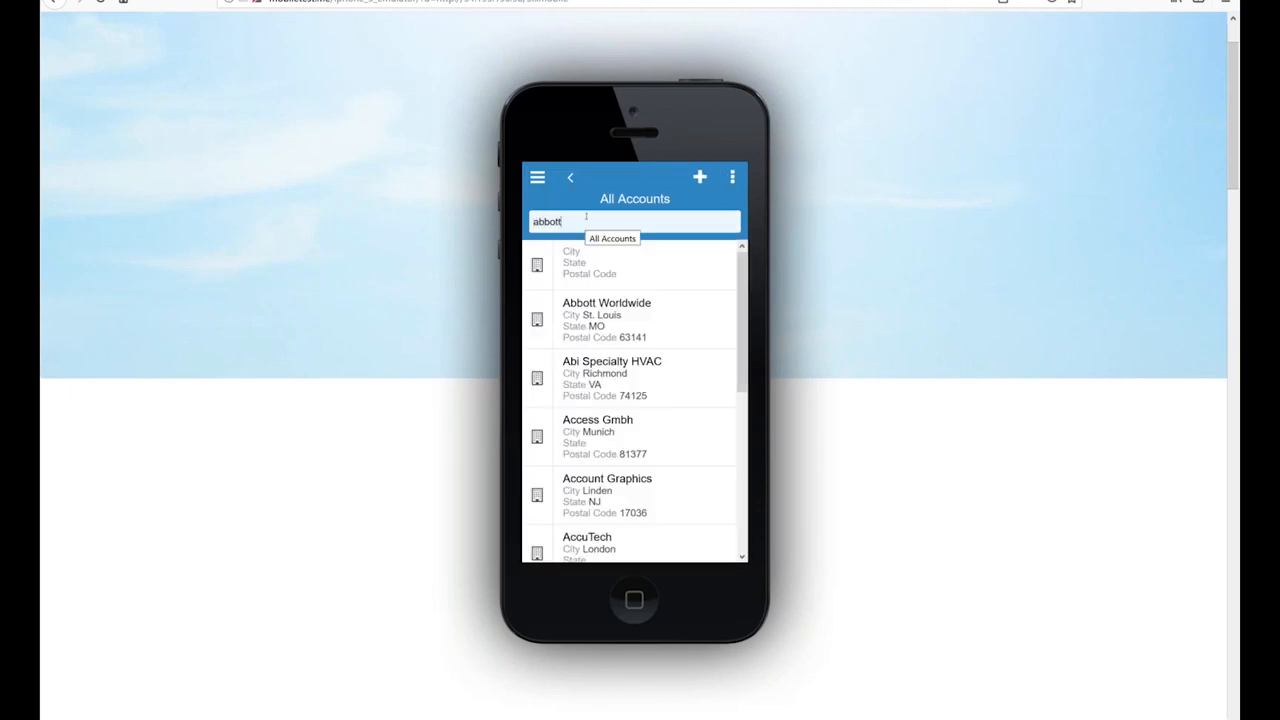
left_click(606, 303)
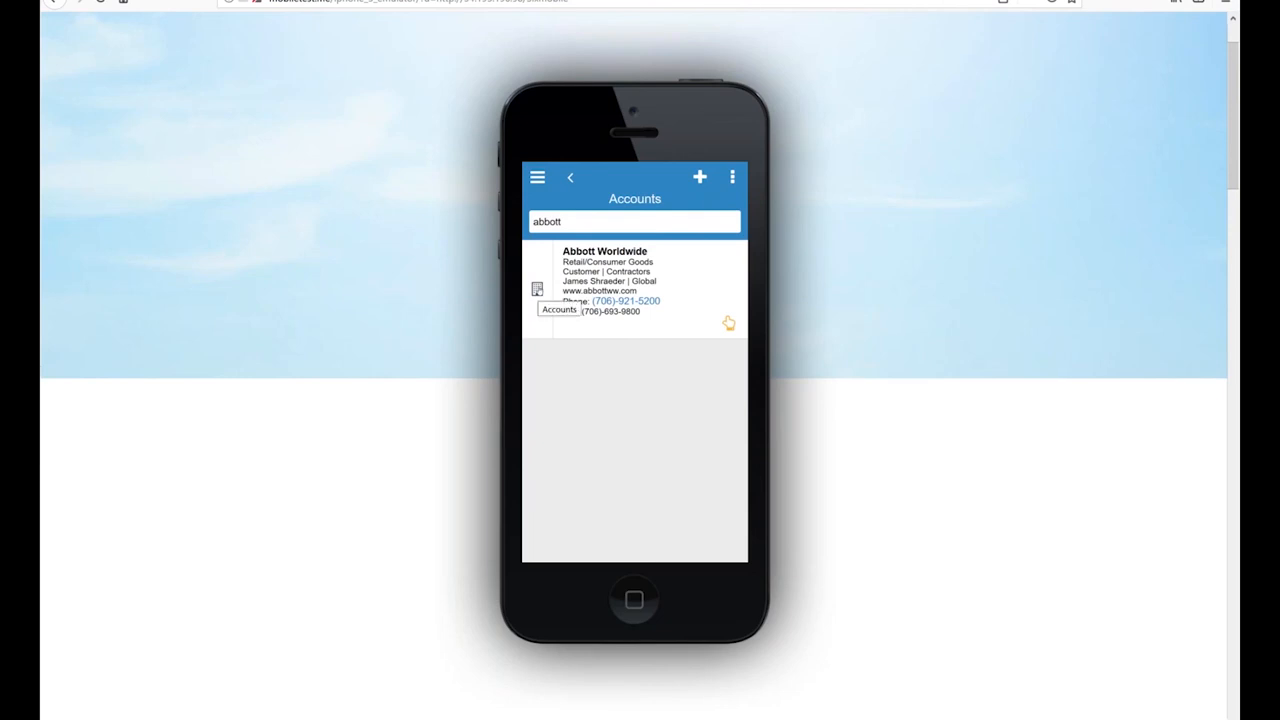
left_click(635, 290)
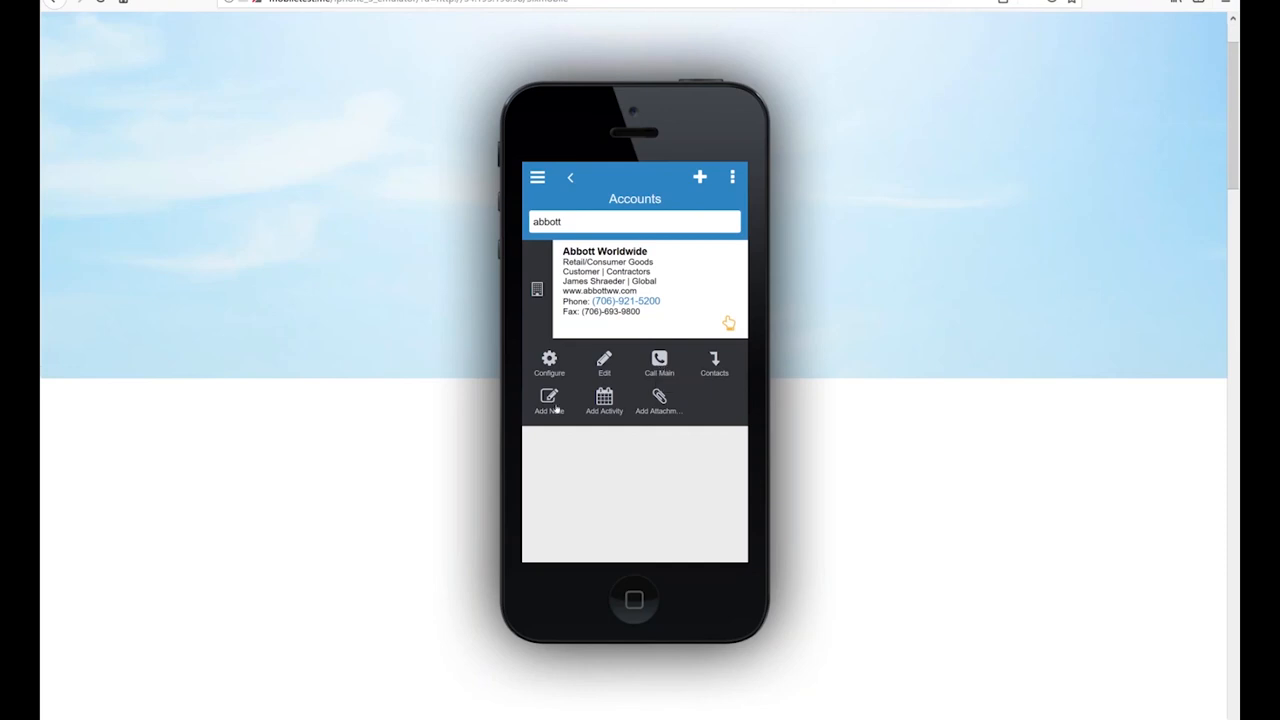
mouse_move(549, 400)
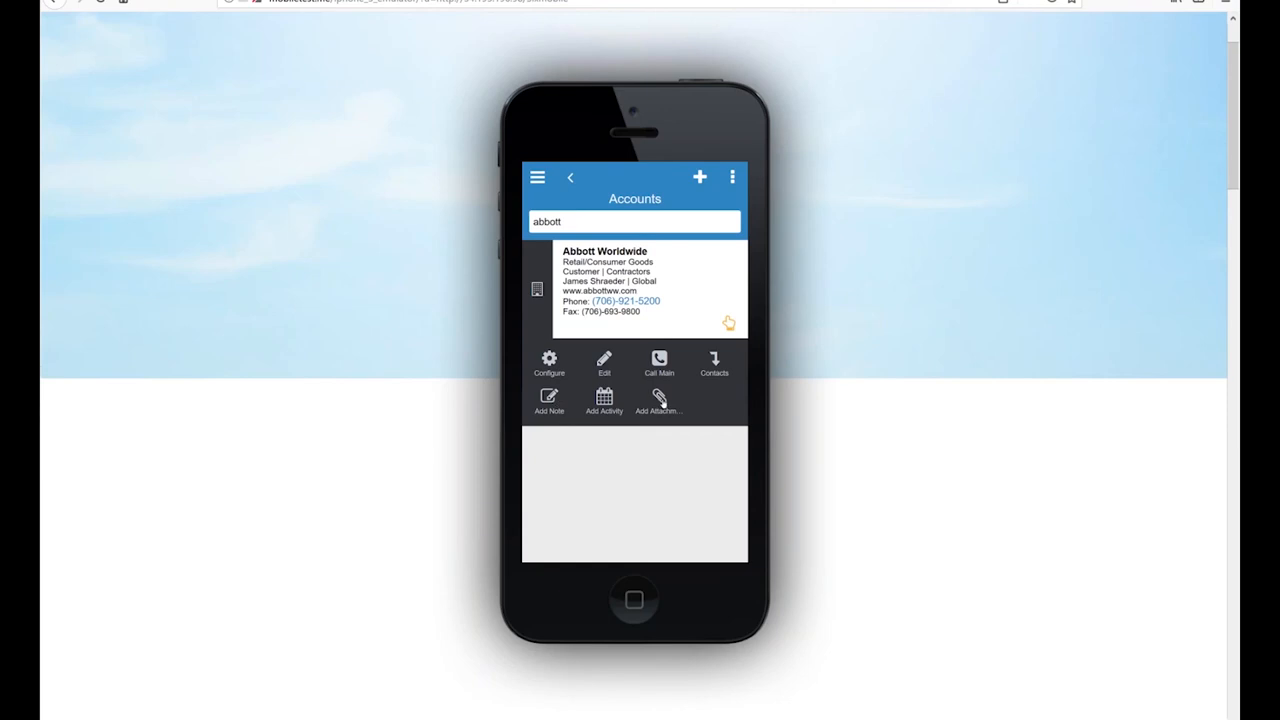
mouse_move(658, 397)
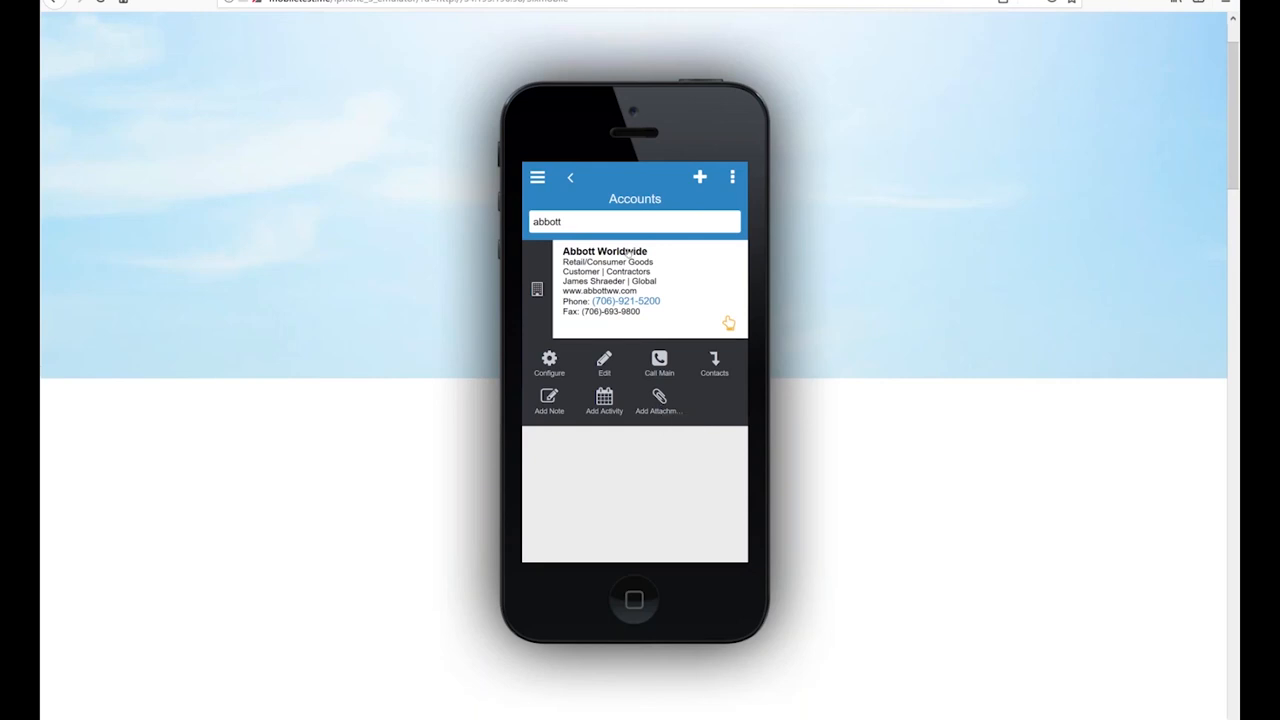
- Open Abbott Worldwide and view its related counts: 67 activities, 17 contacts, 44 opportunities
left_click(605, 280)
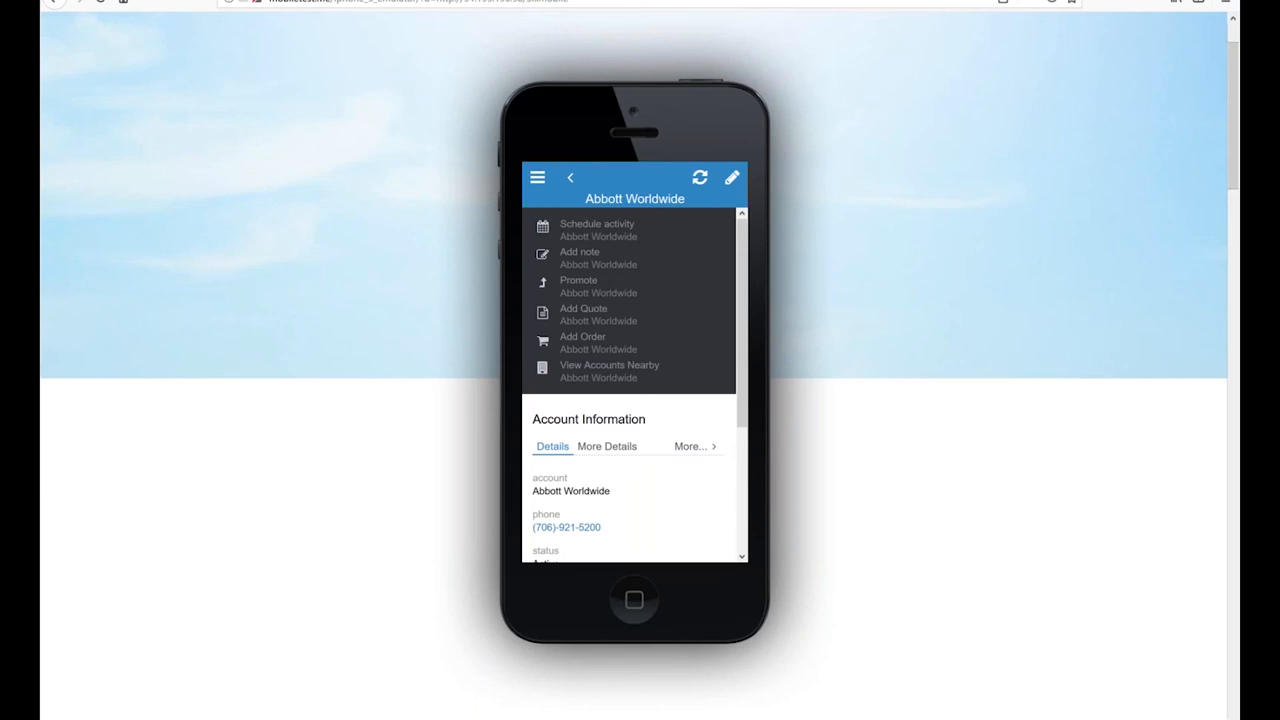
mouse_move(763, 320)
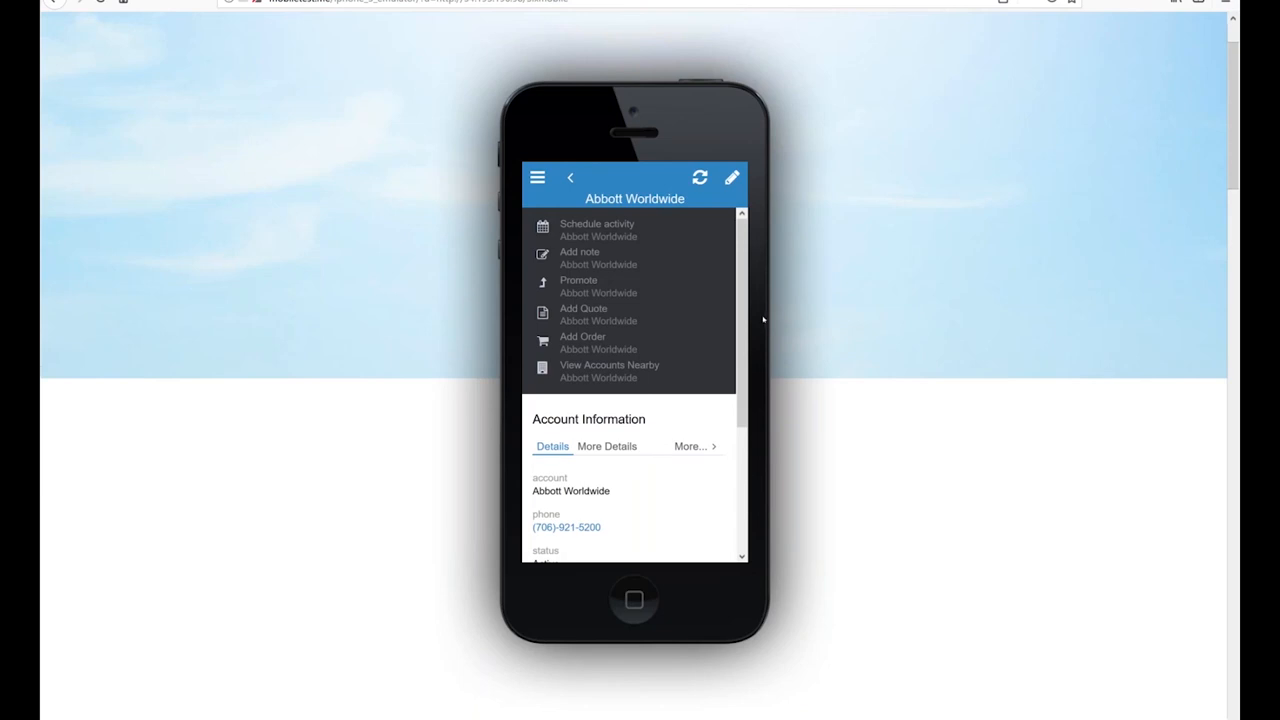
mouse_move(603, 380)
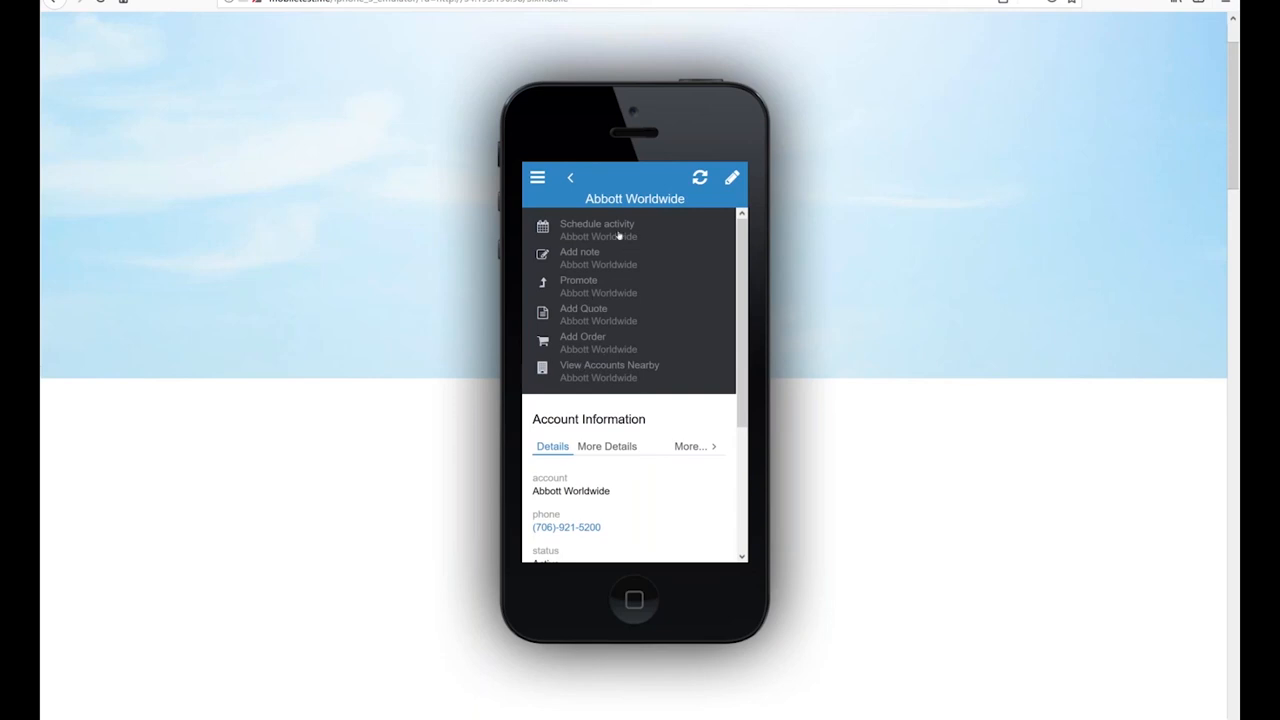
mouse_move(585, 313)
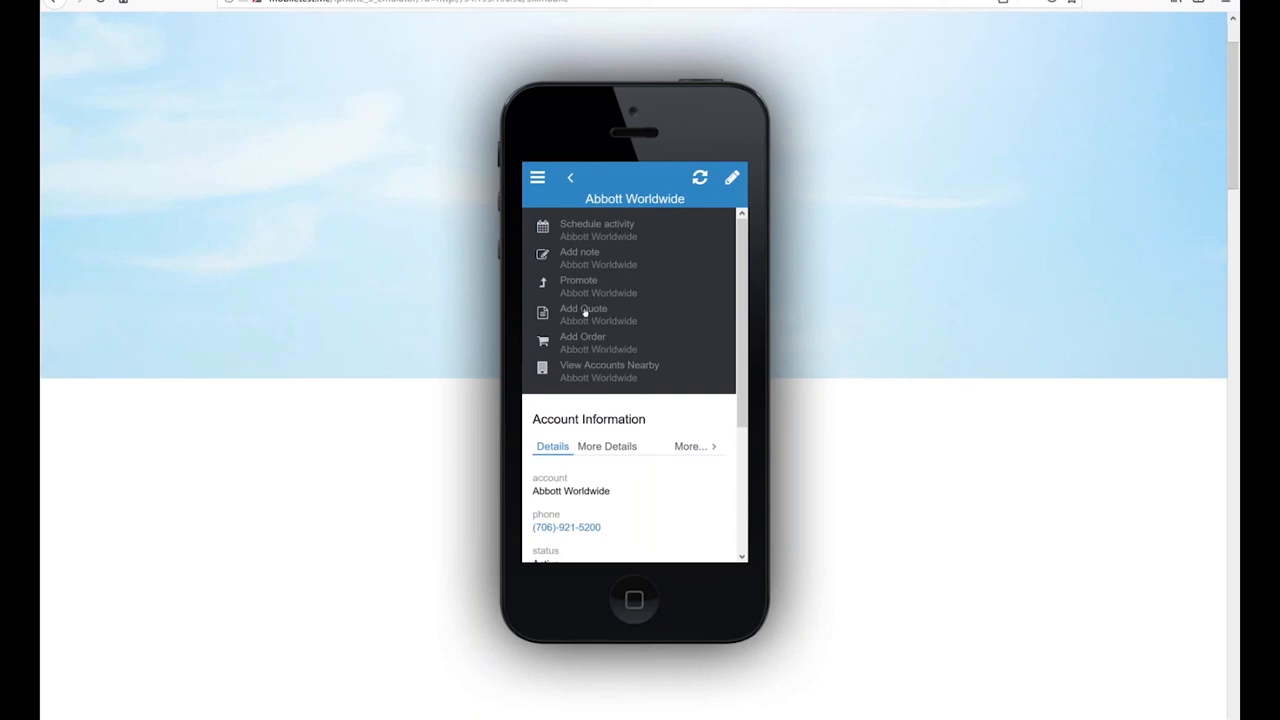
mouse_move(600, 315)
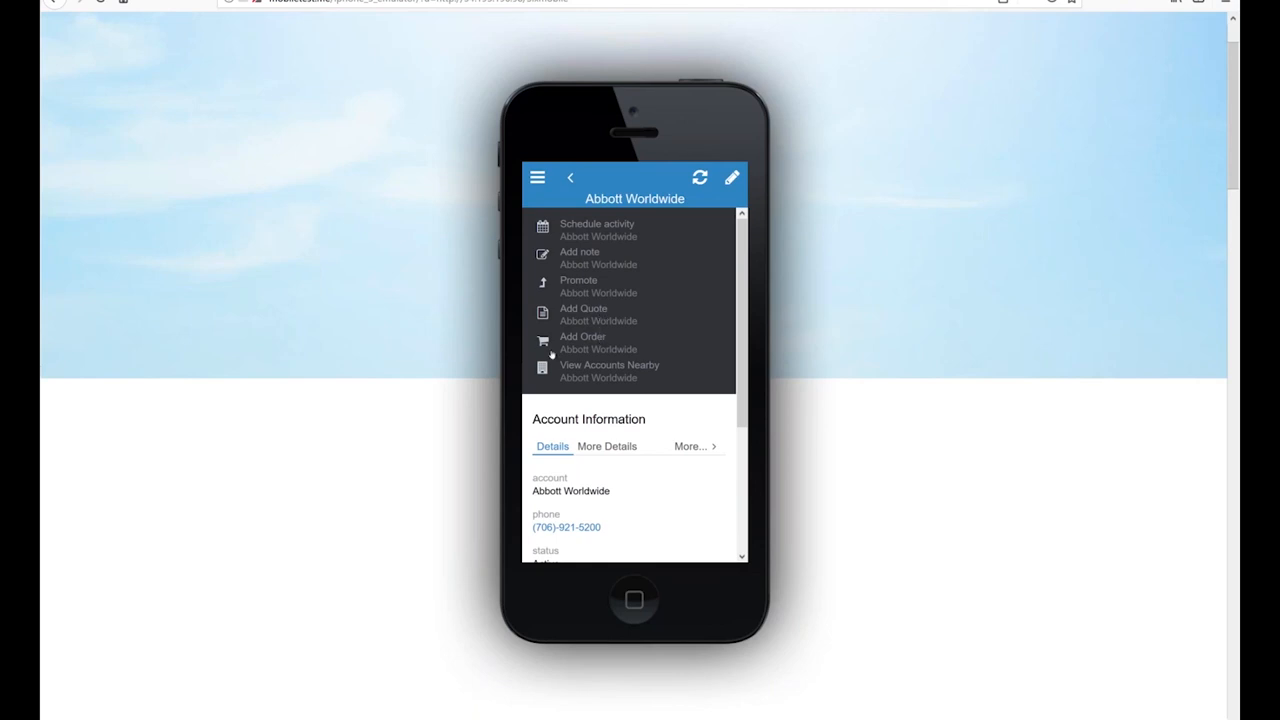
mouse_move(638, 379)
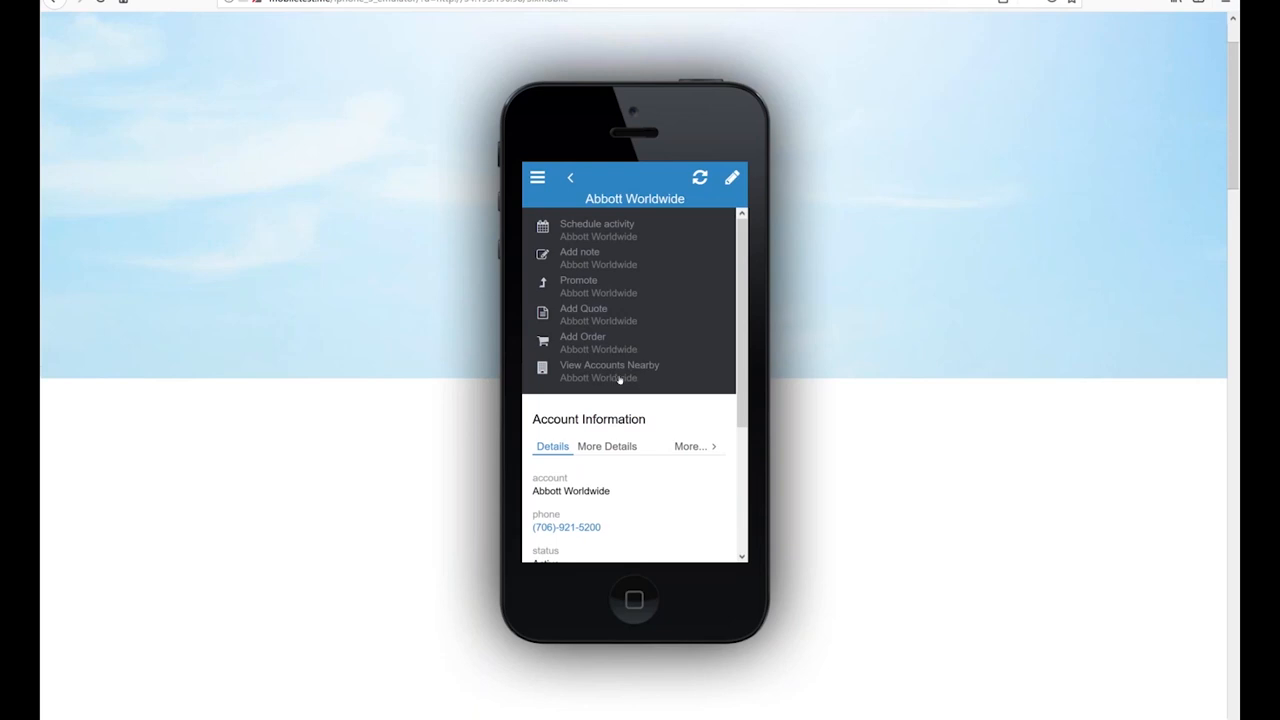
mouse_move(618, 378)
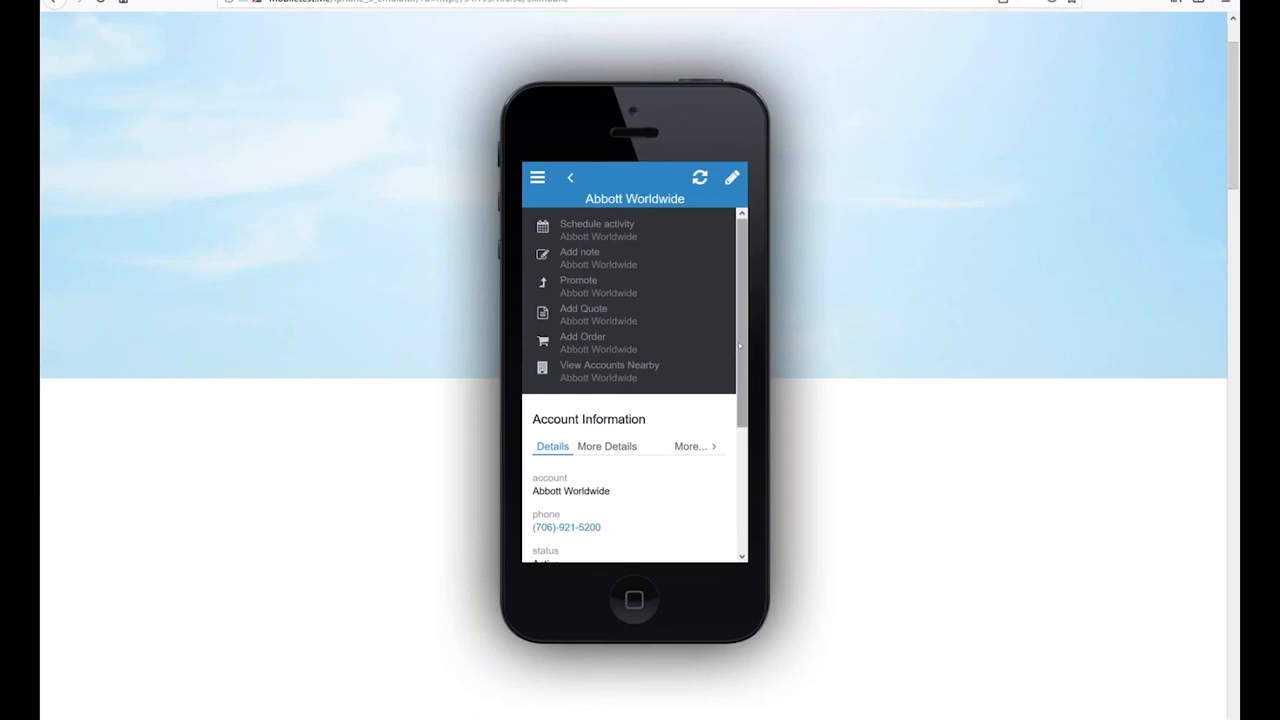
scroll("down", 3)
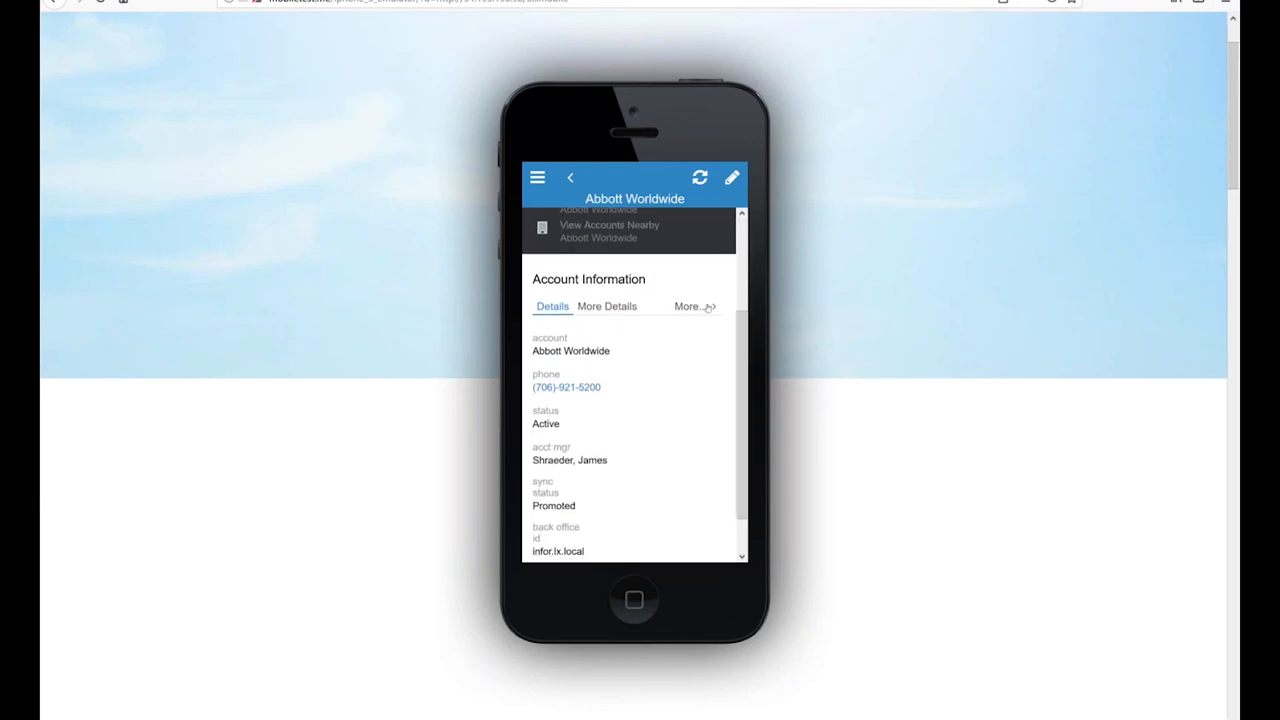
left_click(690, 306)
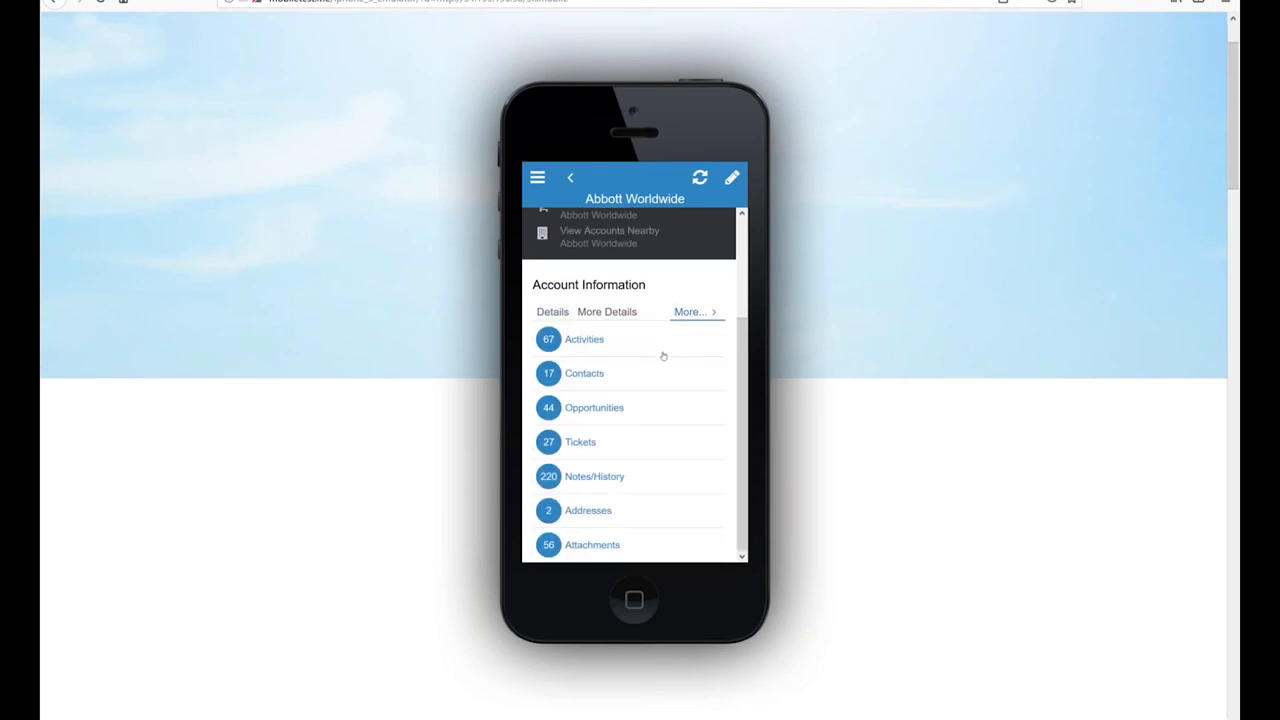
mouse_move(596, 379)
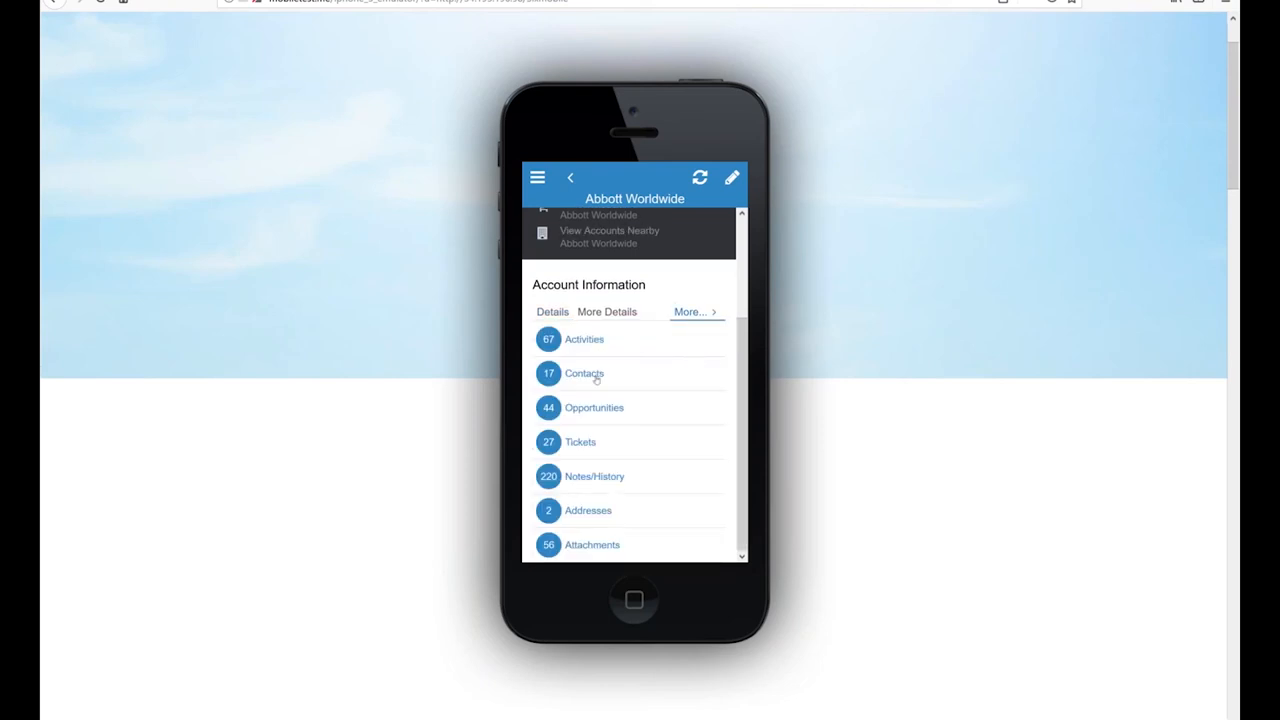
- Browse Abbott Worldwide's contacts, then go to My Schedule and open the navigation menu
left_click(584, 373)
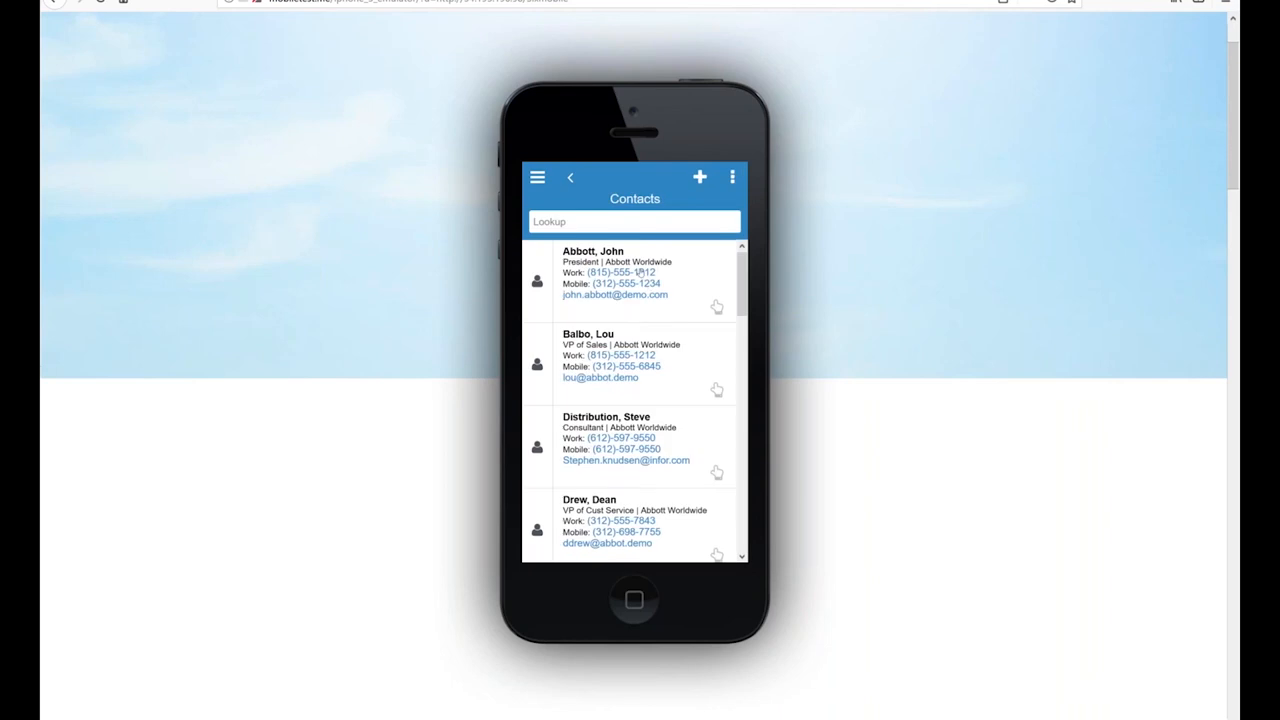
left_click(617, 272)
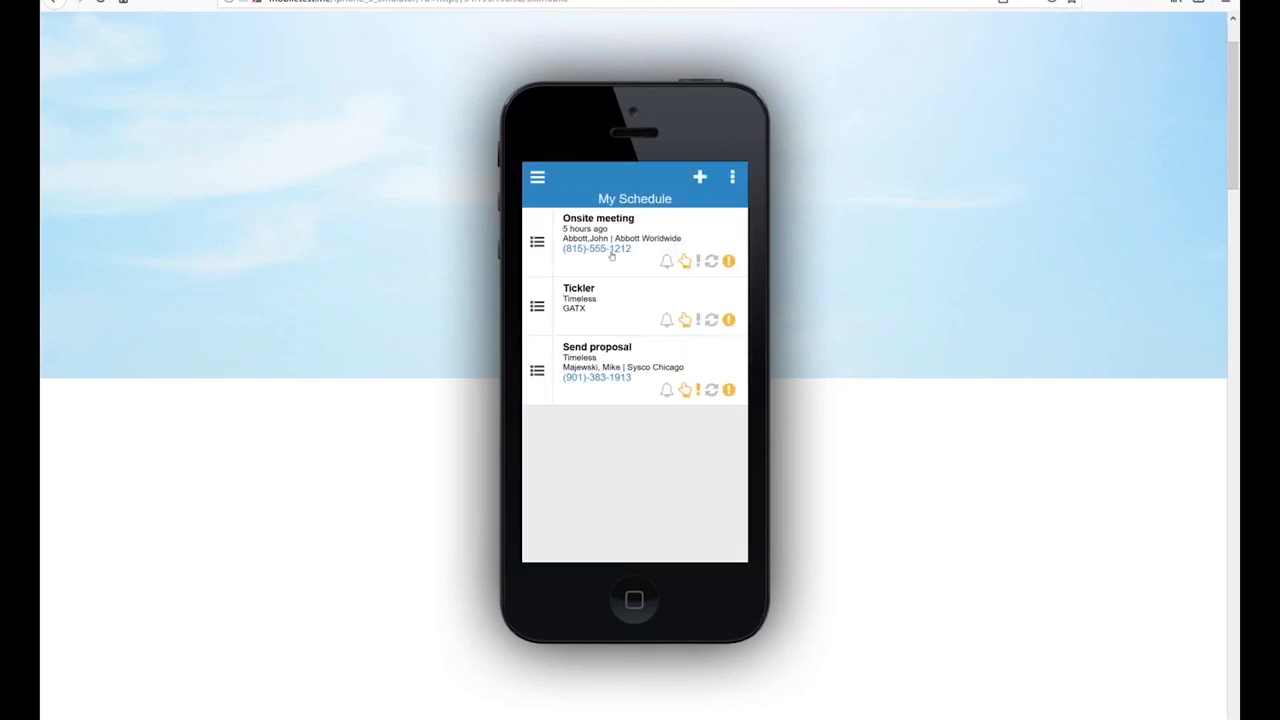
left_click(538, 177)
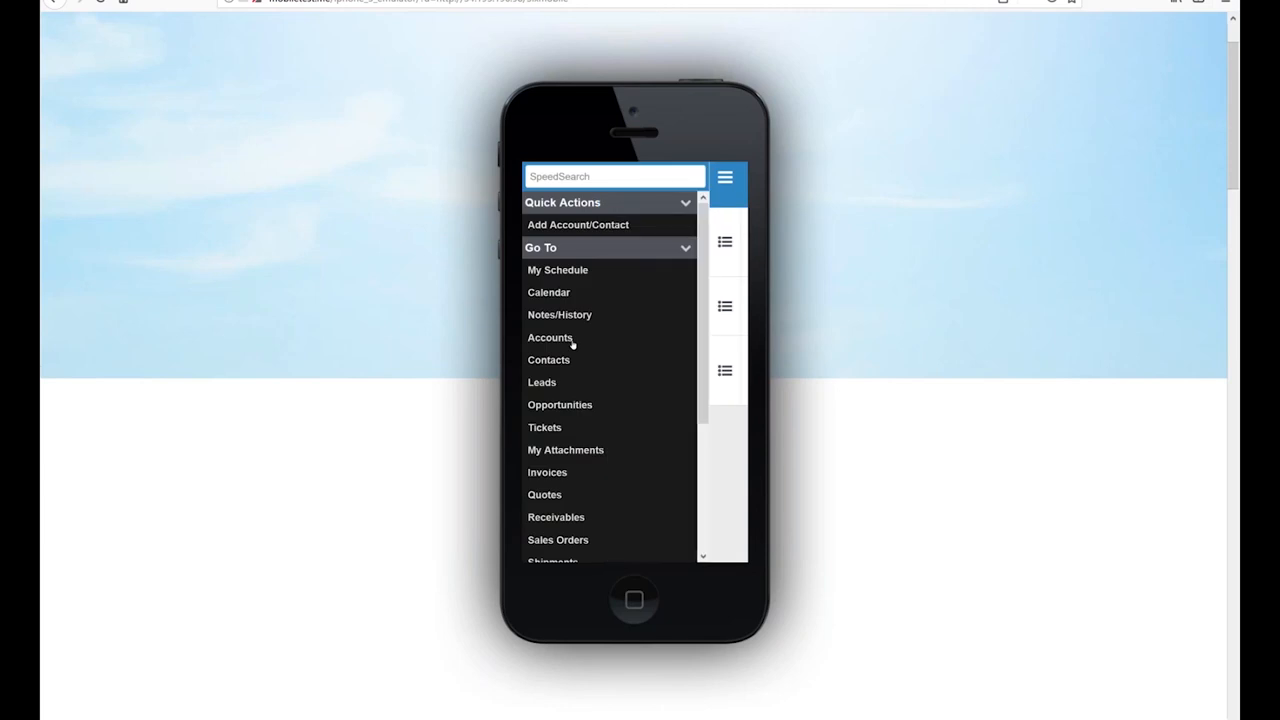
- Reopen Abbott Worldwide and scroll to its ERP items: 65 quotes, 34 sales orders, invoices
left_click(550, 337)
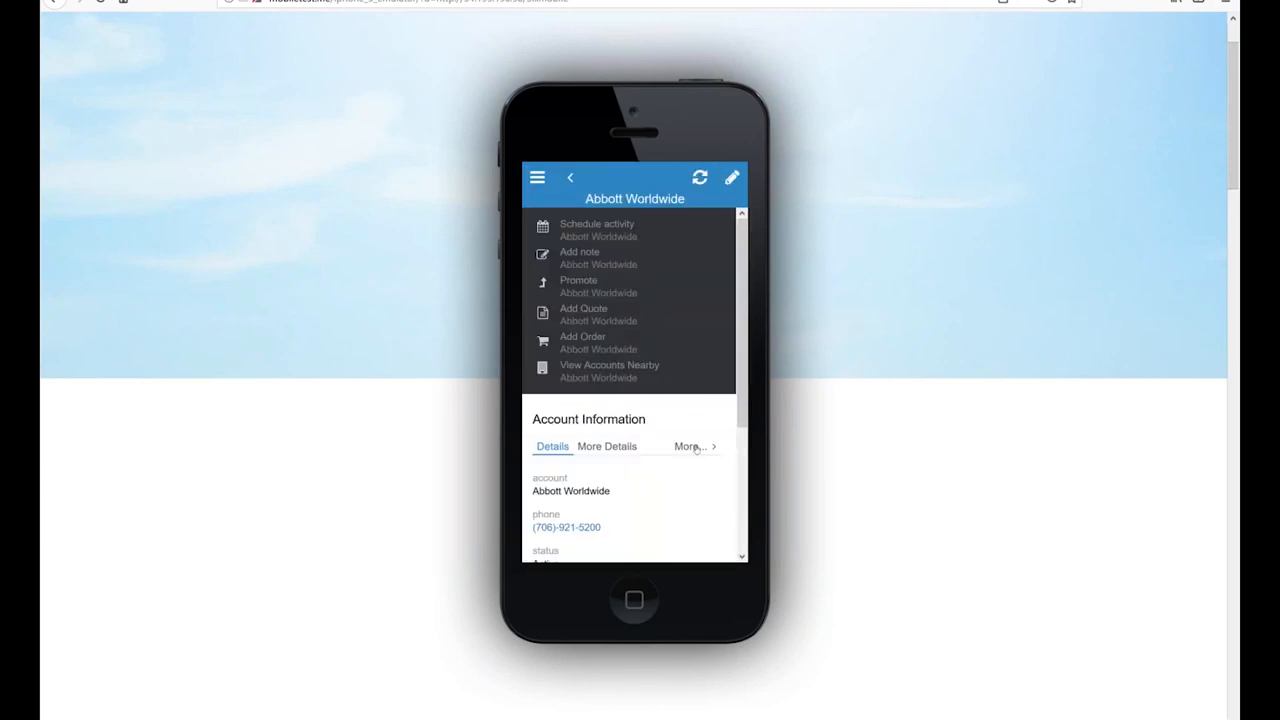
left_click(690, 445)
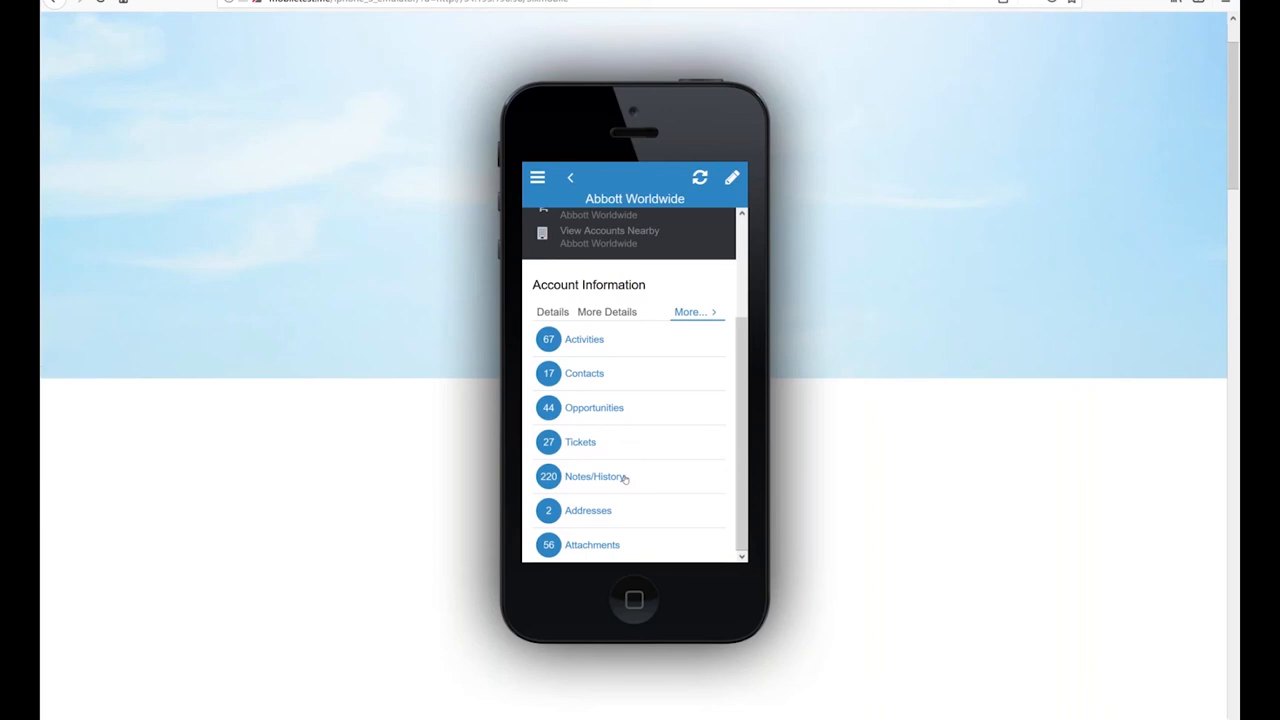
mouse_move(630, 438)
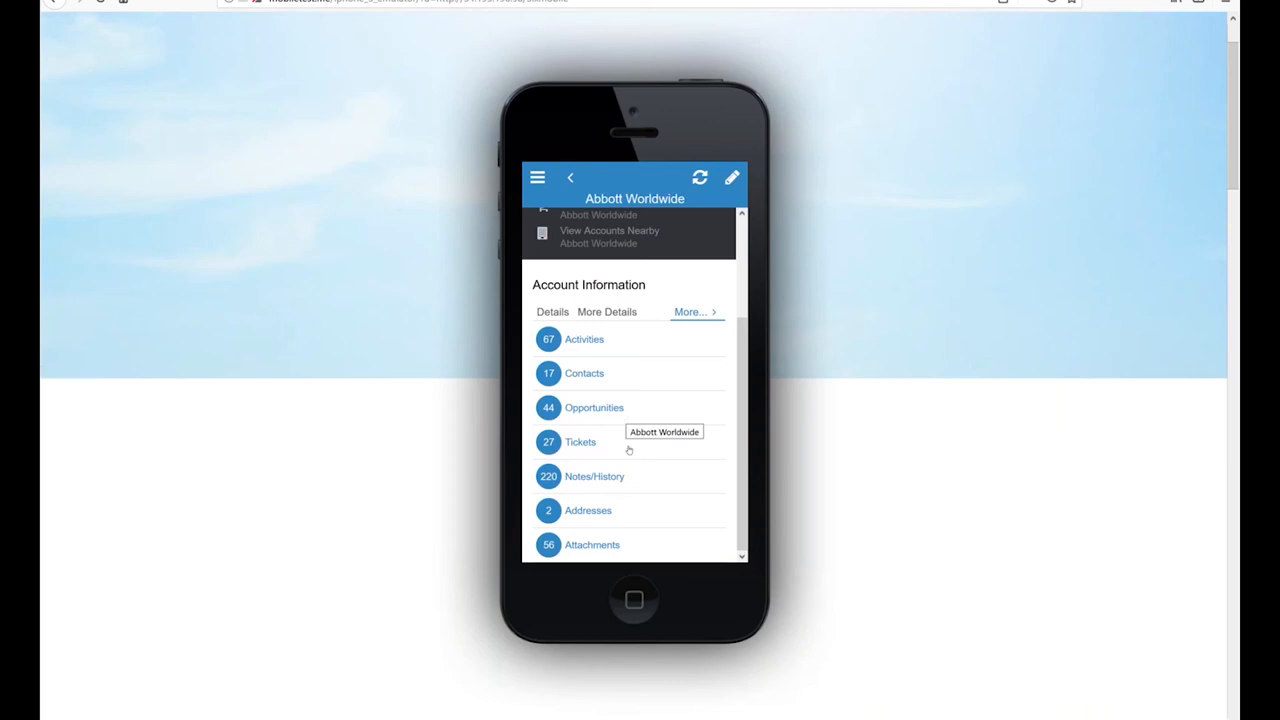
mouse_move(618, 481)
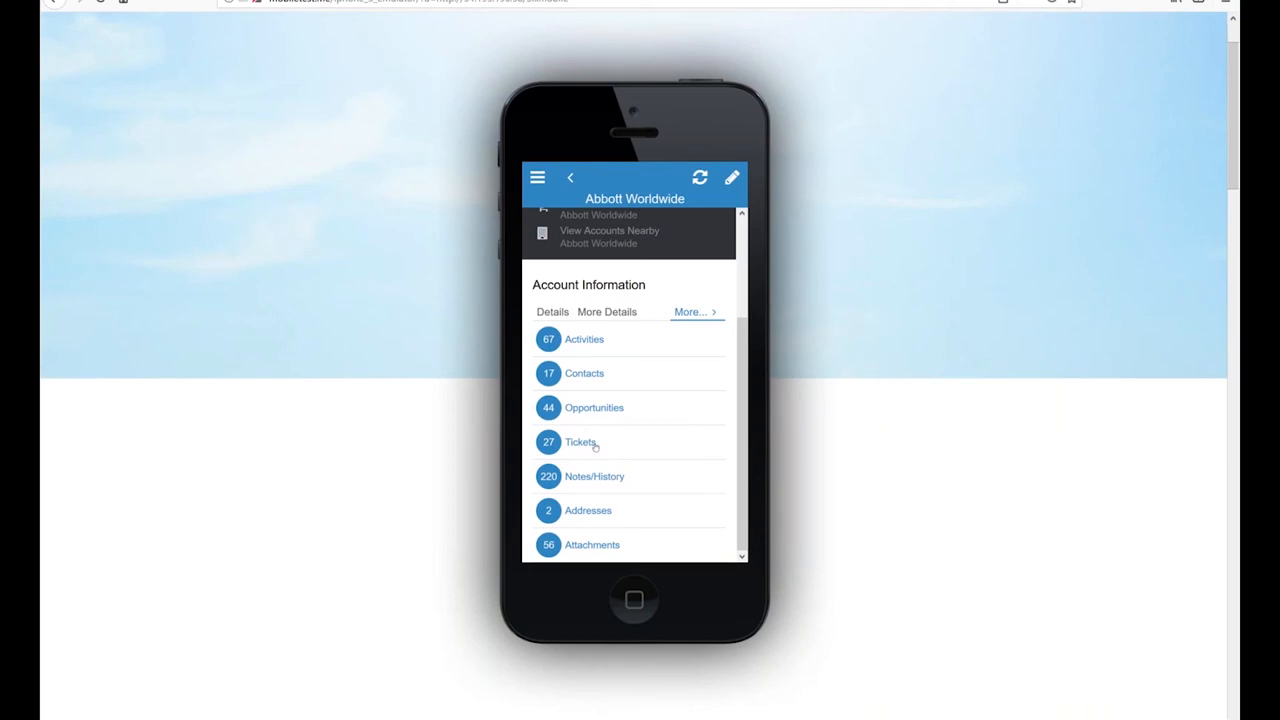
mouse_move(605, 419)
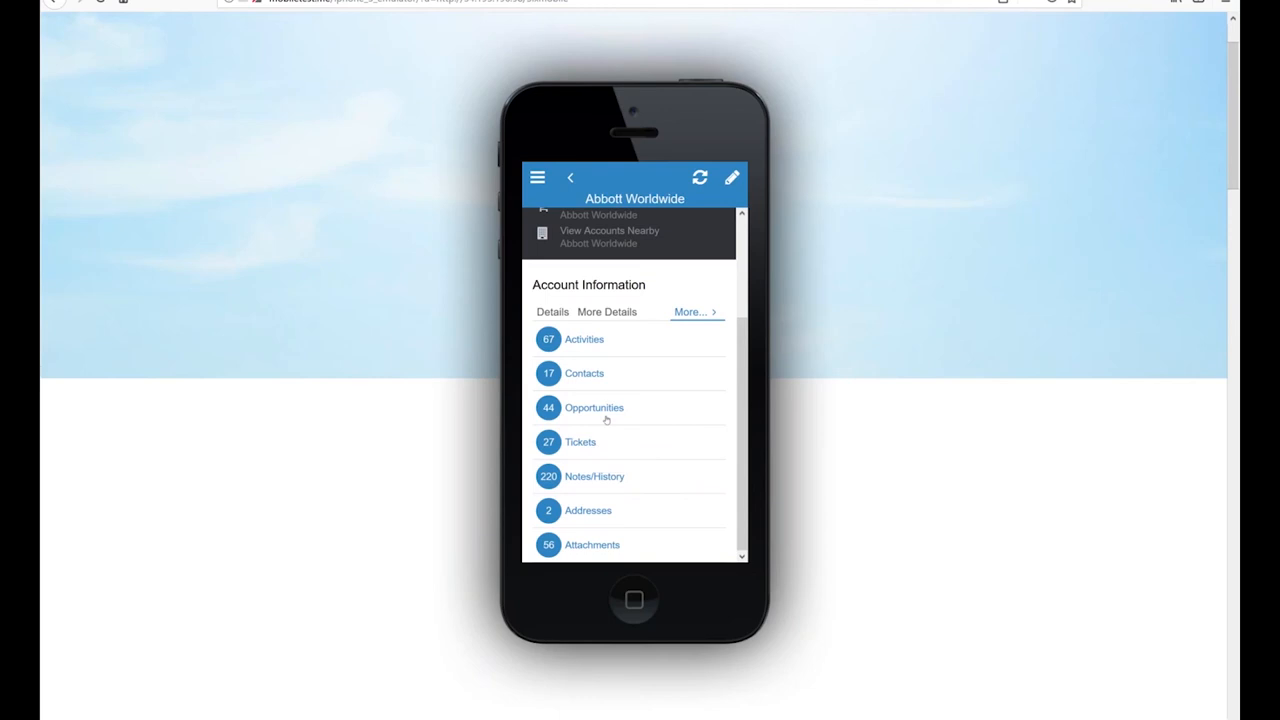
scroll("down", 3)
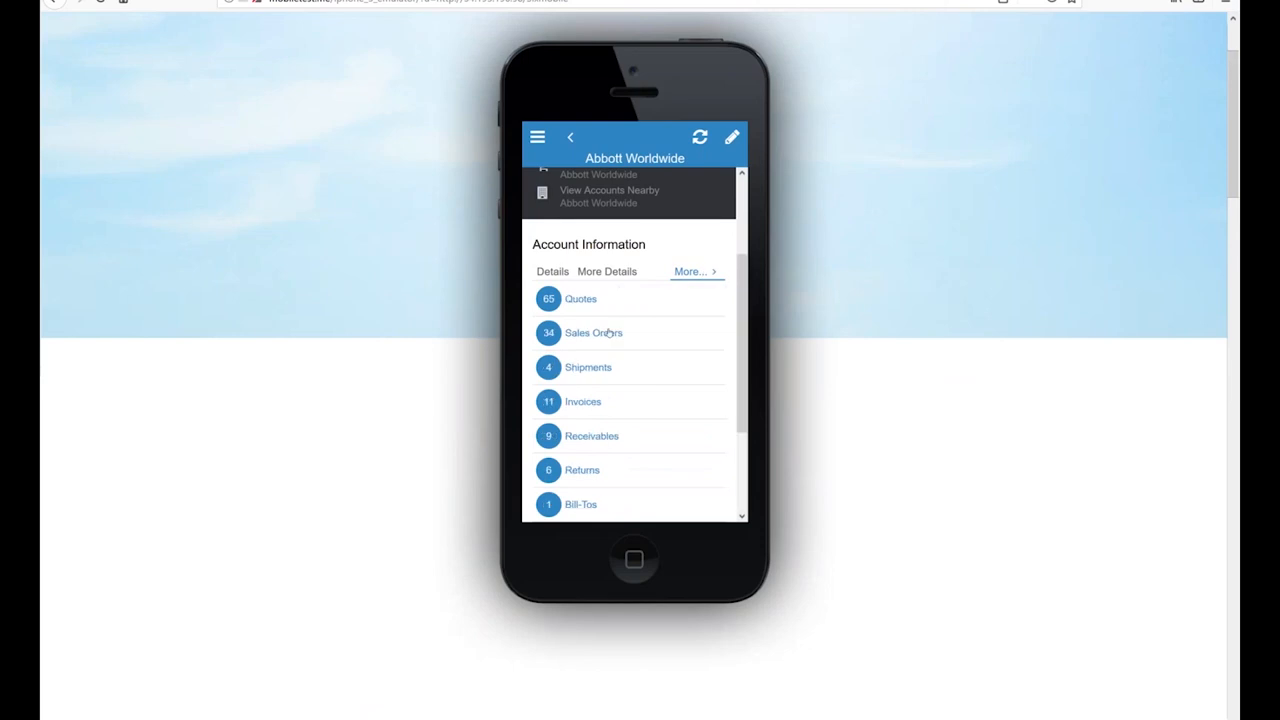
mouse_move(608, 333)
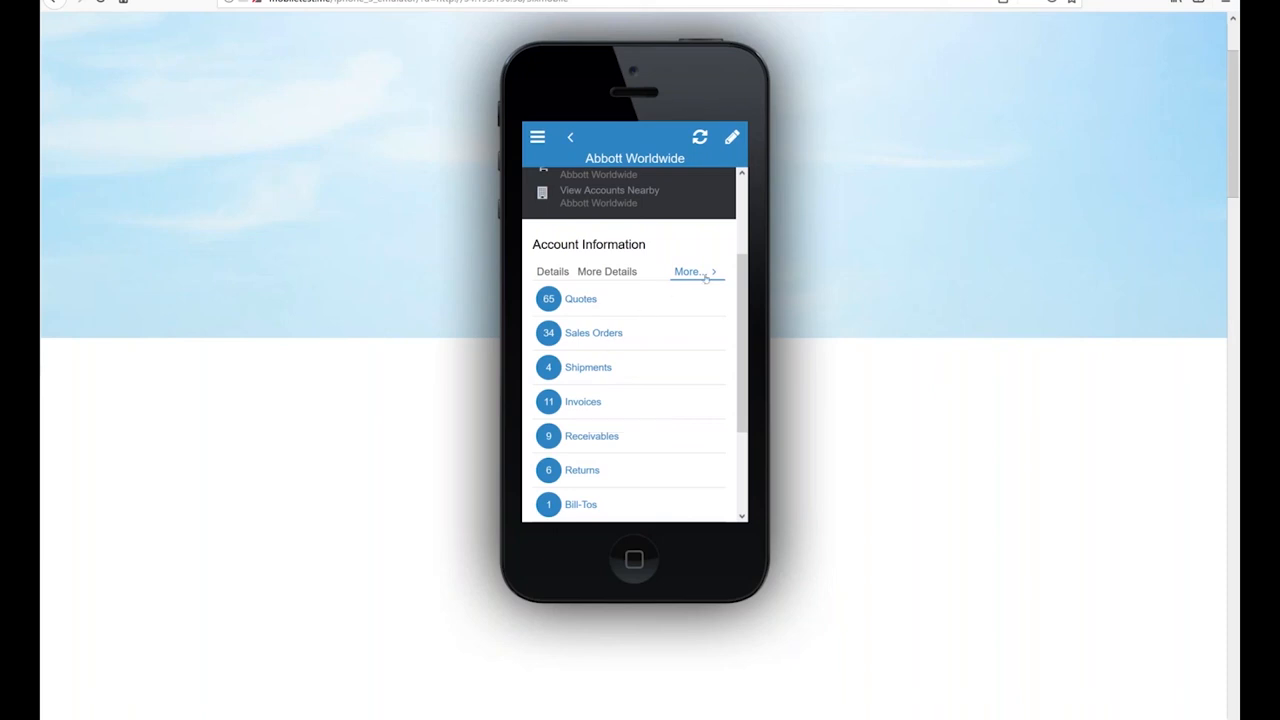
- Show Abbott Worldwide's Dashboards down to Open Transactions (57.7K aging quotes, 2.0M aging orders)
left_click(689, 271)
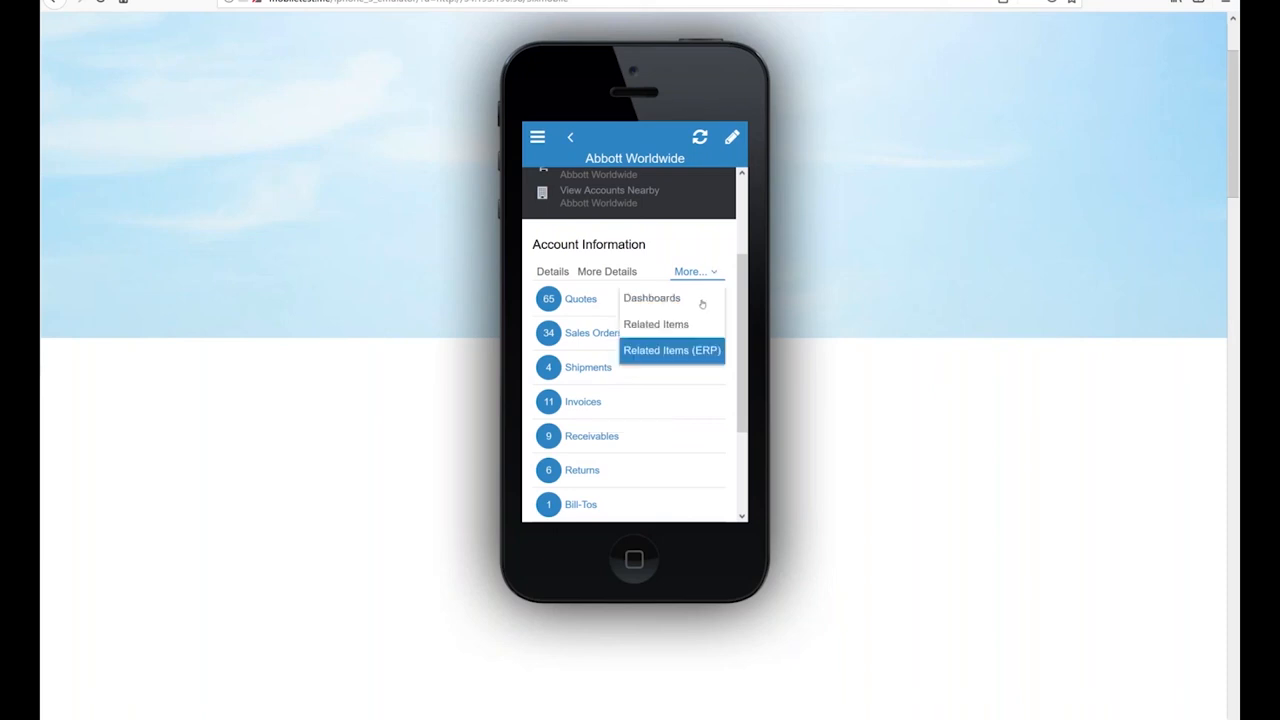
left_click(672, 350)
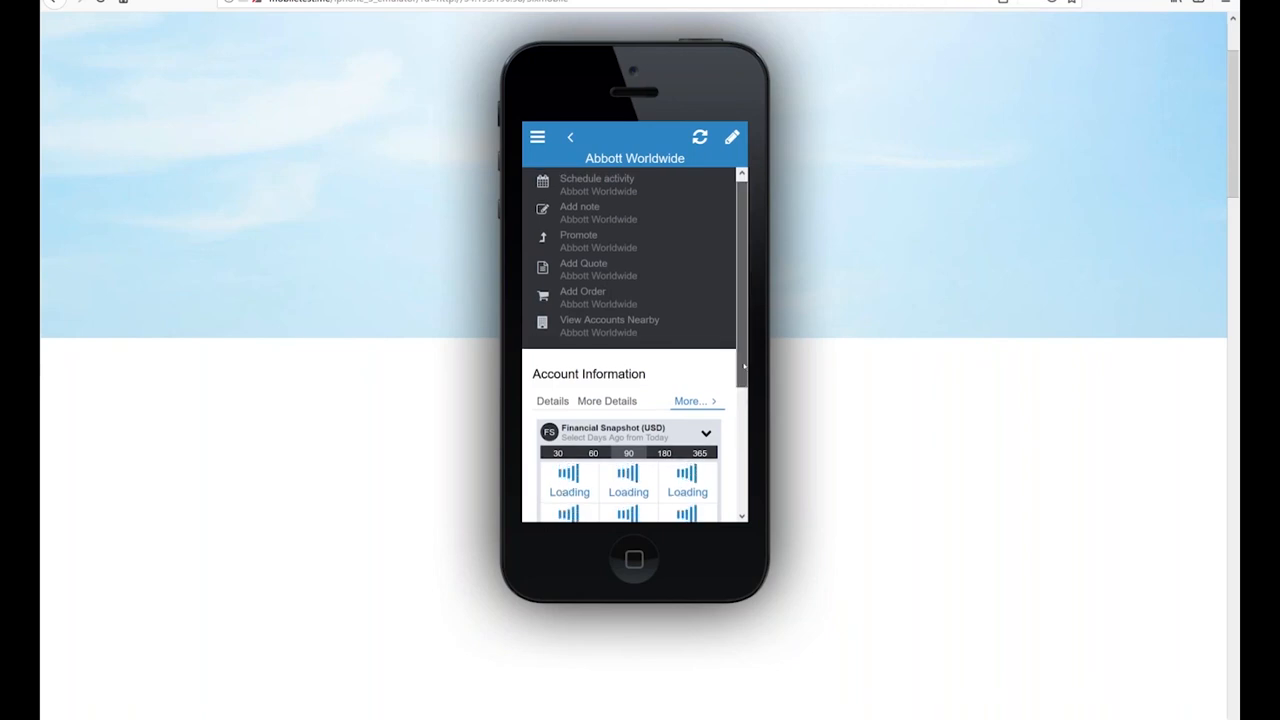
scroll("down", 3)
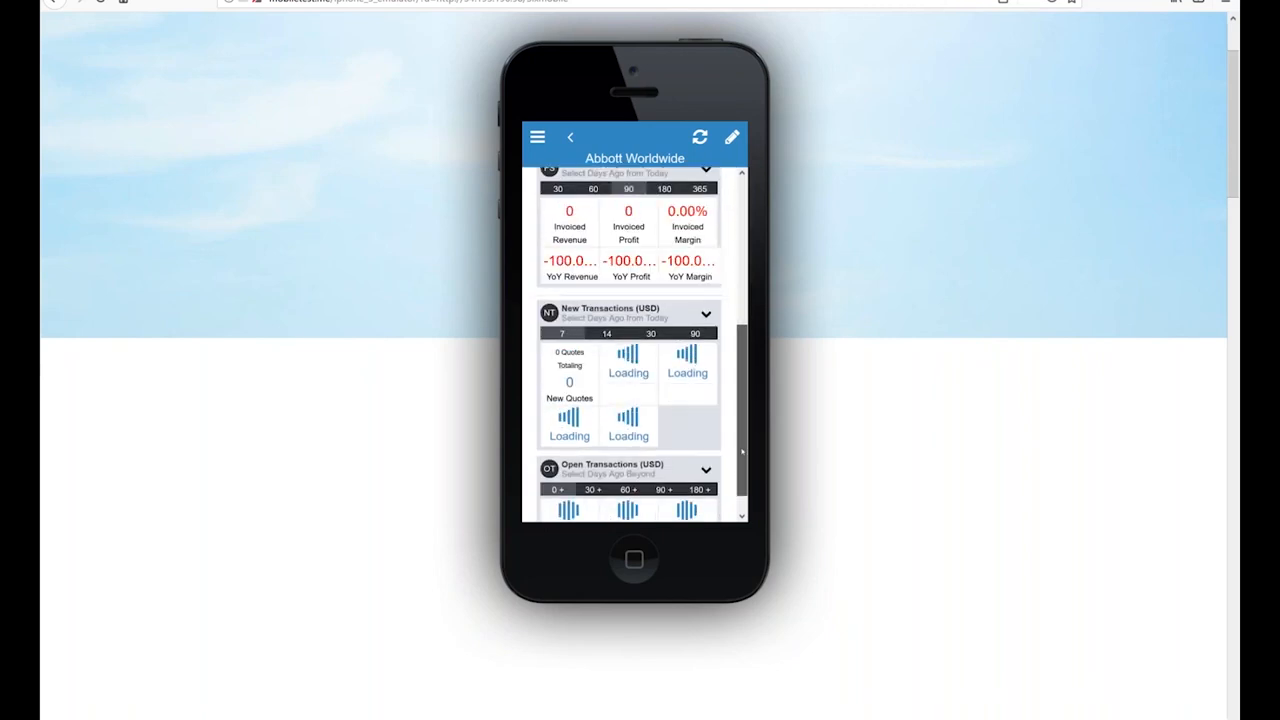
scroll("down", 3)
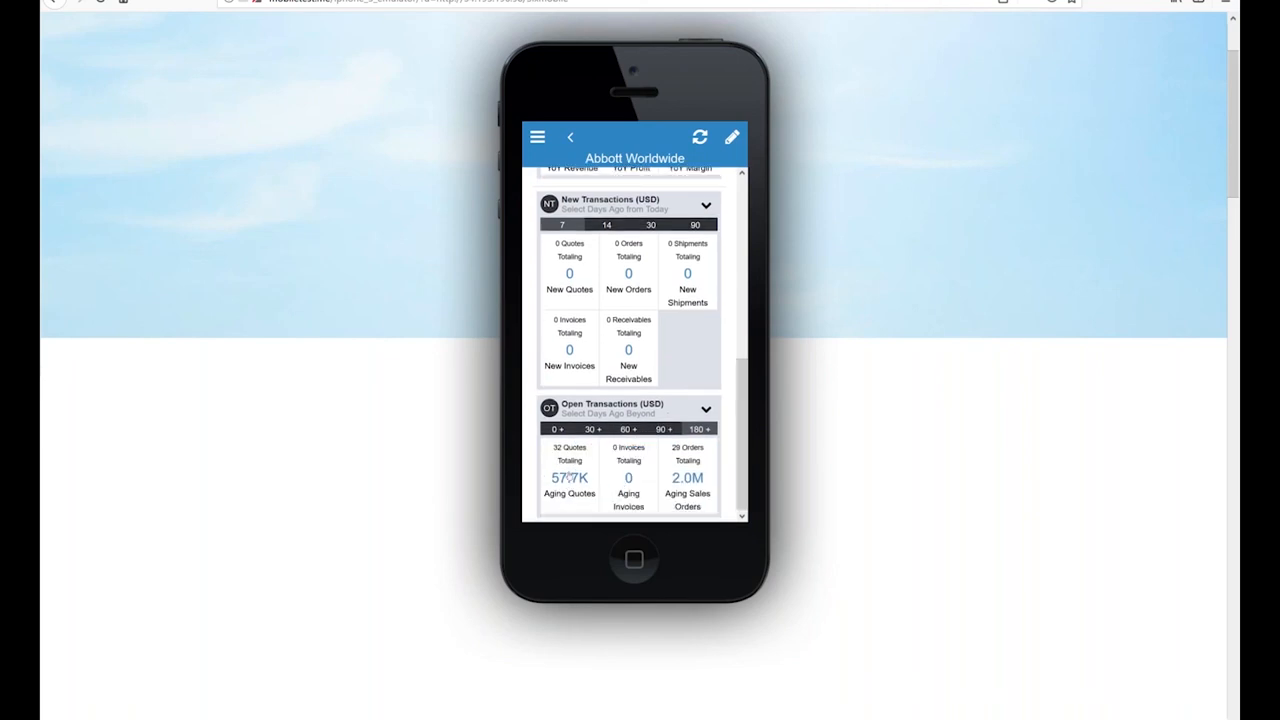
left_click(569, 477)
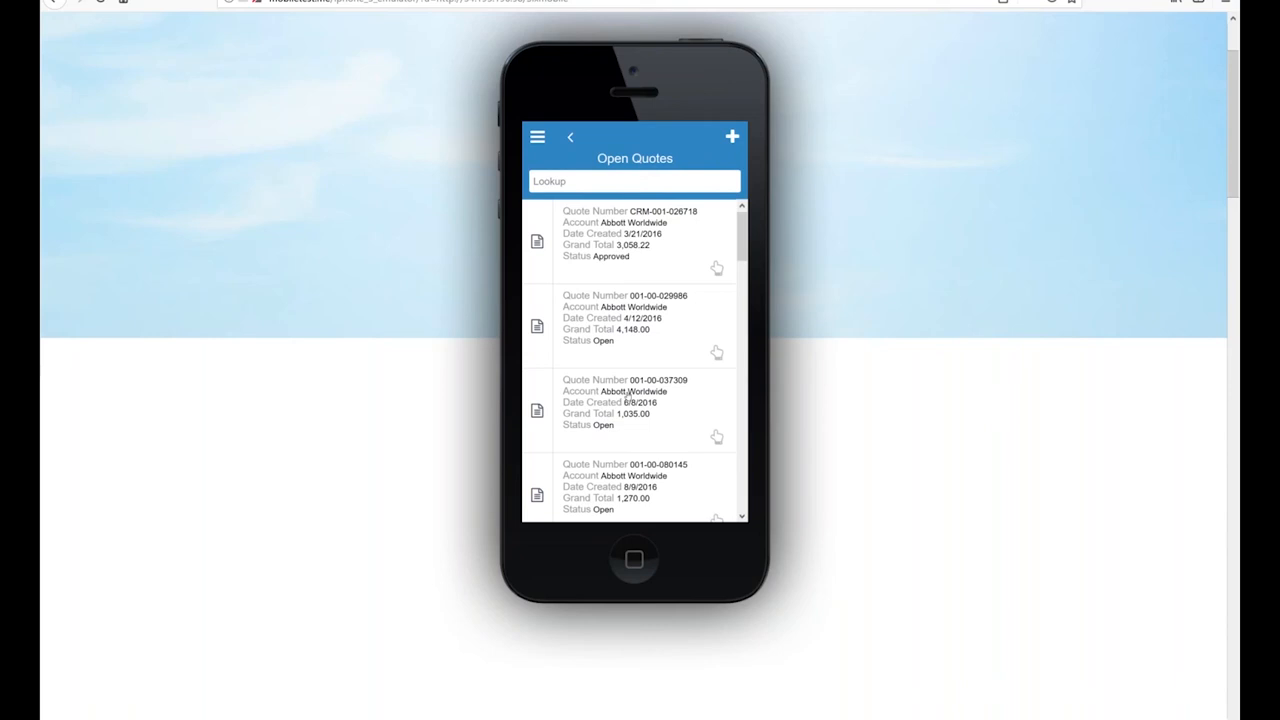
mouse_move(651, 252)
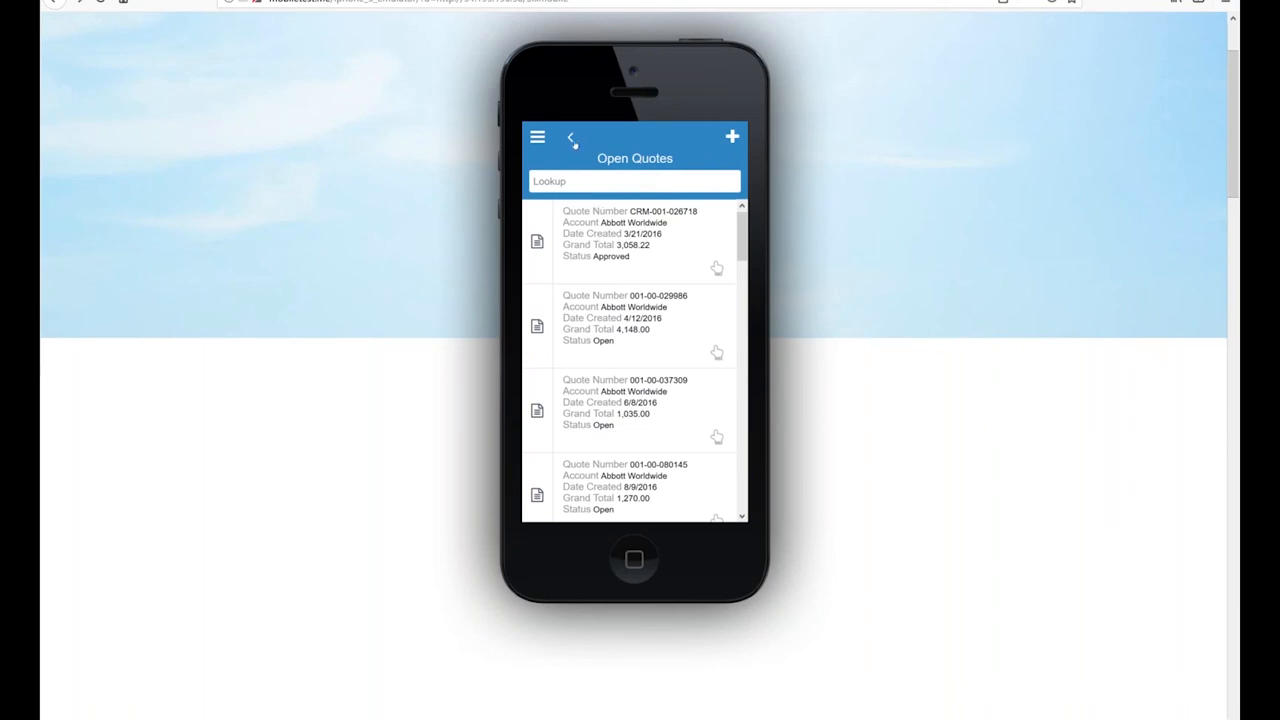
left_click(571, 137)
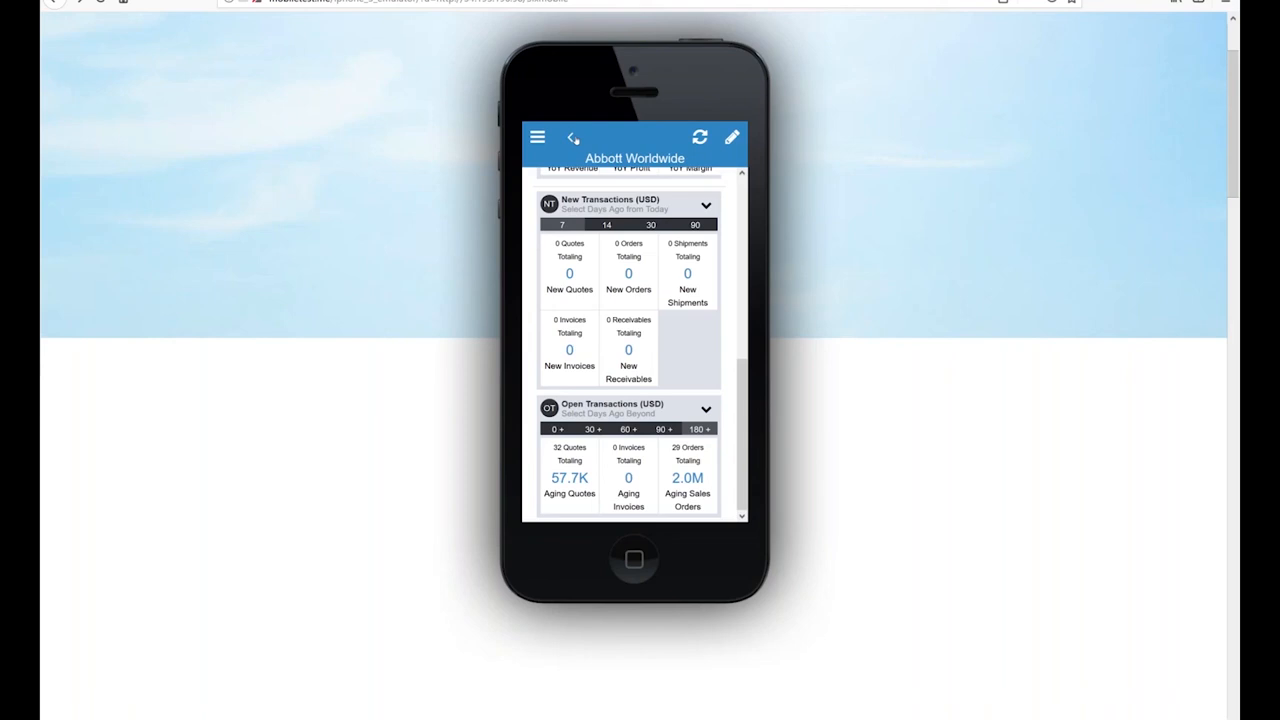
mouse_move(575, 139)
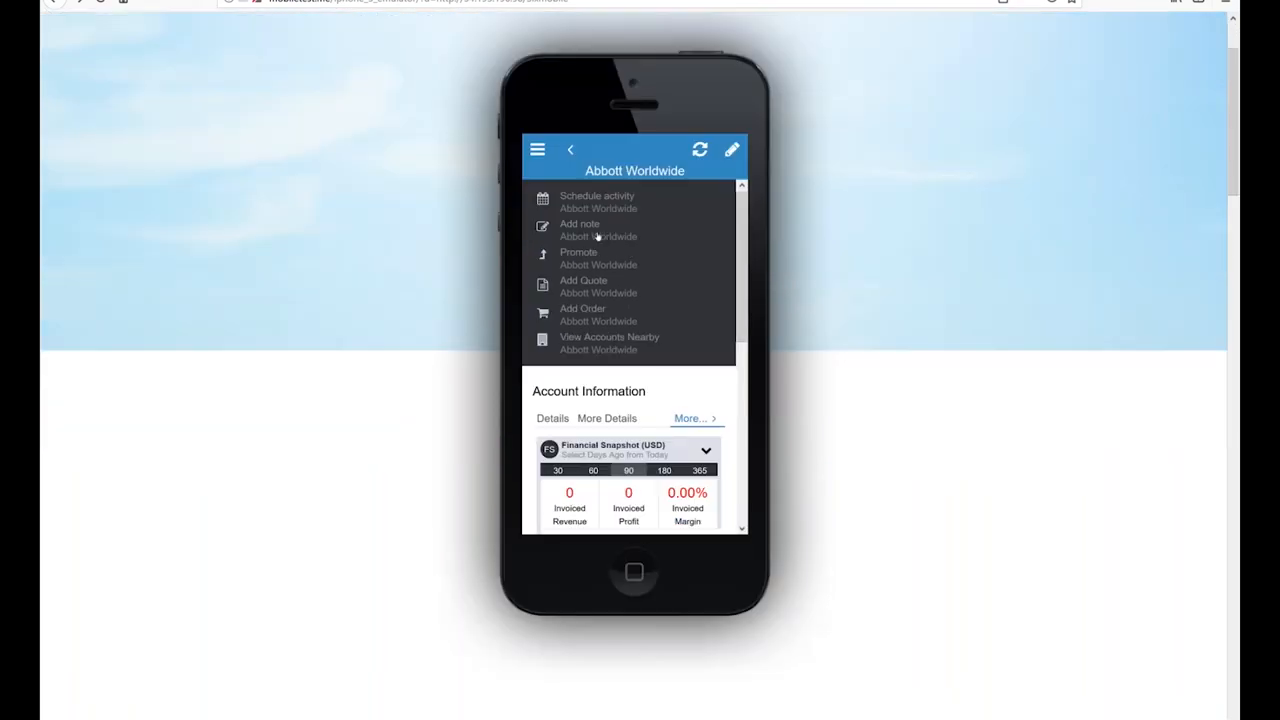
- Add a note to Abbott Worldwide: 'talk my notes into the system without typing'
left_click(580, 230)
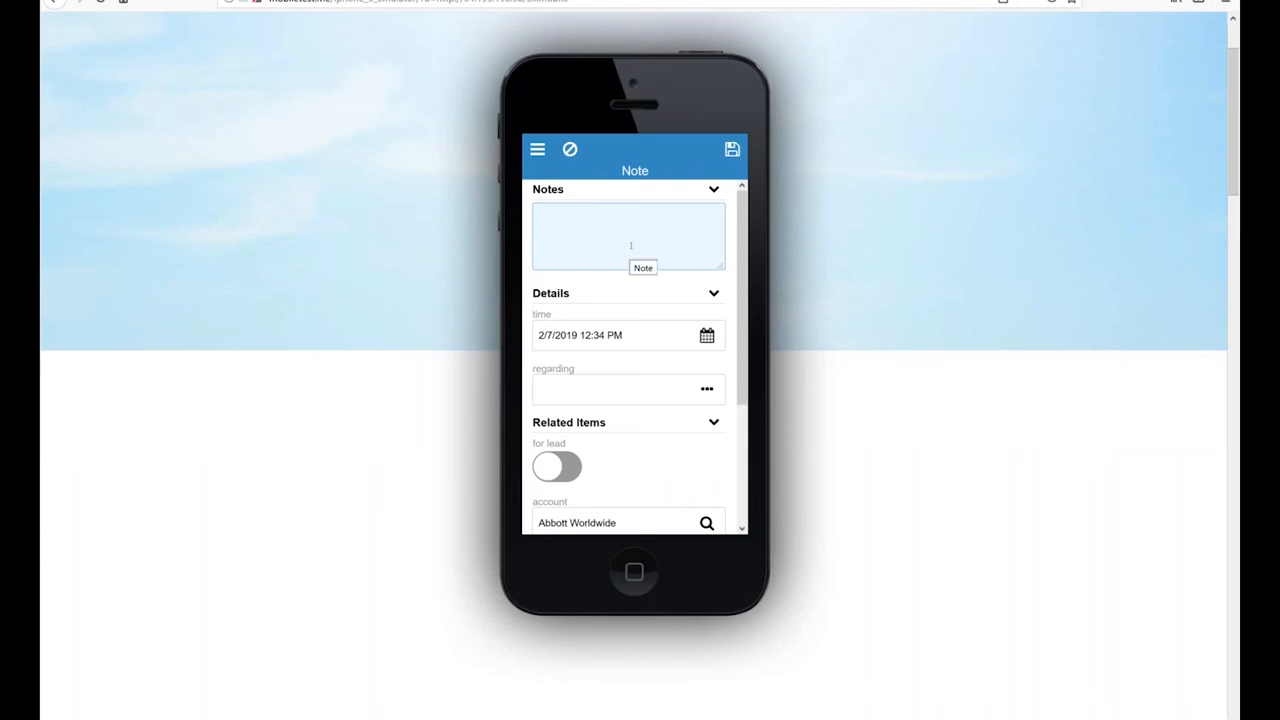
type("talk my")
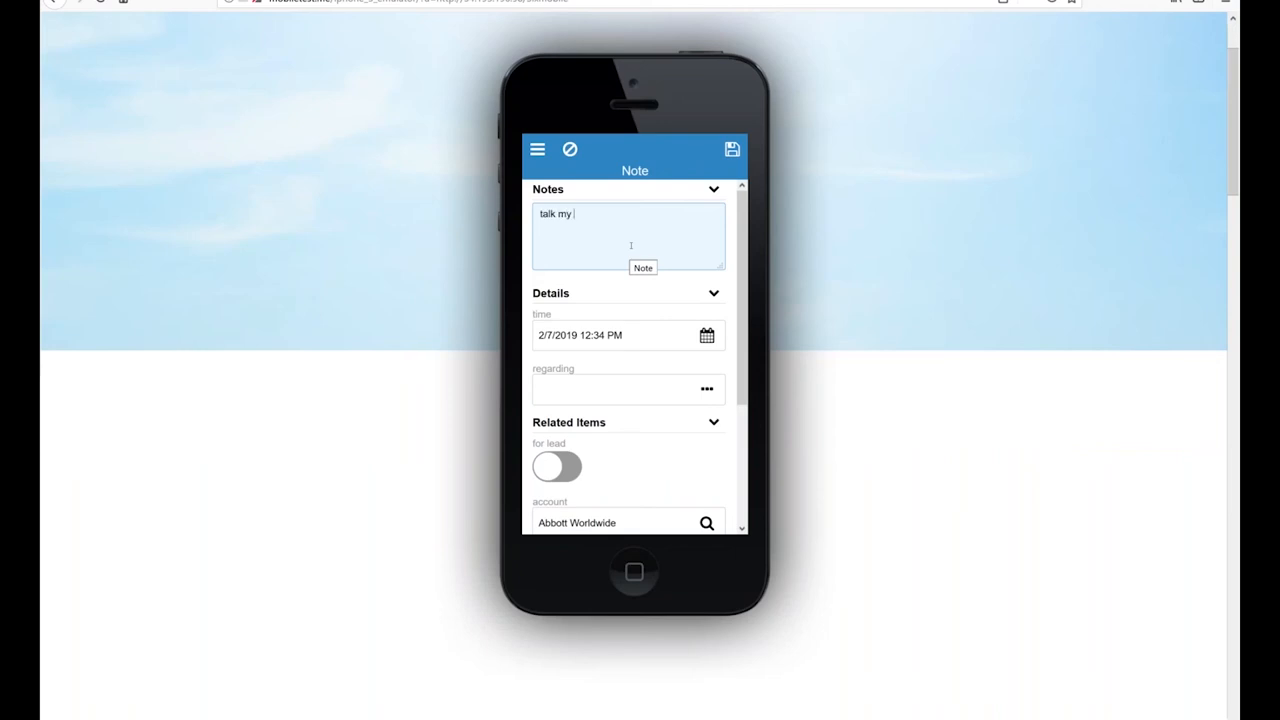
type("notes into the system without")
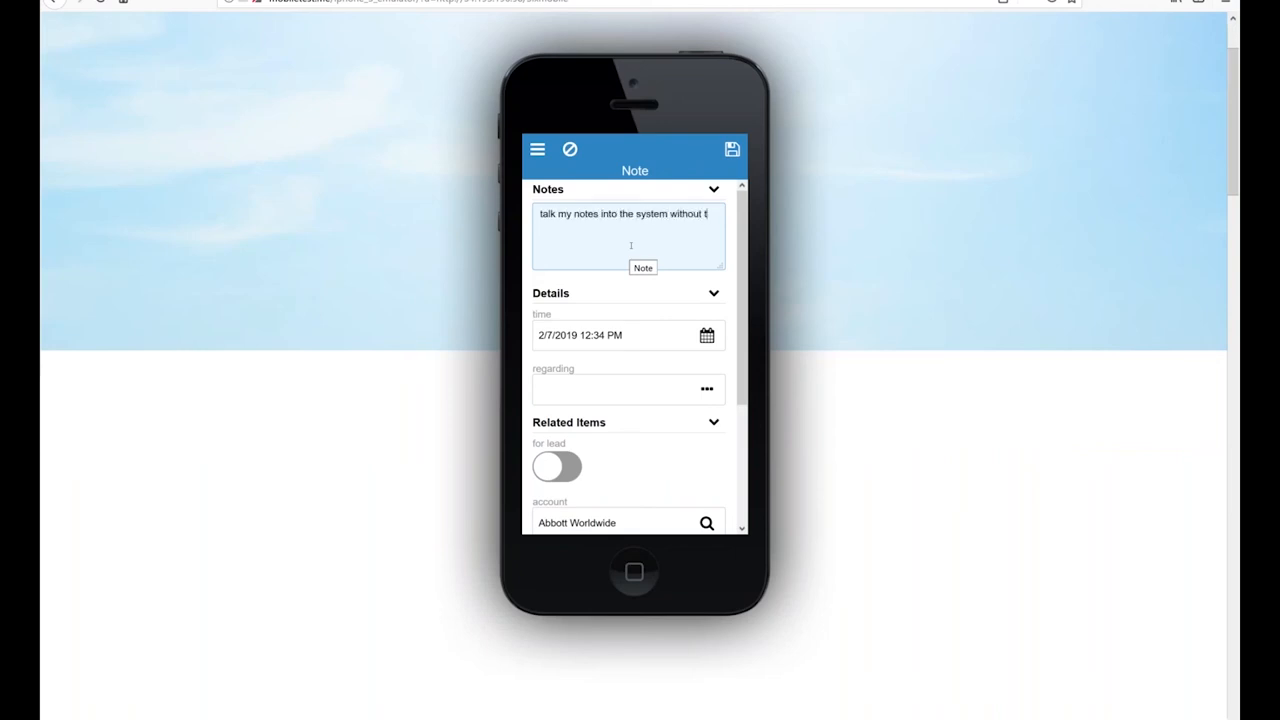
type("typing")
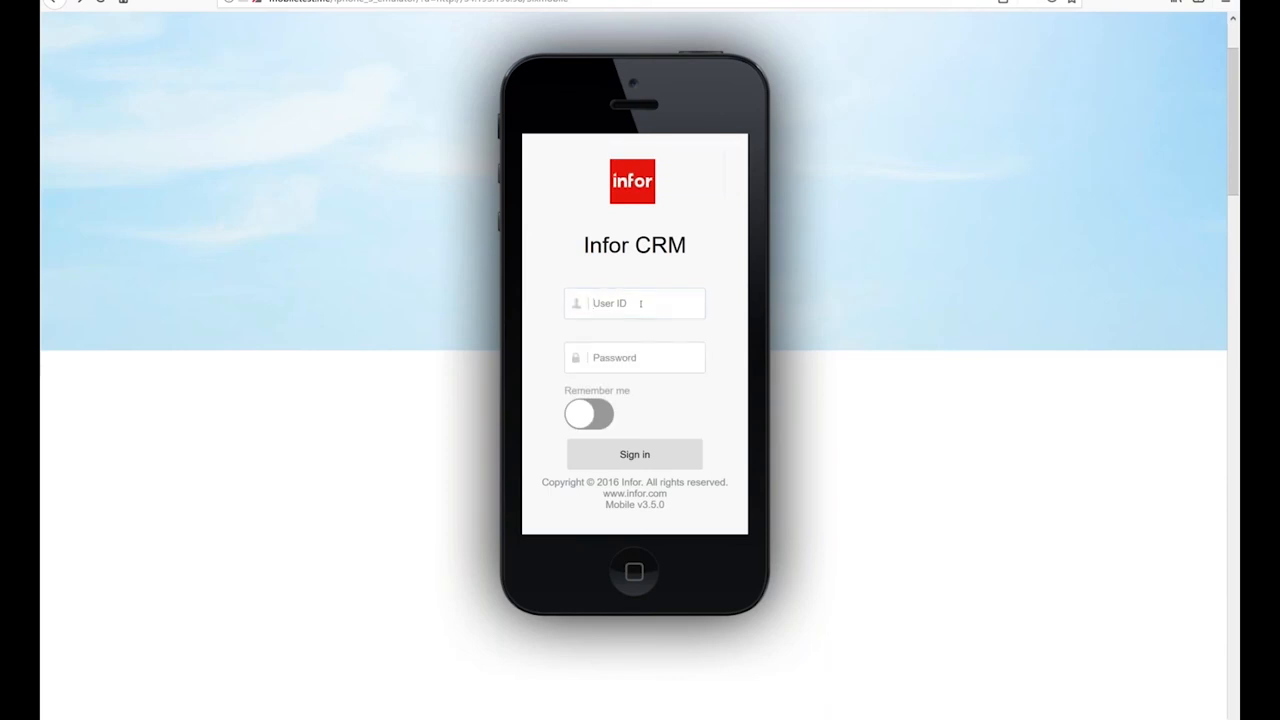
- Sign back in and look up 'abbott' to reopen the Abbott Worldwide account
type("admi")
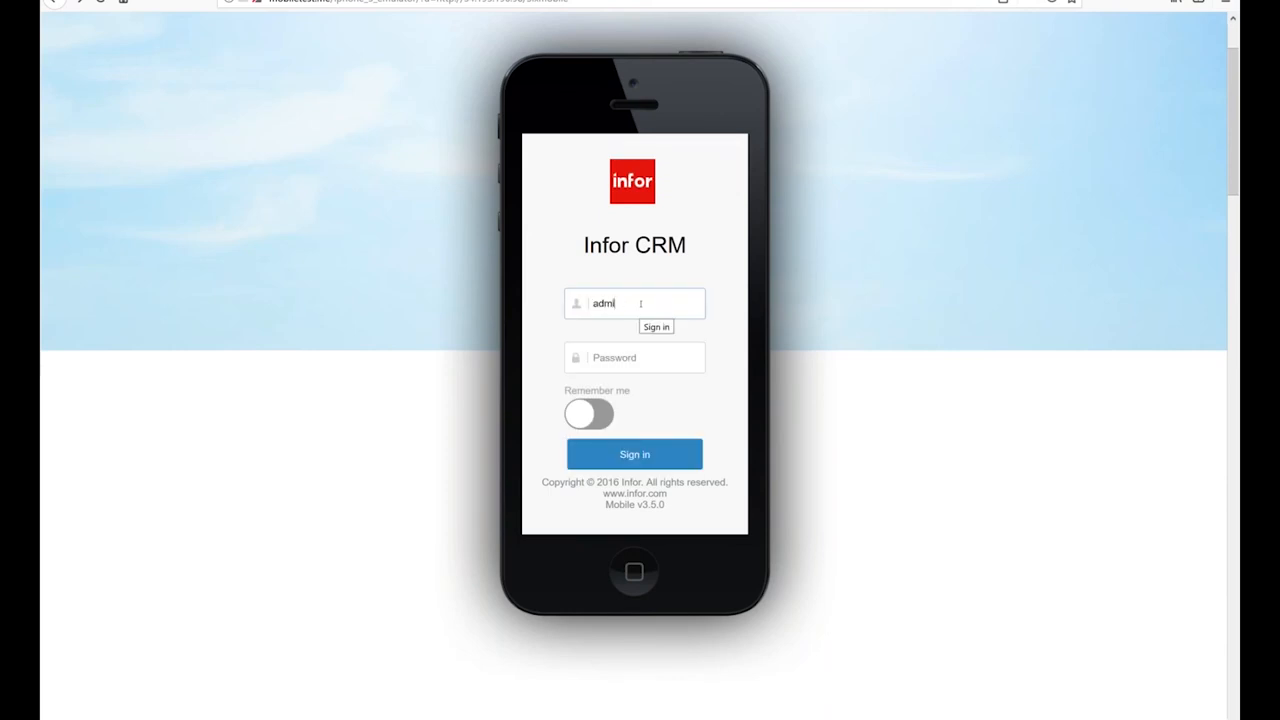
left_click(634, 454)
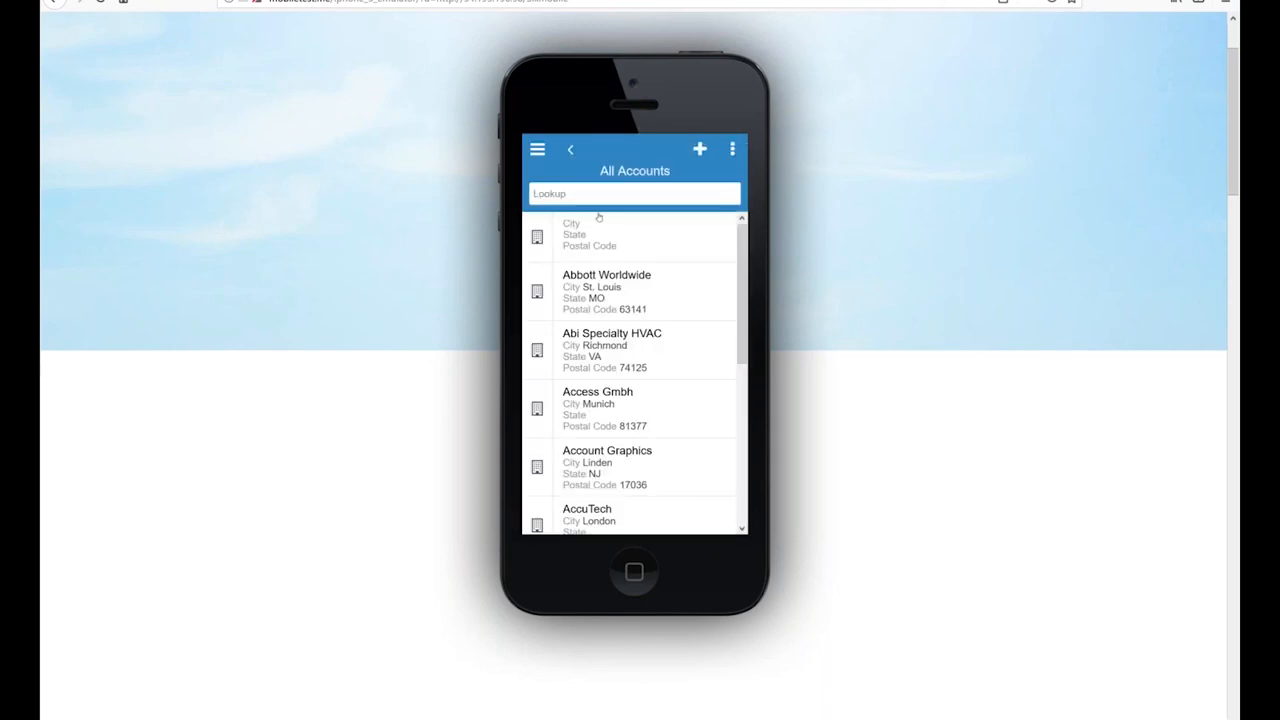
type("a")
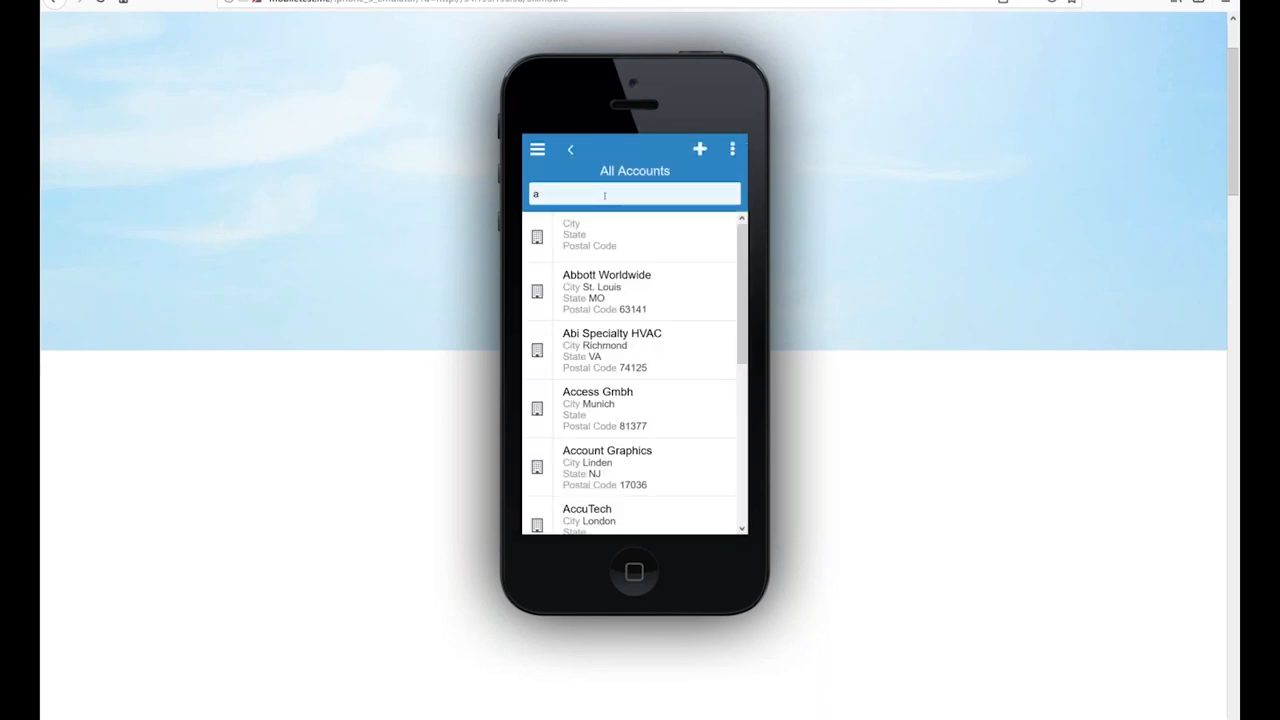
type("bbott")
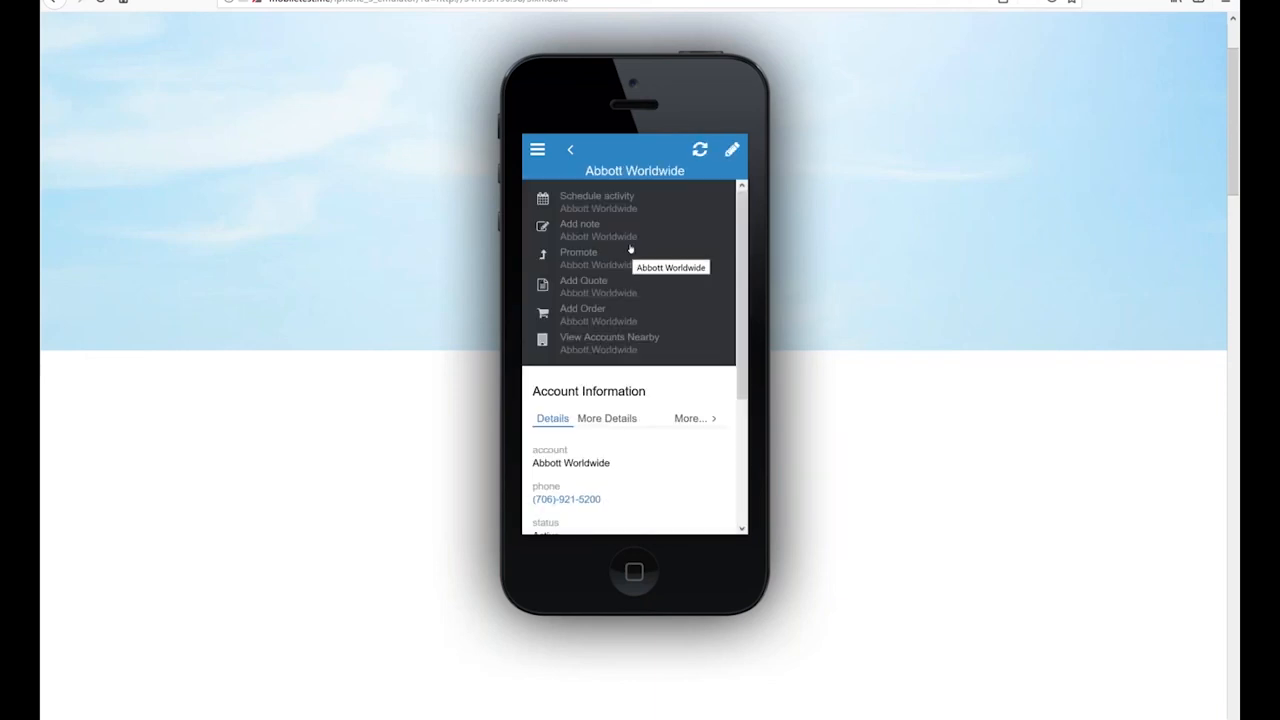
mouse_move(630, 250)
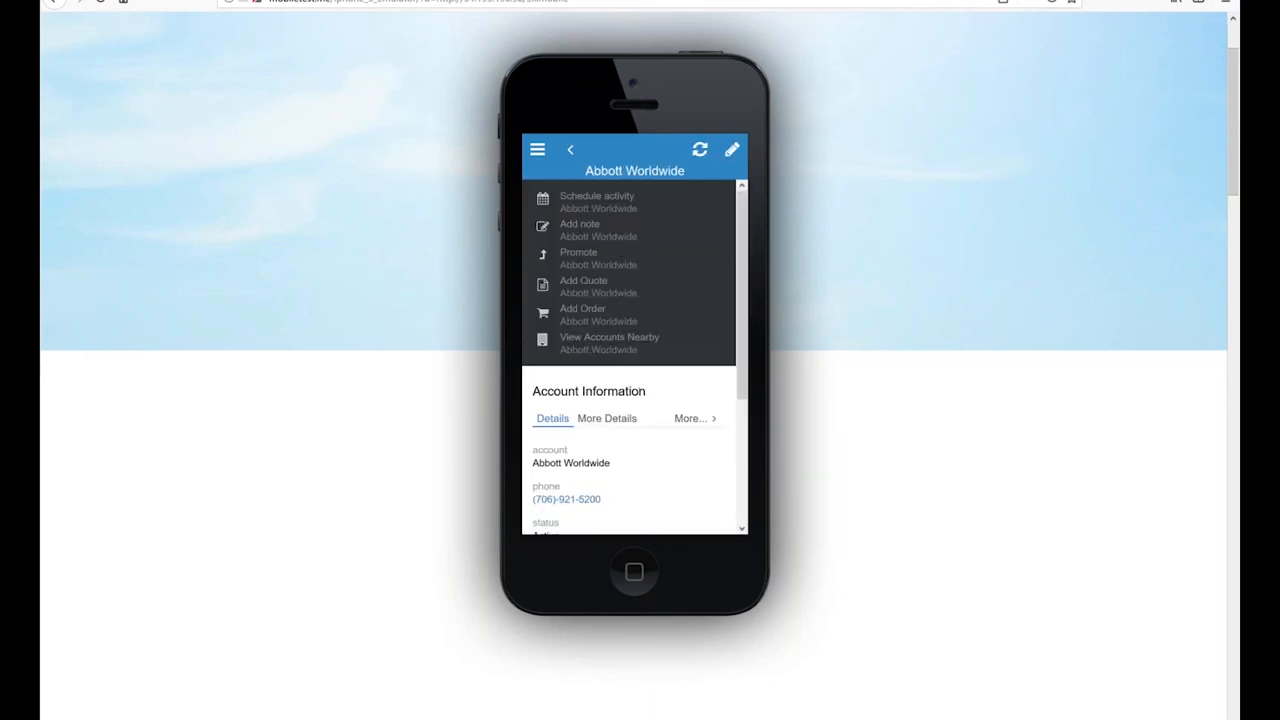
- Open Abbott Worldwide's Notes/History showing the new 12:34 PM note, then switch windows
left_click(690, 418)
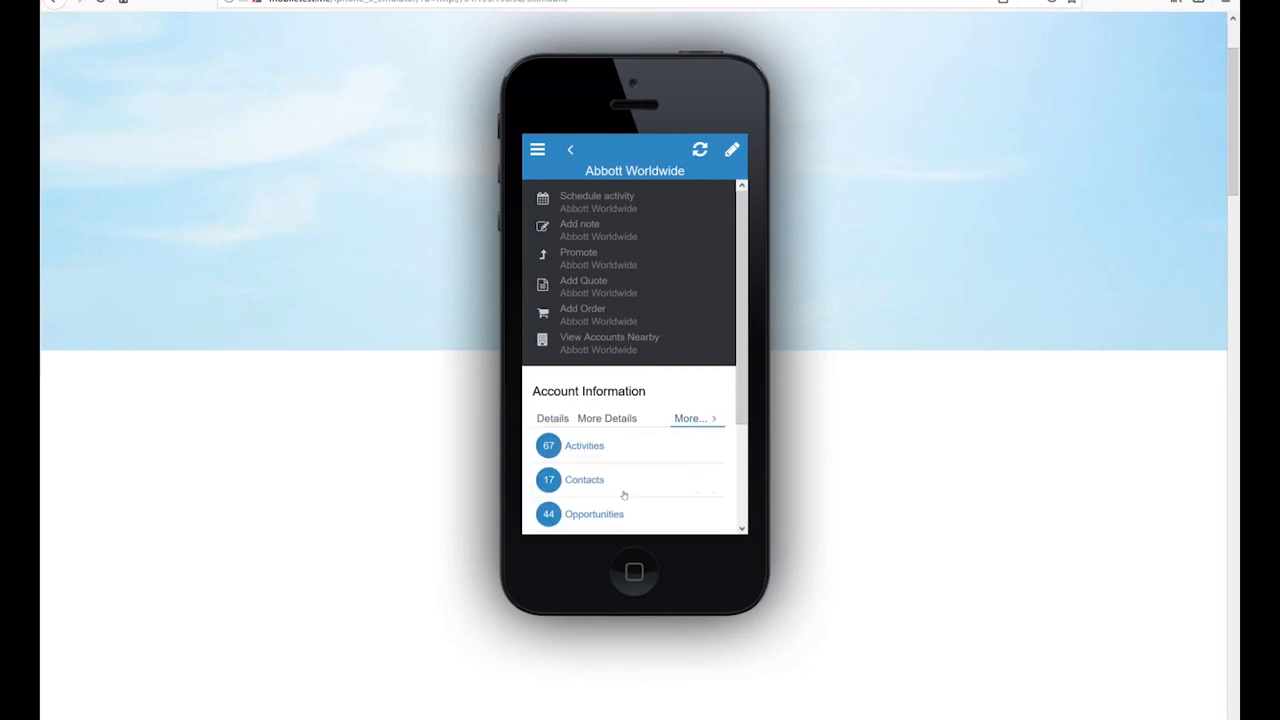
scroll("down", 3)
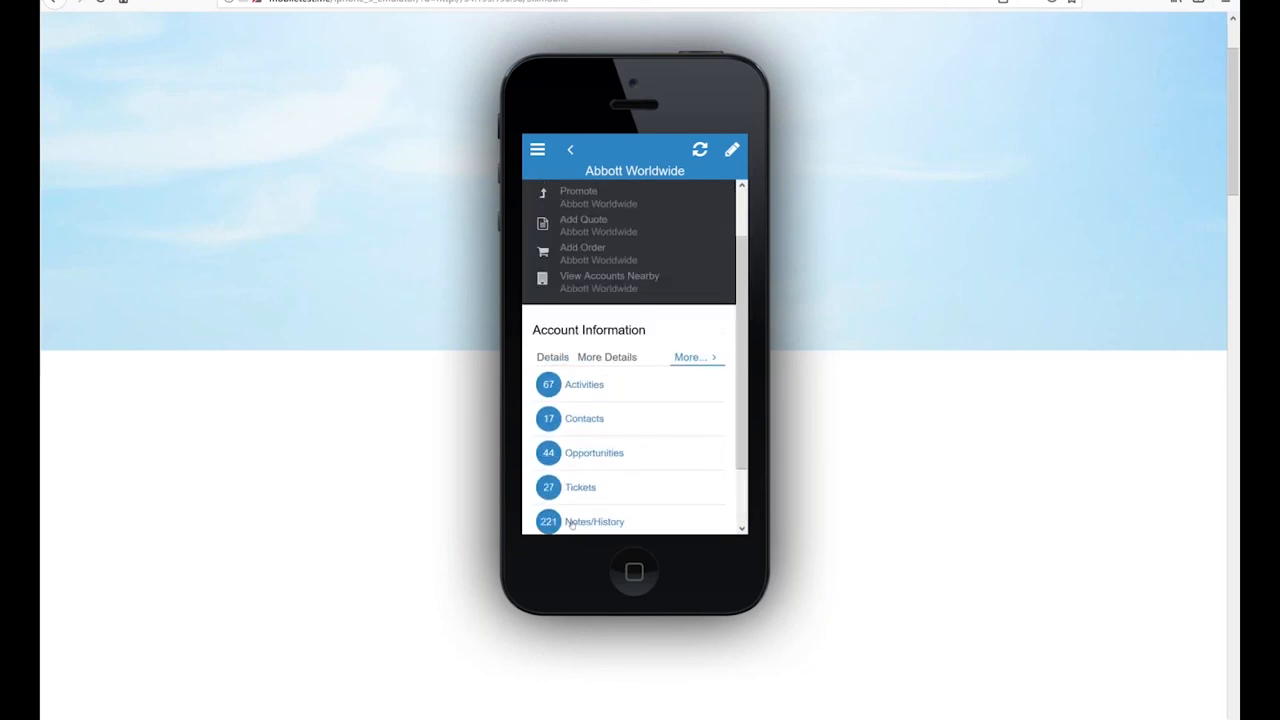
left_click(594, 521)
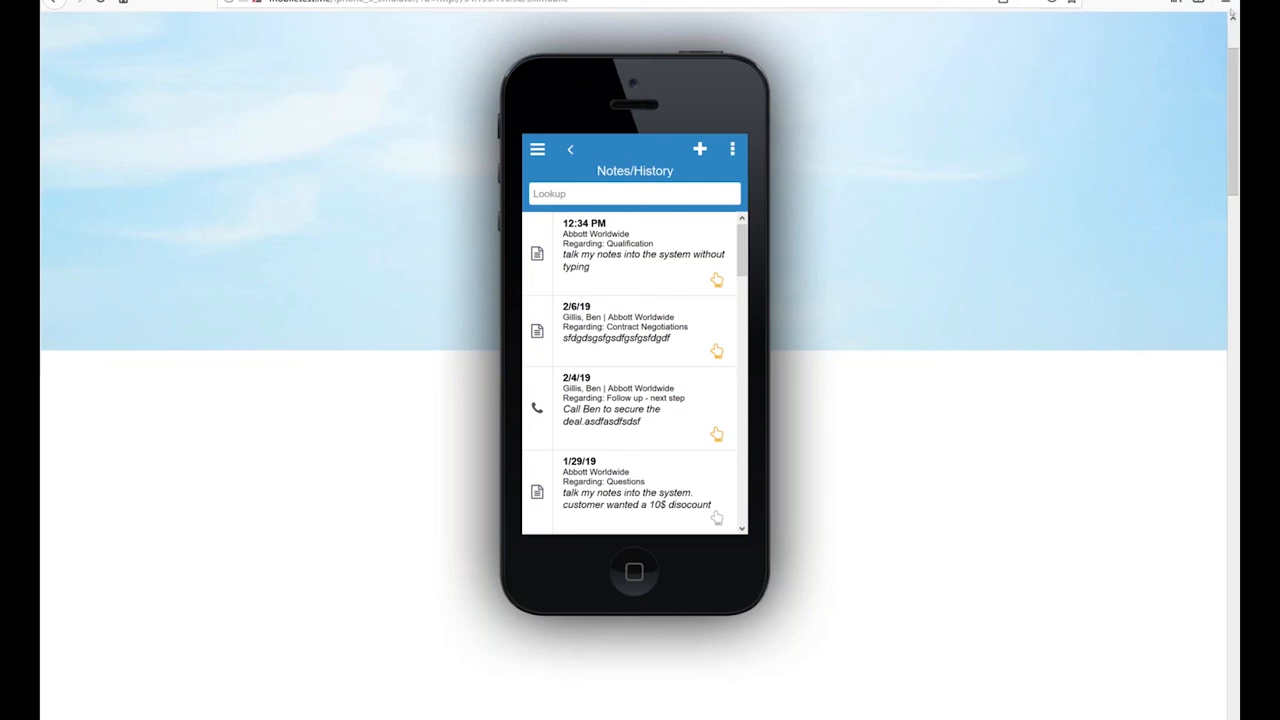
key("alt+tab")
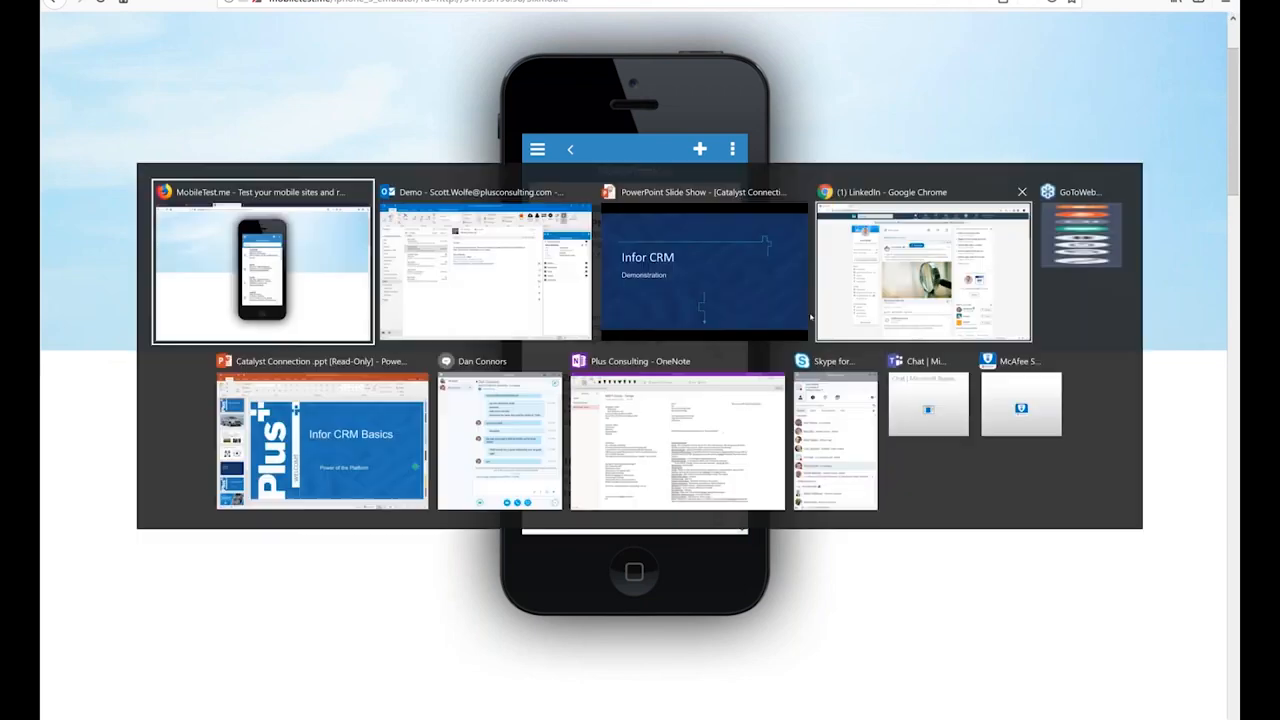